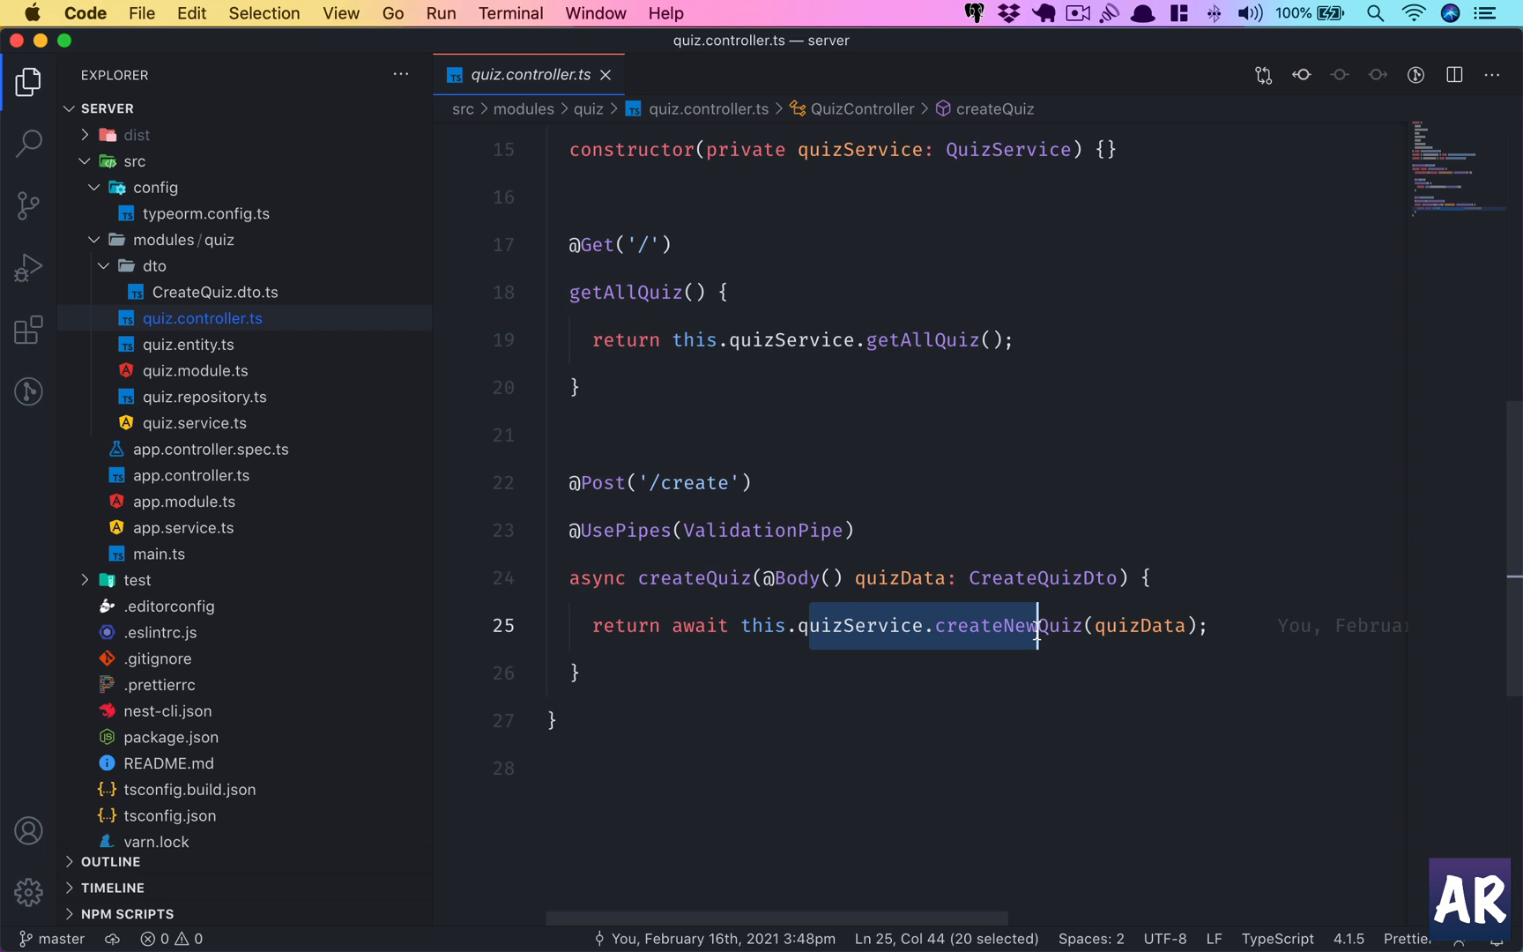
mouse_move(619, 531)
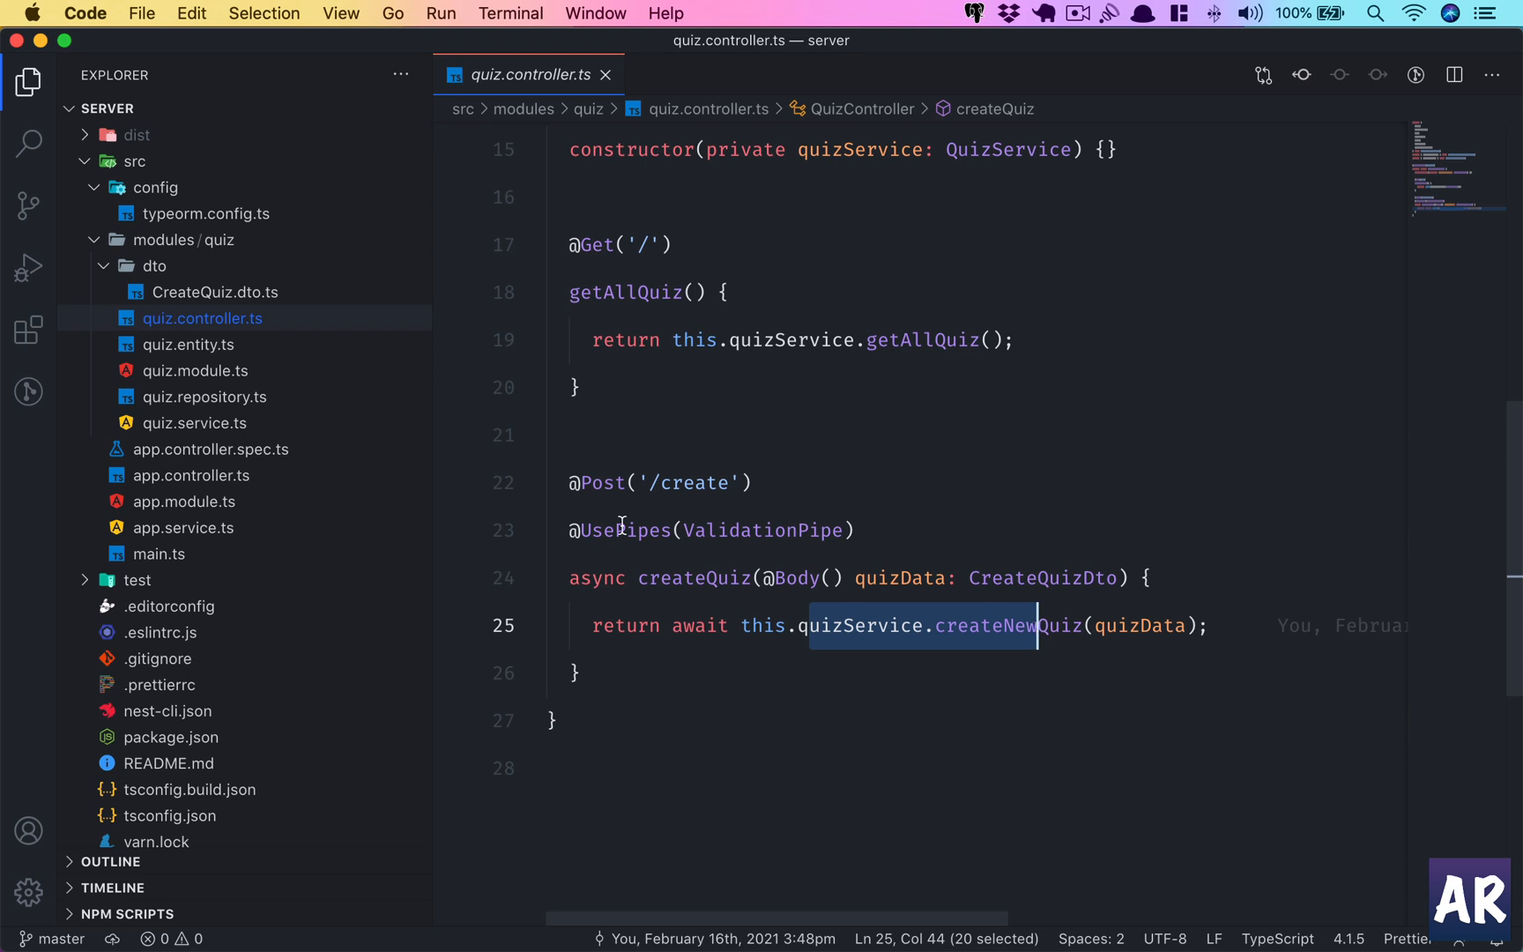
- Collapse the dto folder and open the context menu of the modules/quiz folder
left_click(153, 266)
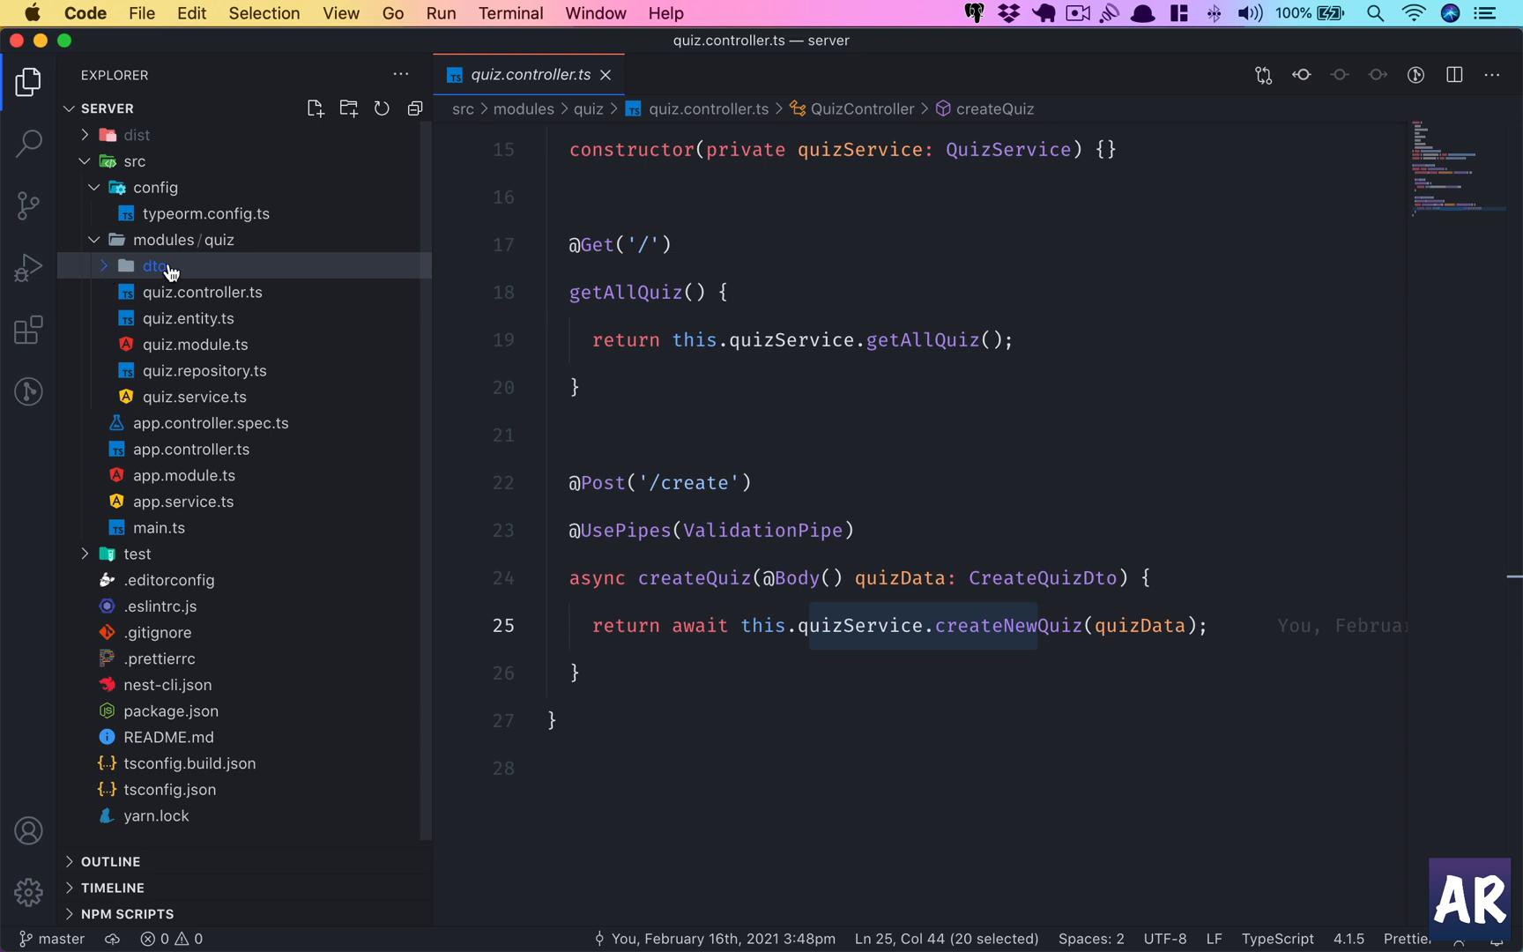
mouse_move(225, 249)
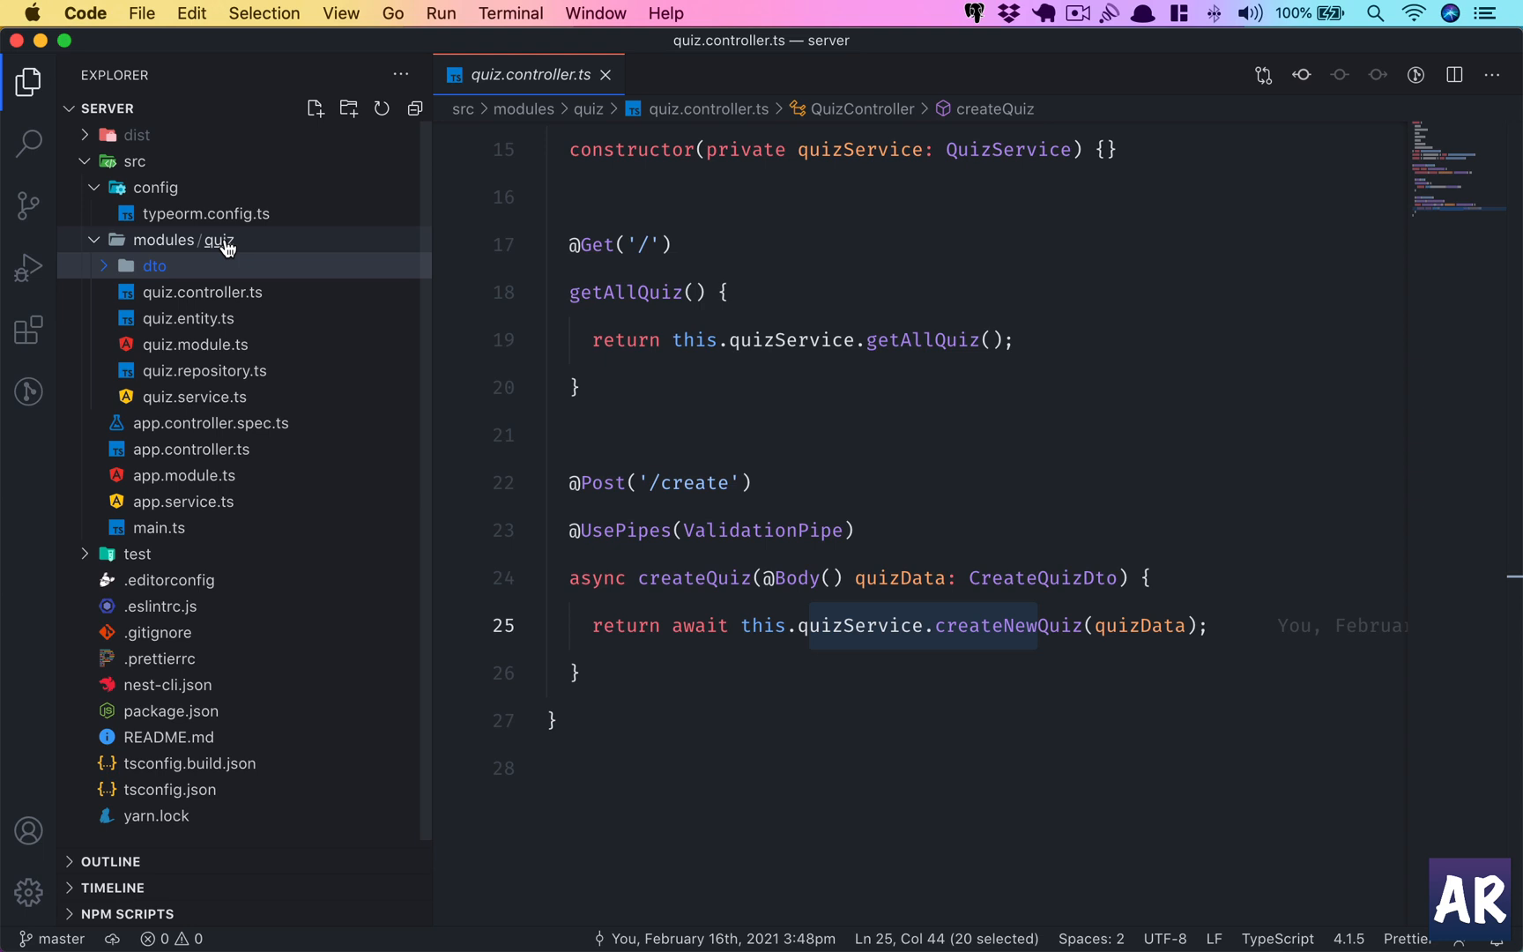
mouse_move(227, 249)
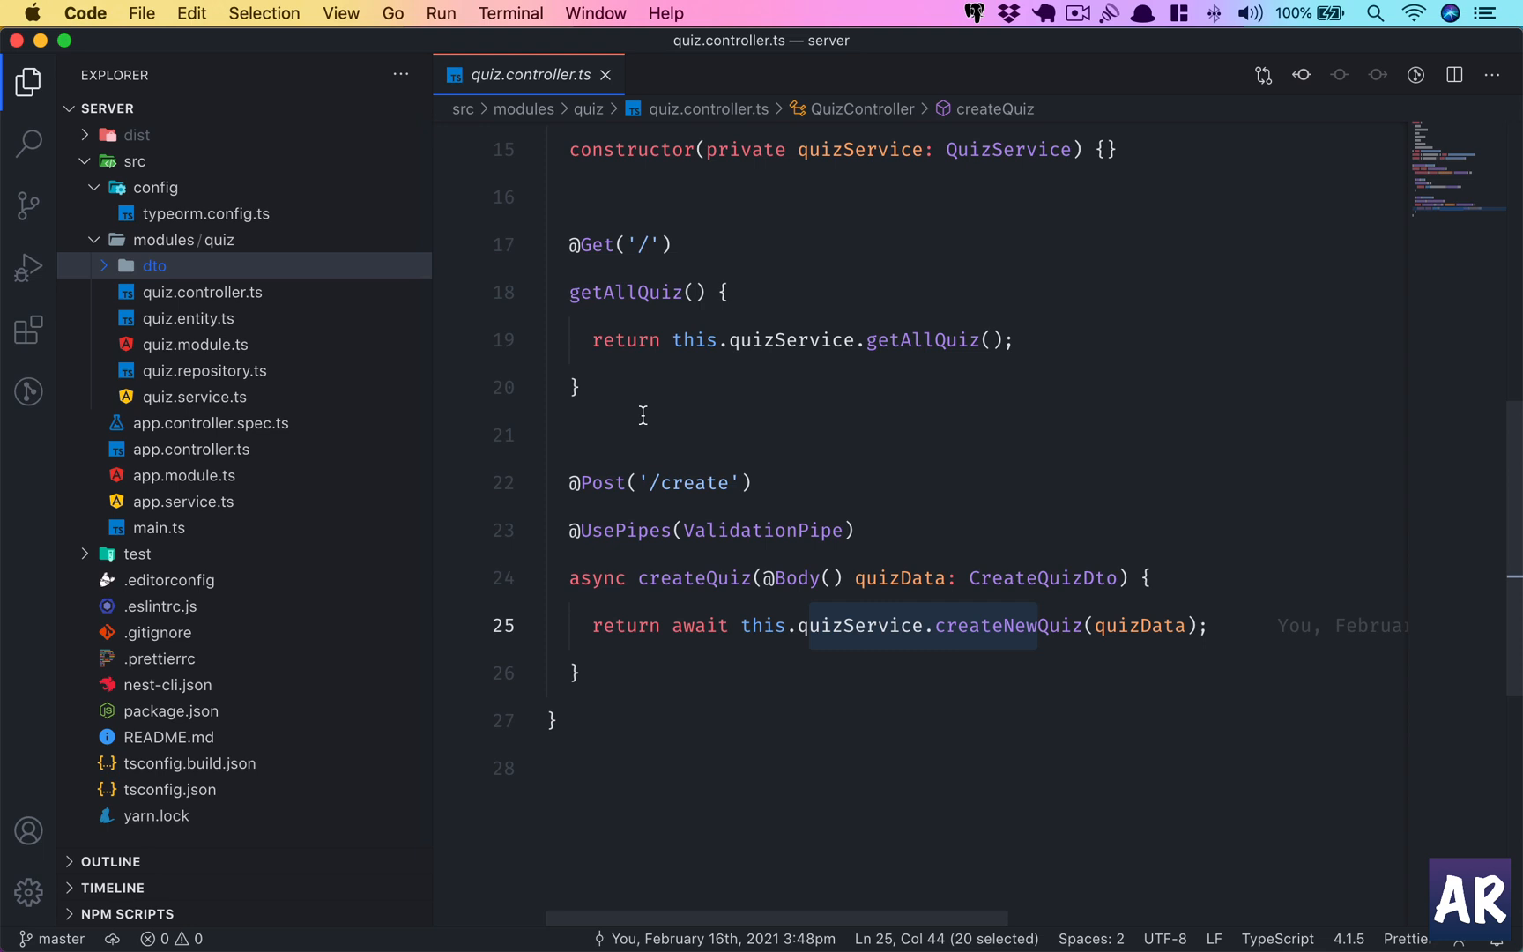
right_click(202, 240)
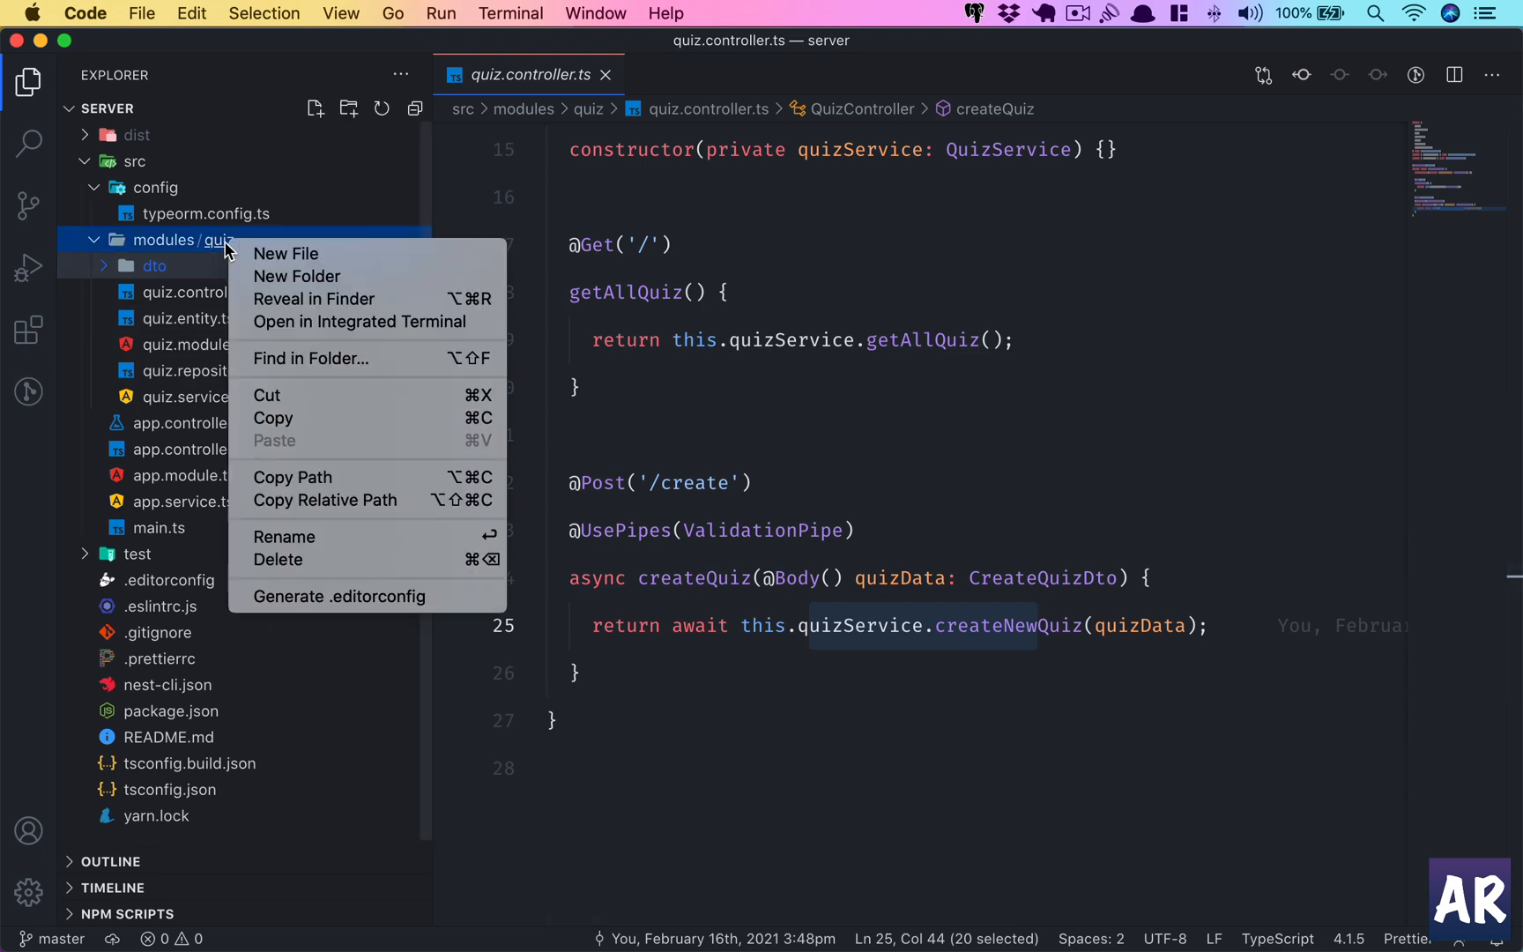
- Create a new file question.entity.ts inside the quiz module
left_click(286, 253)
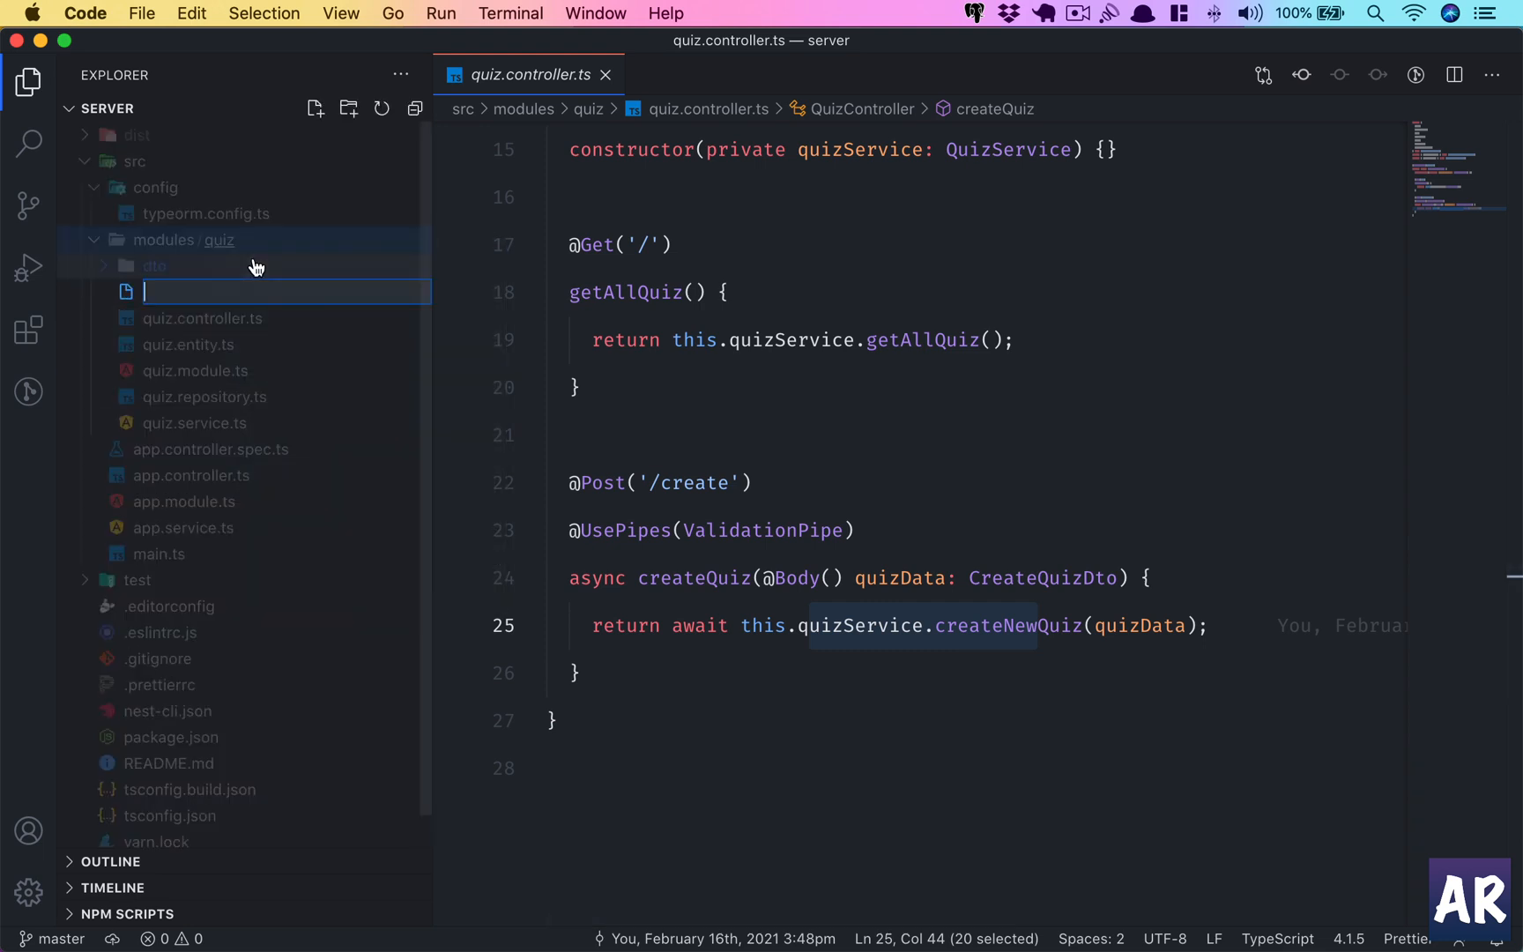
mouse_move(254, 266)
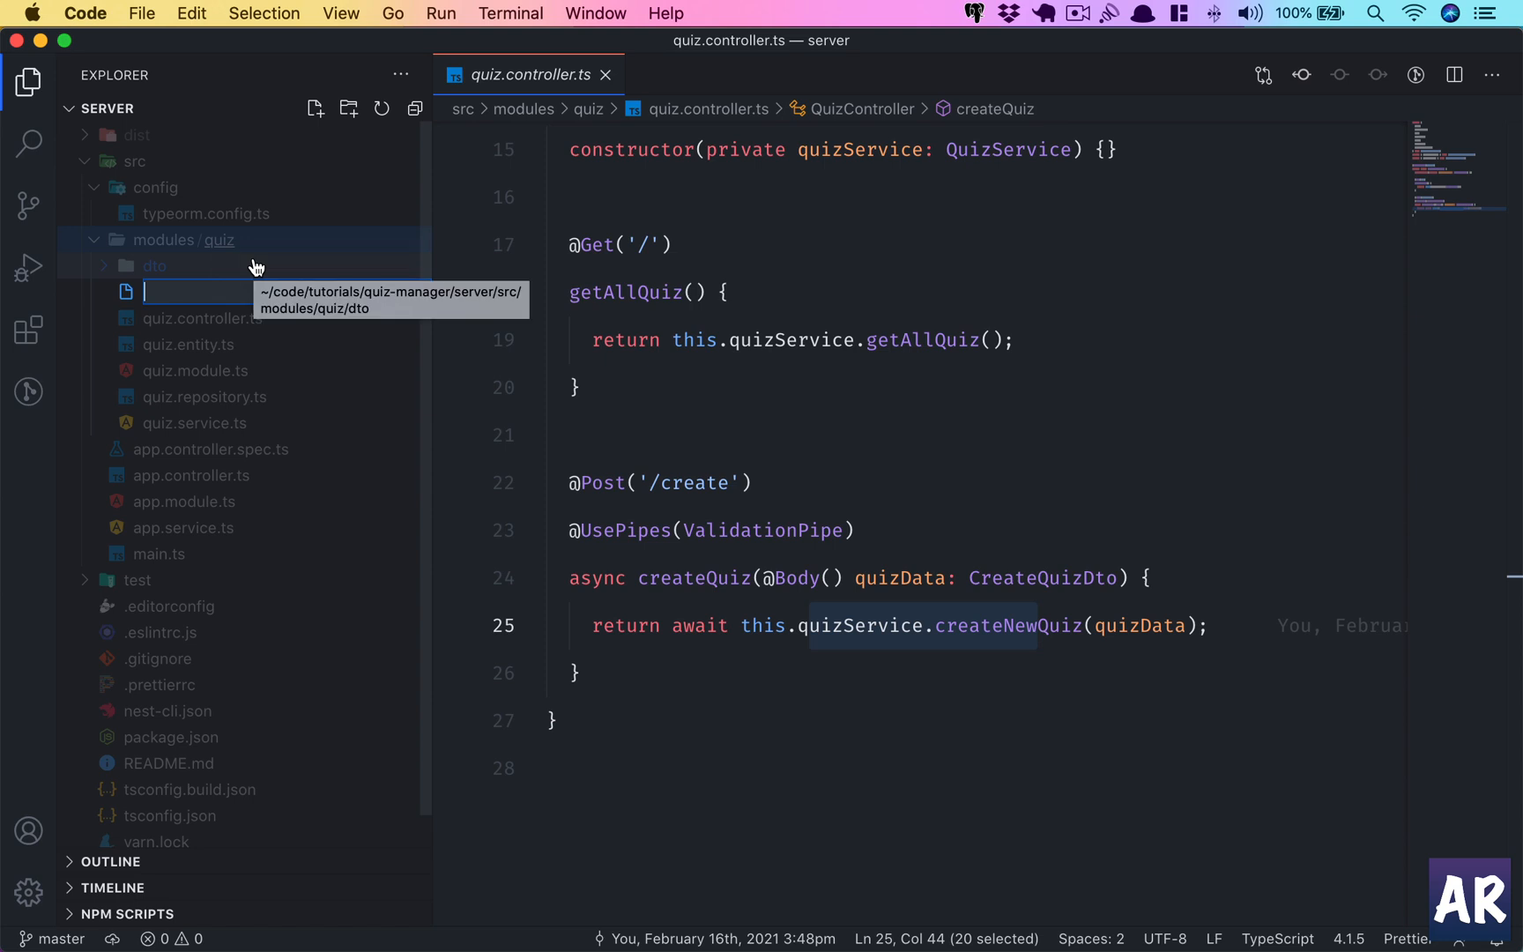
type("question.entity.")
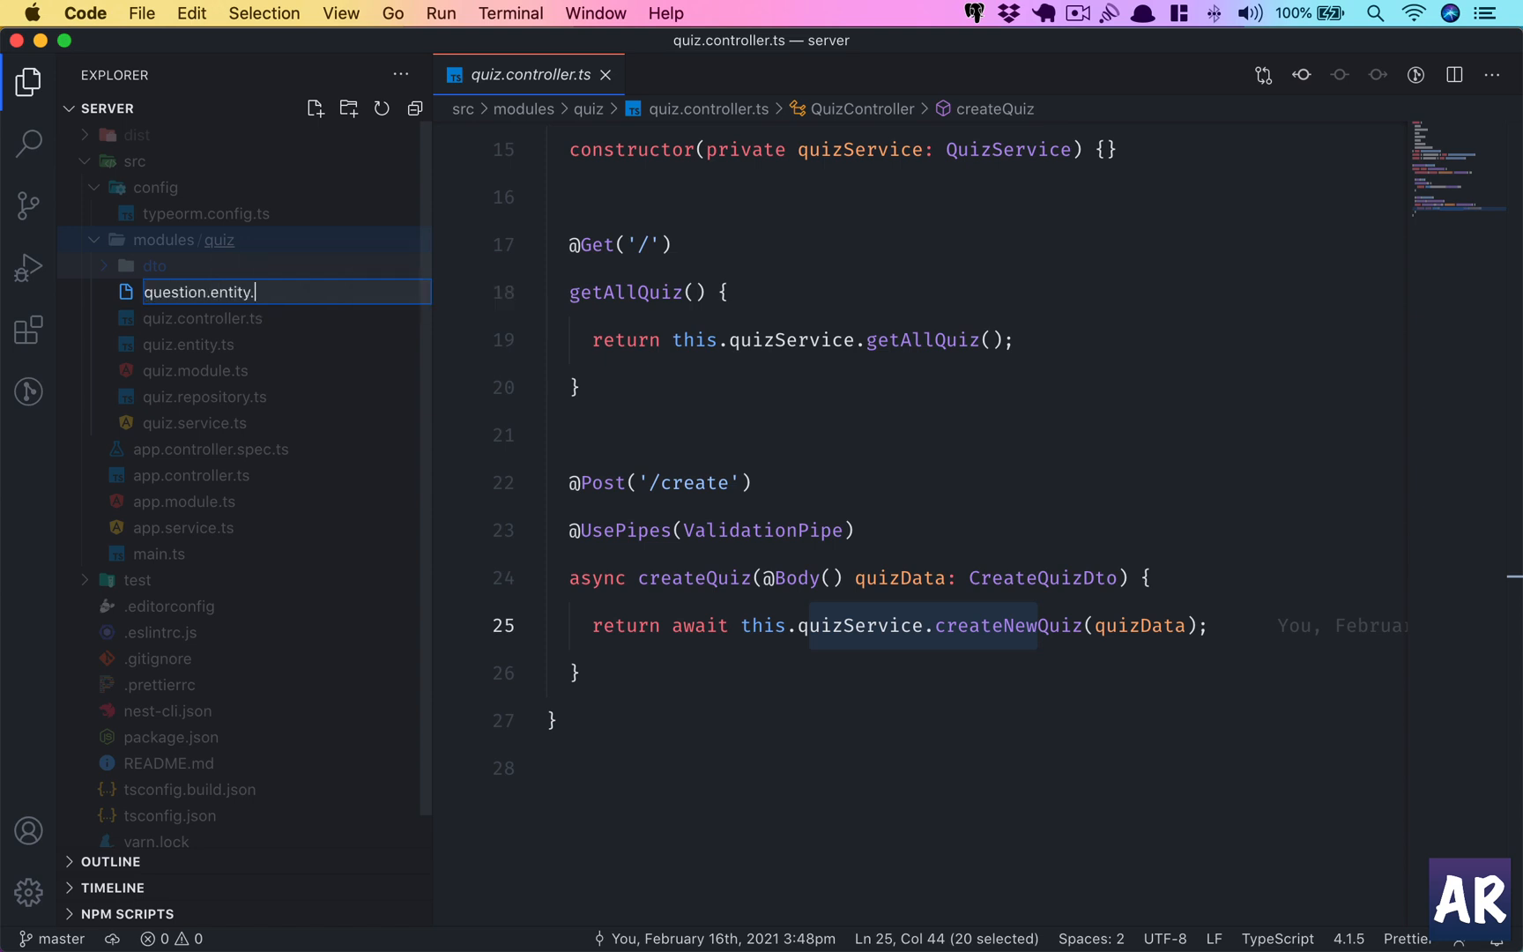
key("Enter")
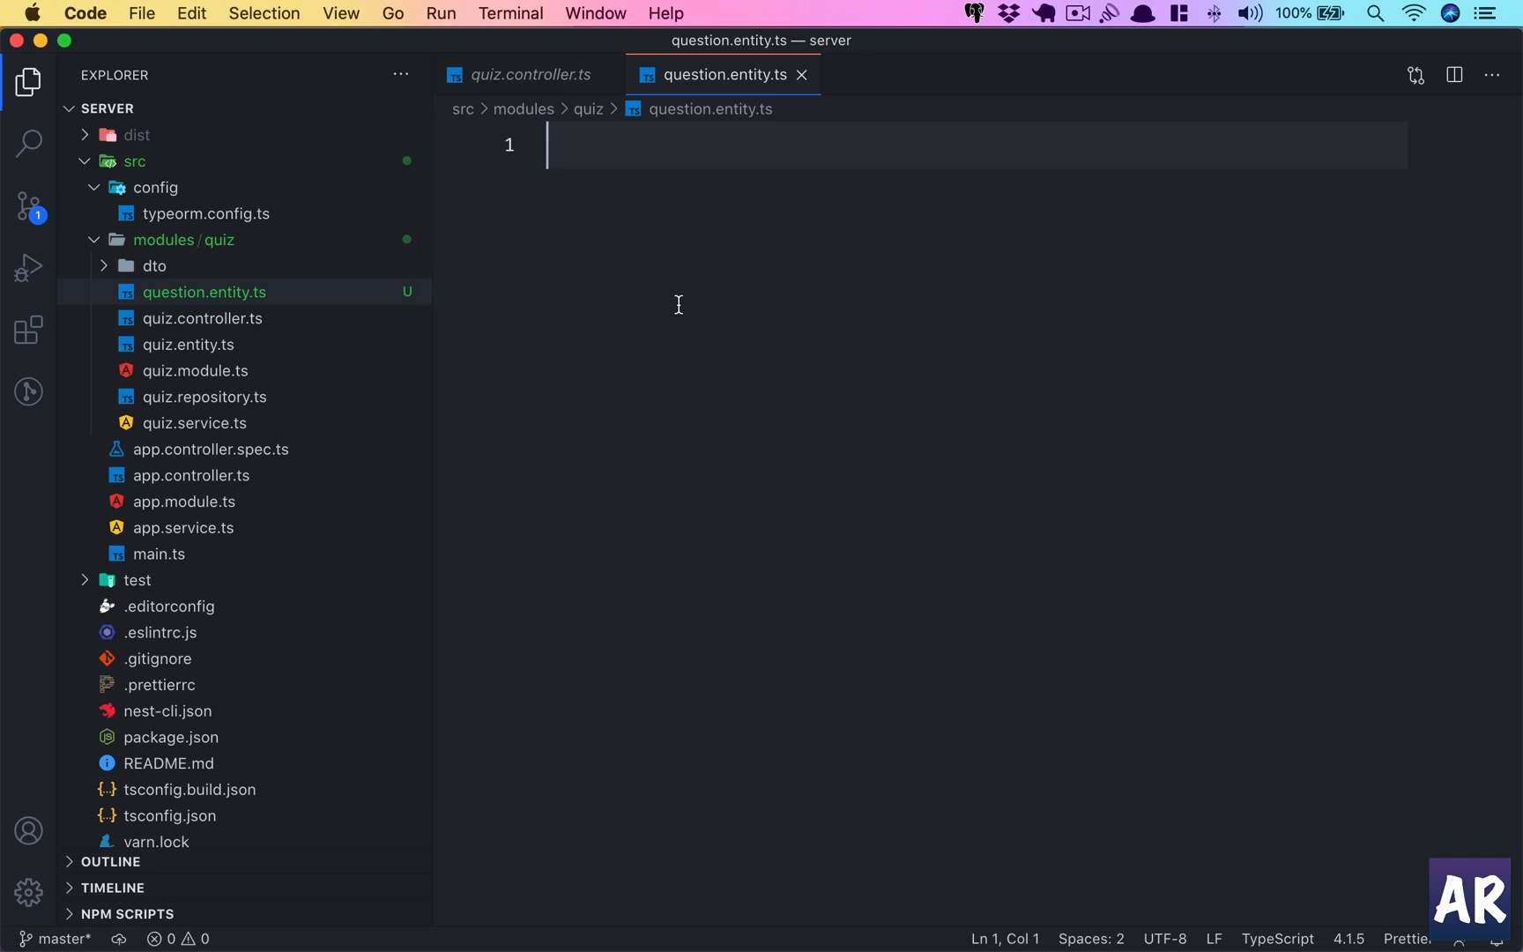
type("export")
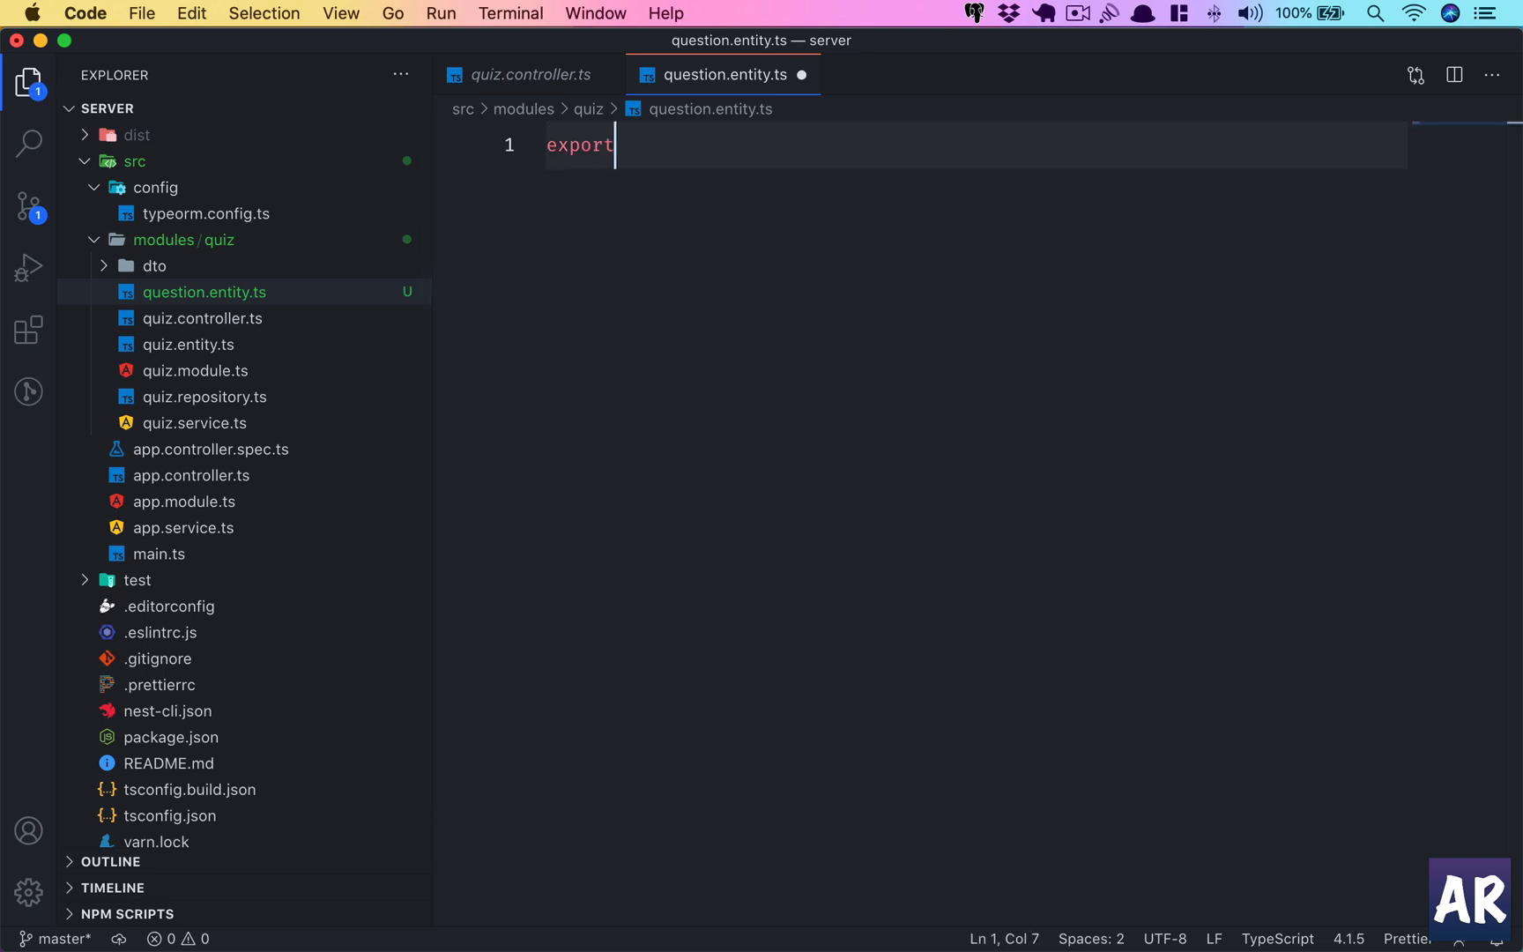
type("class Question")
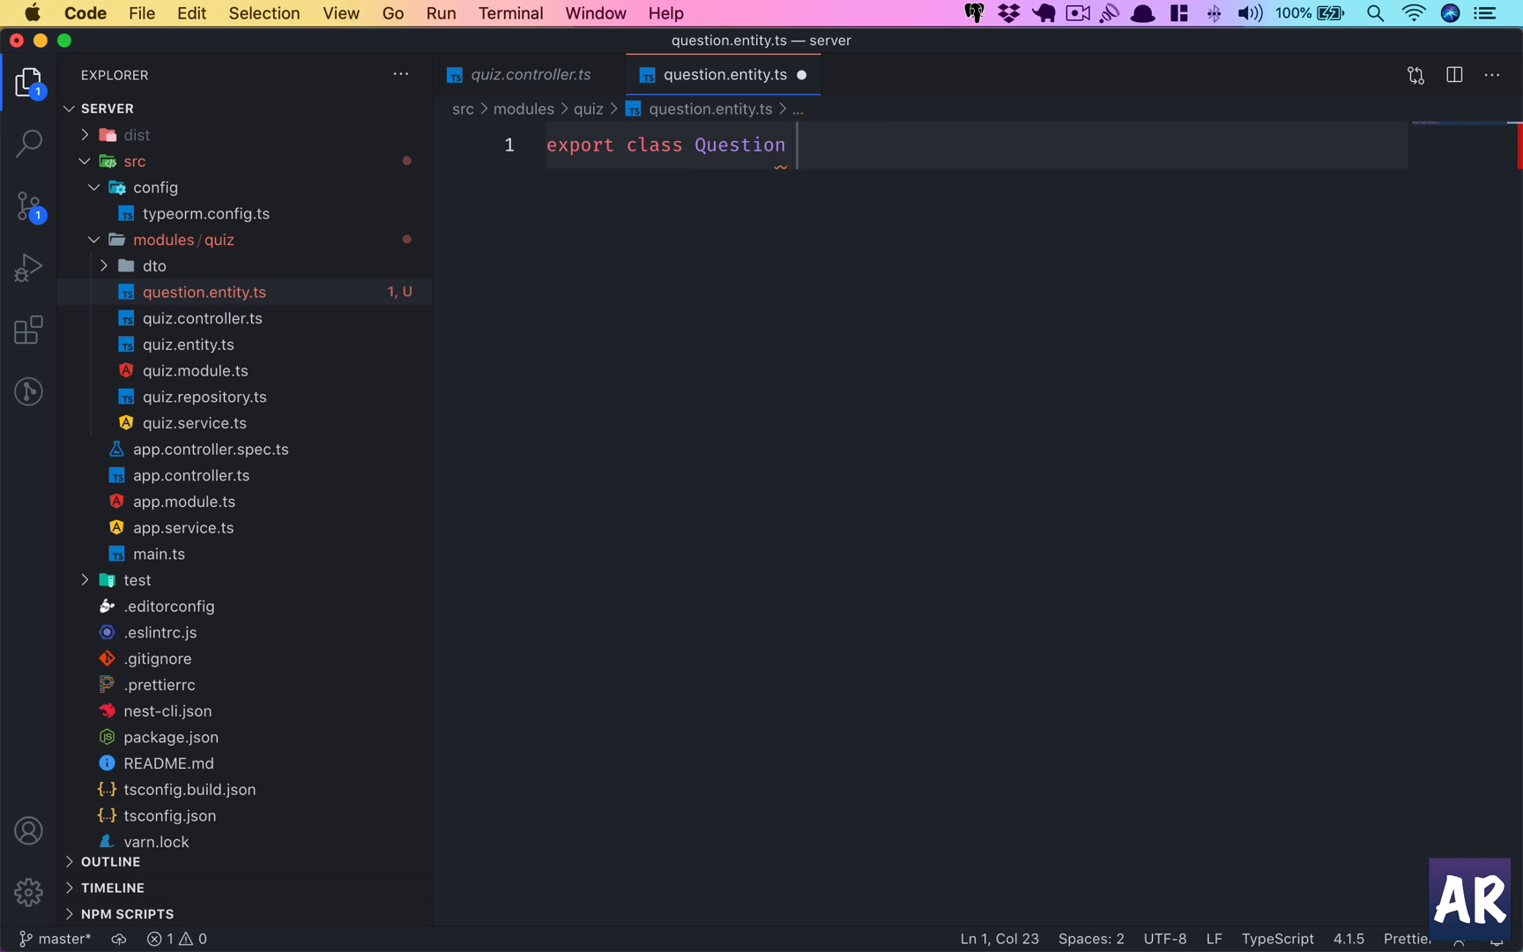
type("extends BaseEt")
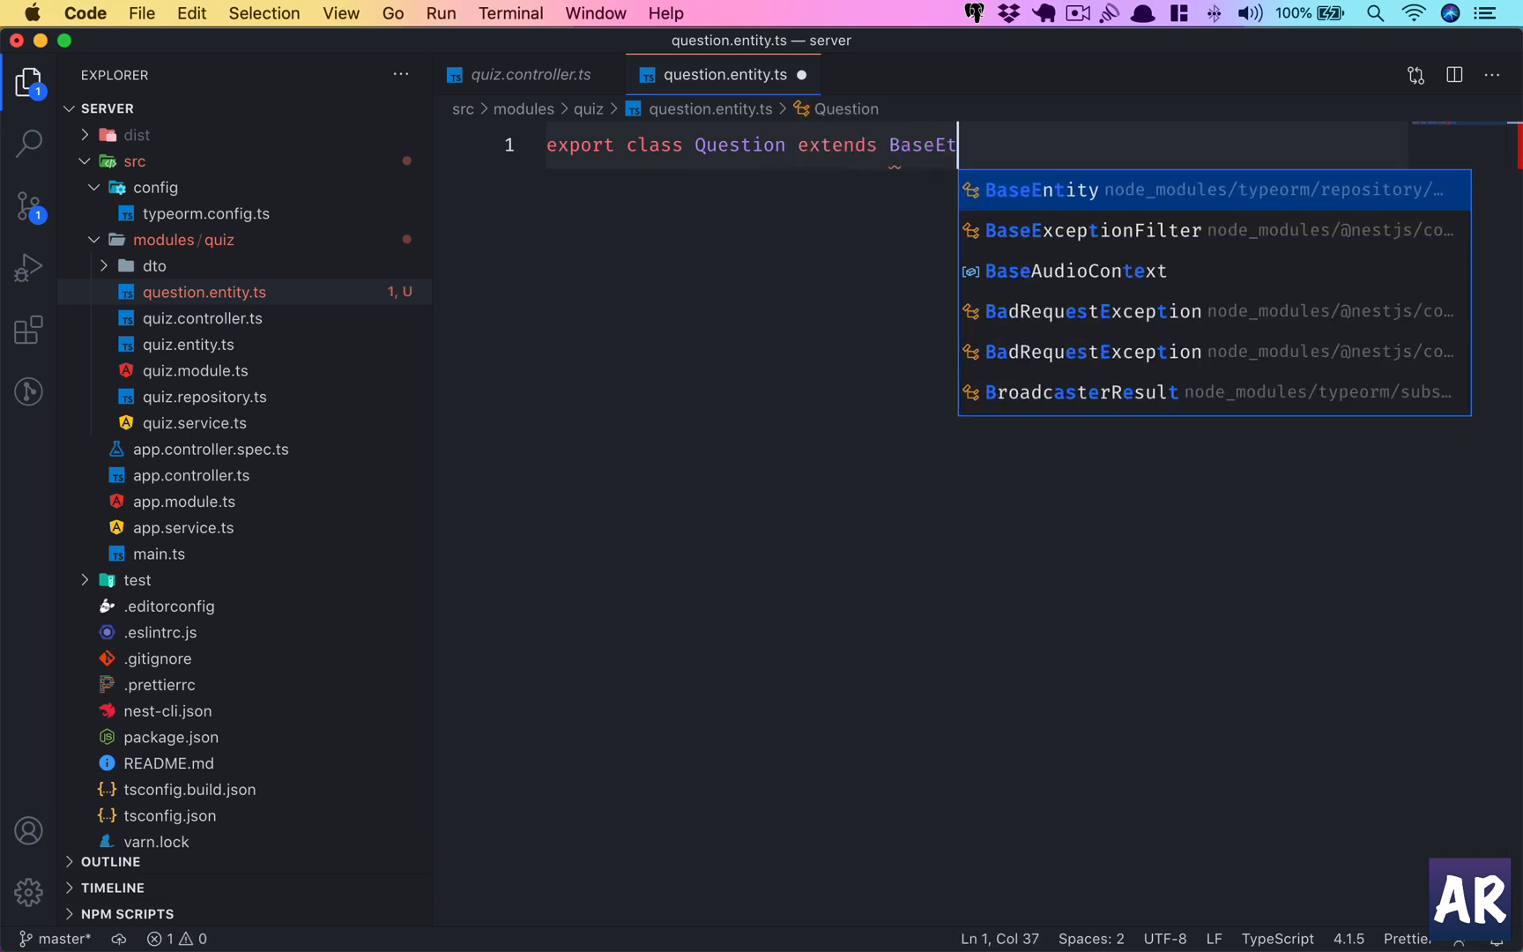
left_click(1038, 189)
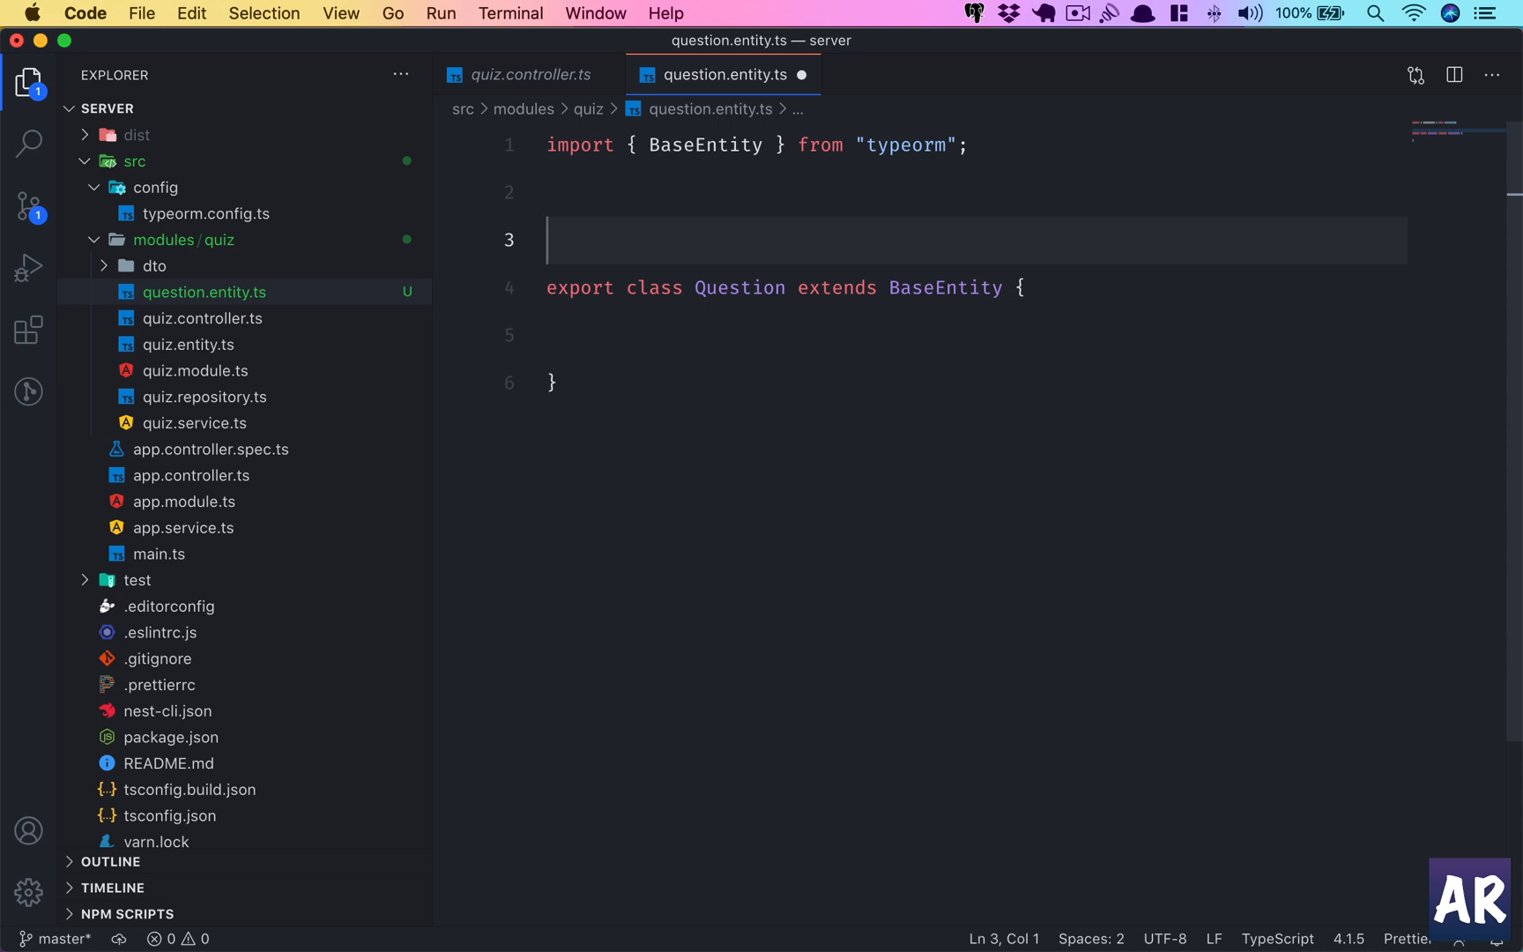
type("@Entity('questions")
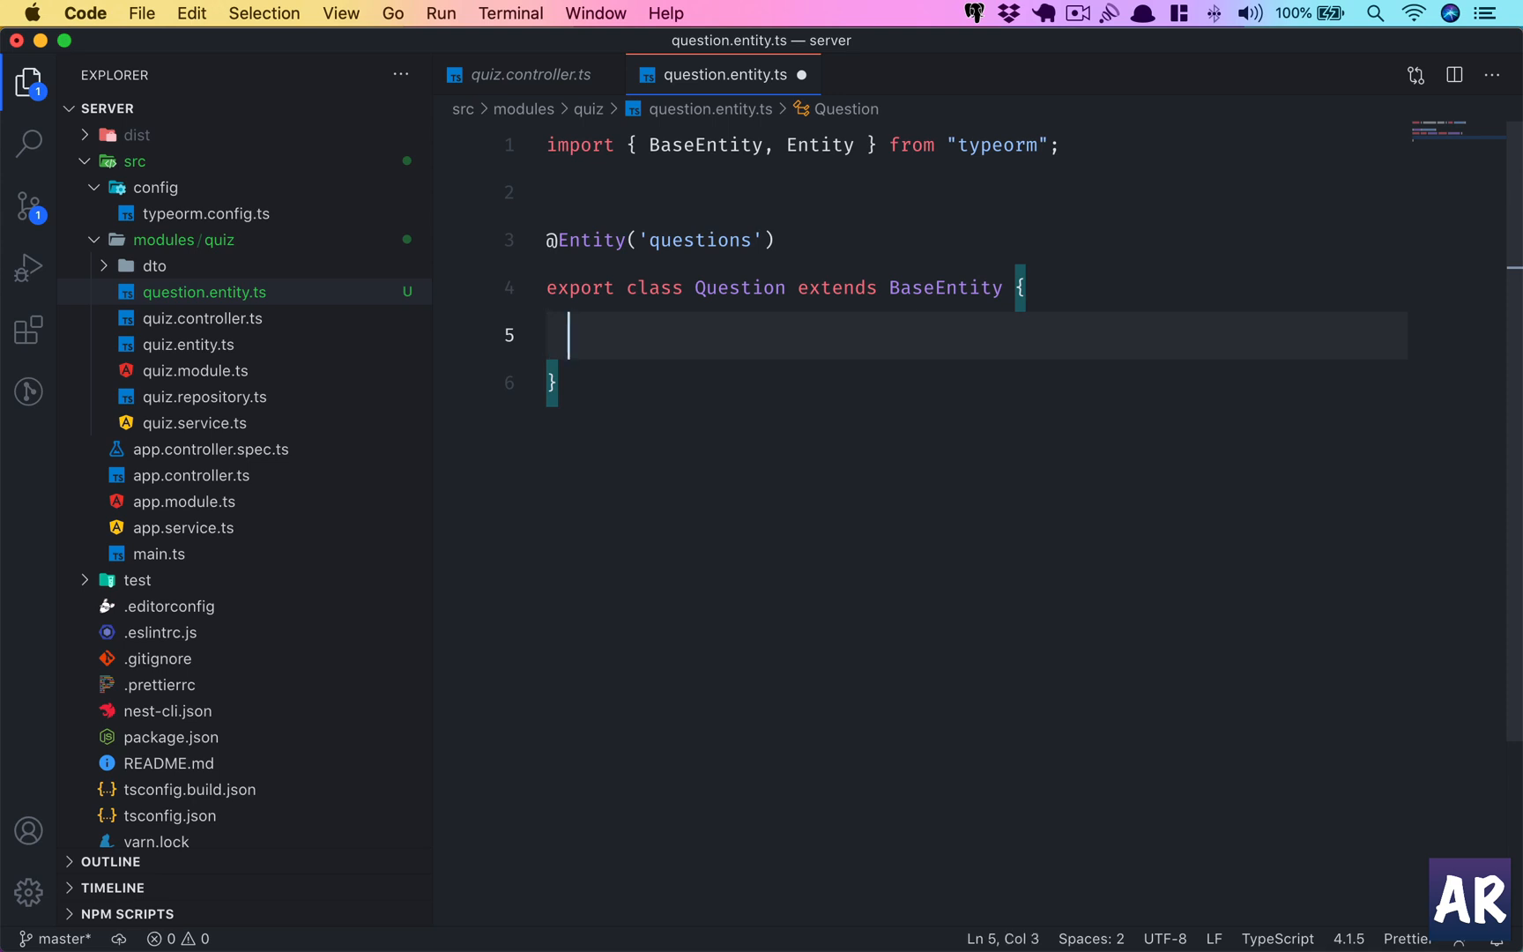
type("@PrimaryGeneratedColumn(")
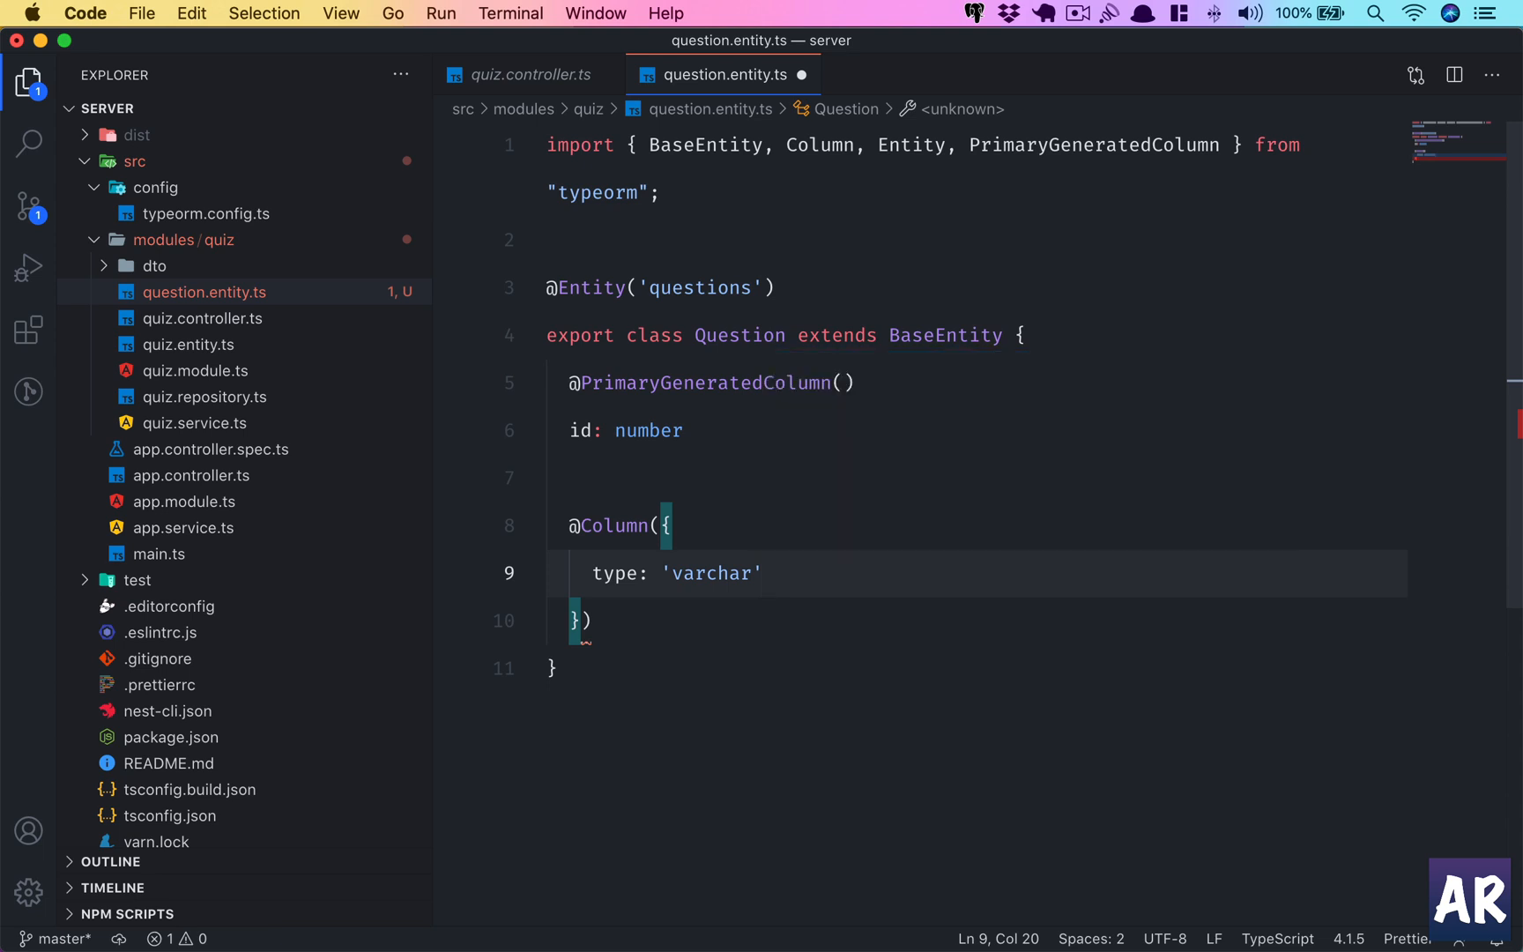
type("question: string;")
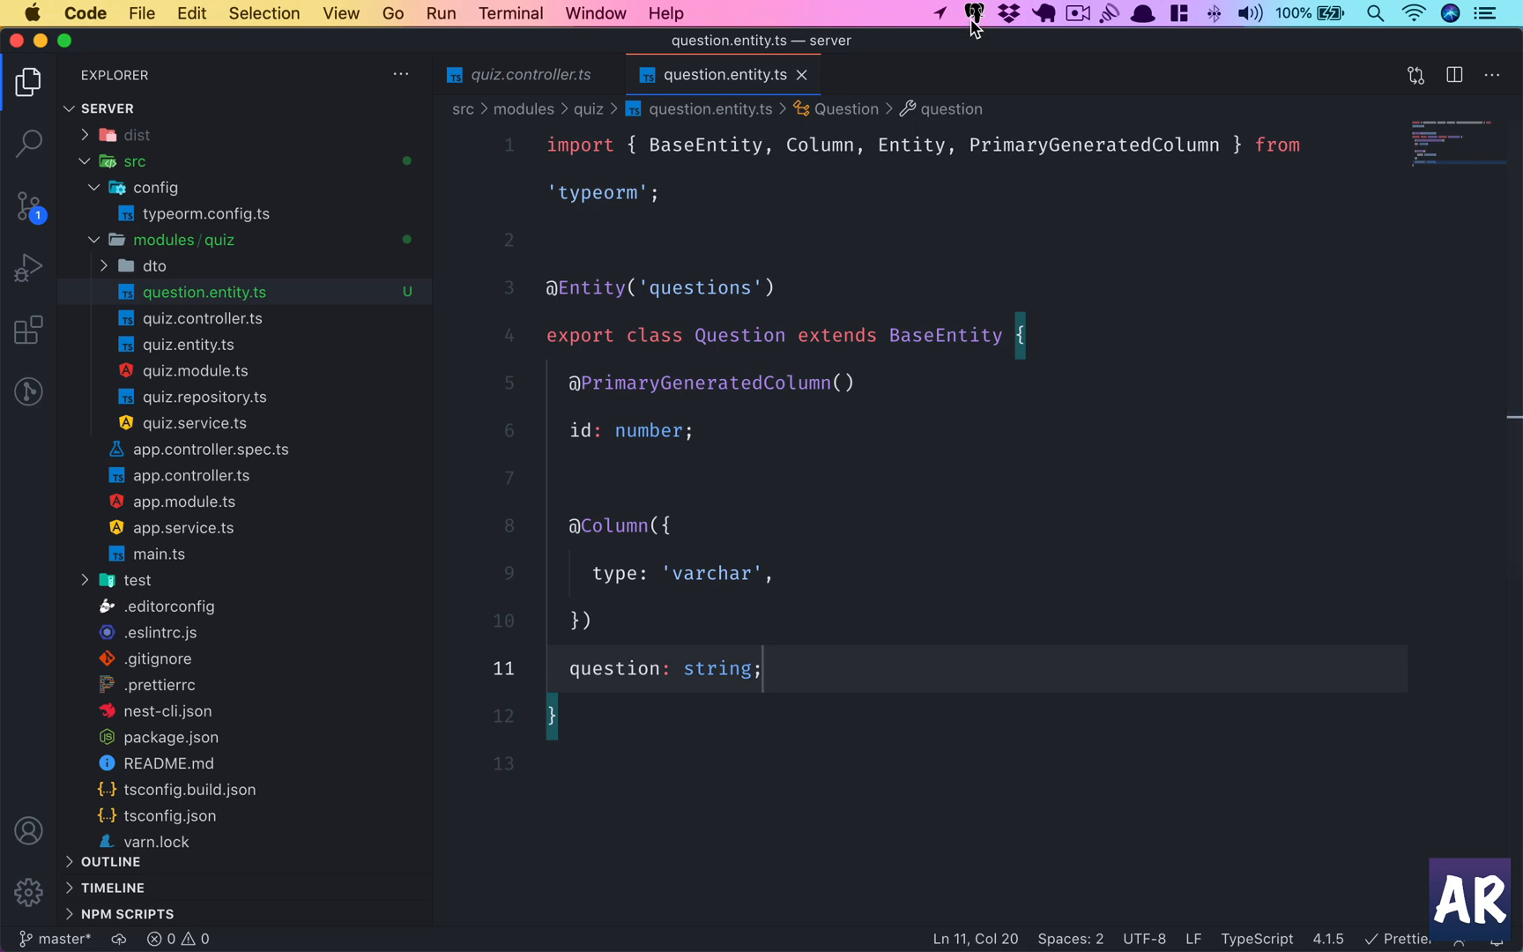
mouse_move(834, 306)
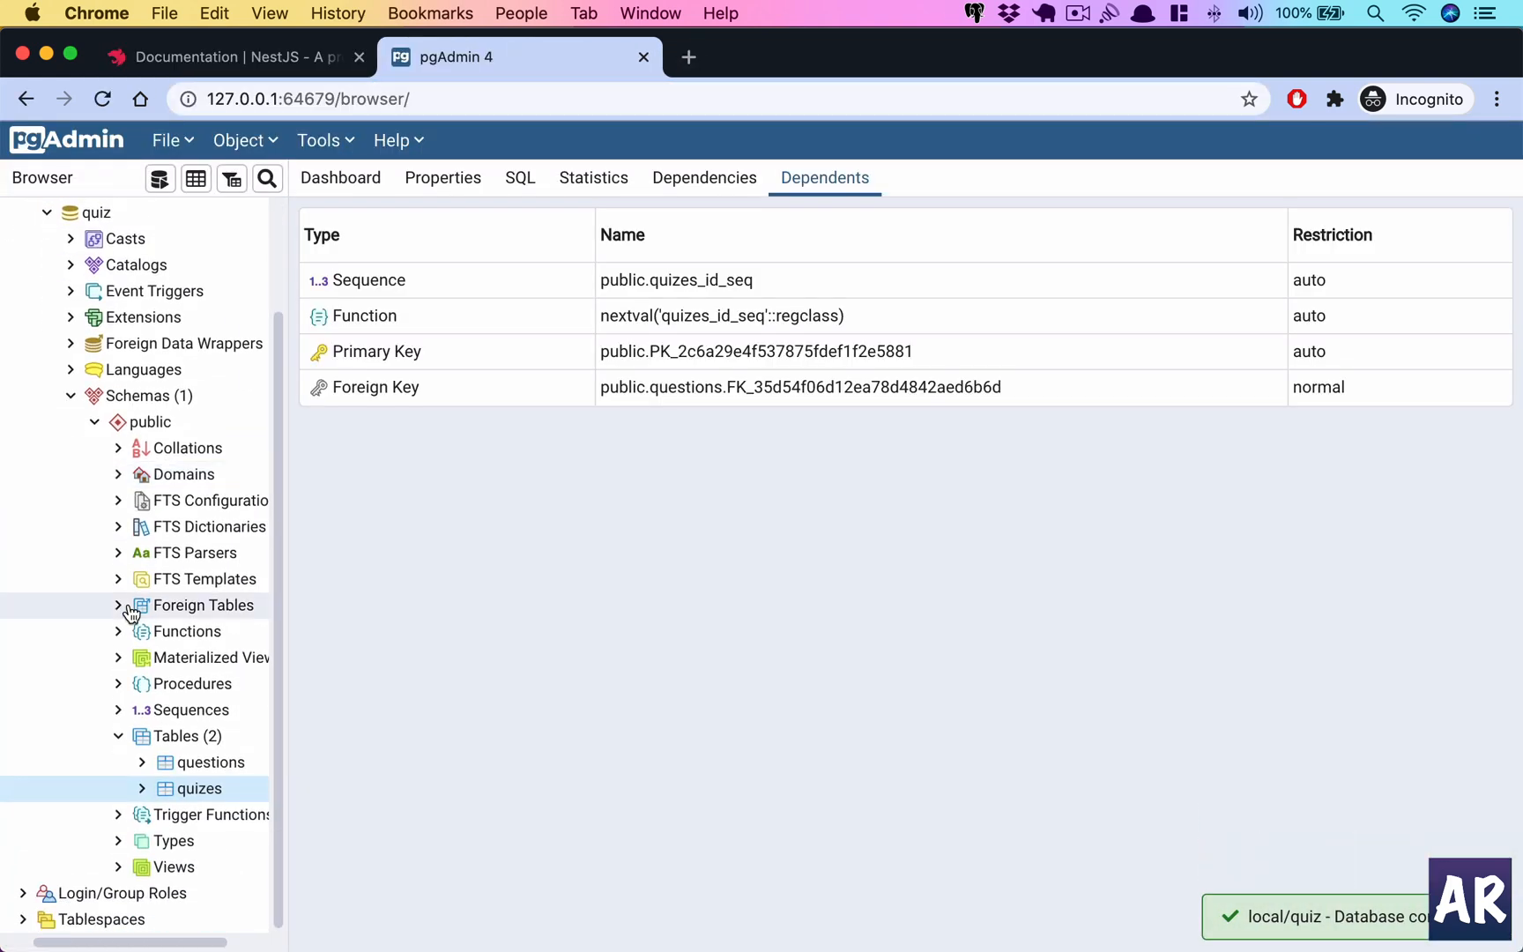
- Drop the questions table in pgAdmin after cancelling an accidental Create Table form
left_click(209, 761)
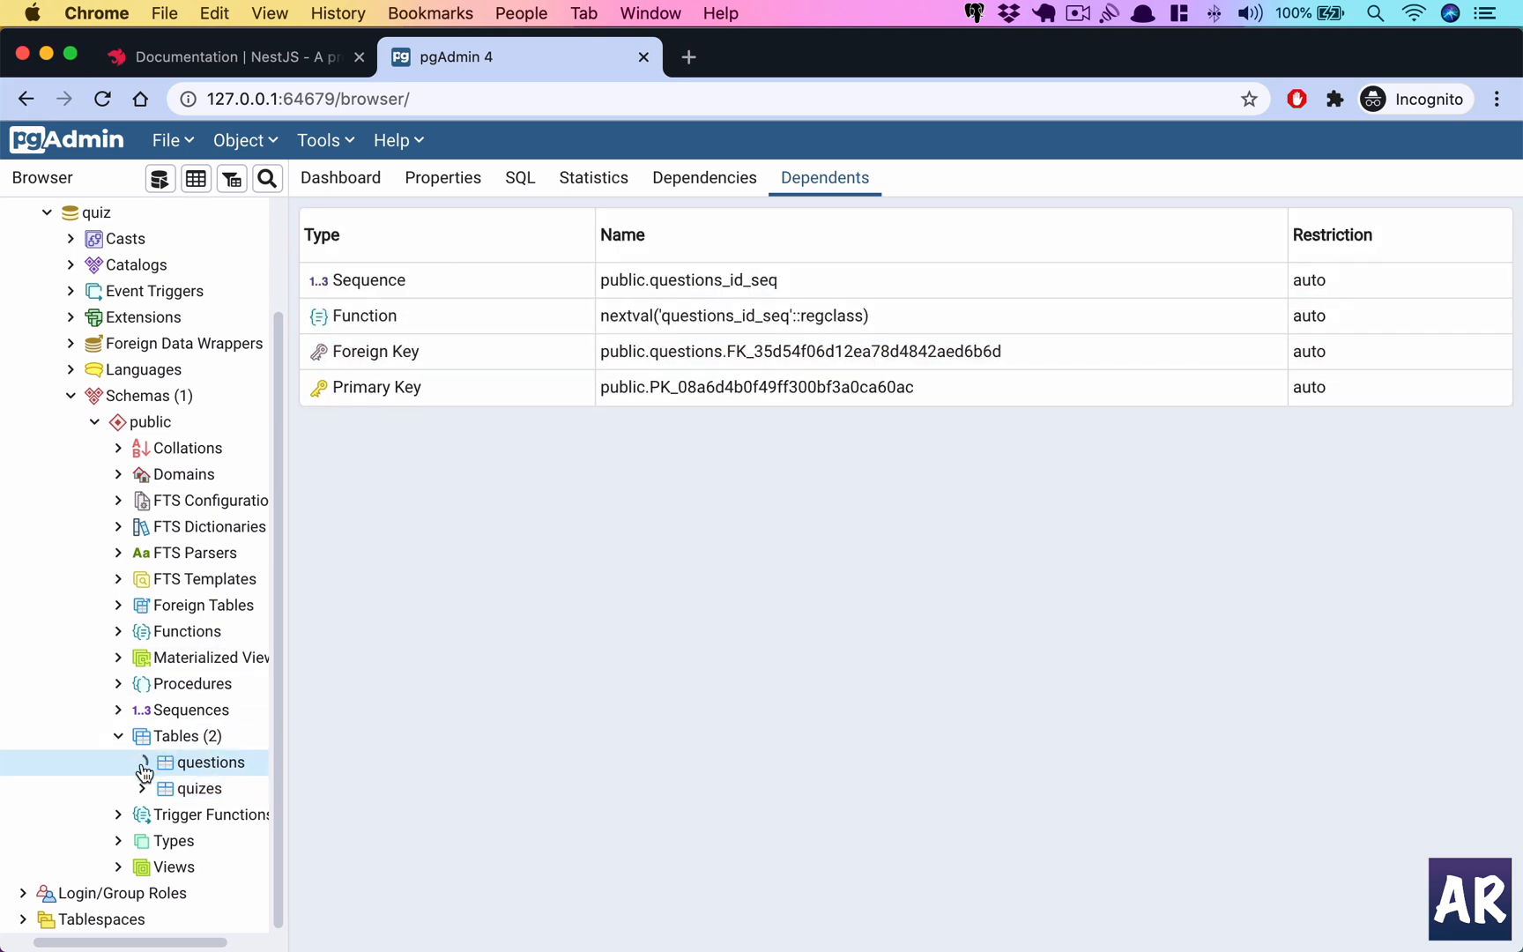
left_click(141, 762)
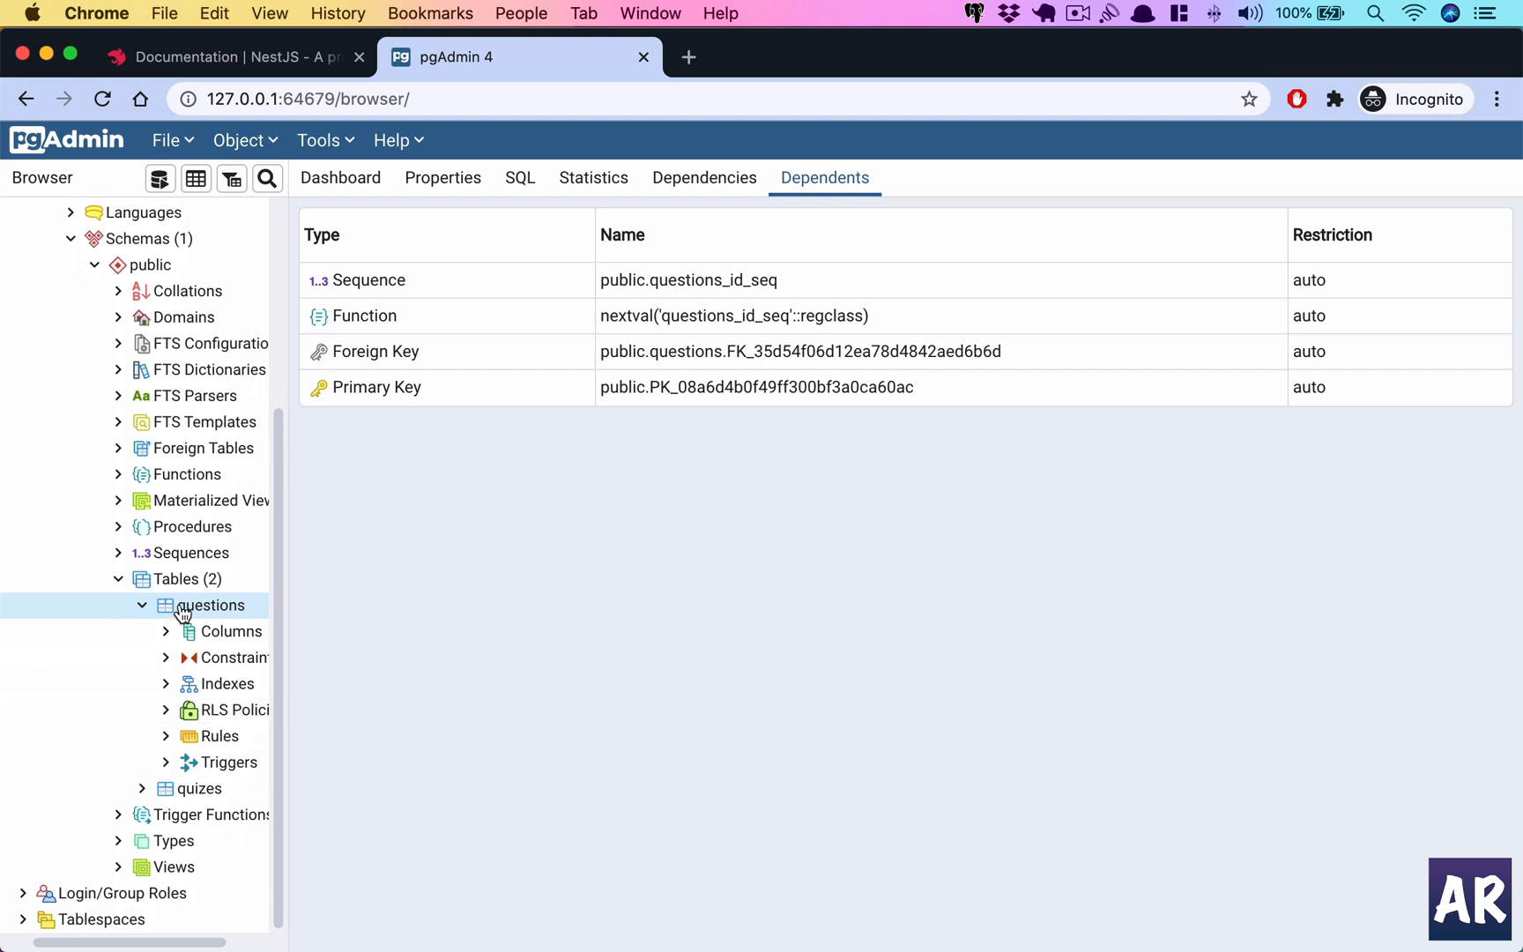
key("cmd+tab")
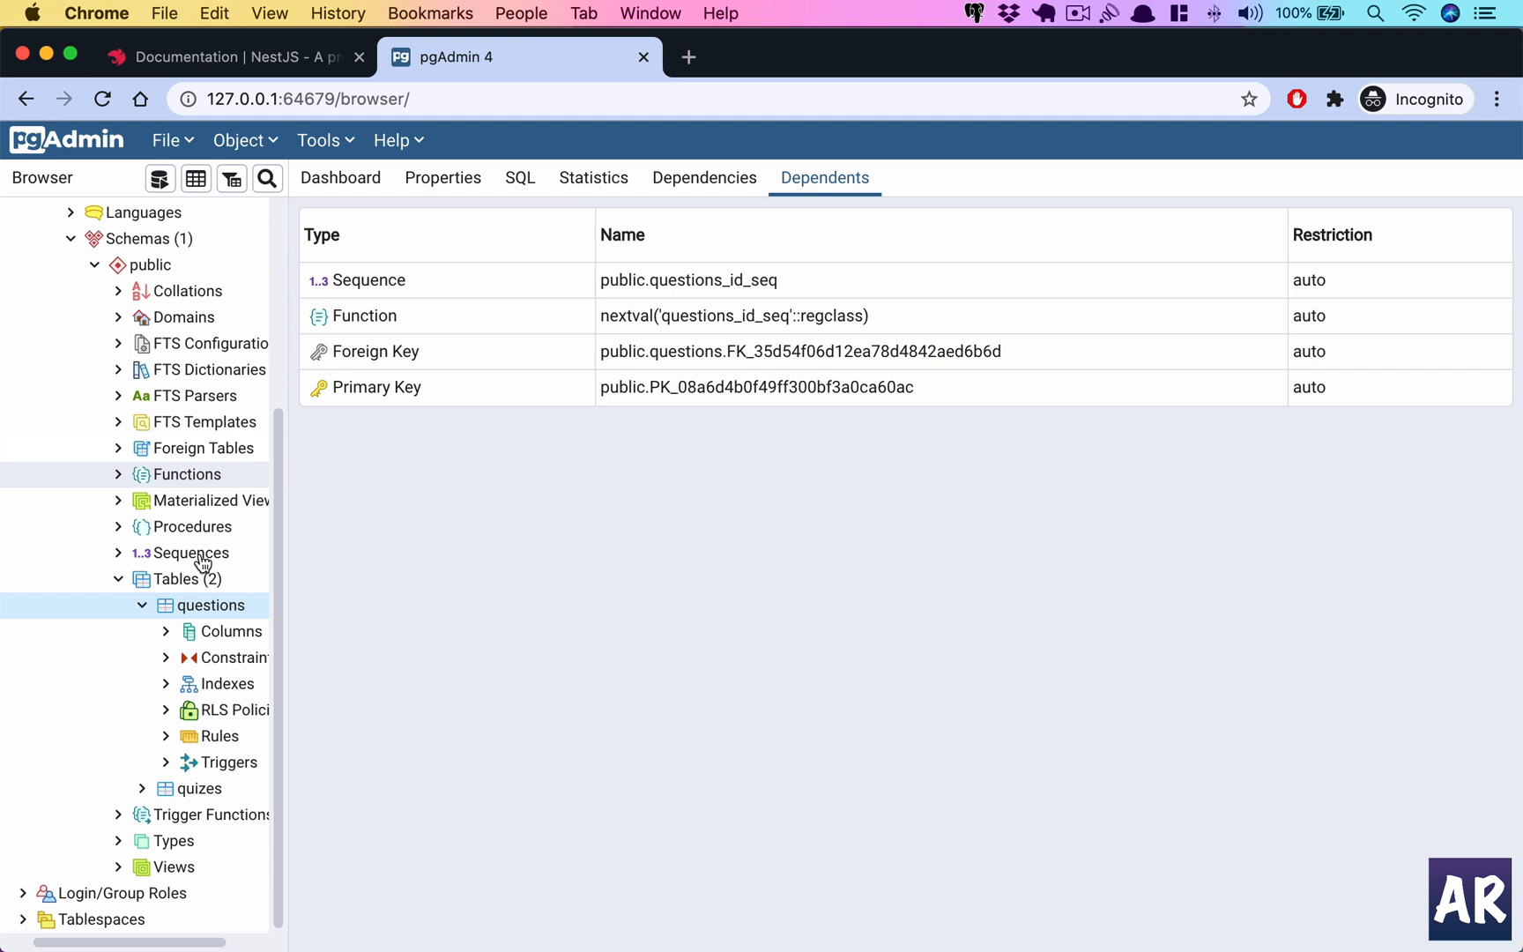
right_click(176, 579)
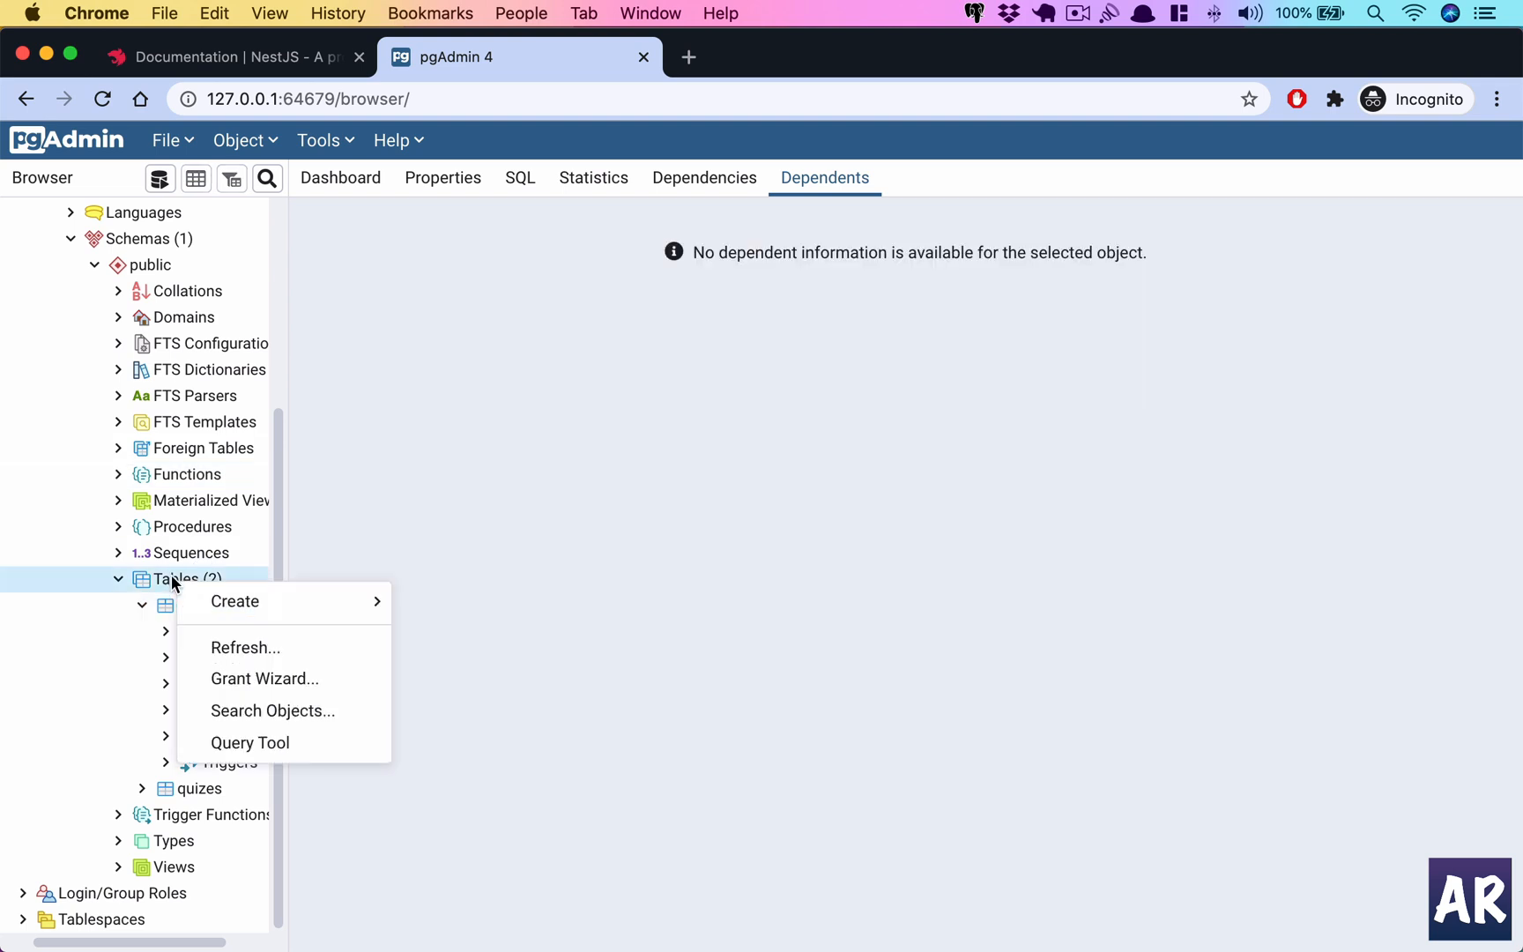
left_click(234, 601)
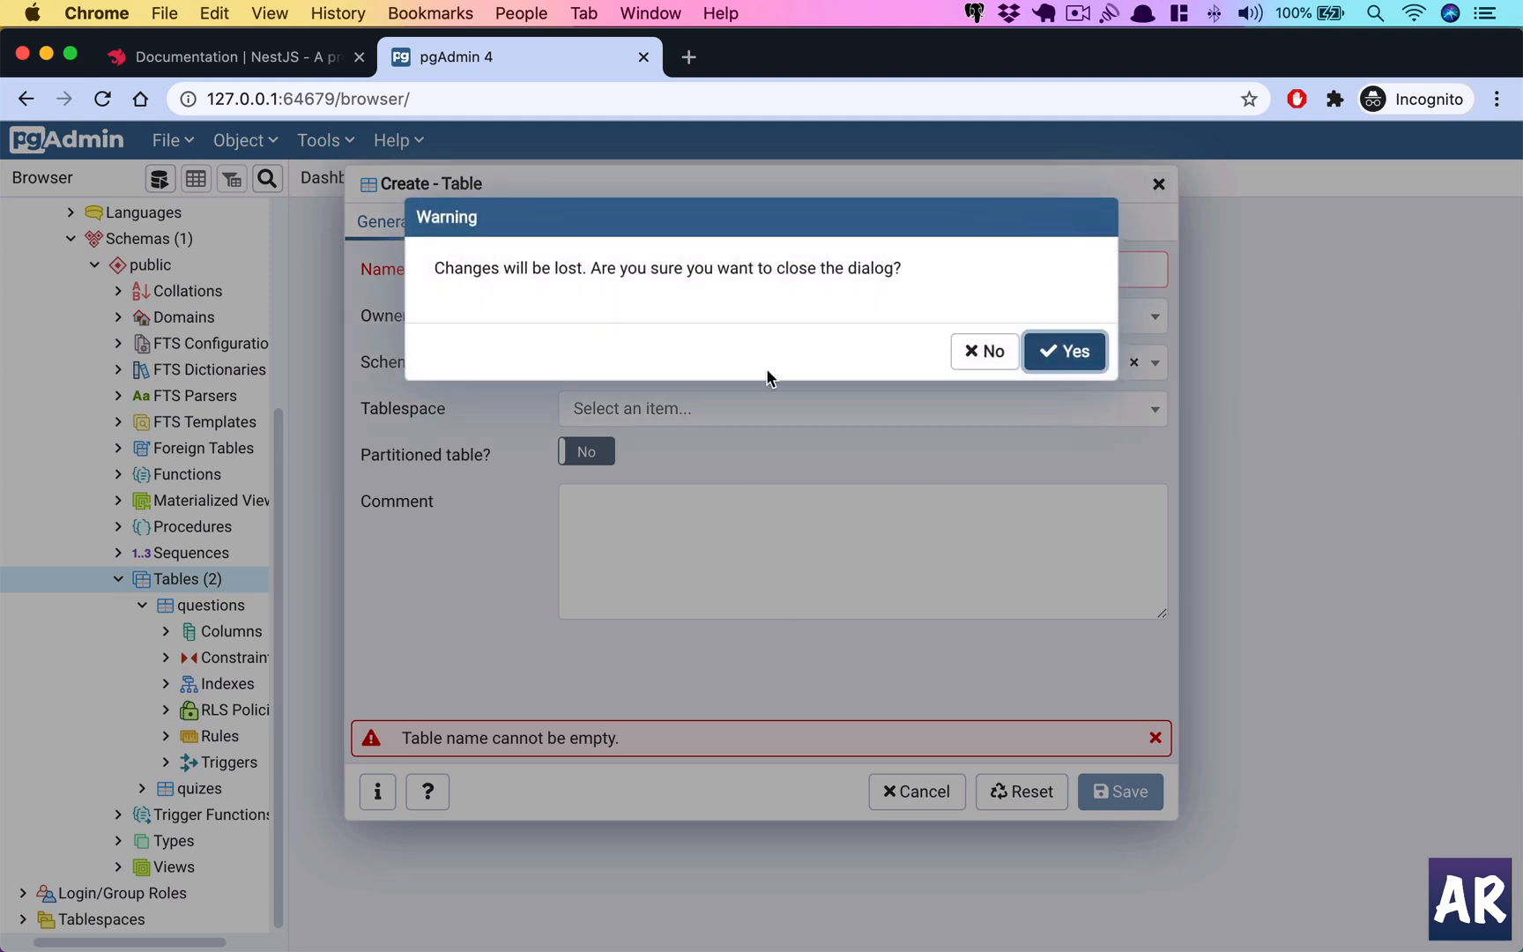
left_click(1063, 351)
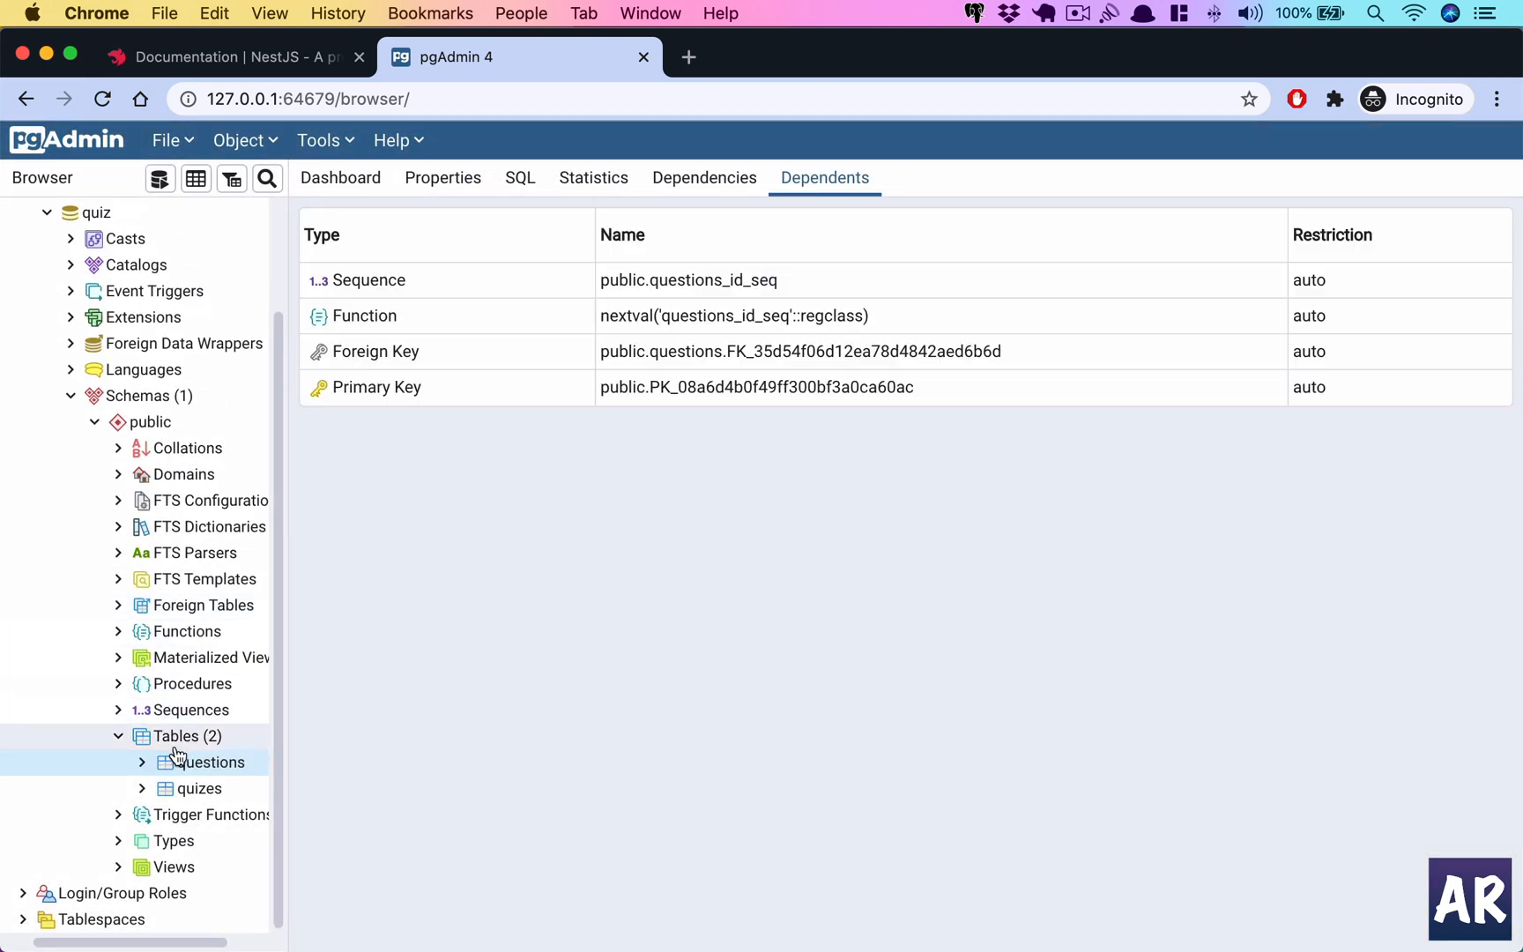
right_click(203, 761)
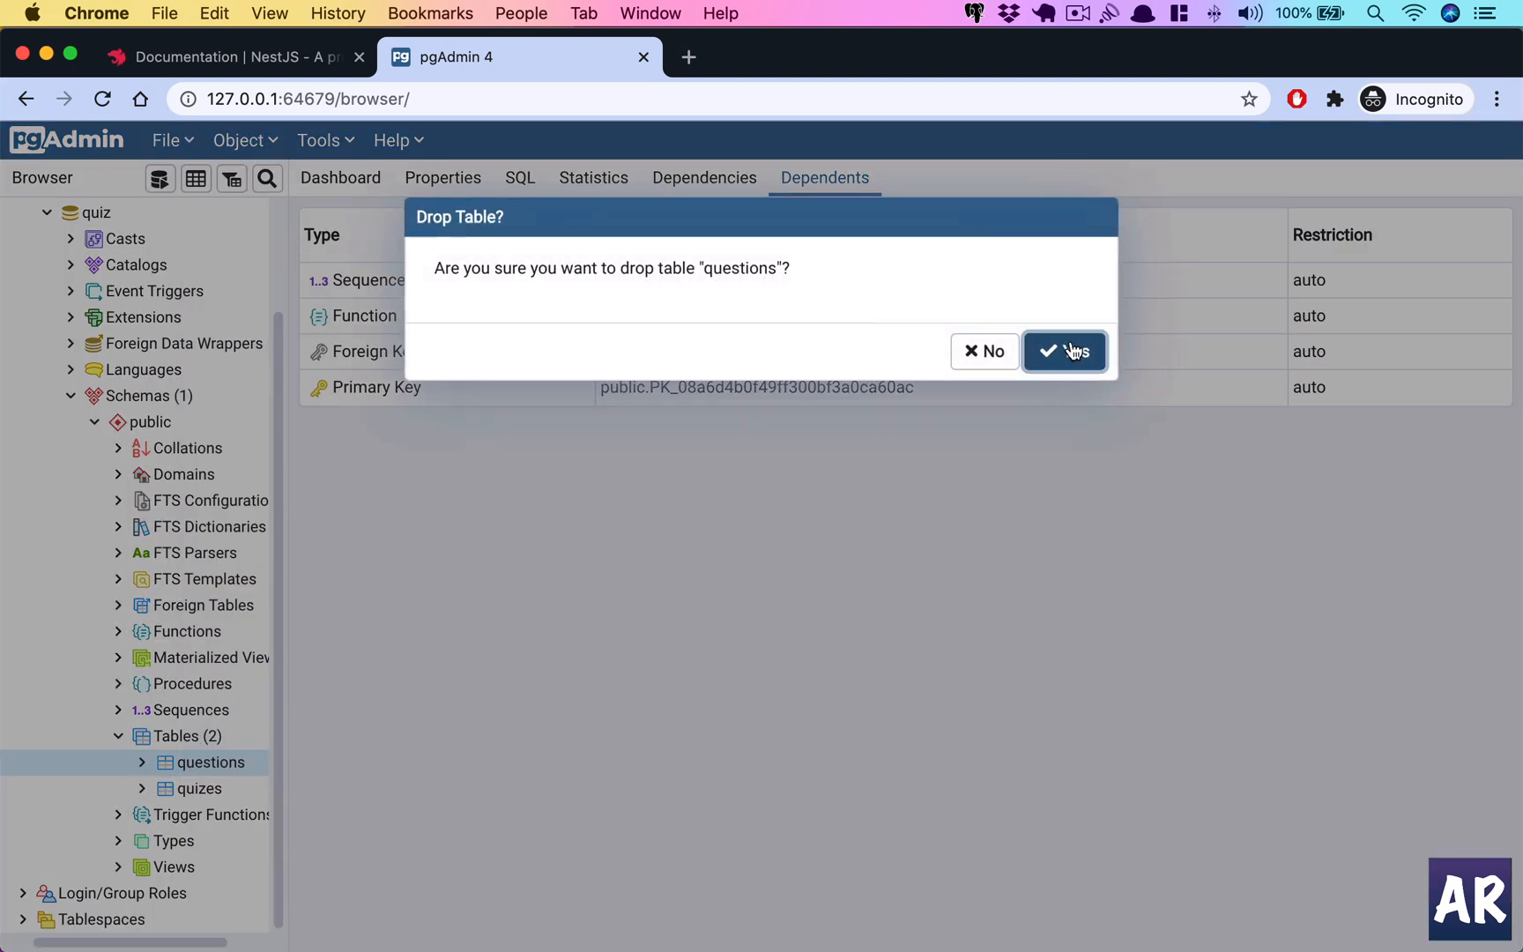
left_click(1064, 351)
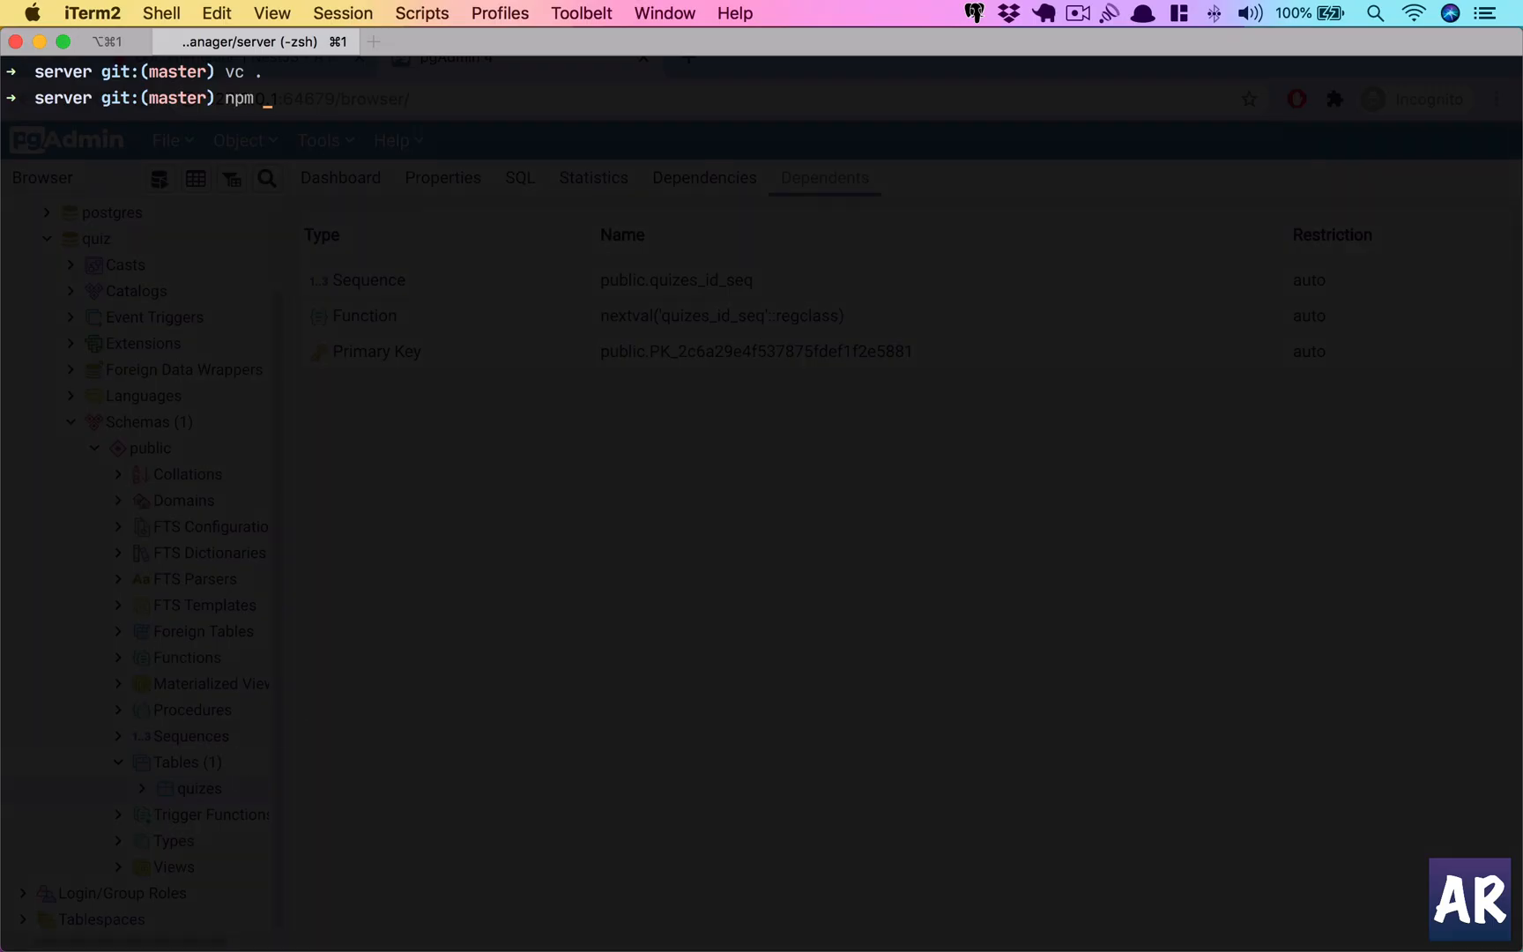
- Run npm run start:dev in the iTerm2 terminal
type("run start:de")
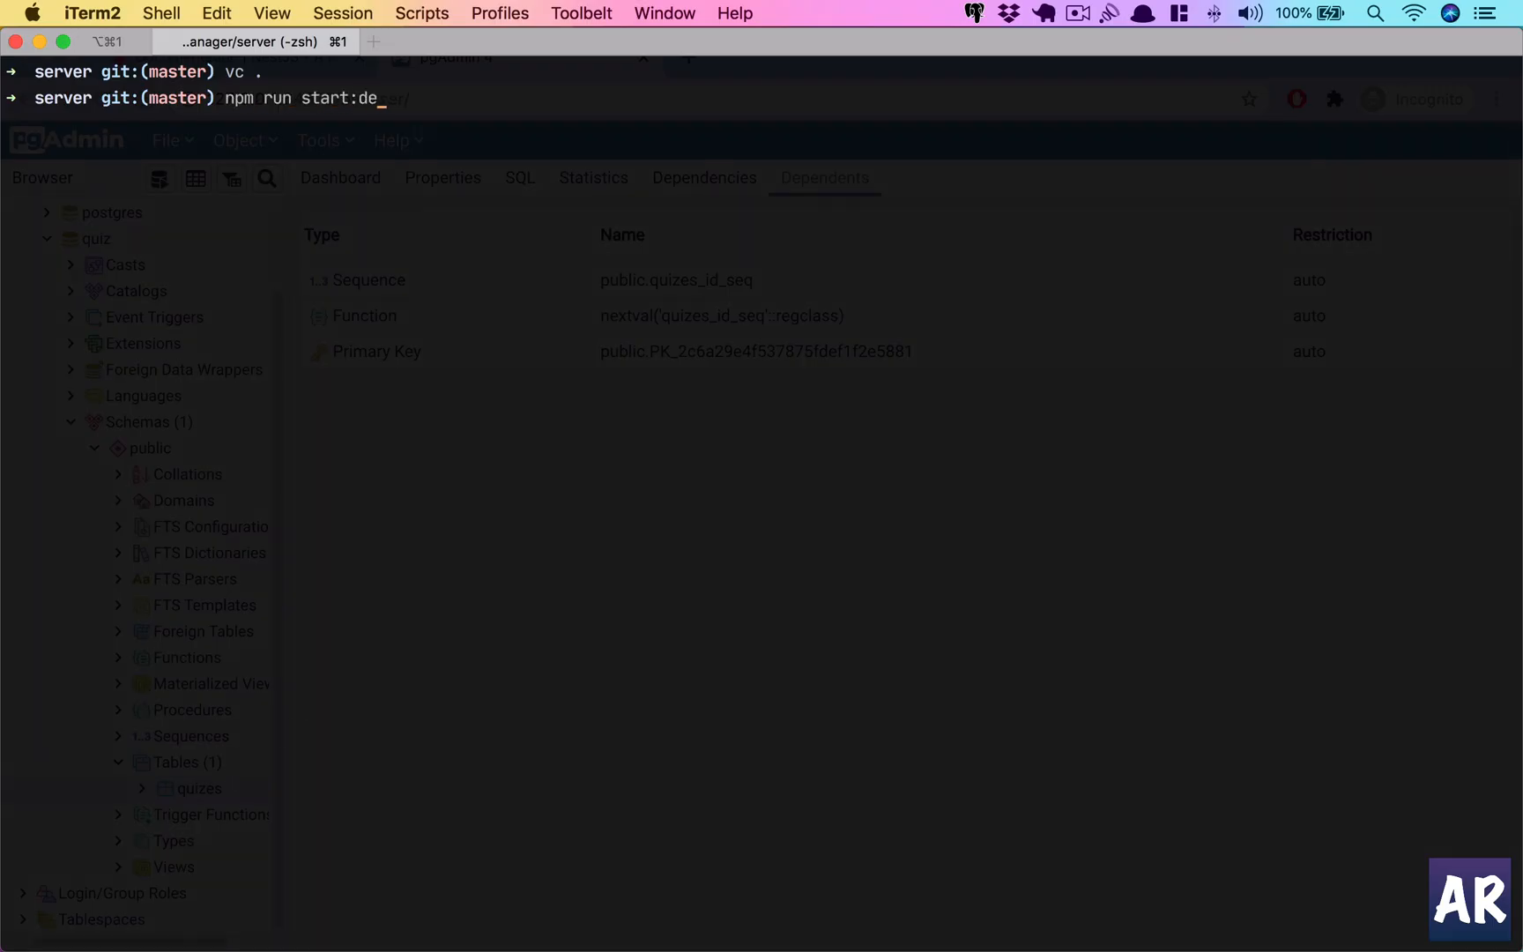
key("Return")
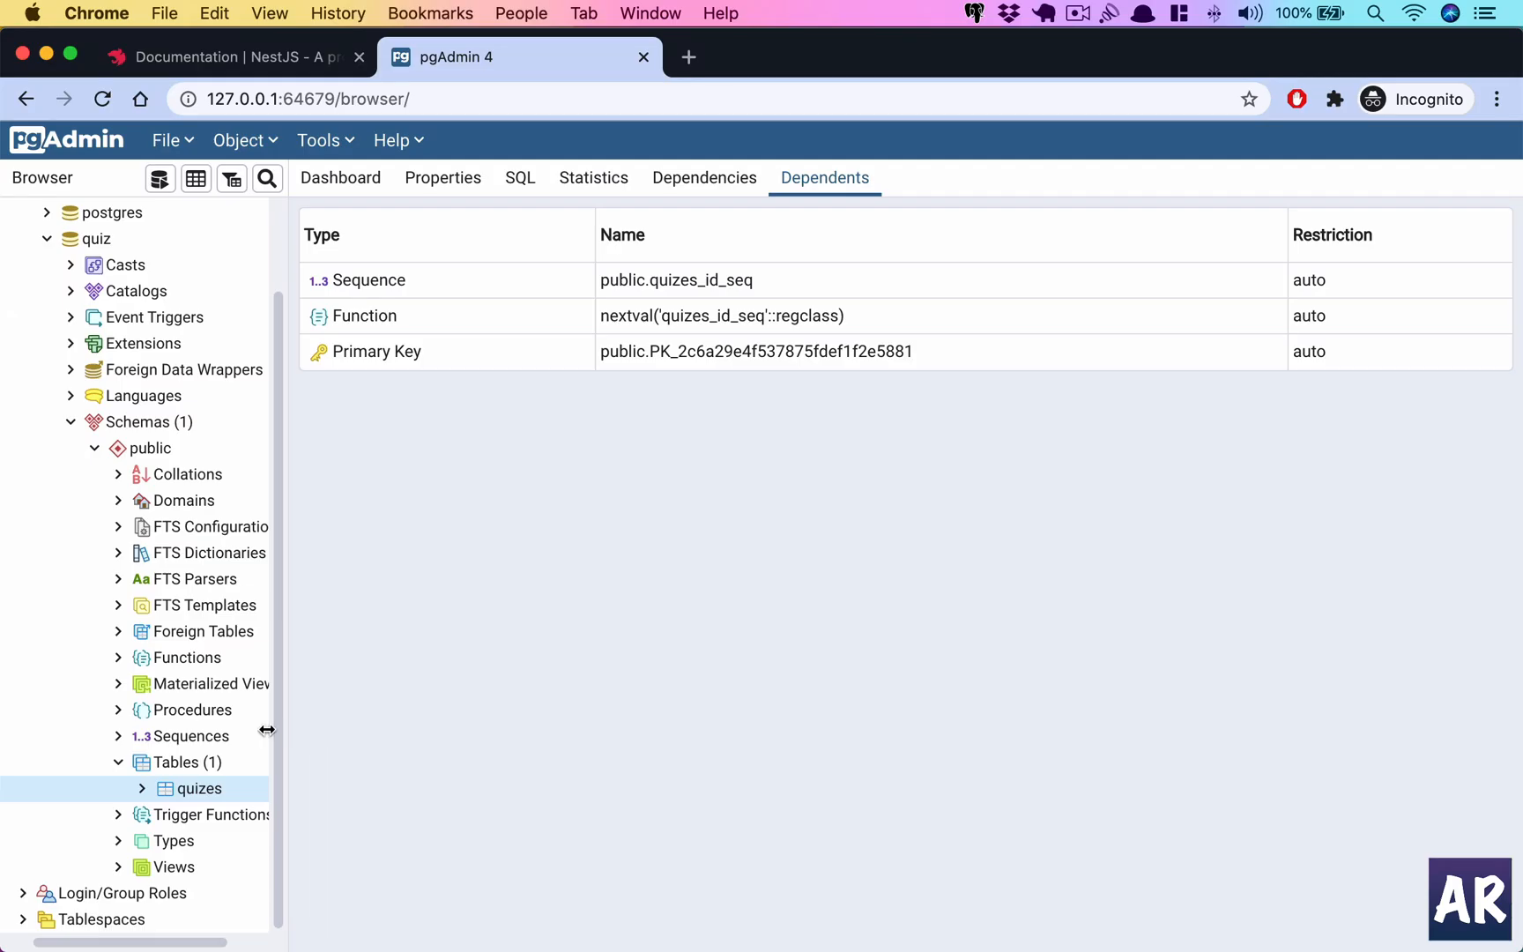
mouse_move(209, 375)
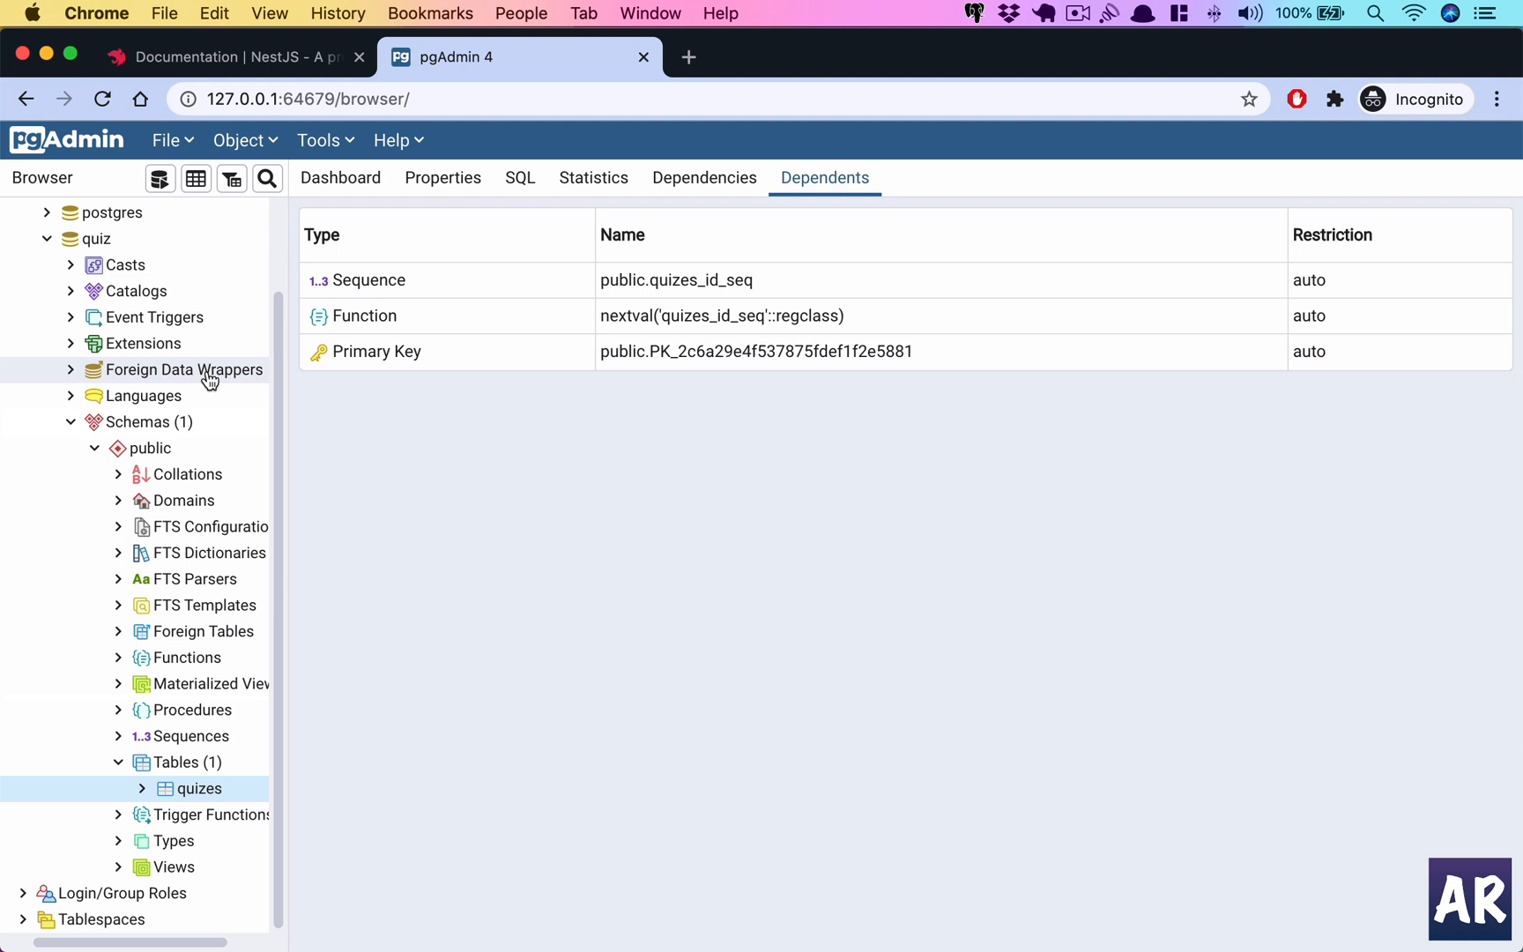
mouse_move(184, 244)
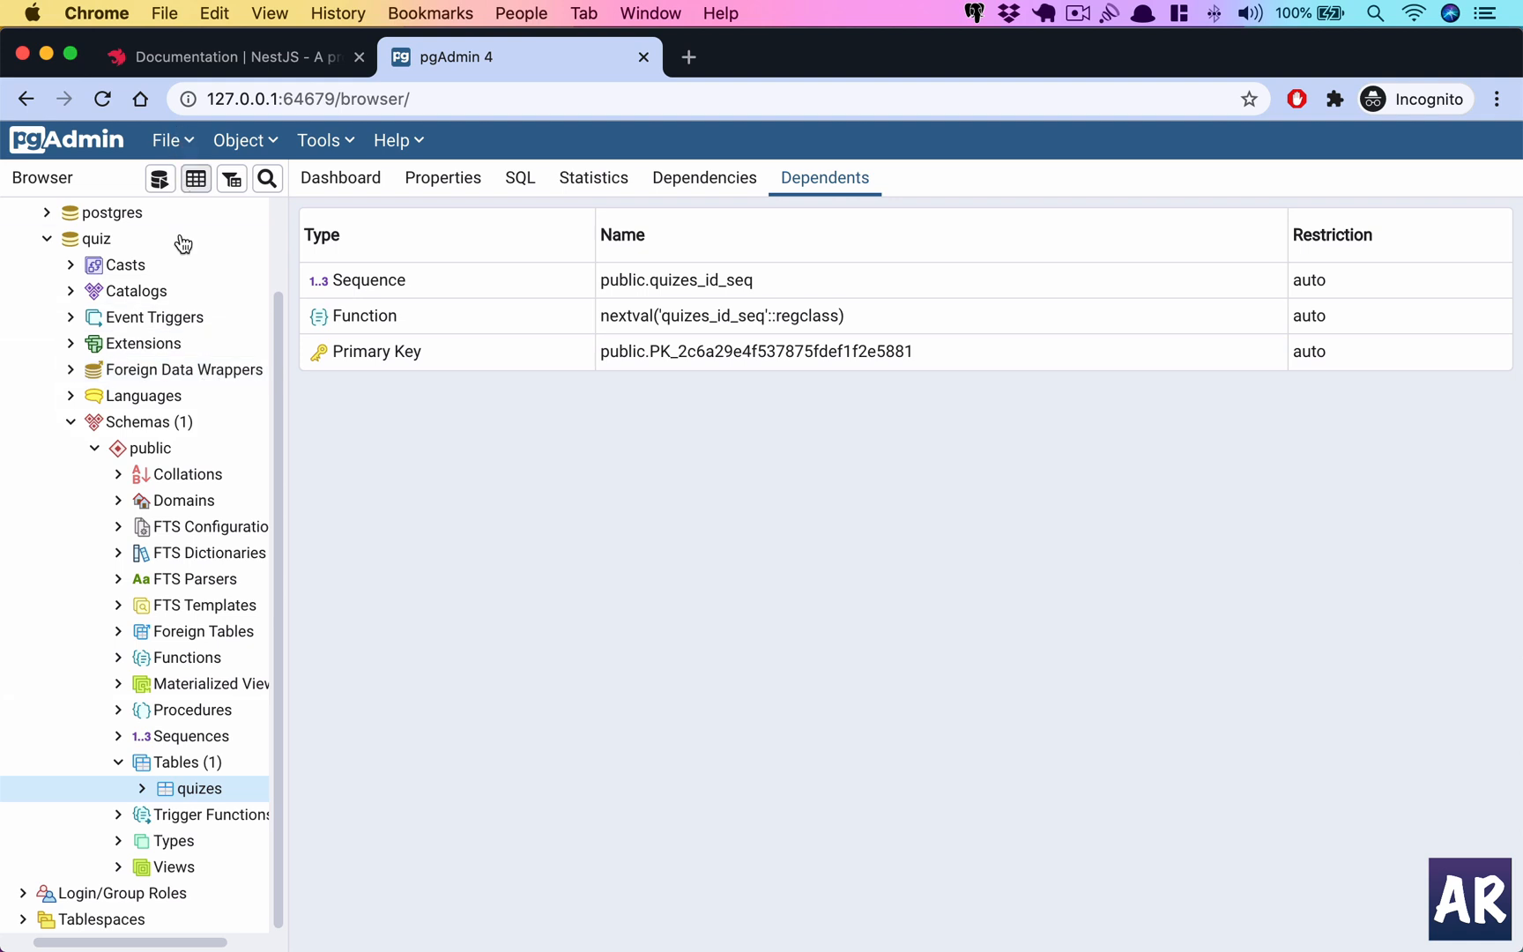
- Refresh the pgAdmin tree, select the recreated questions table and view its data
left_click(188, 762)
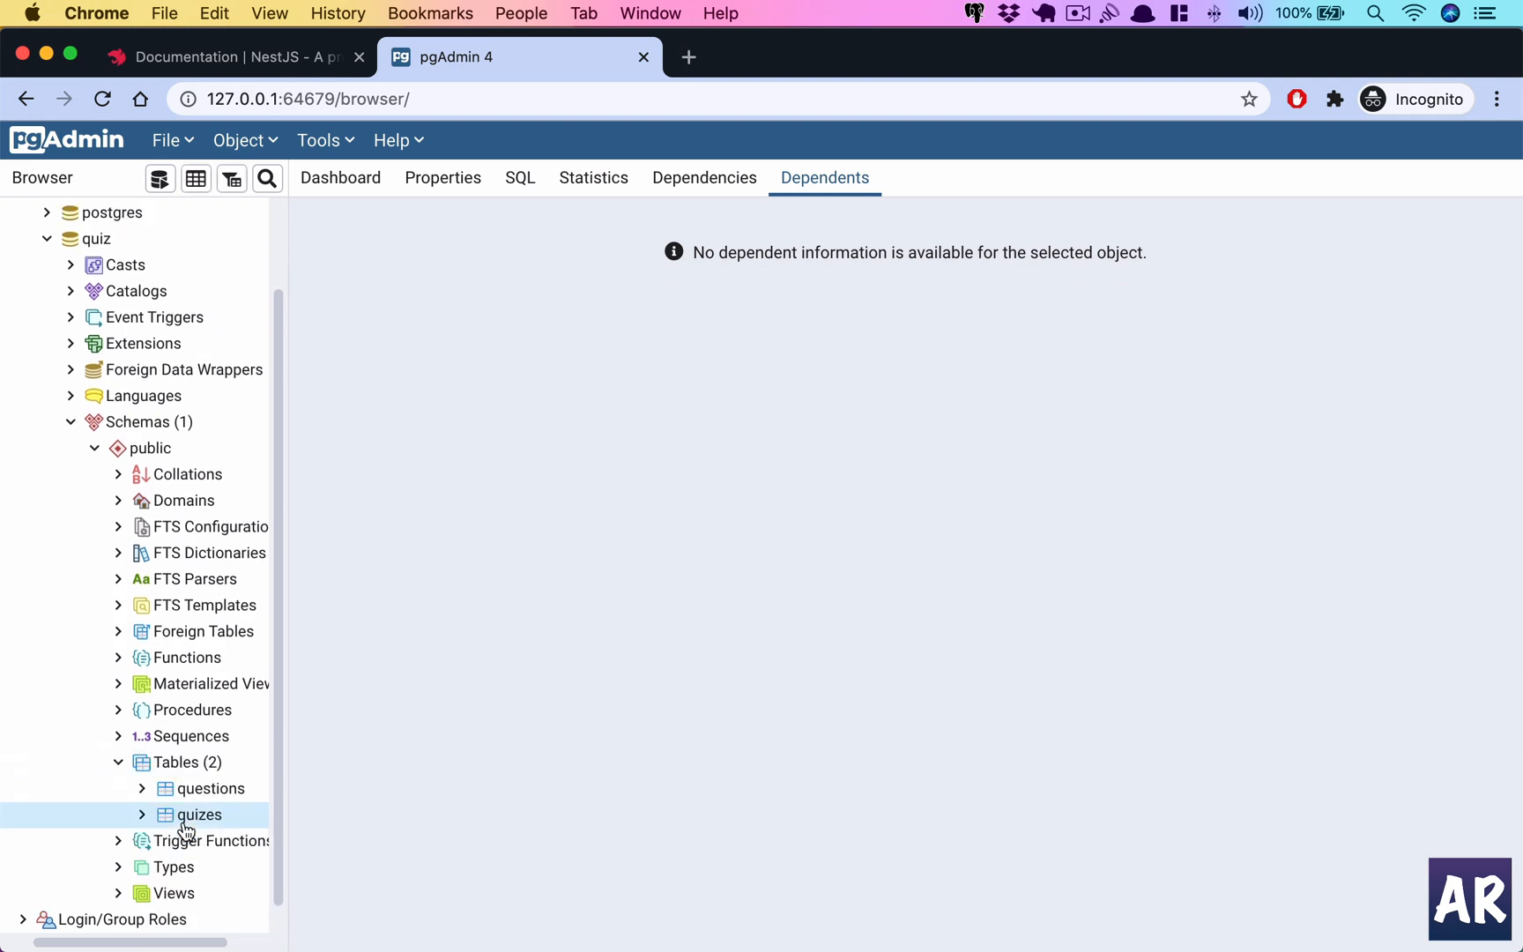
left_click(208, 788)
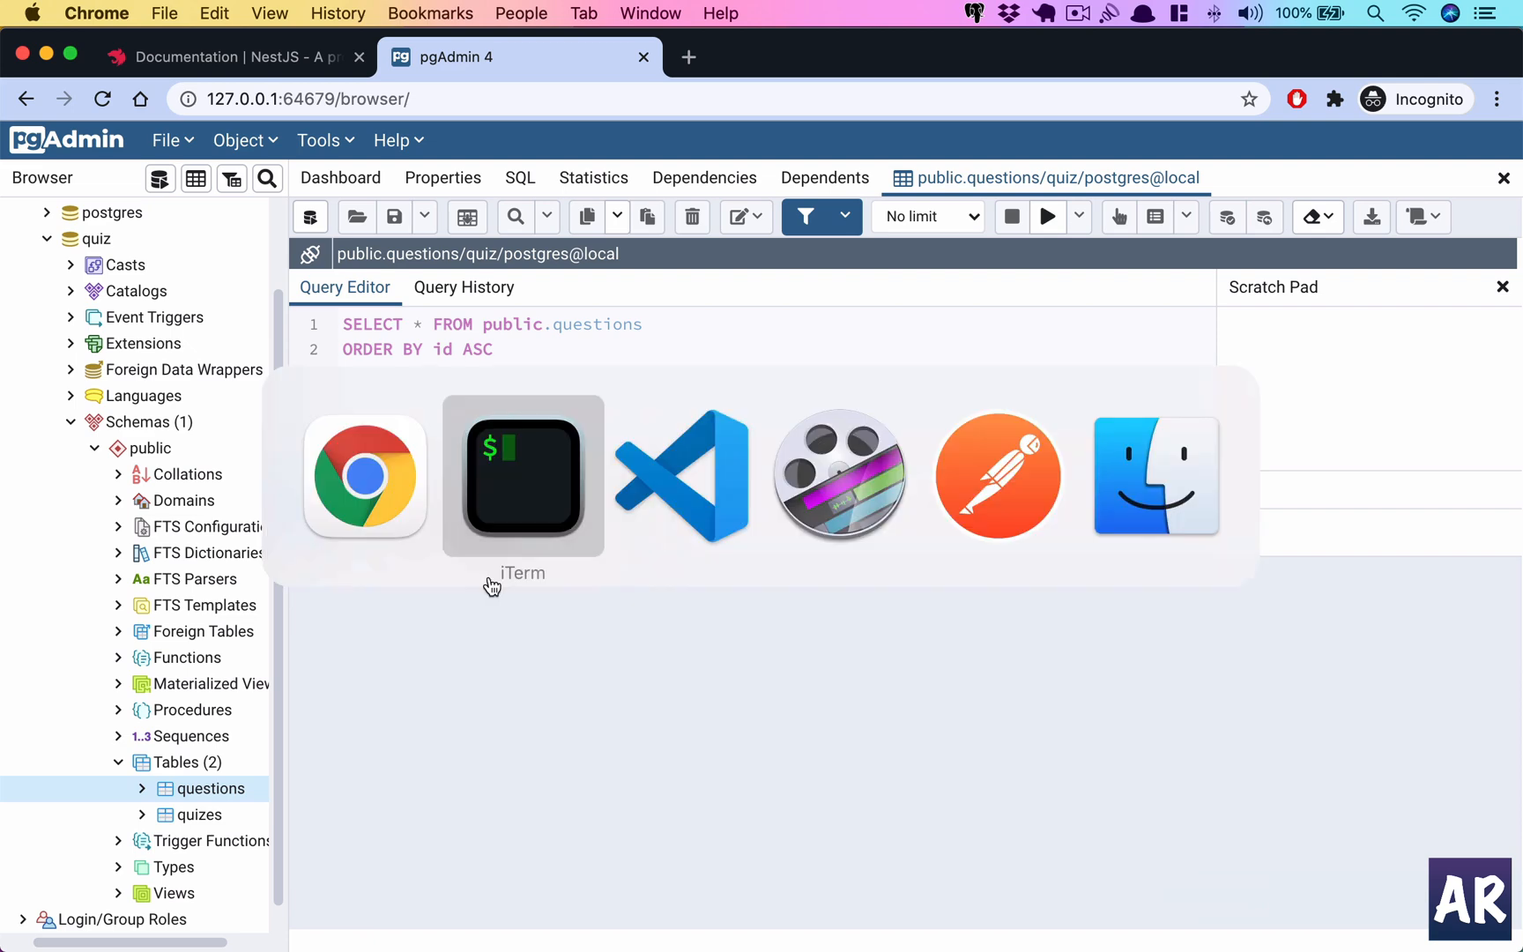
left_click(681, 476)
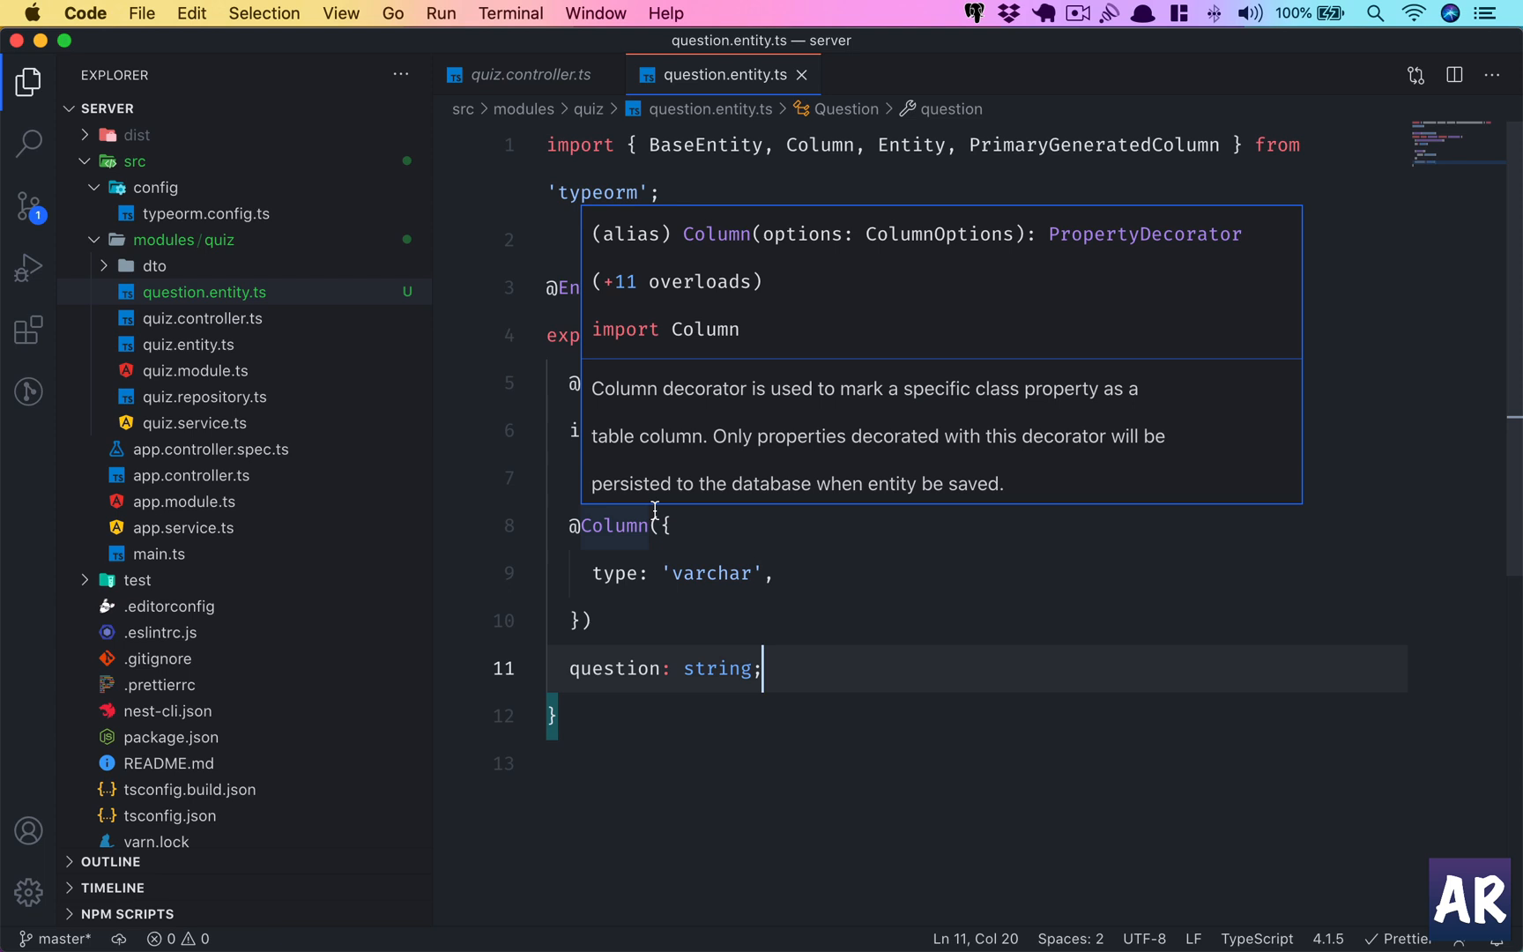
mouse_move(643, 670)
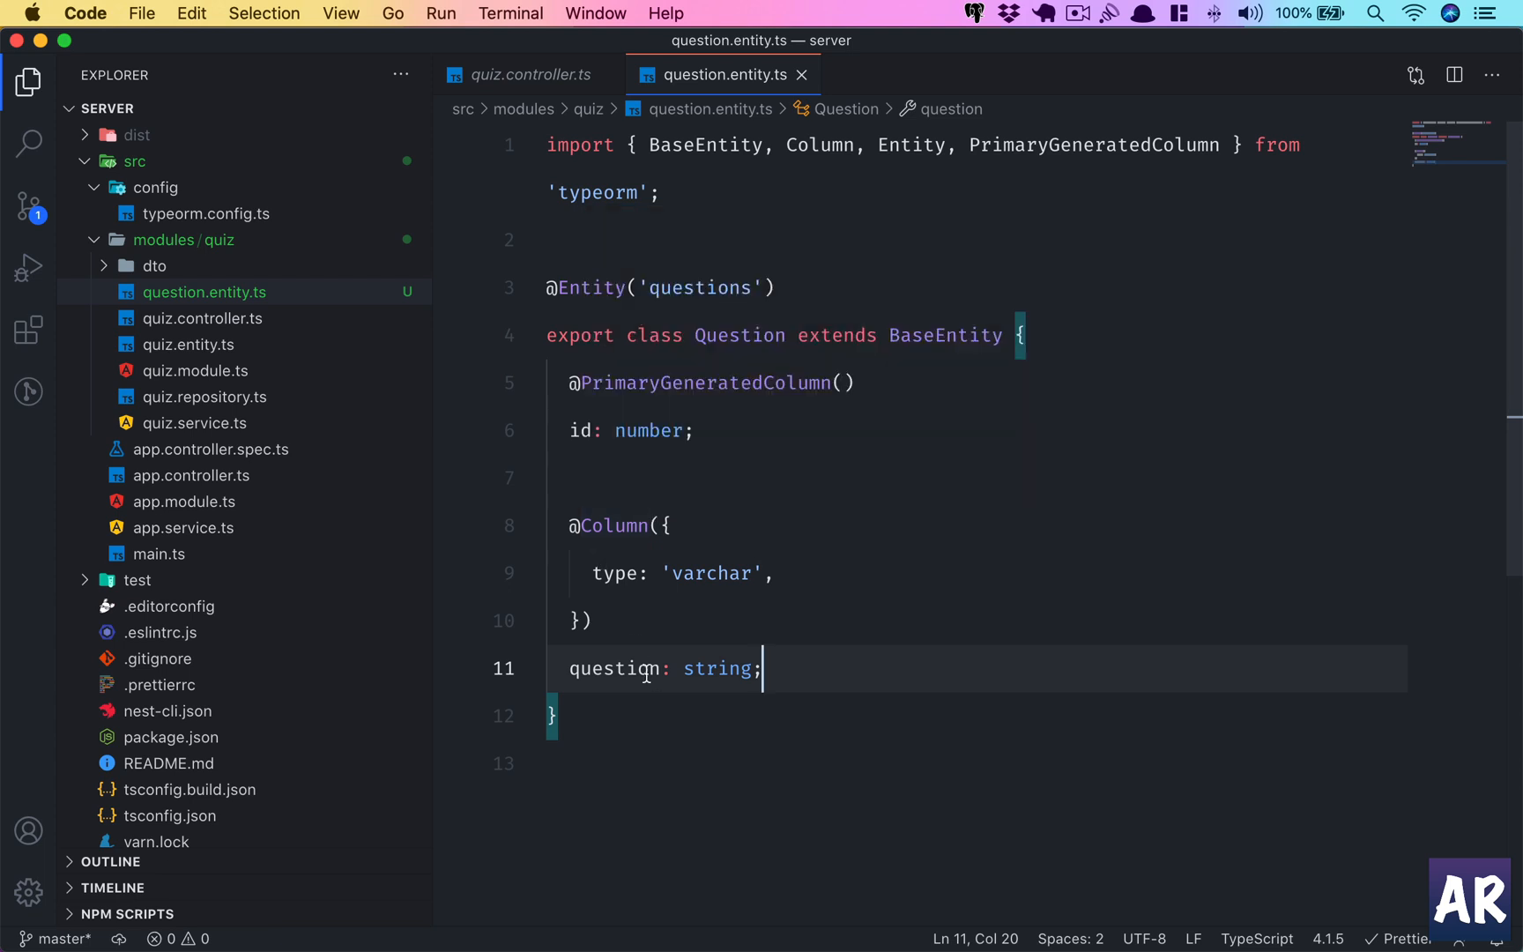
mouse_move(641, 669)
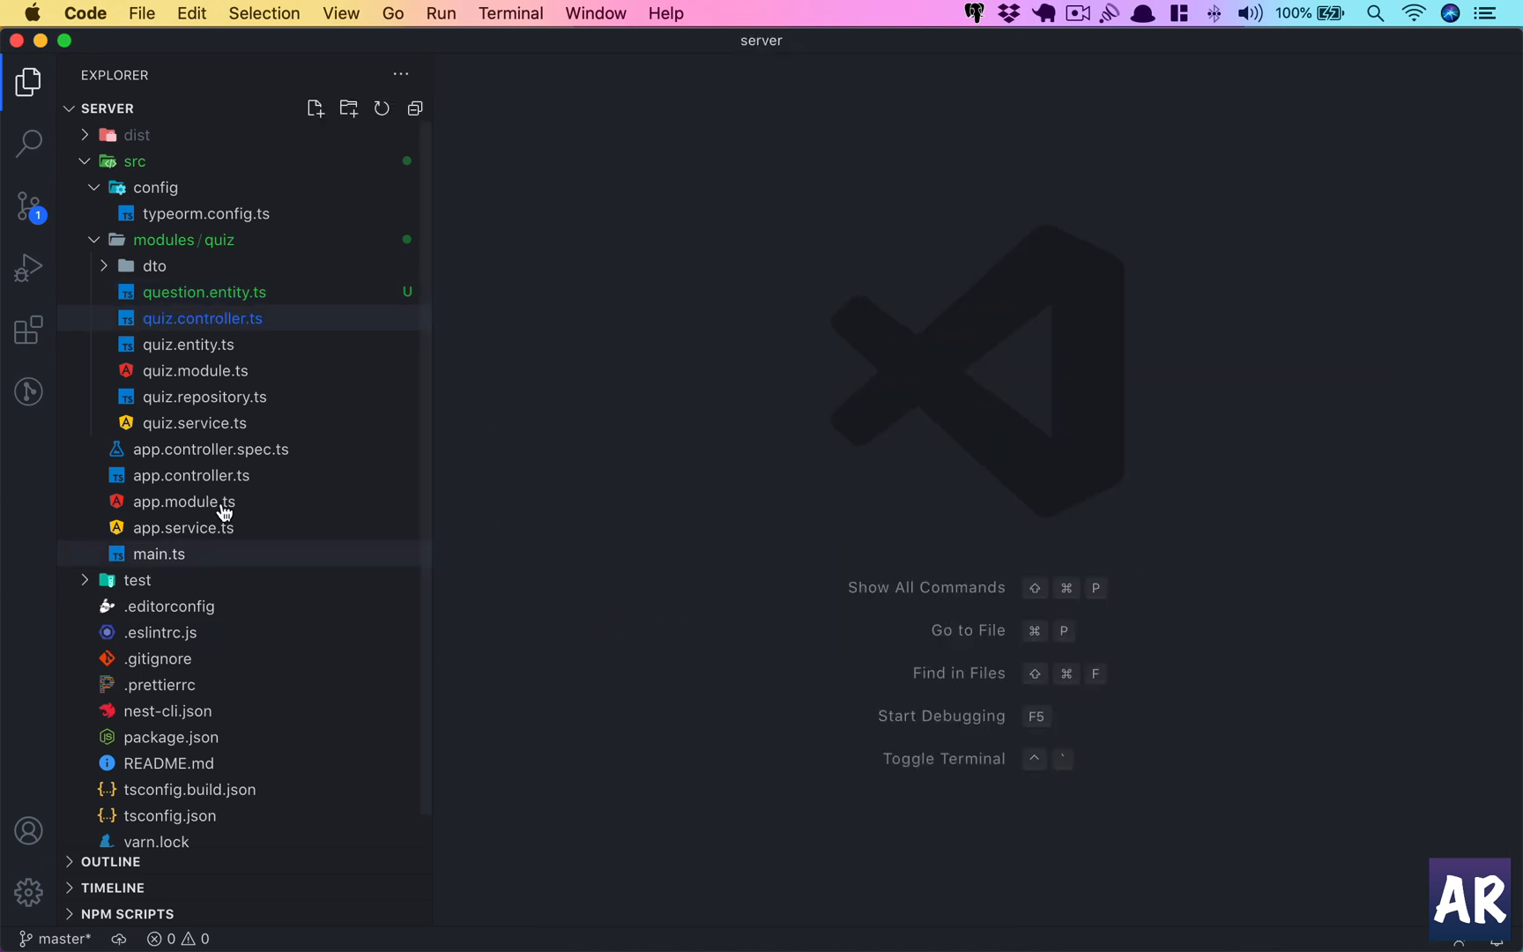
- Create question.controller.ts with QuestionController on 'question' and a POST saveQuestion method
right_click(211, 239)
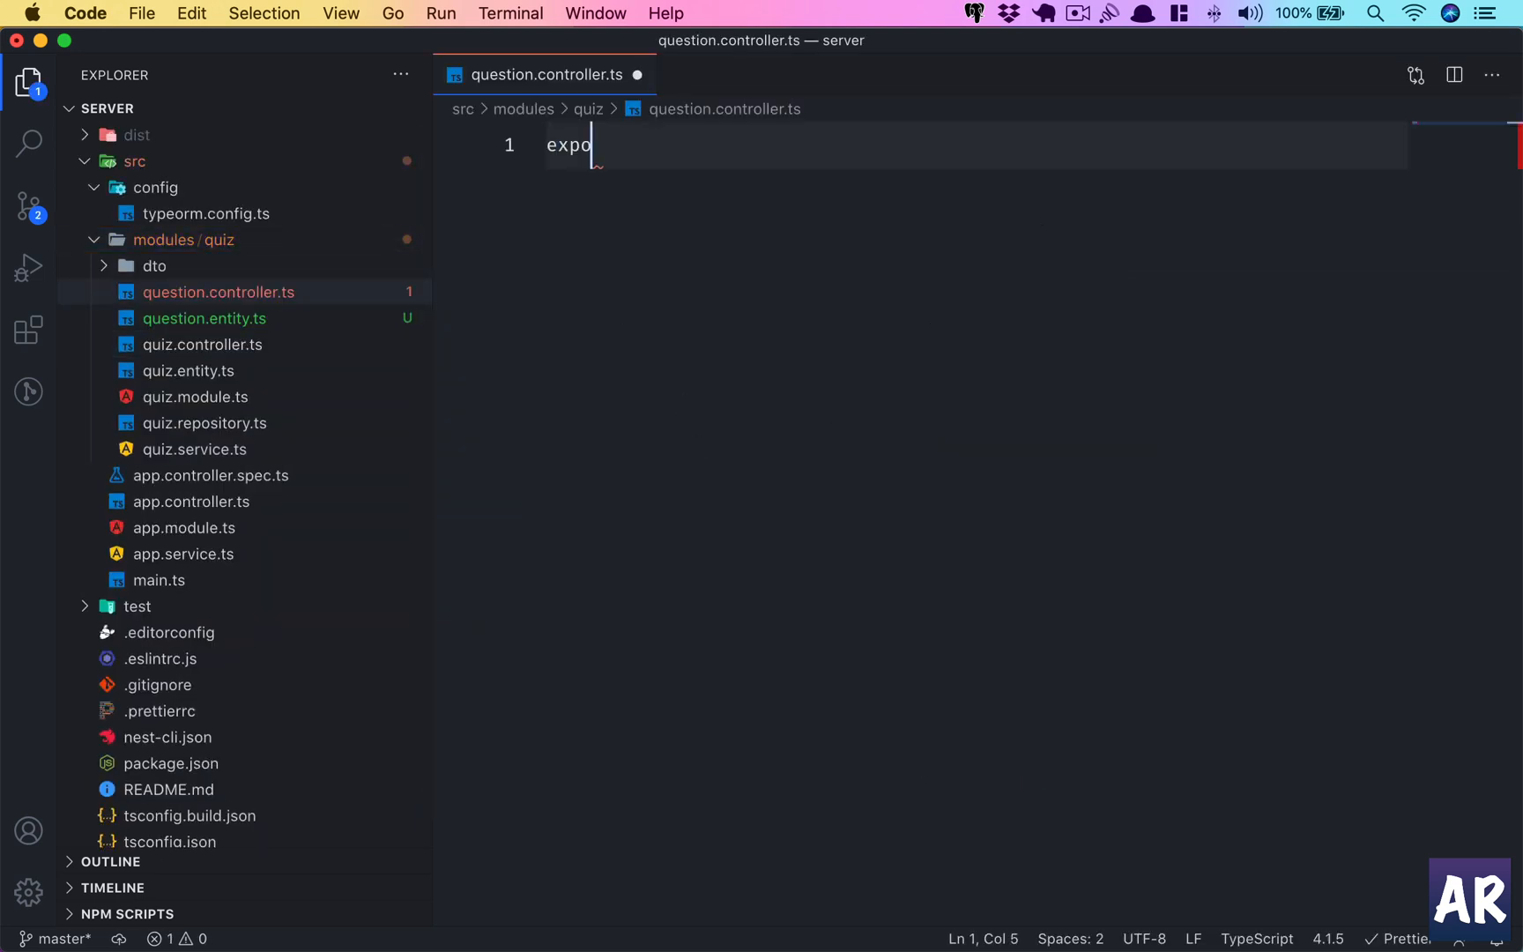
type("rt class Qui")
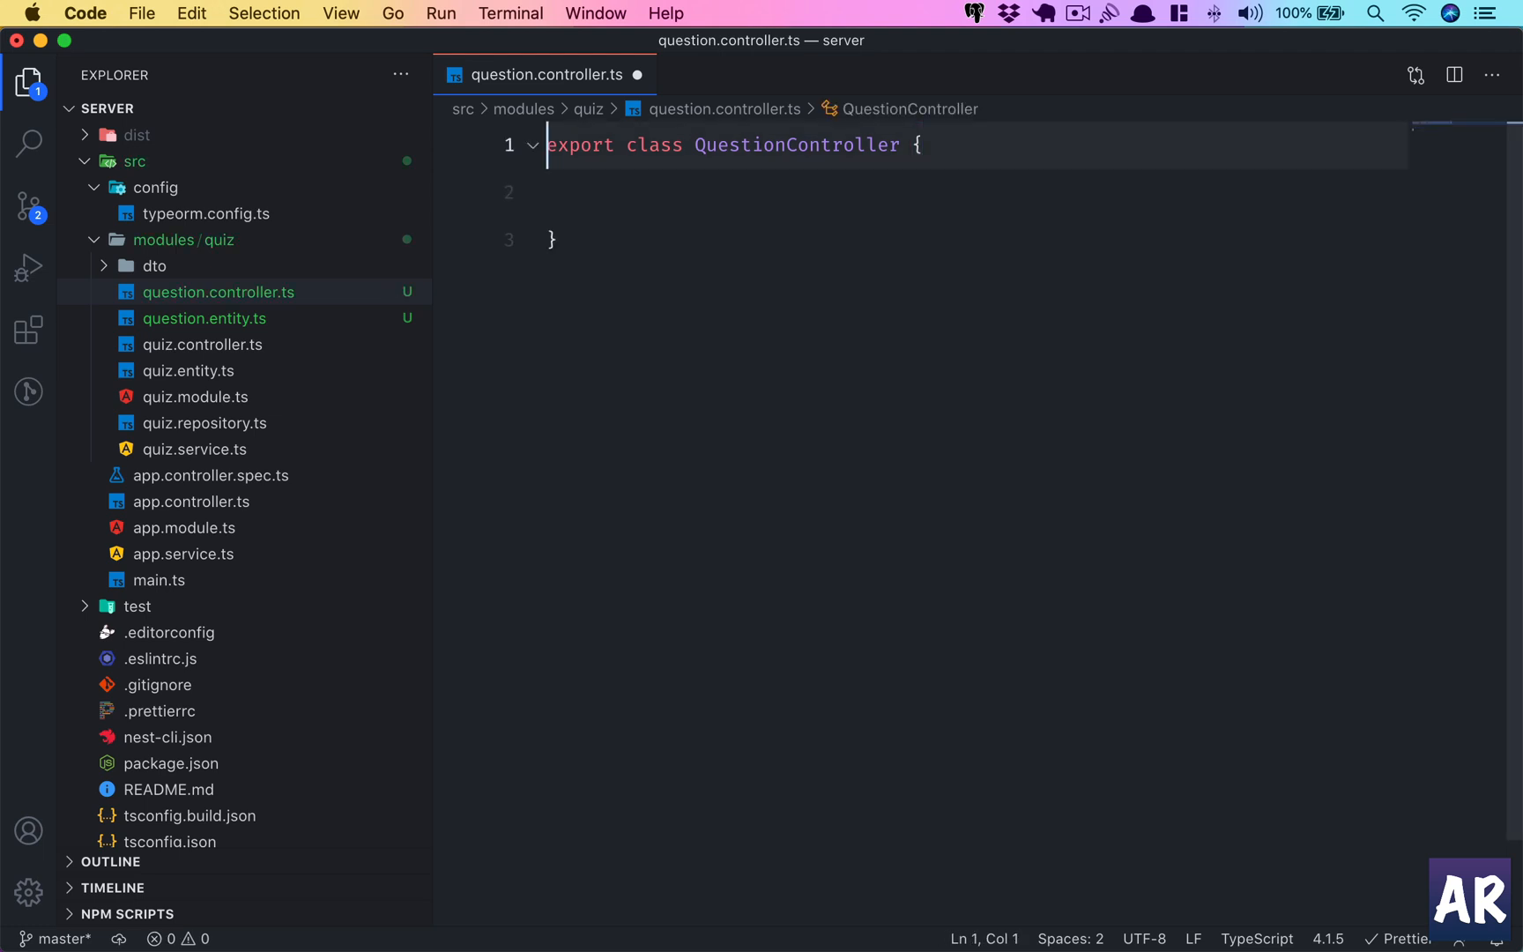
type("@controller('question")
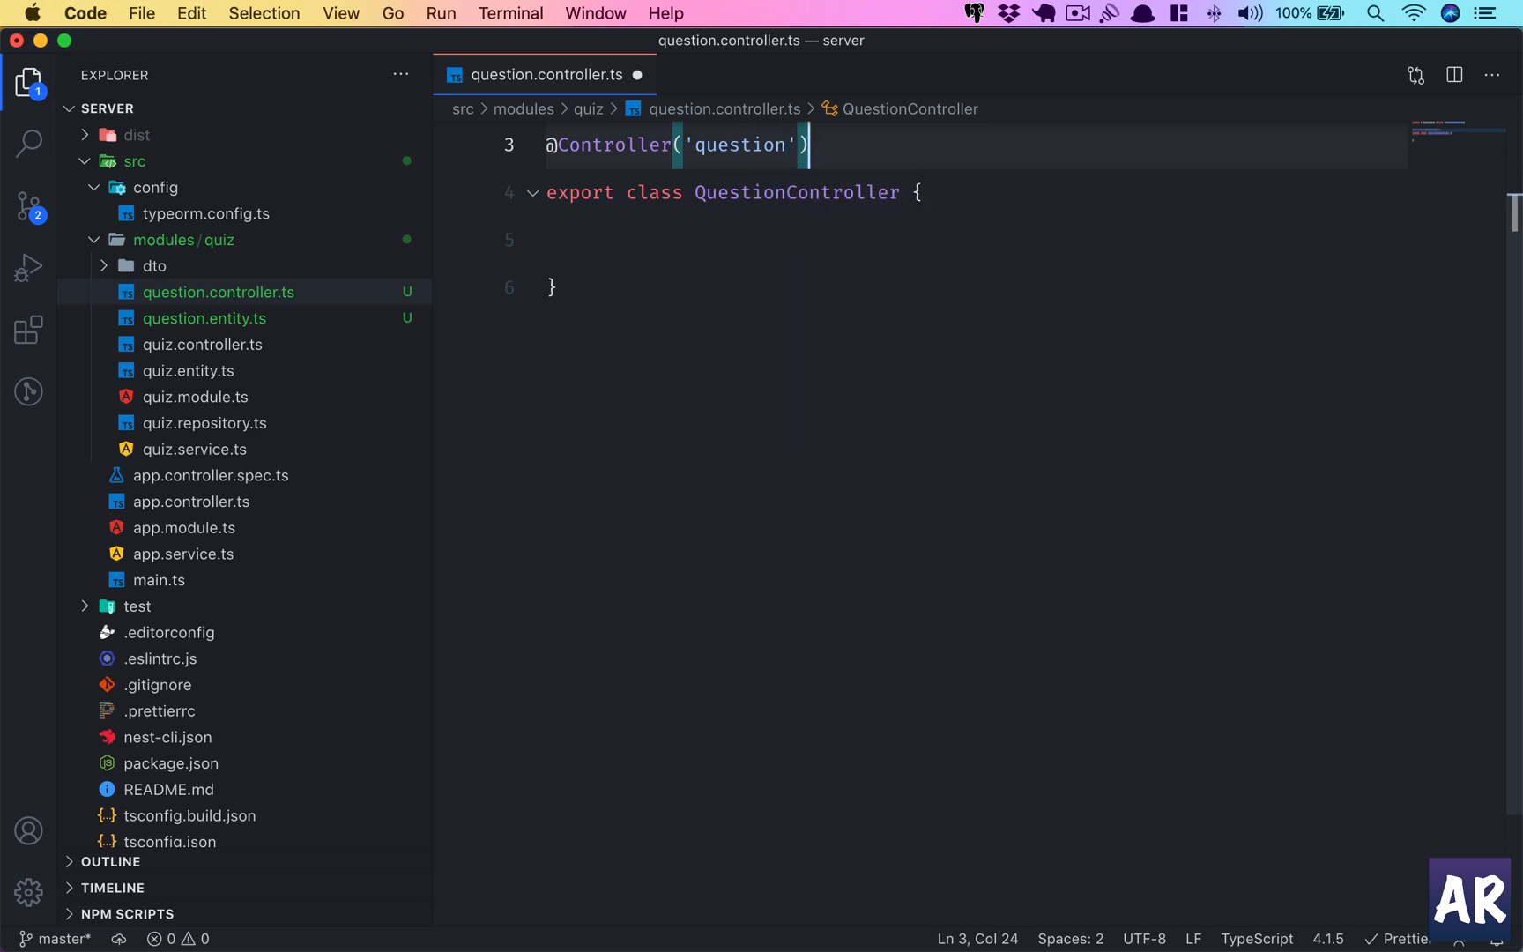
type("@Post")
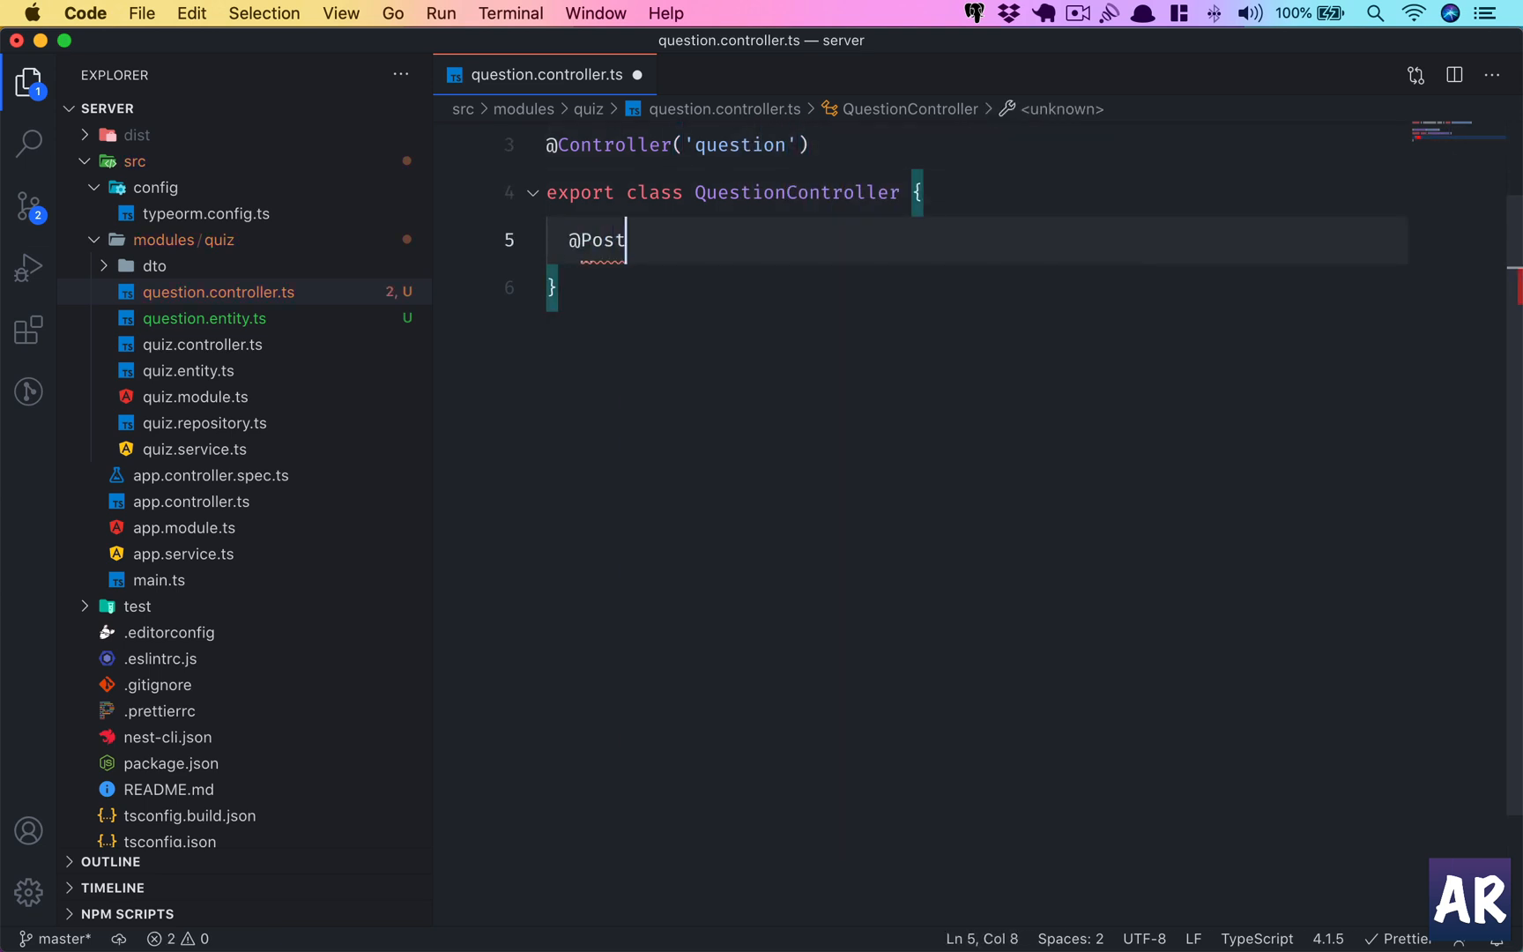
type("('')")
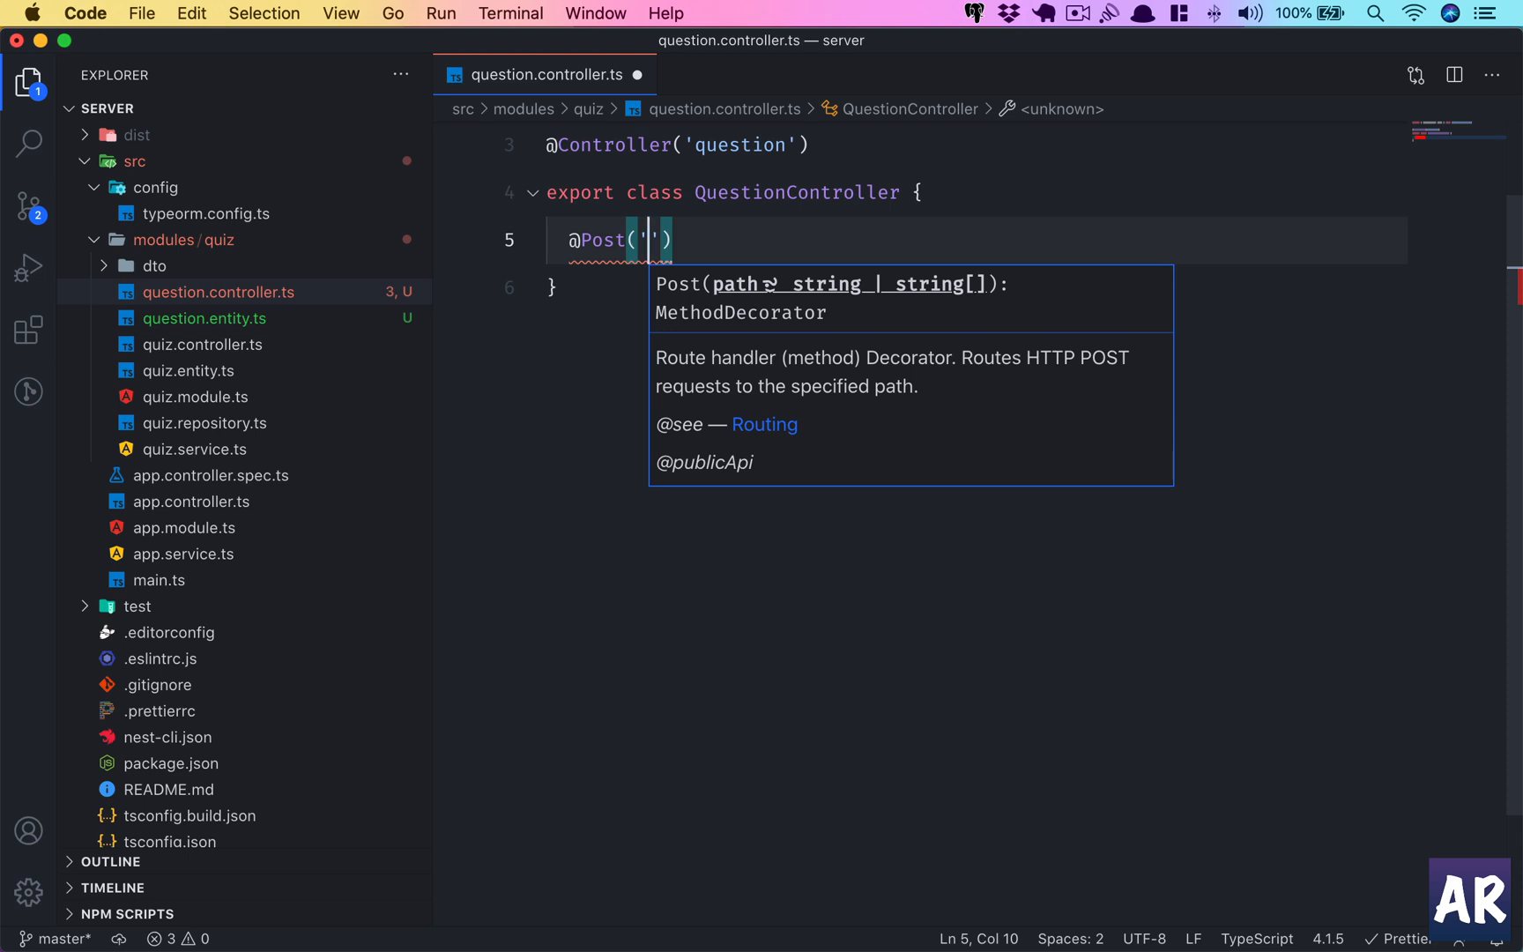
type("create")
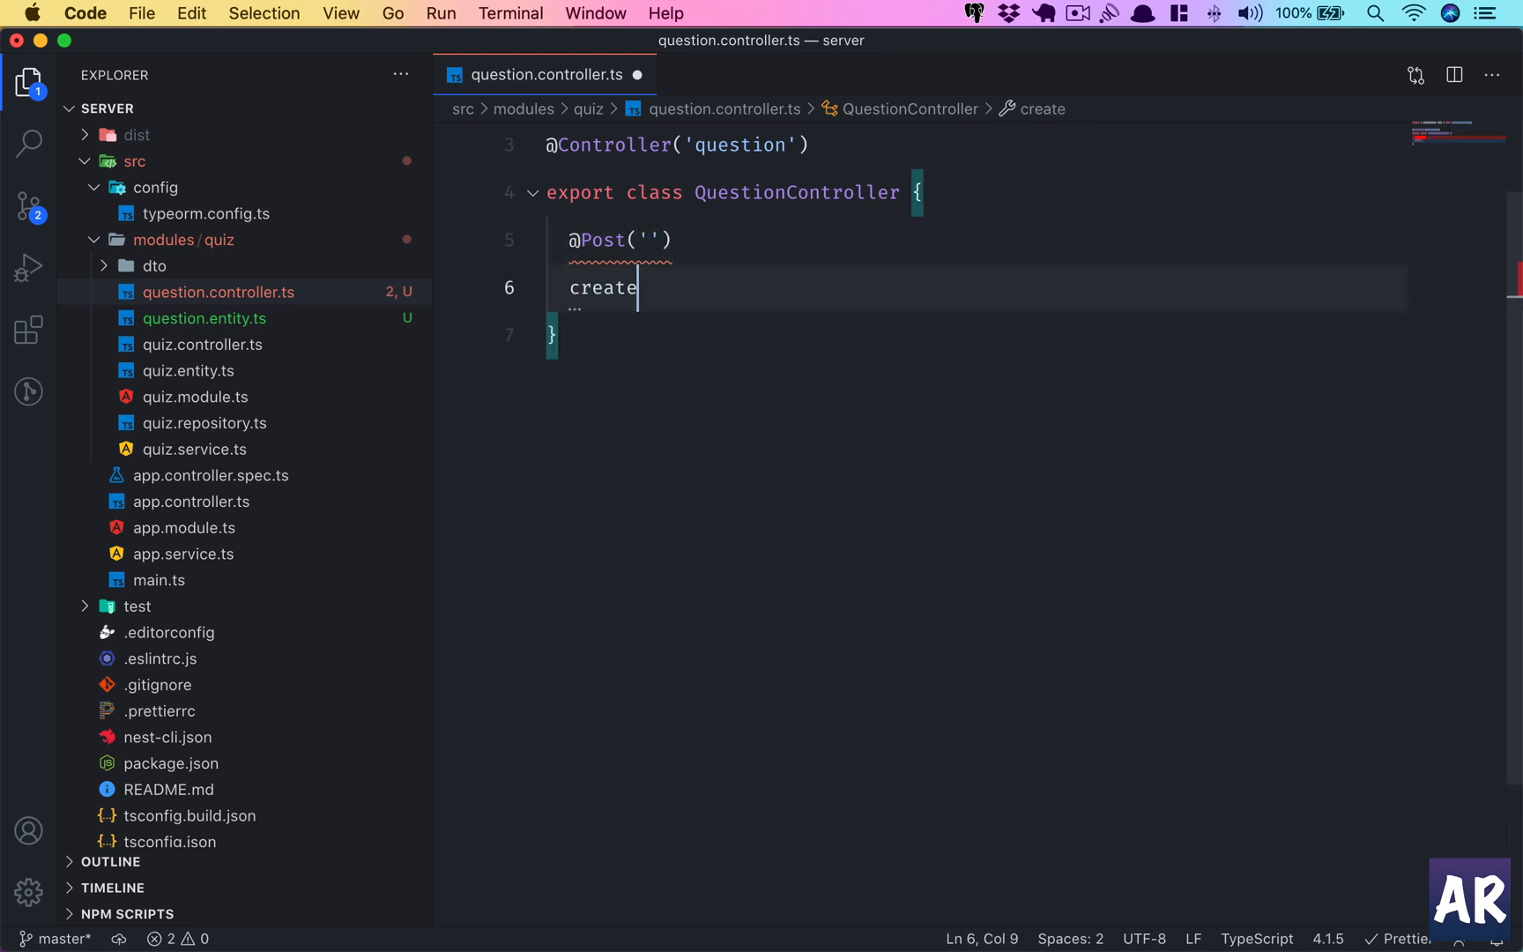
type("saveQuestion() {")
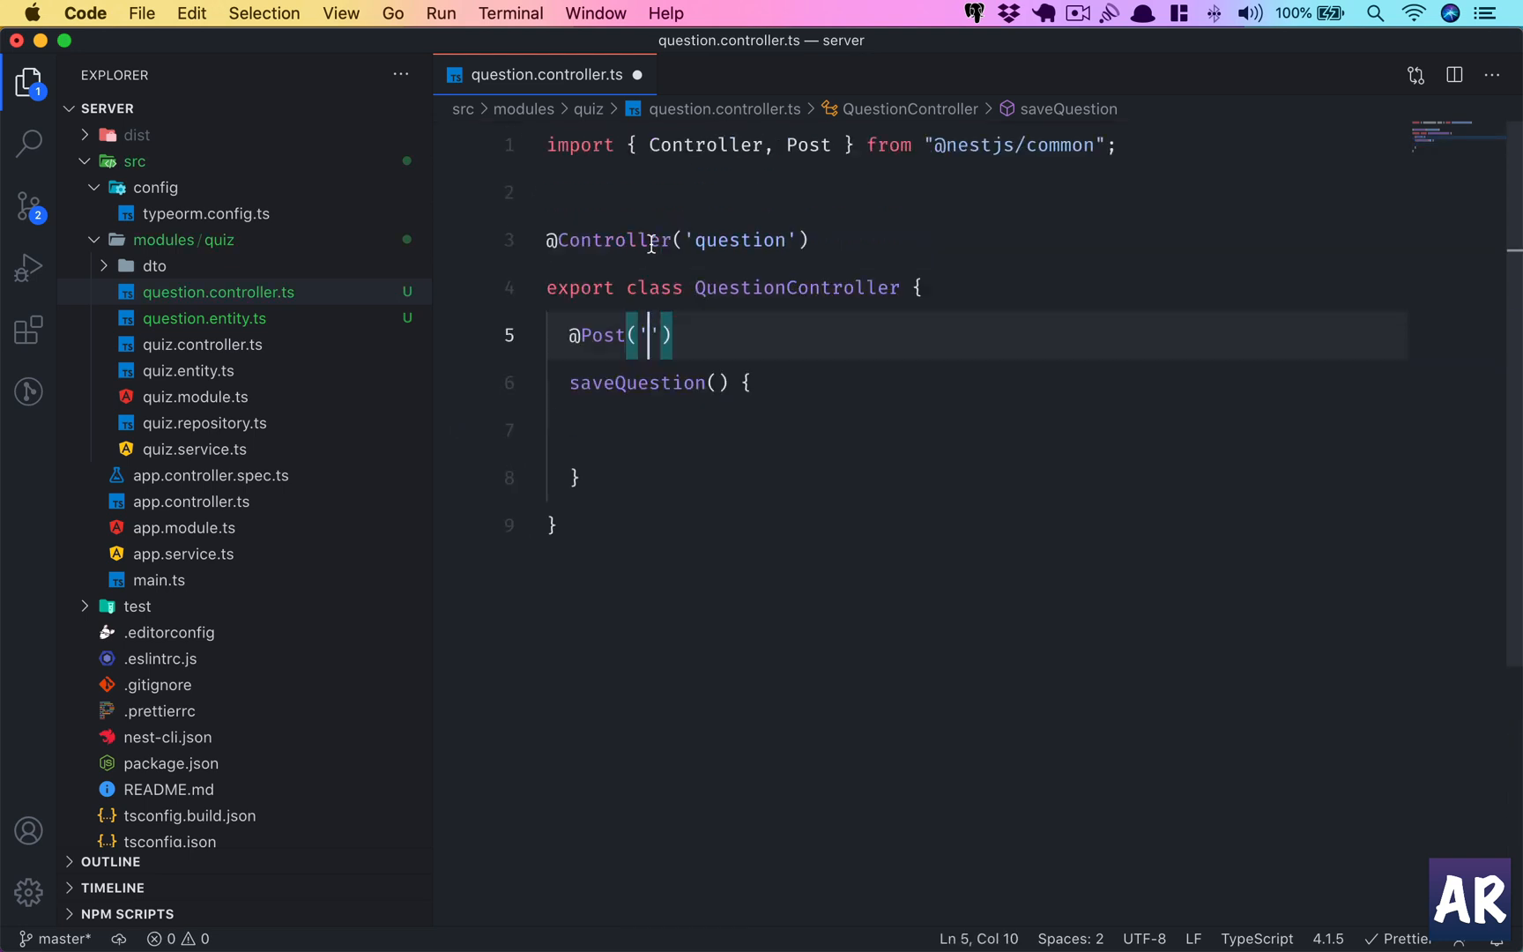
left_click(715, 443)
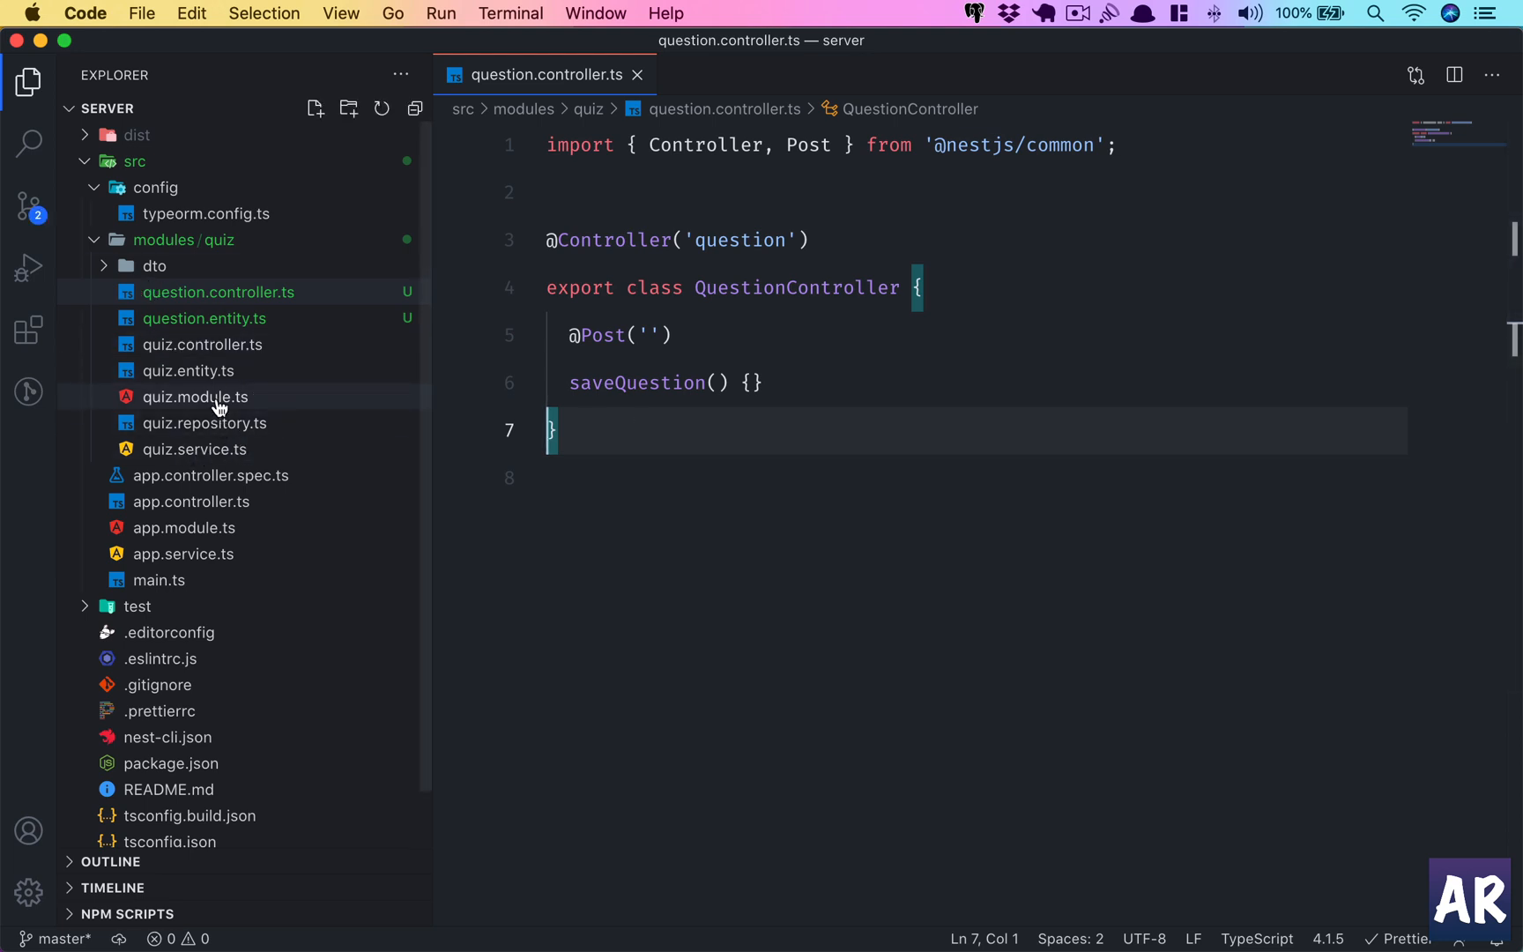
- Register QuestionController in the quiz module's controllers
left_click(195, 396)
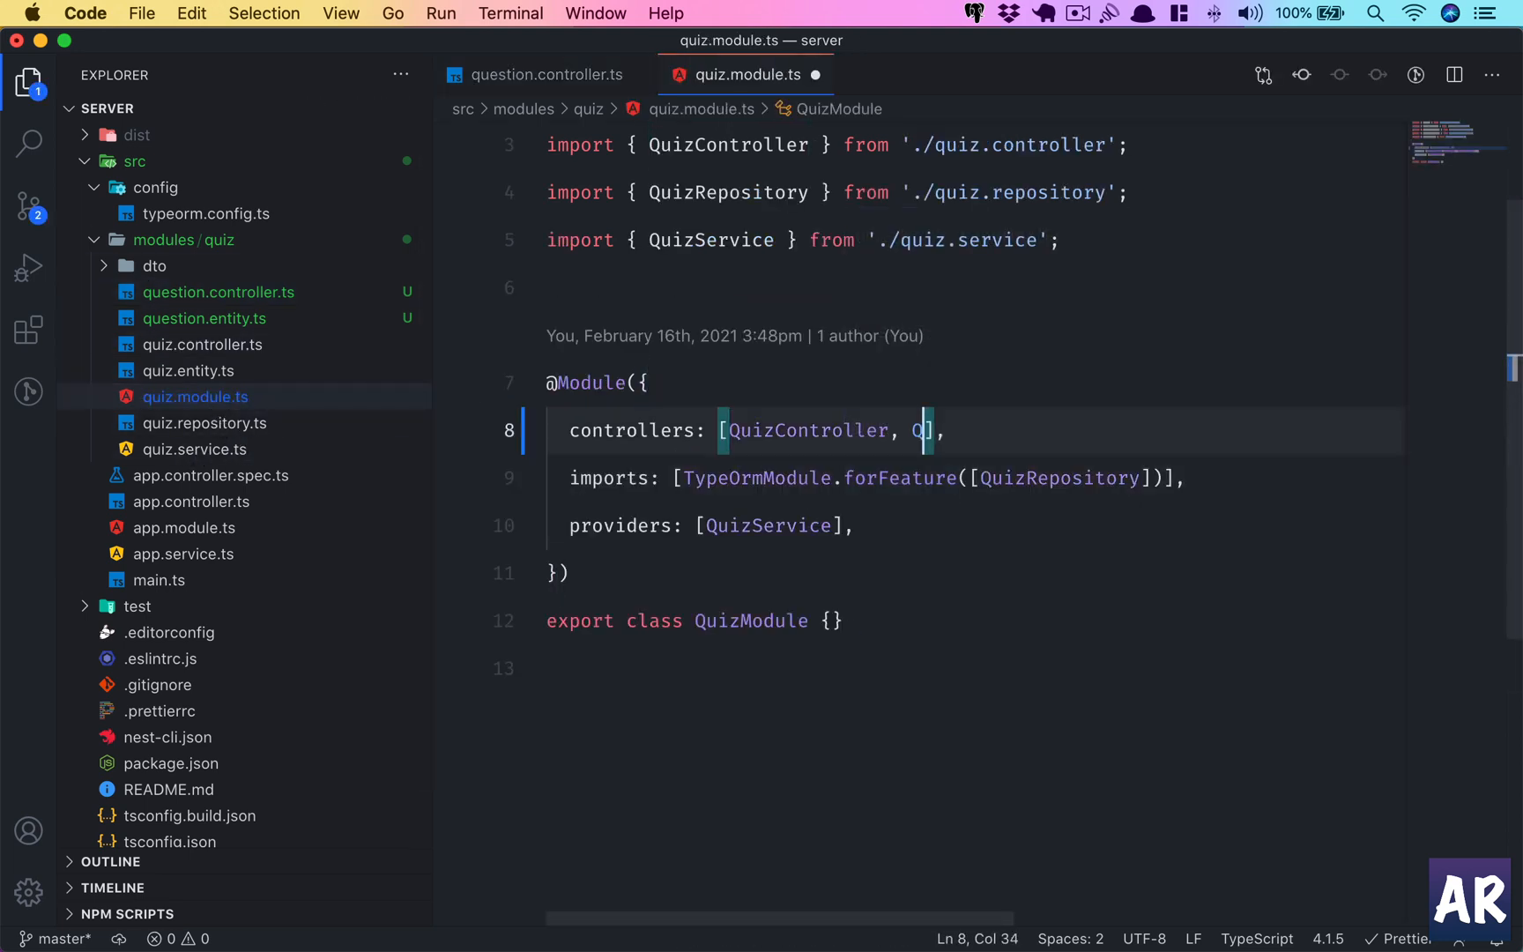
type("uestionController")
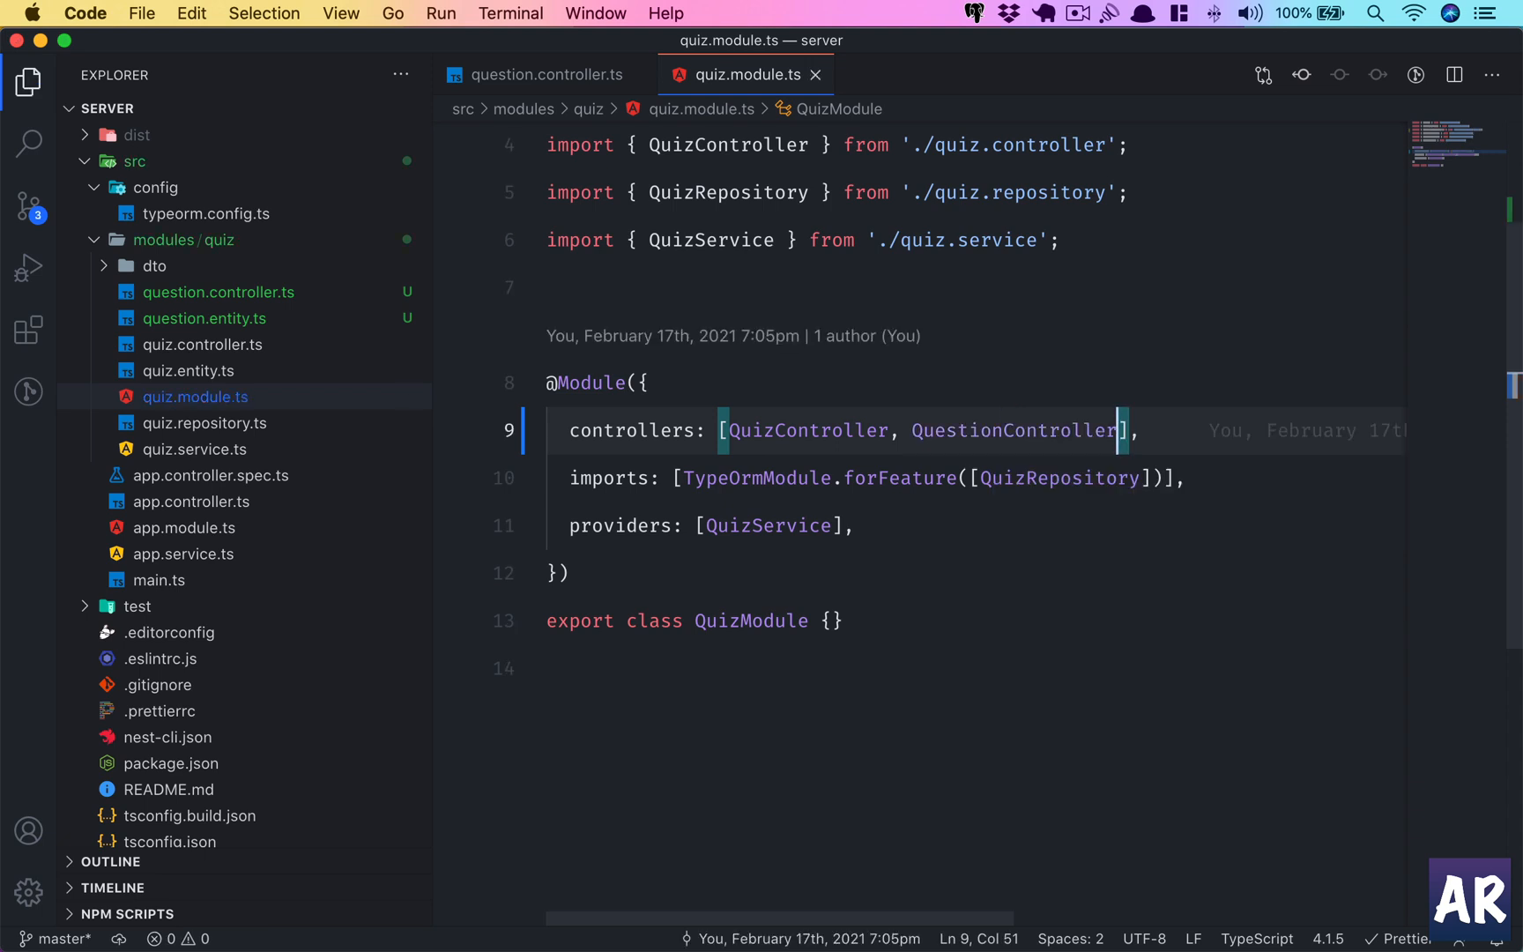
left_click(545, 74)
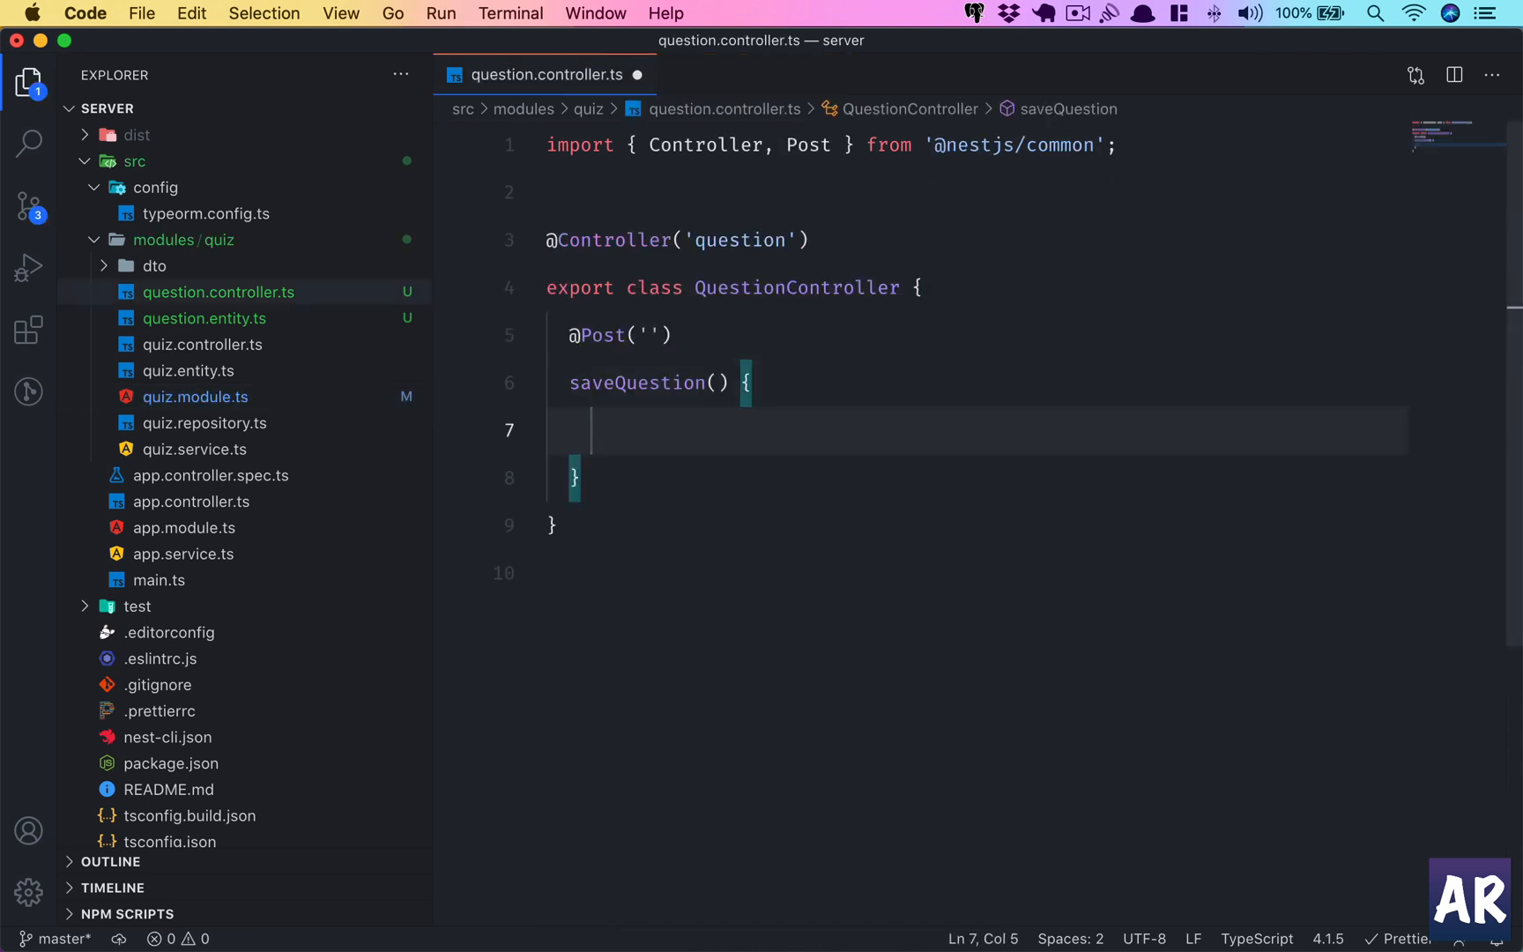
- Create create-question.dto.ts inside the dto folder
left_click(153, 265)
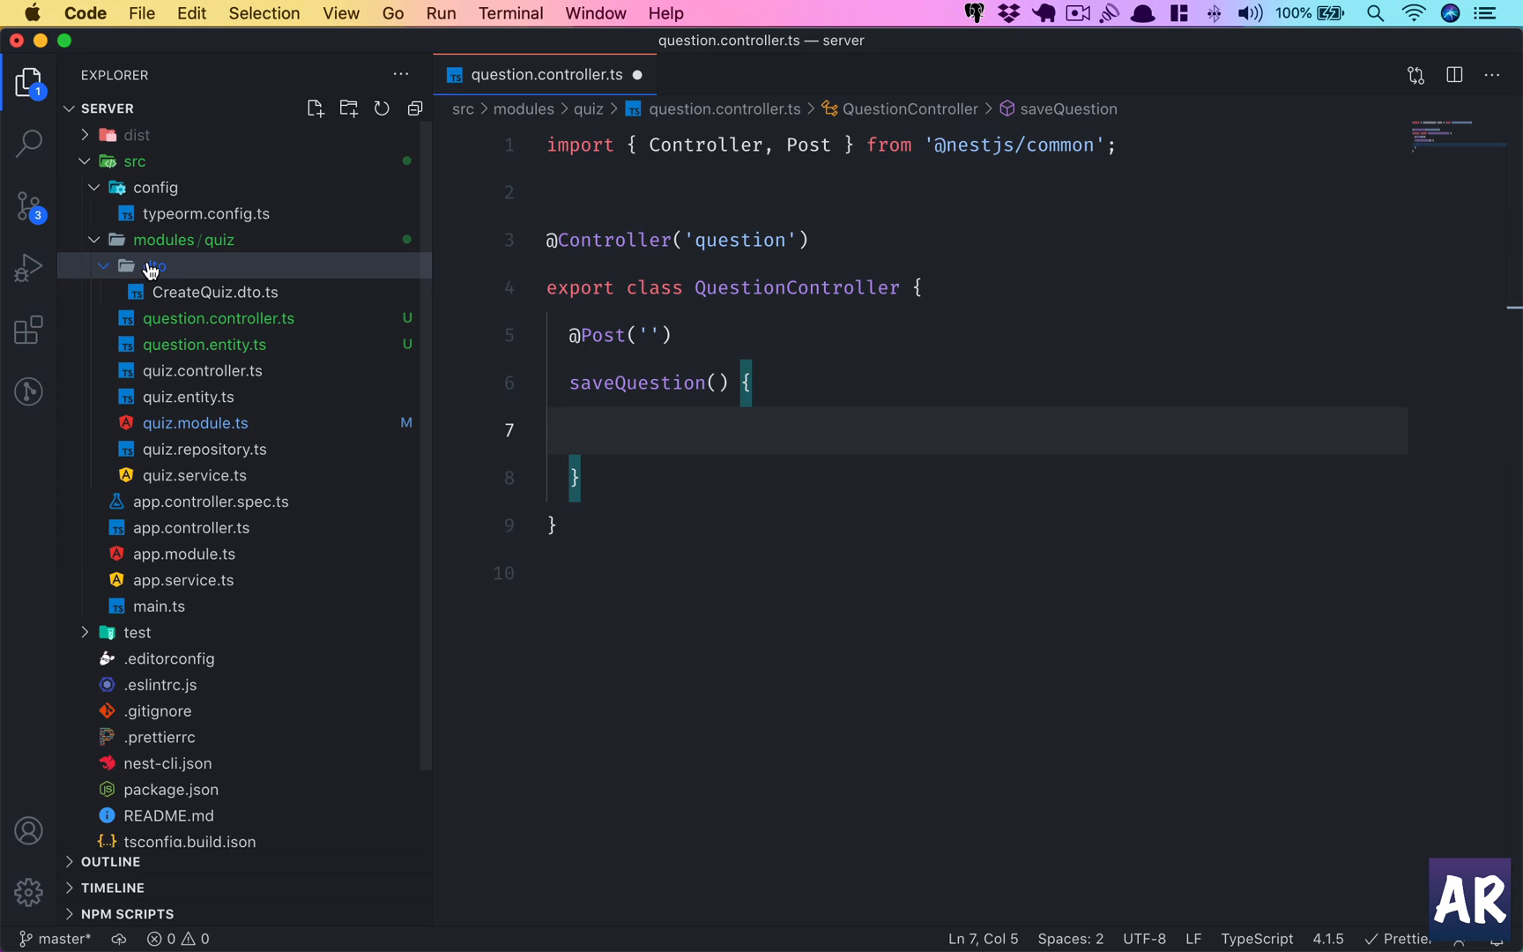
right_click(150, 266)
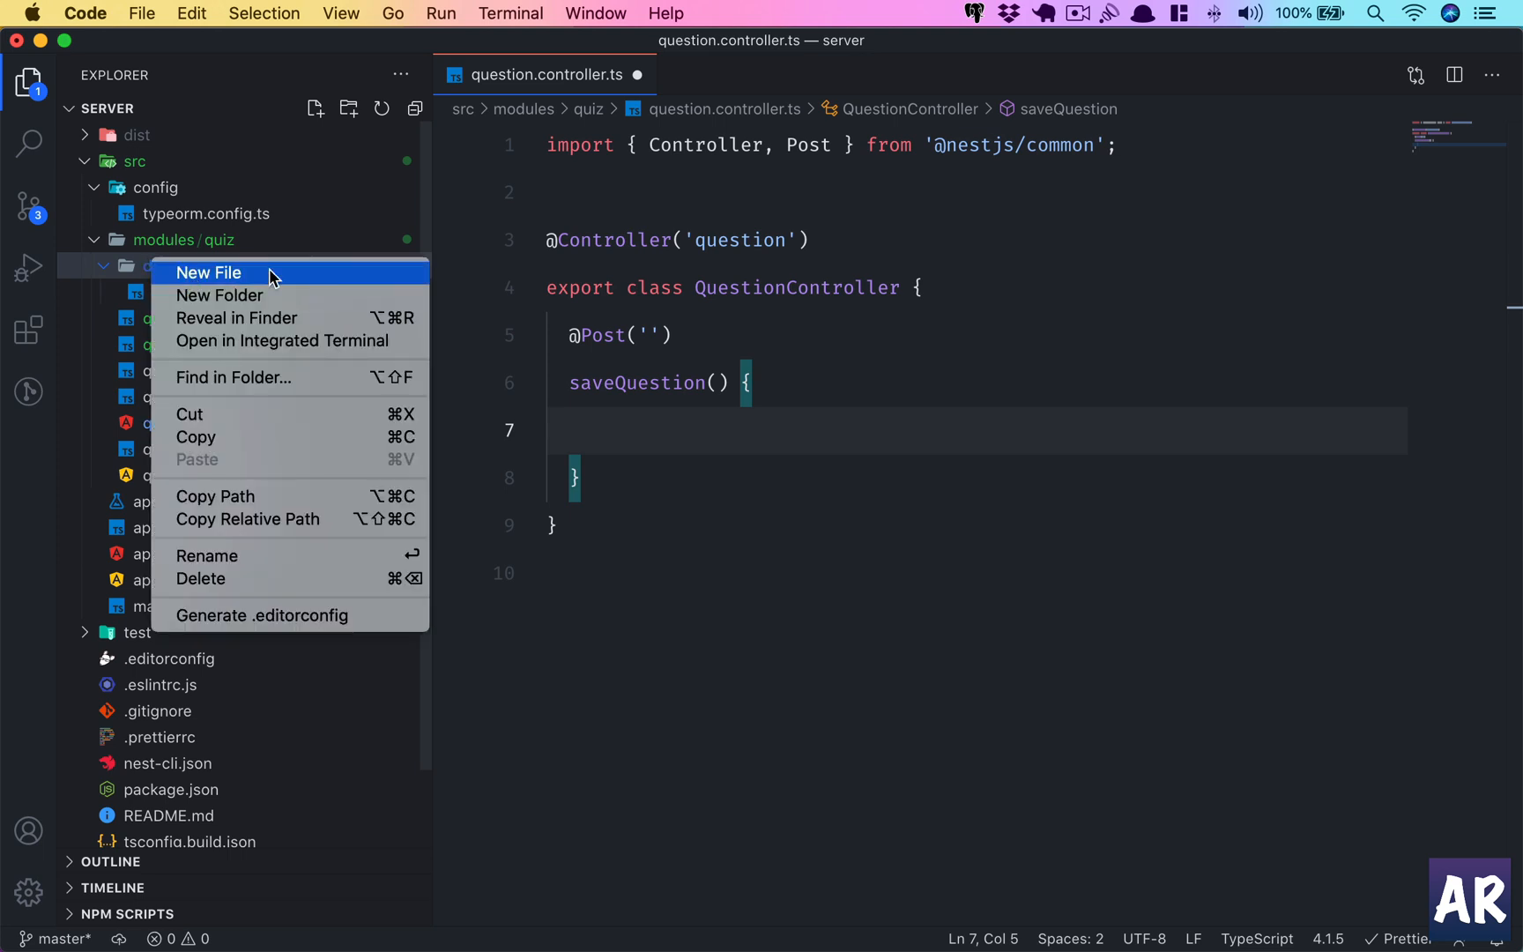
left_click(208, 273)
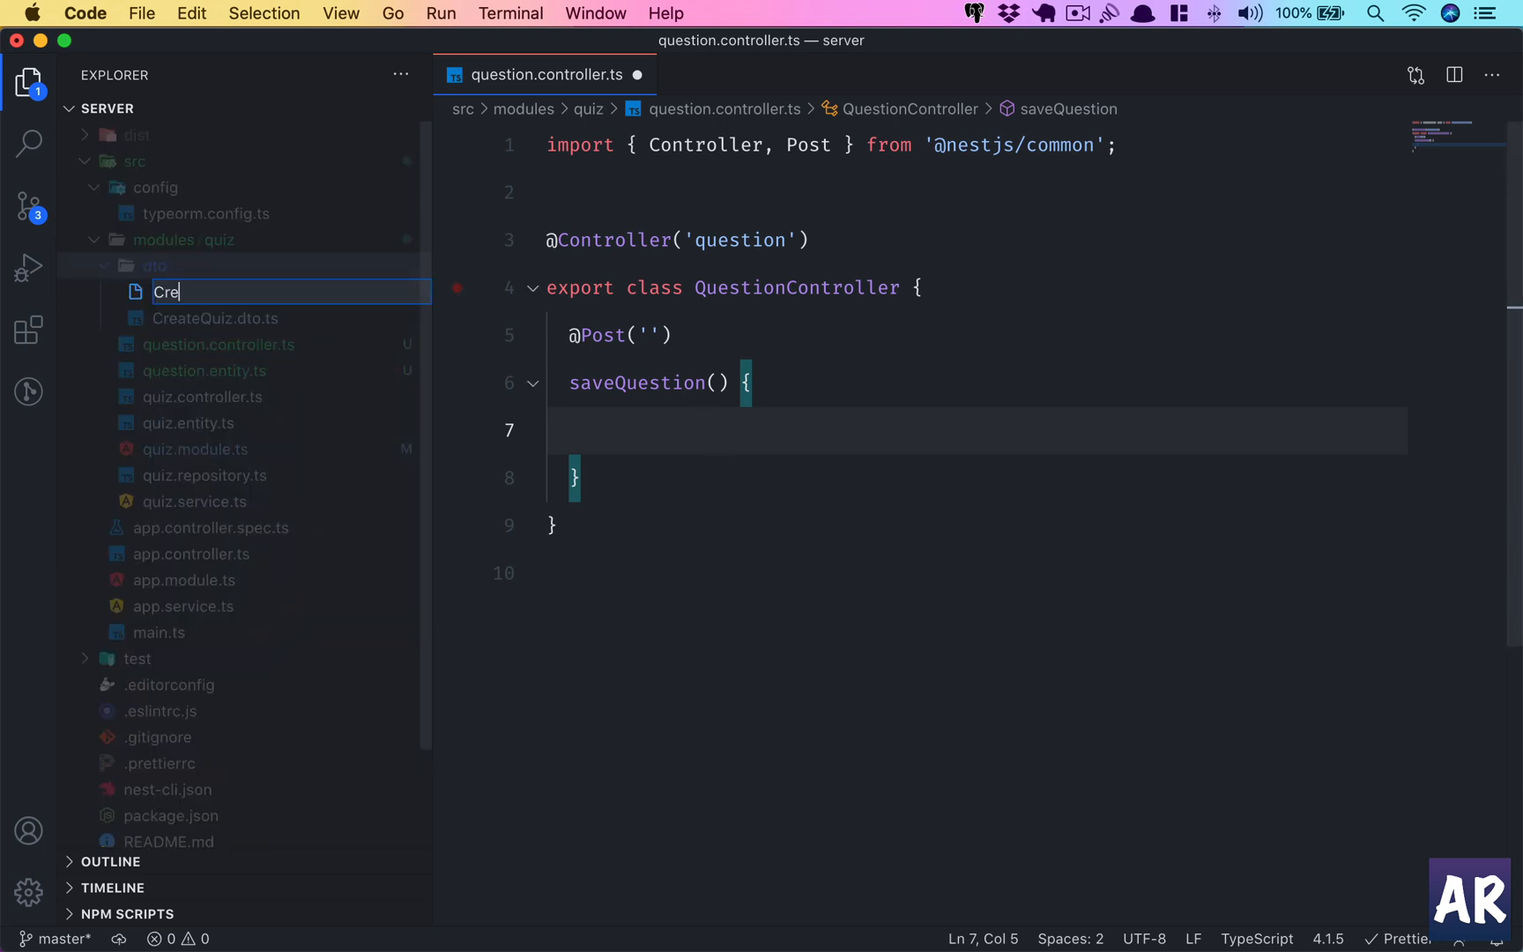
type("ateQuestion")
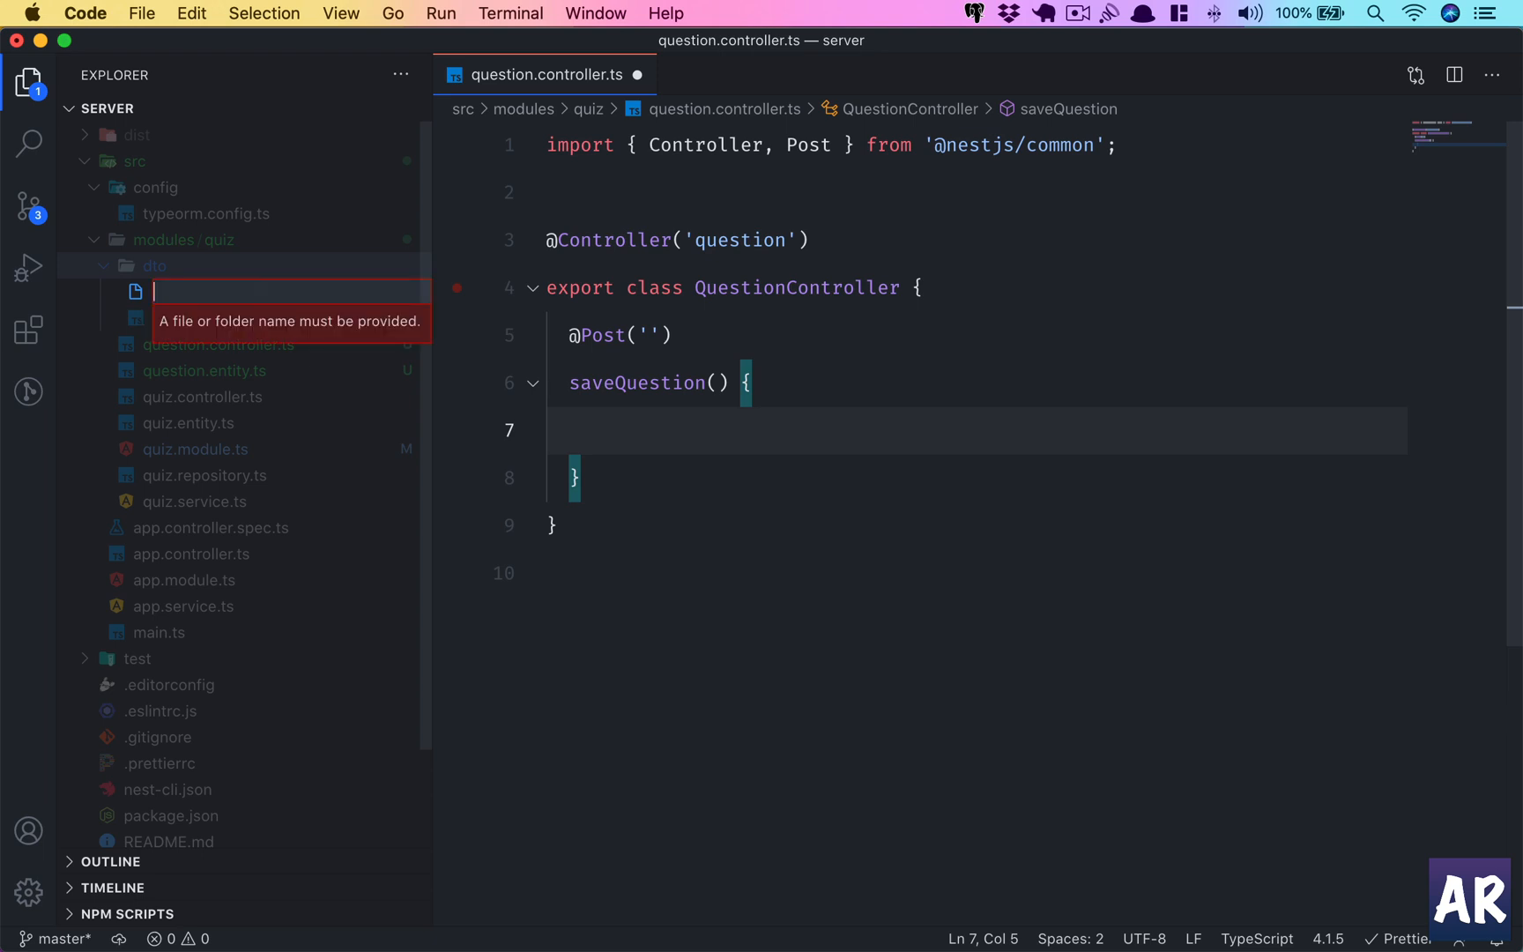
type("create-question.")
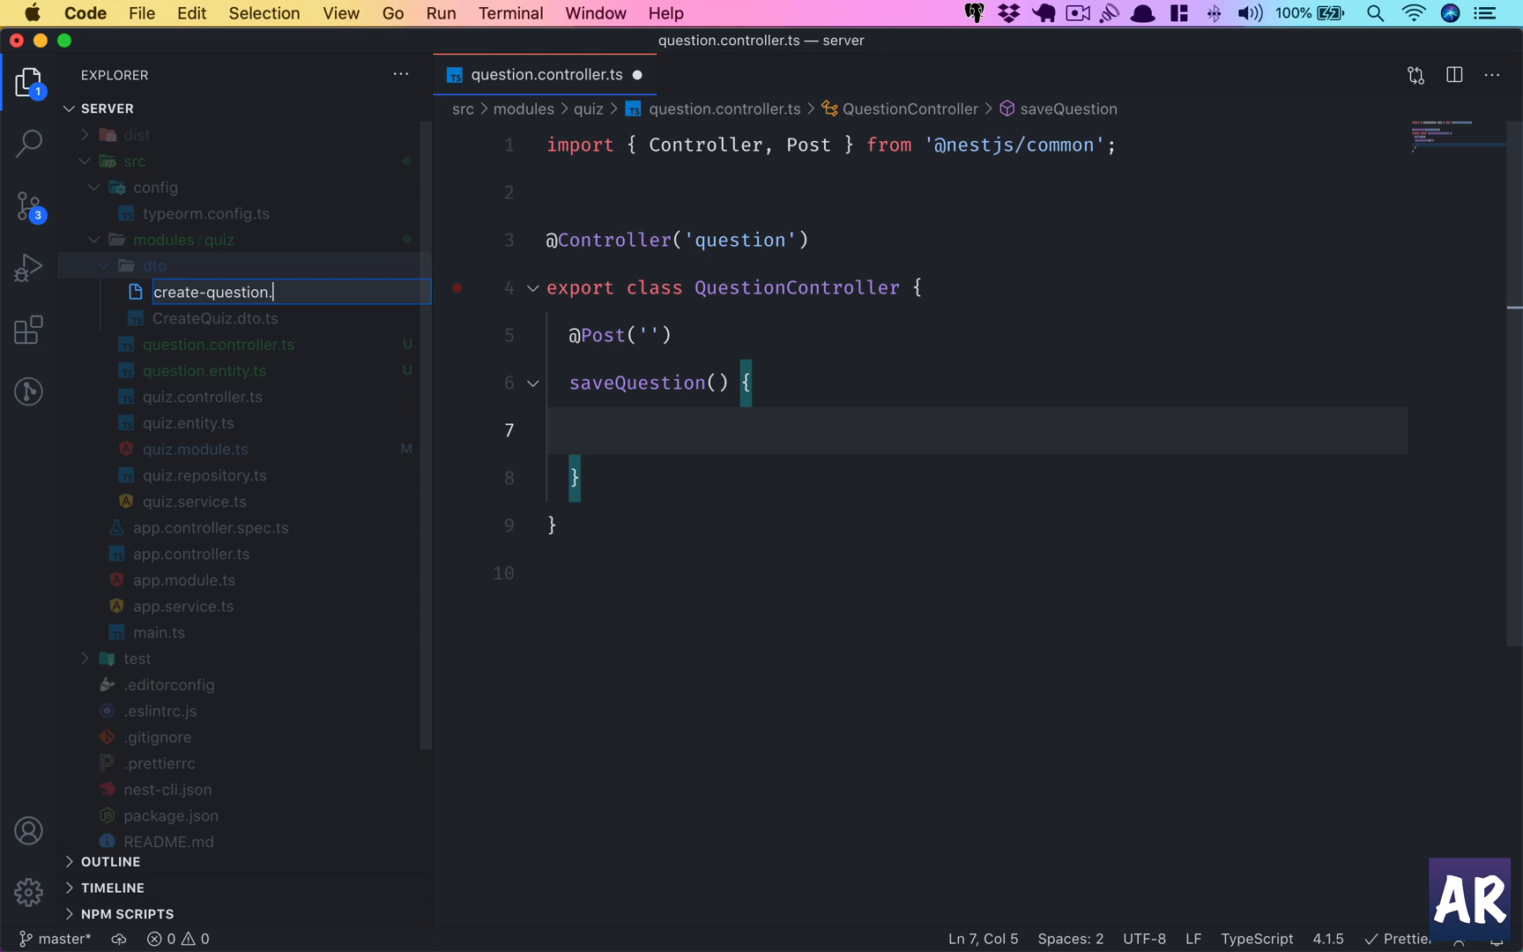
type("dt")
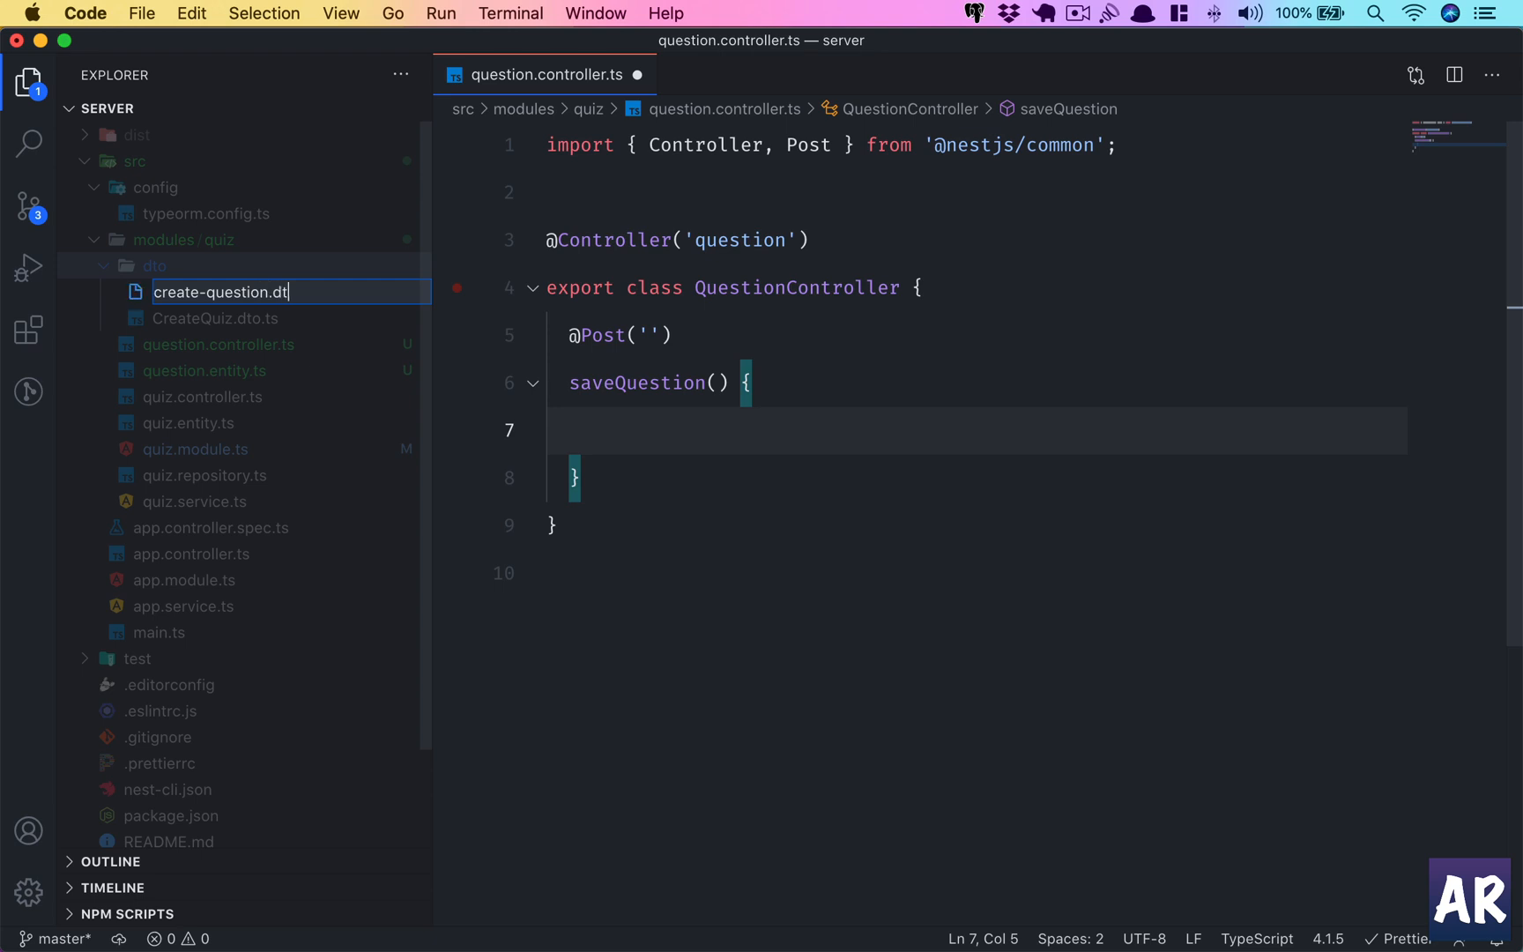
key("Enter")
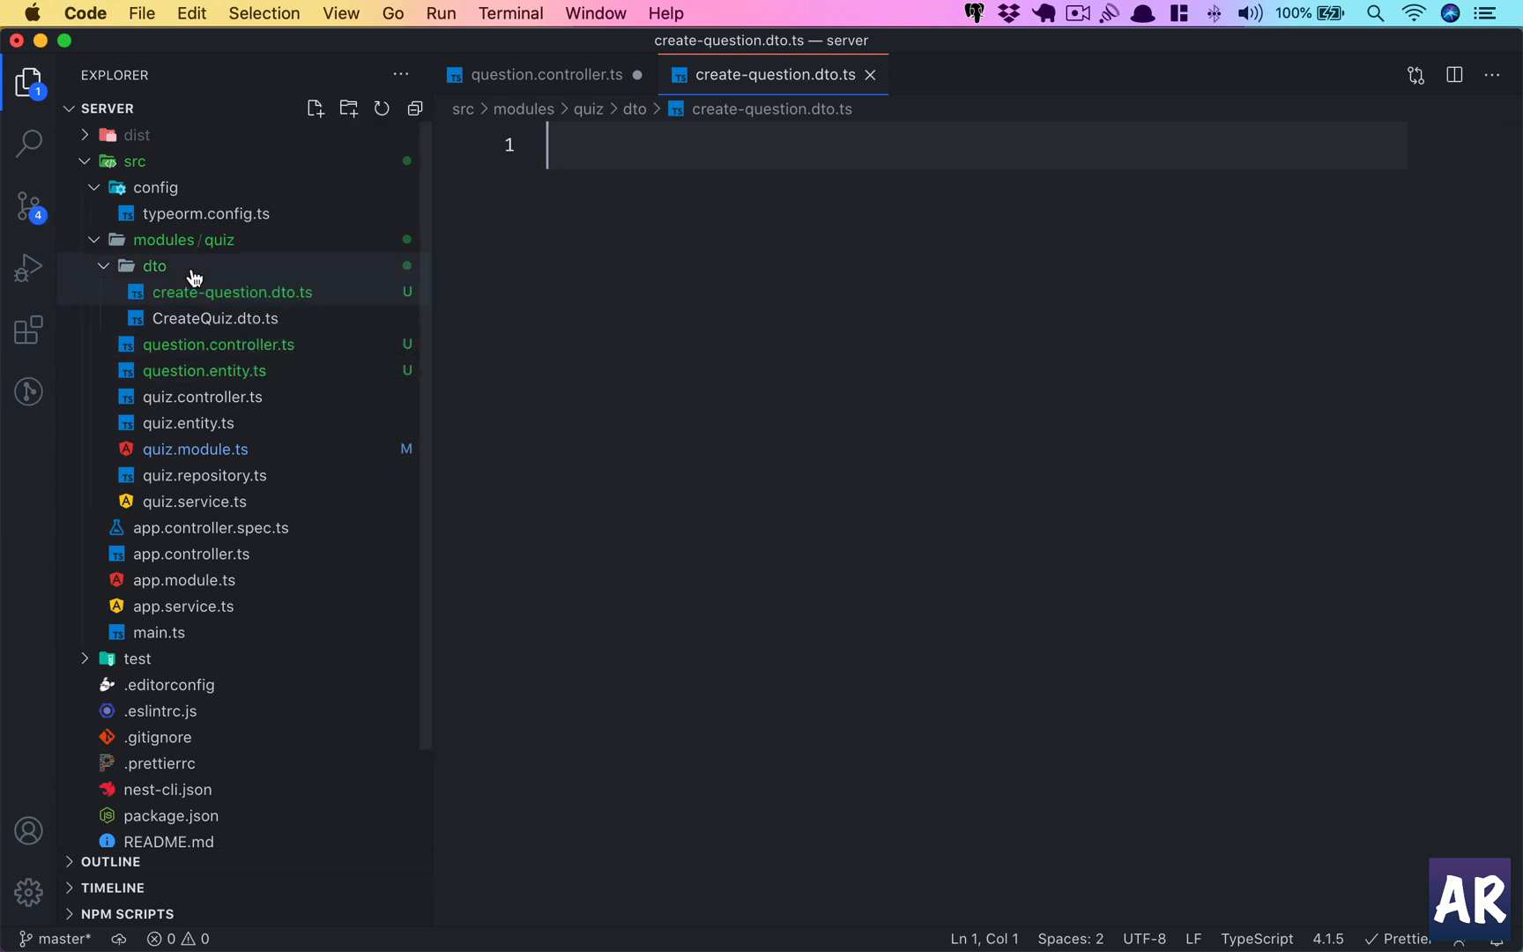
- Copy the quiz DTO contents and rename the title property to question
left_click(215, 318)
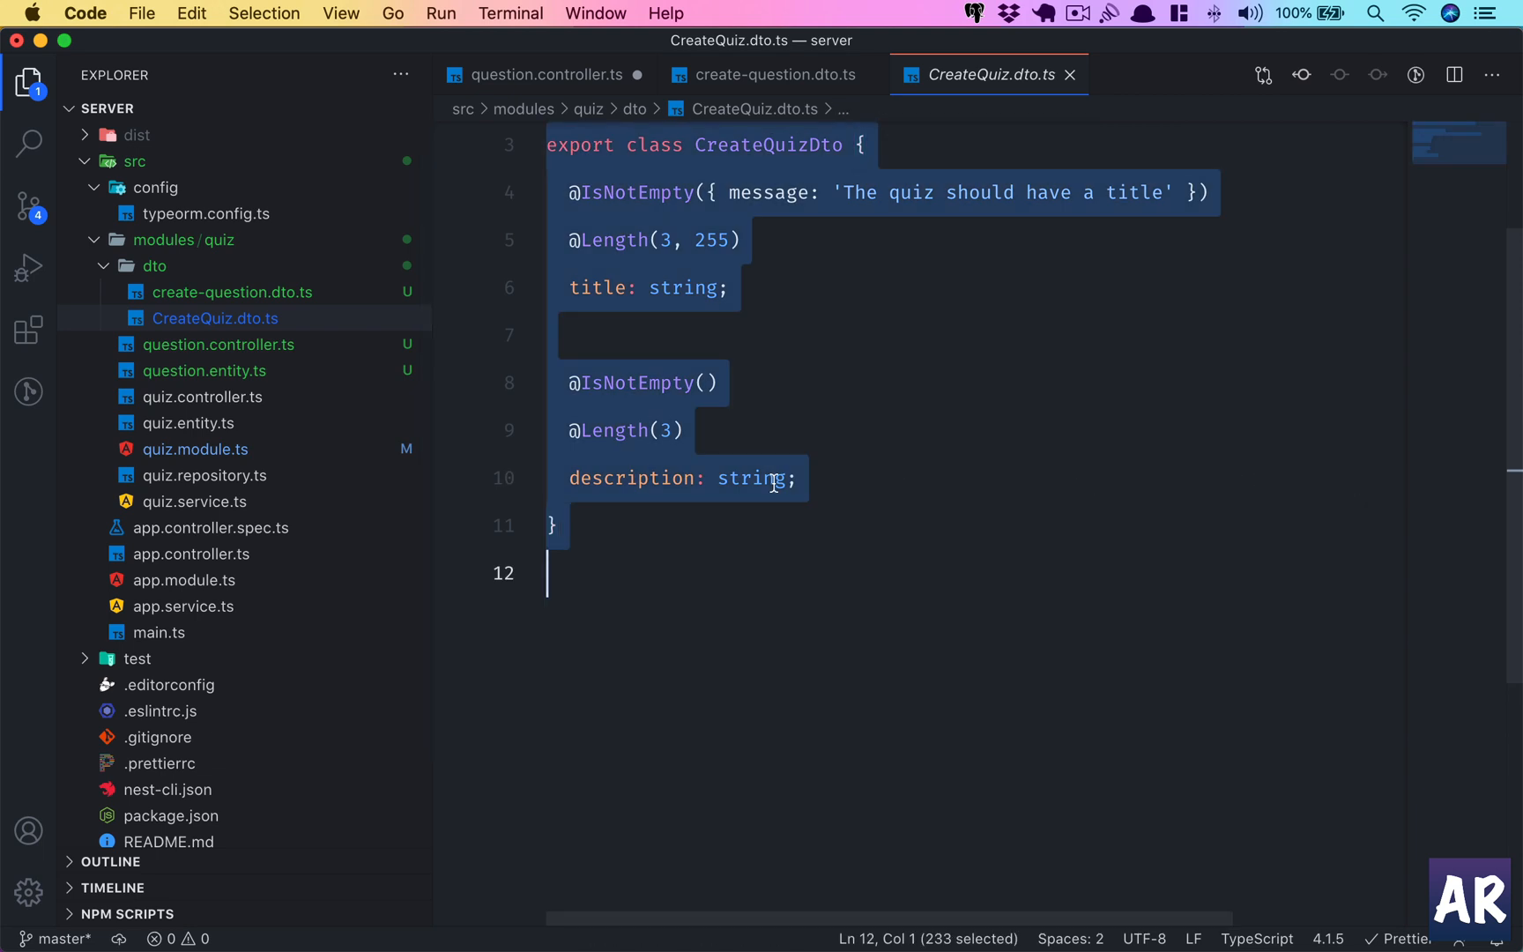
left_click(775, 74)
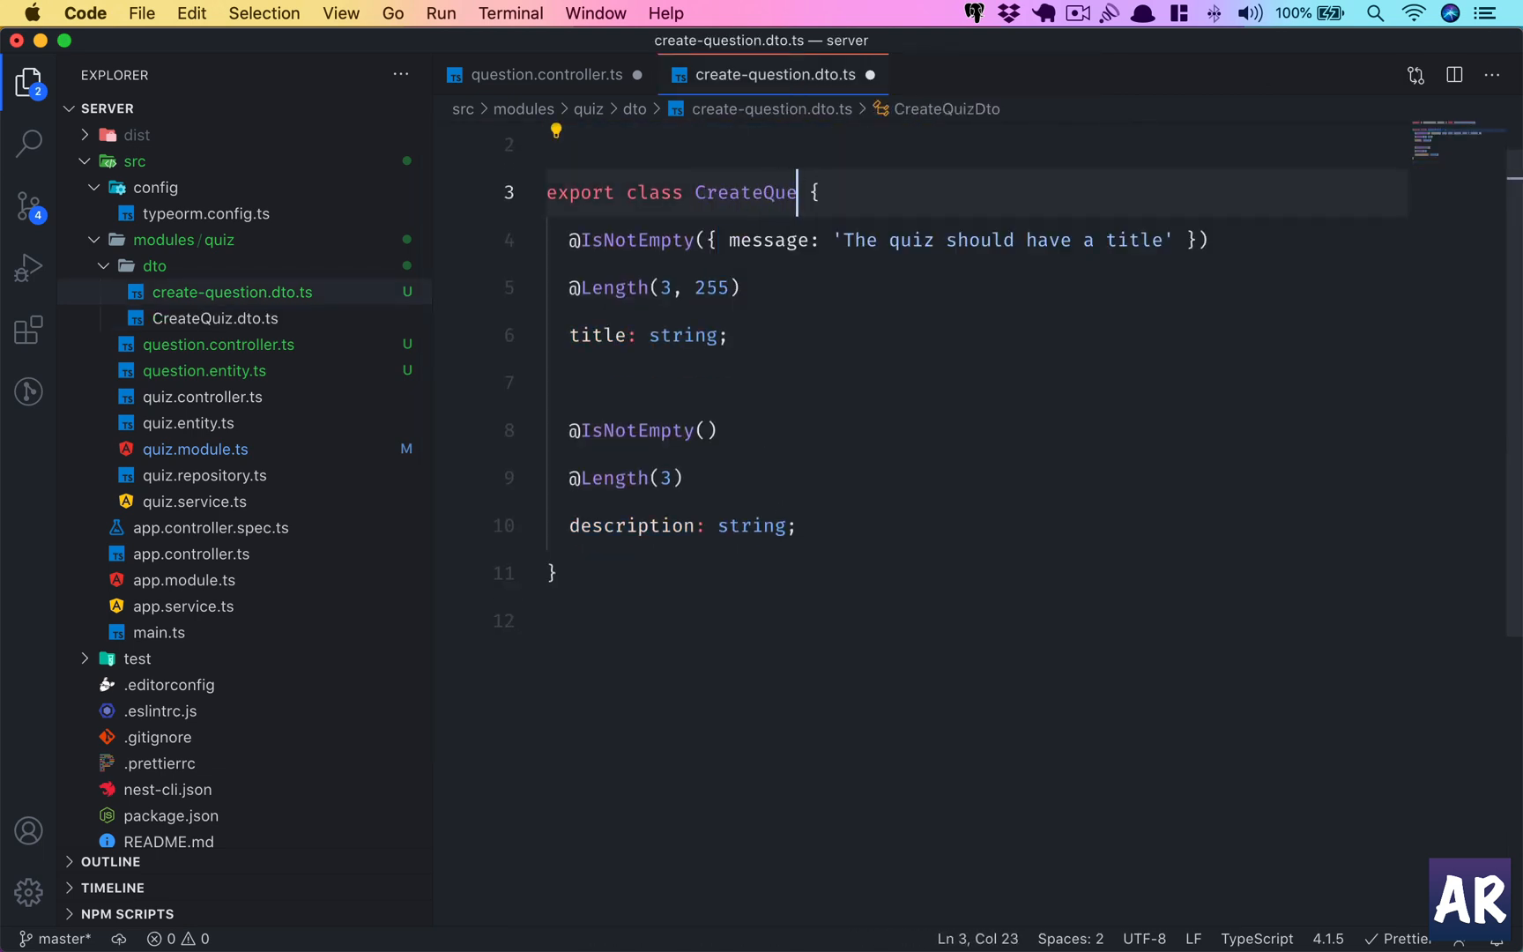
double_click(596, 335)
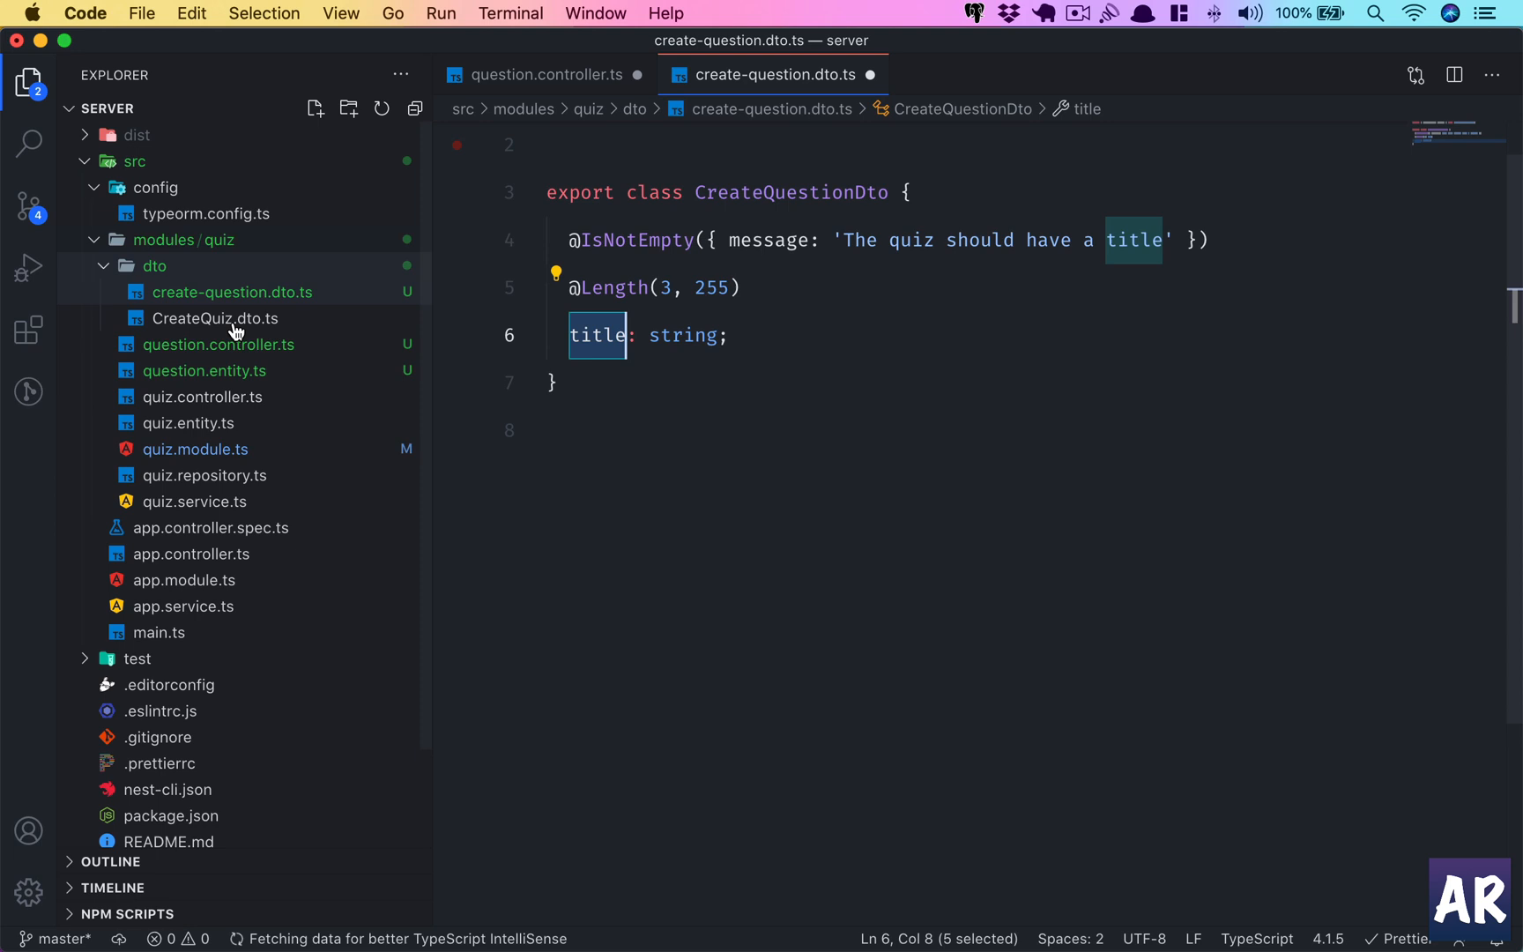
type("question")
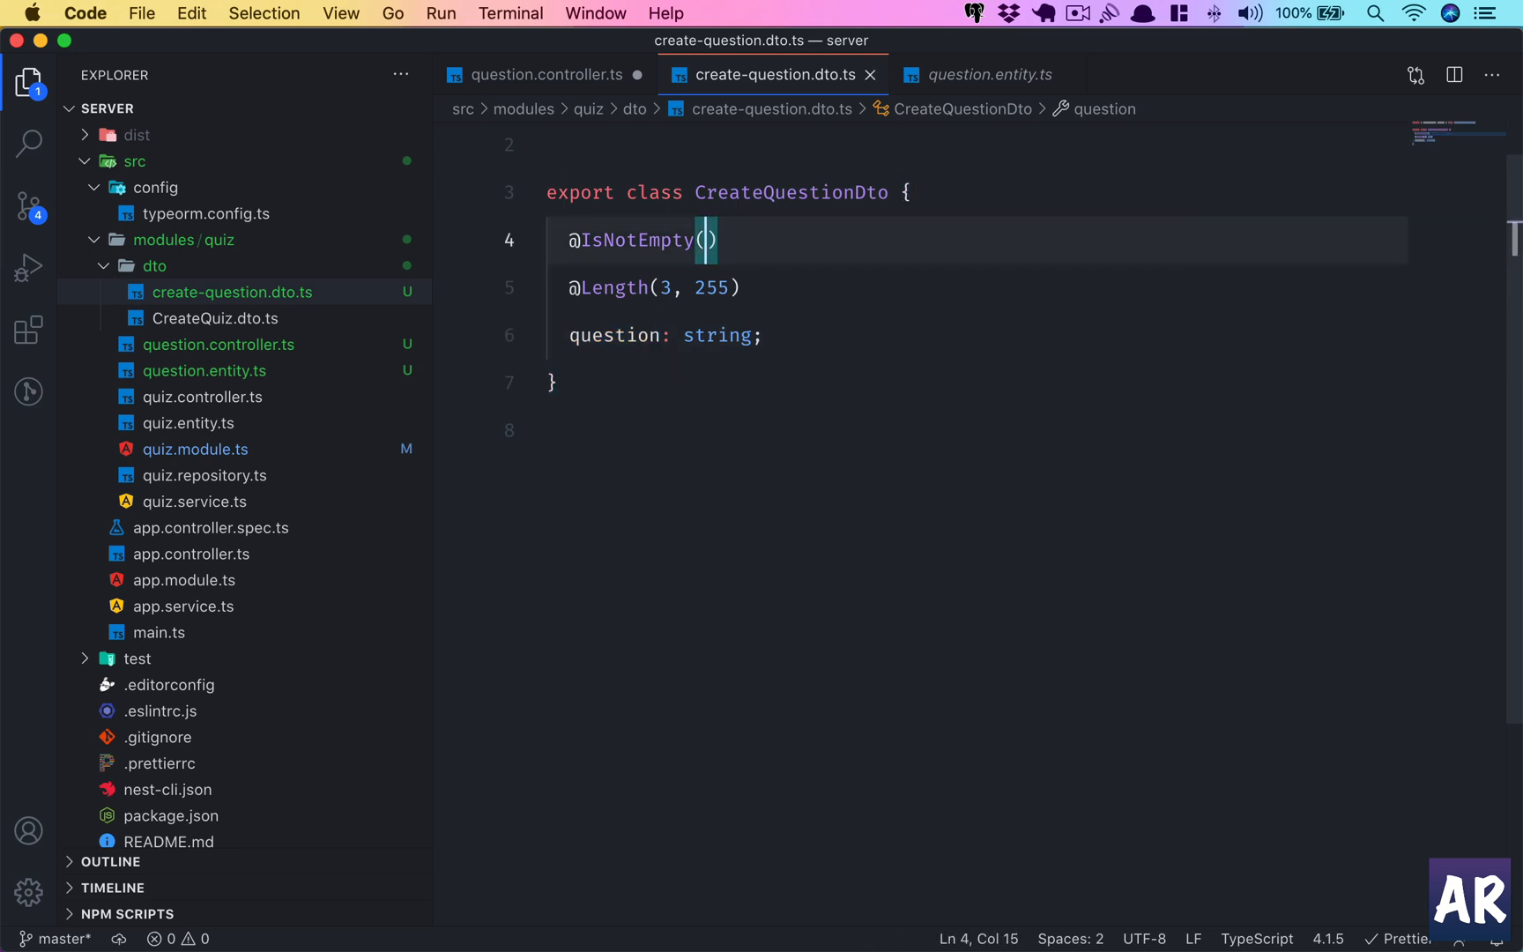
left_click(546, 75)
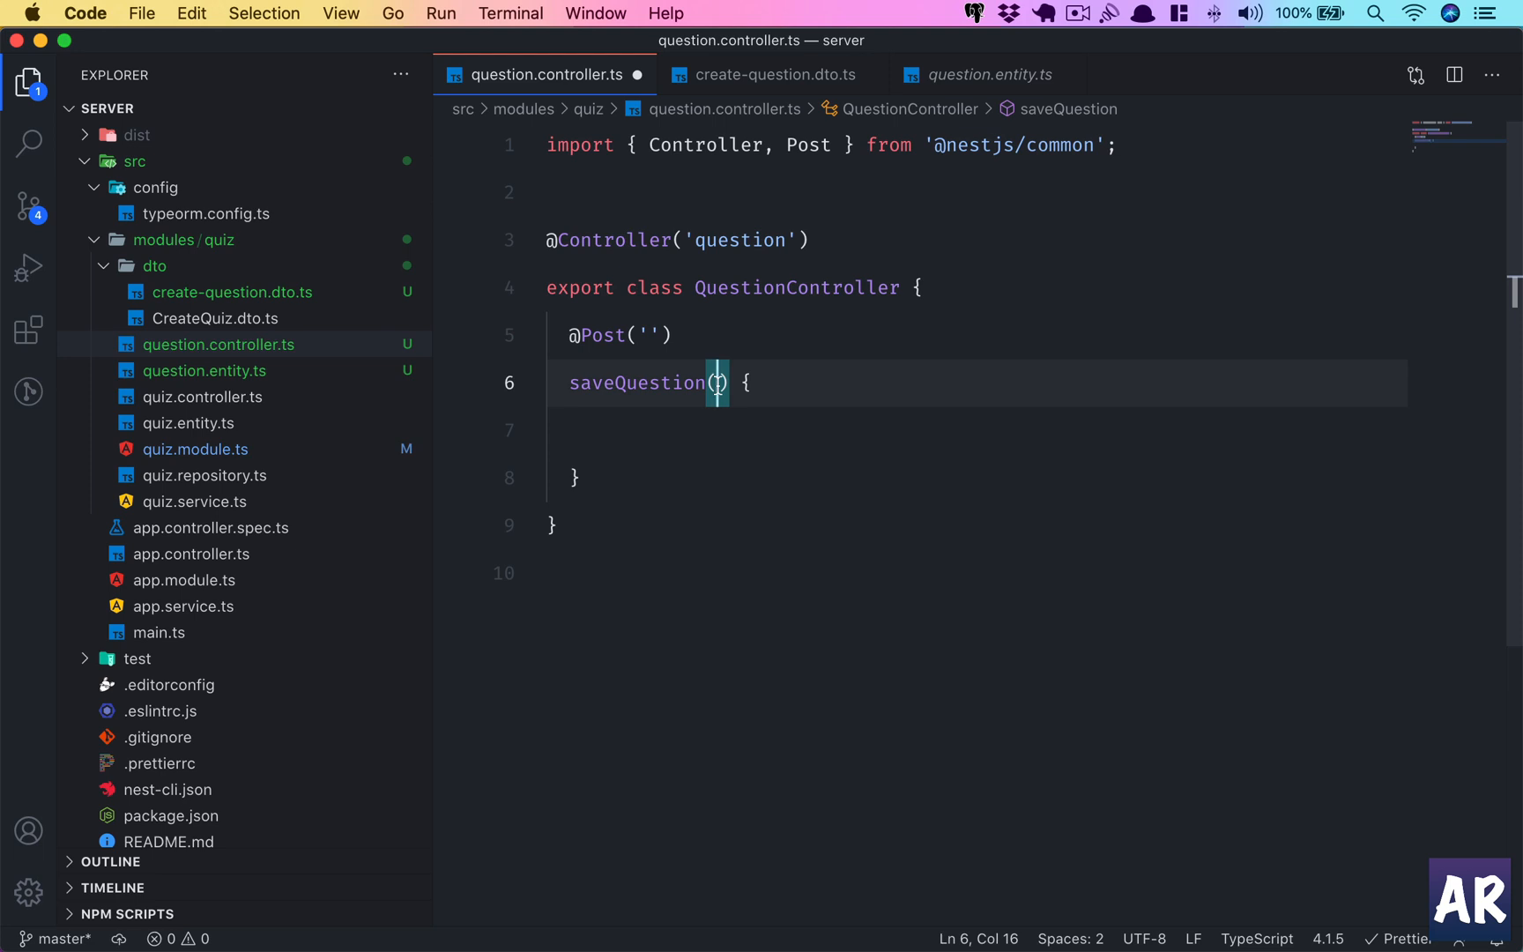
type("@Body")
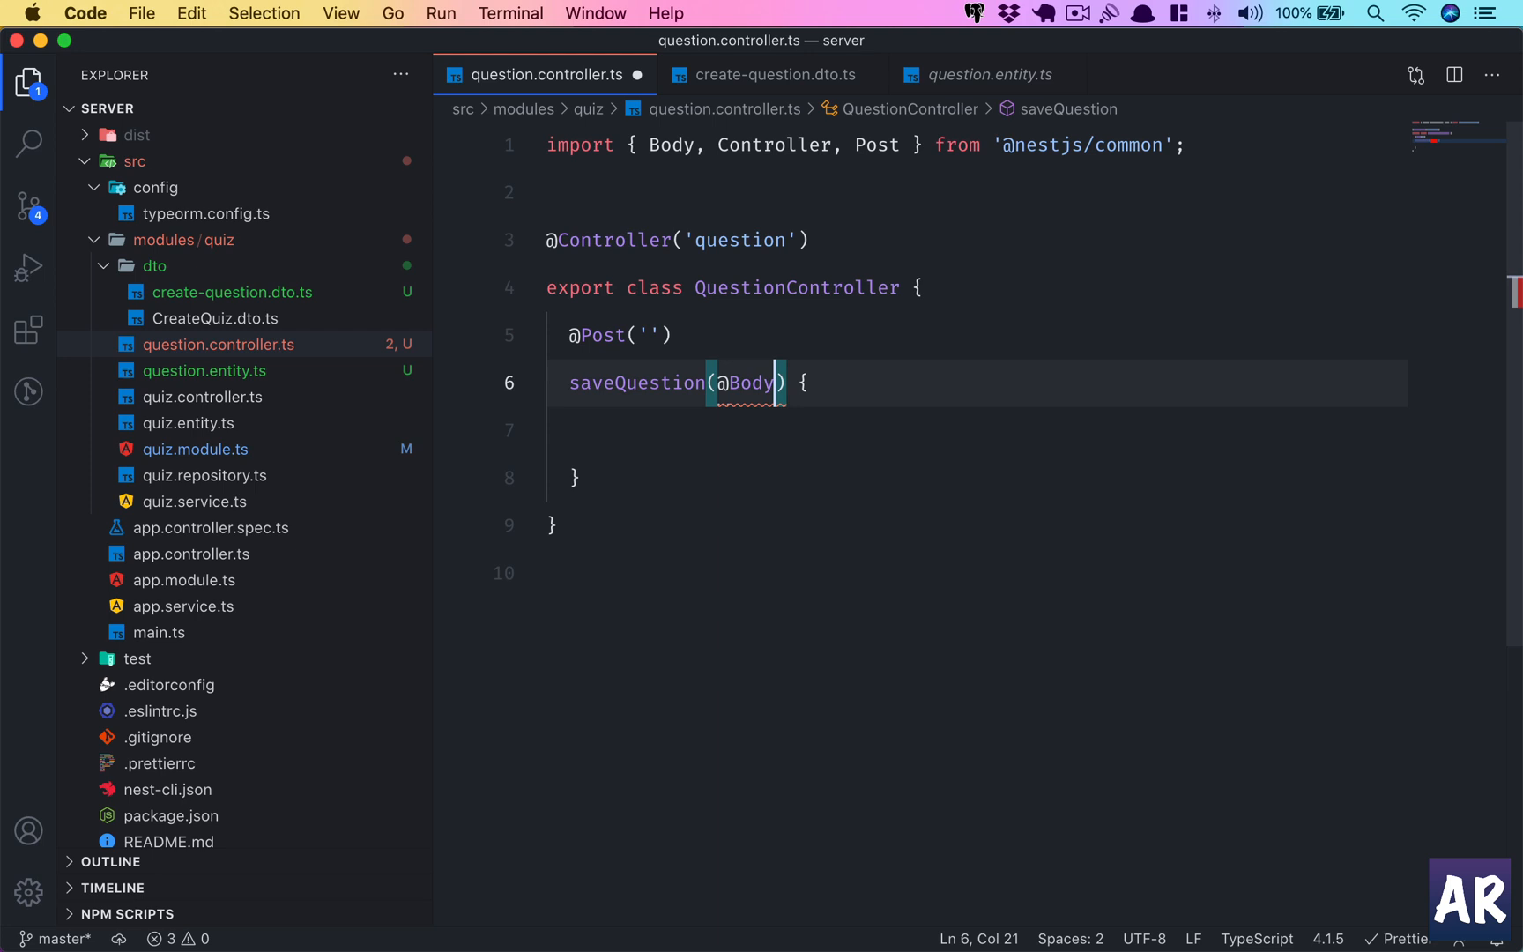
type("()")
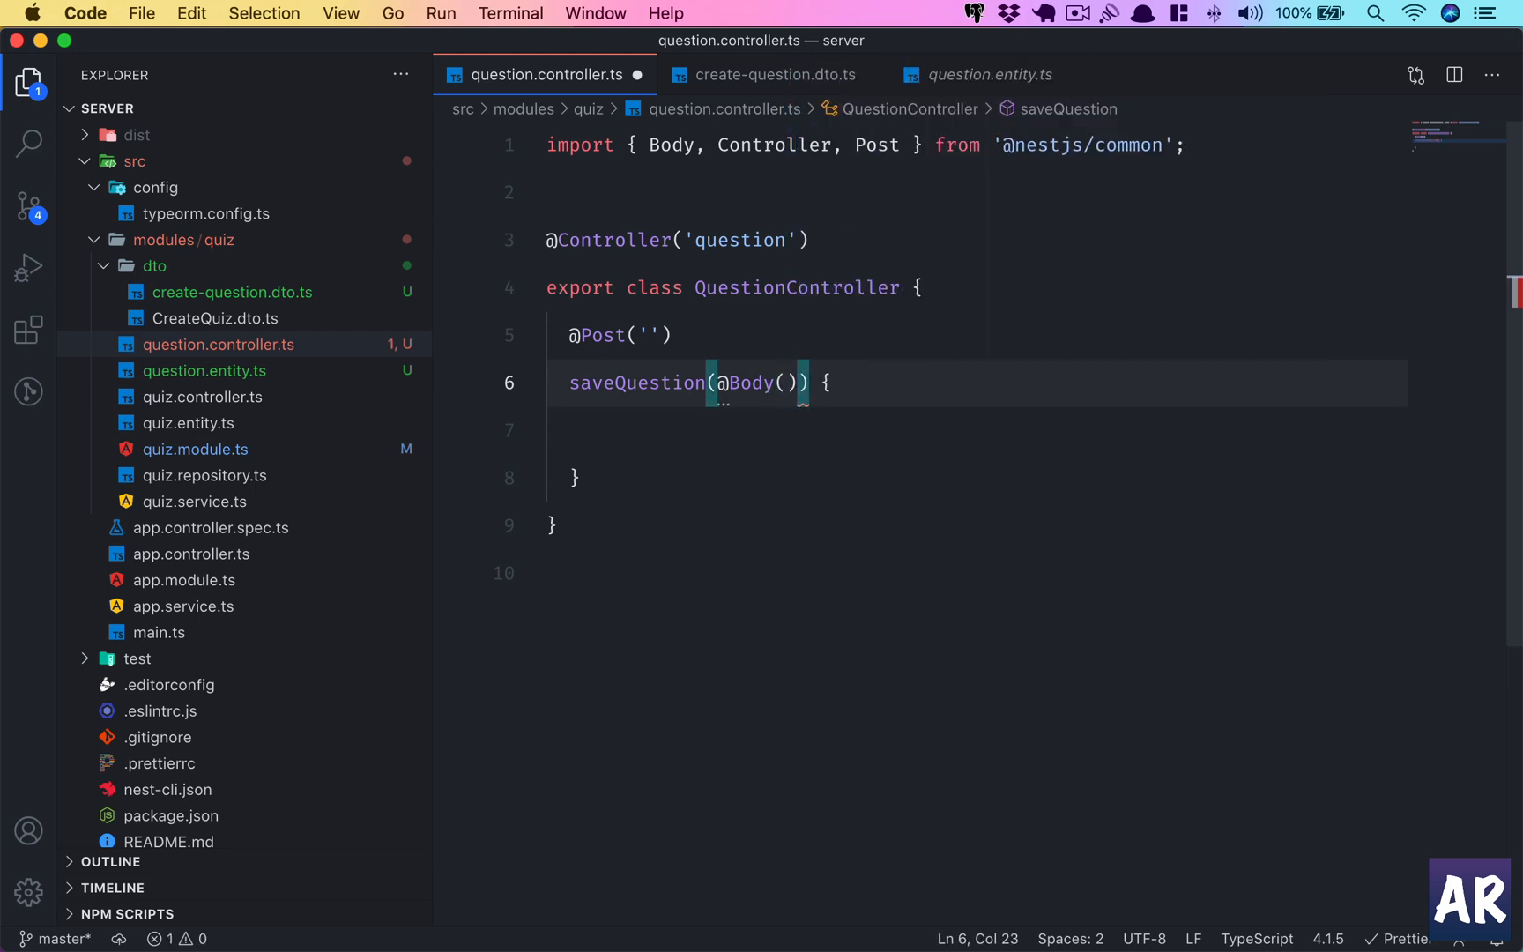
type("\" \"")
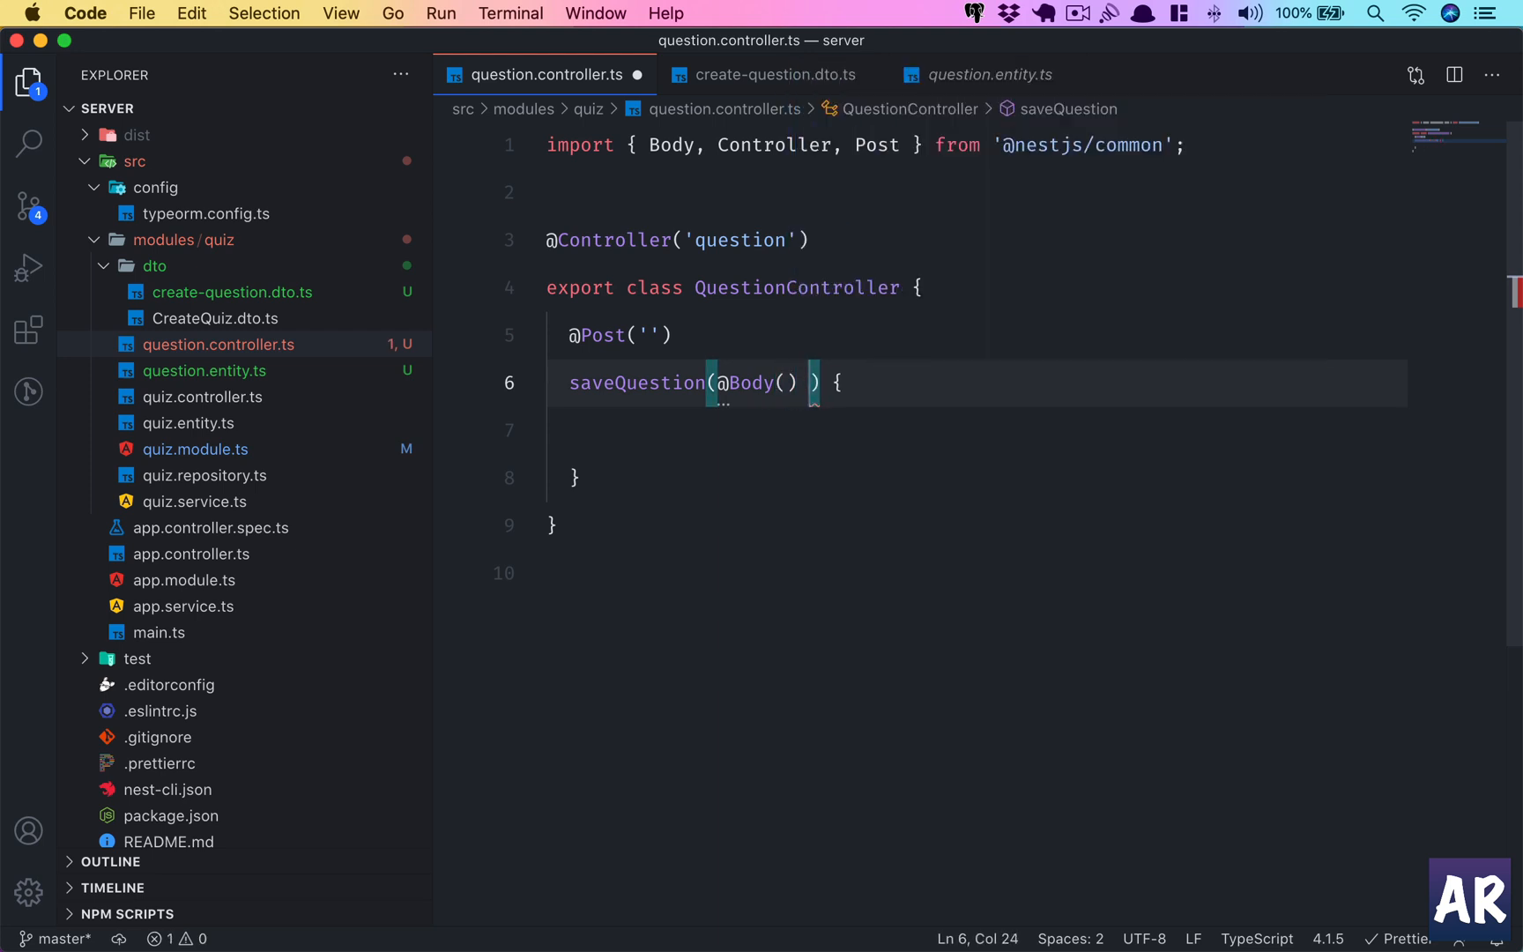
type("question: Q")
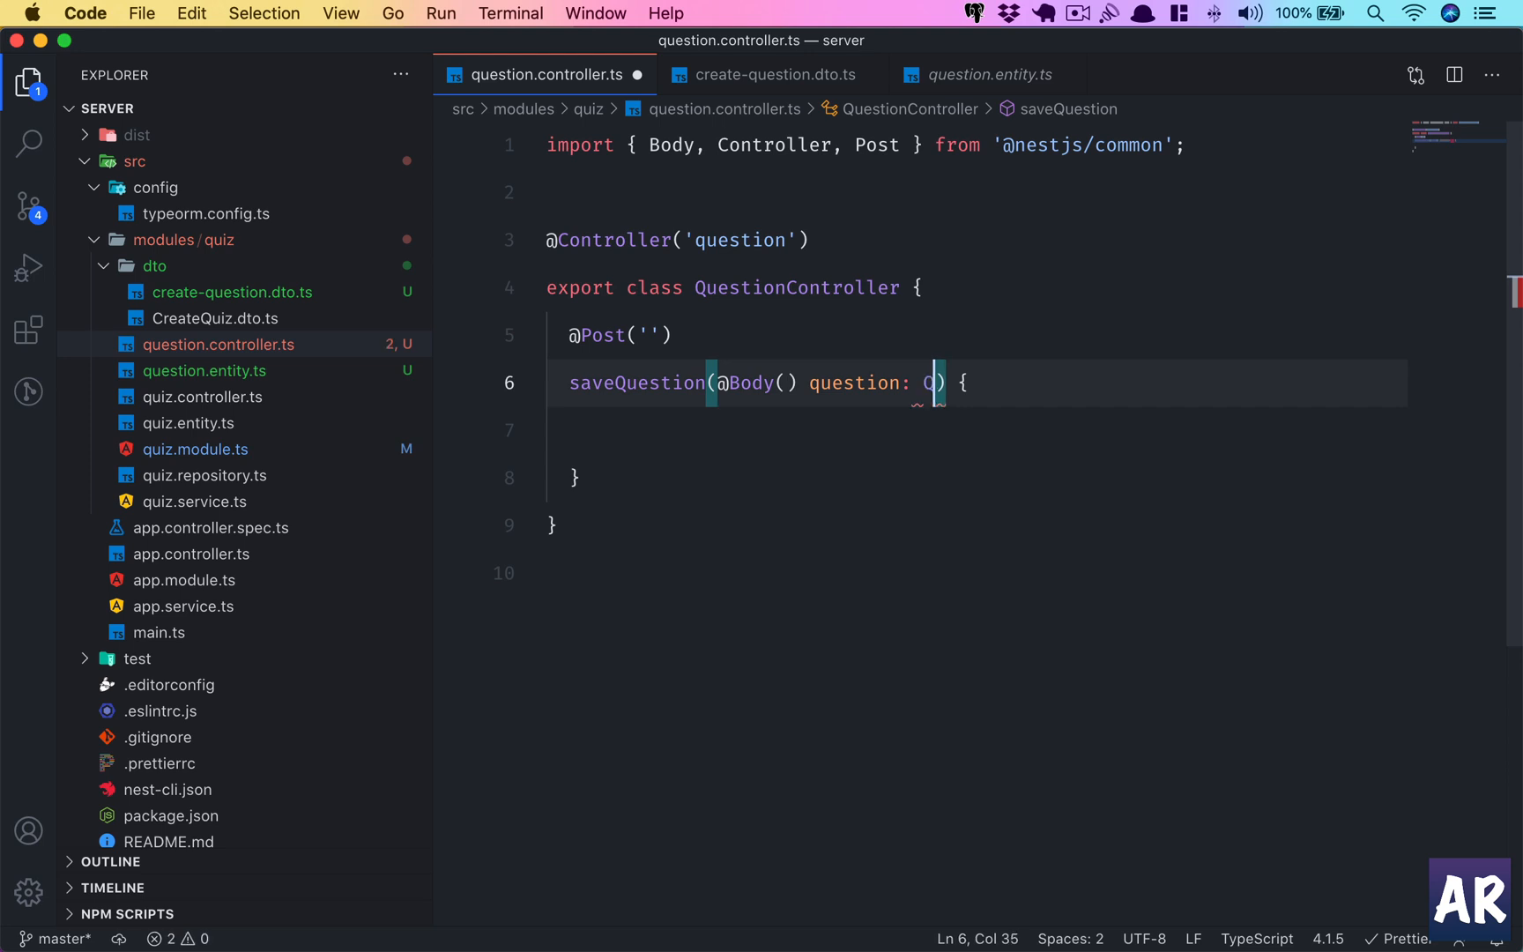
key("Backspace")
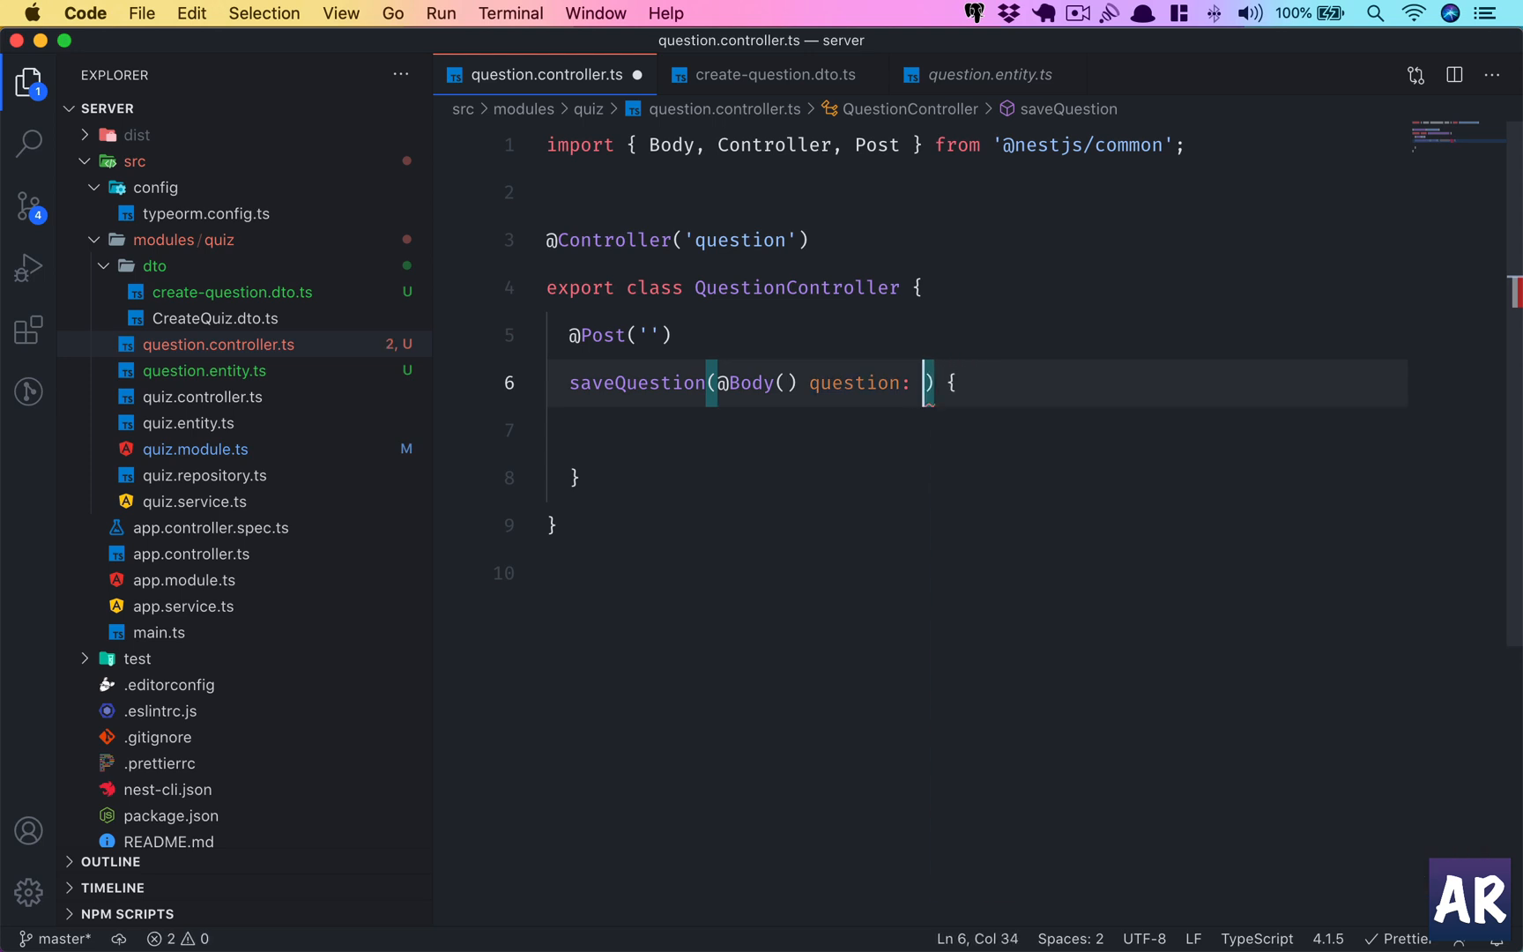
type("CreateQu")
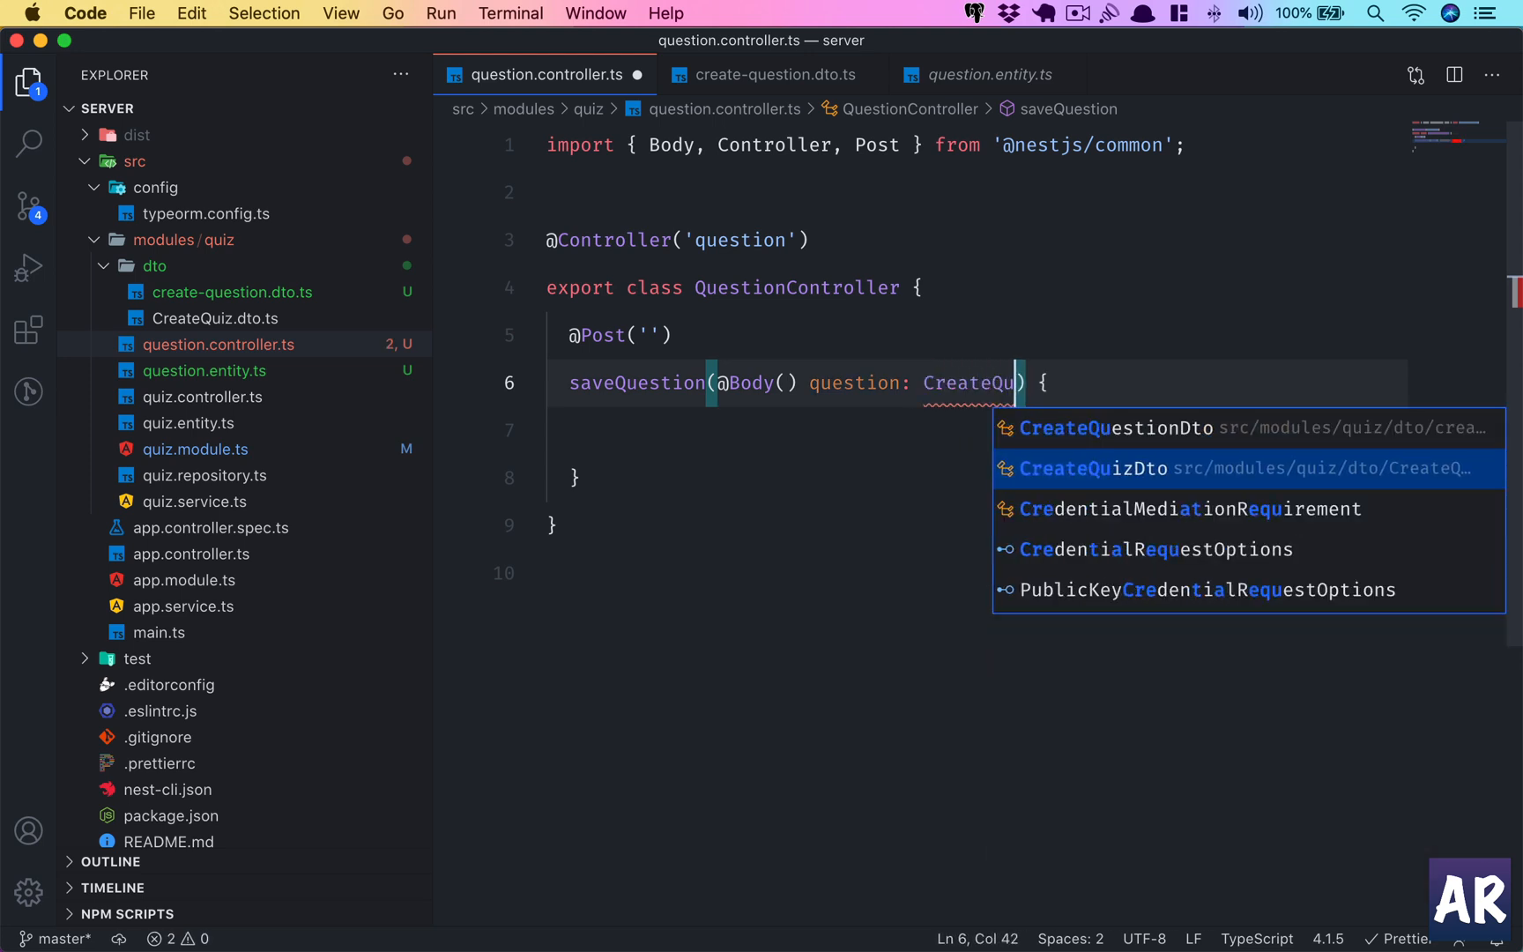
left_click(1116, 427)
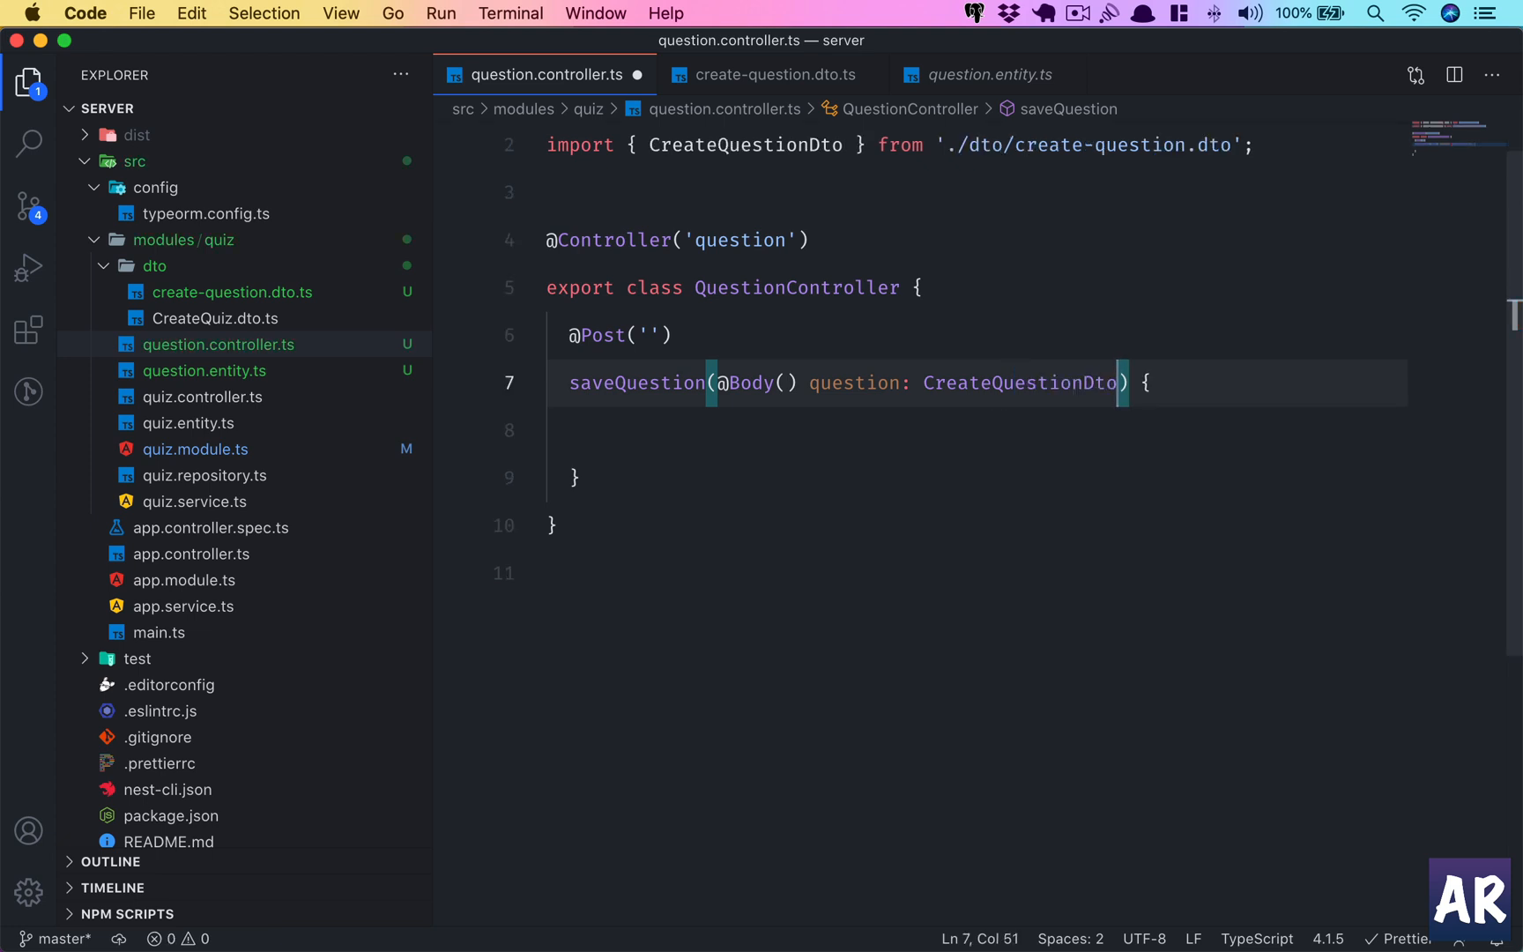
left_click(652, 334)
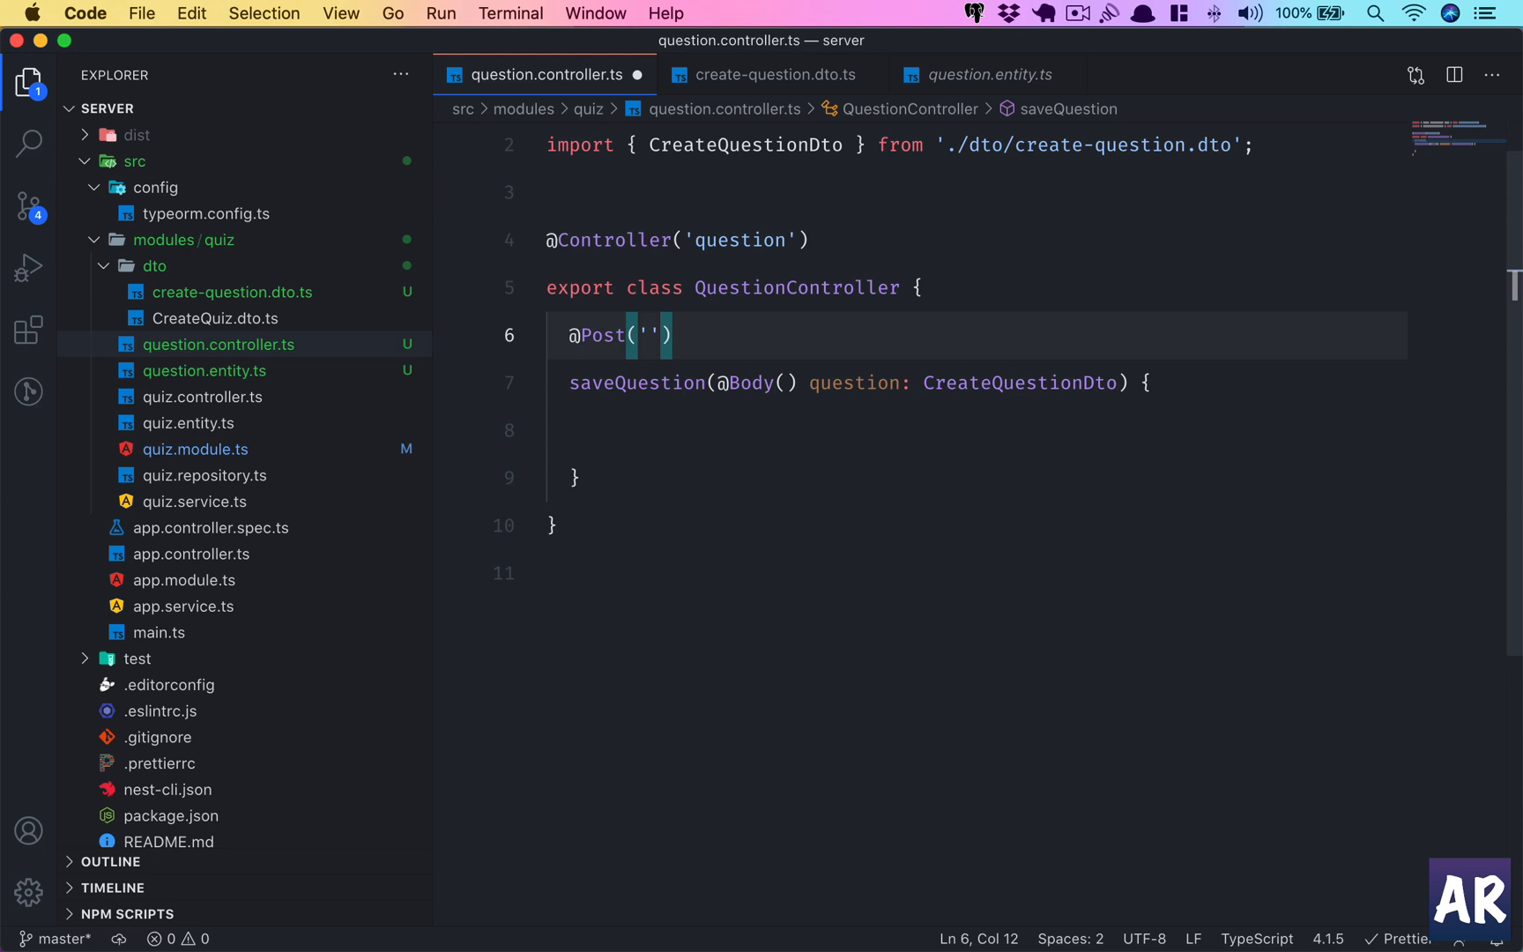
key("Enter")
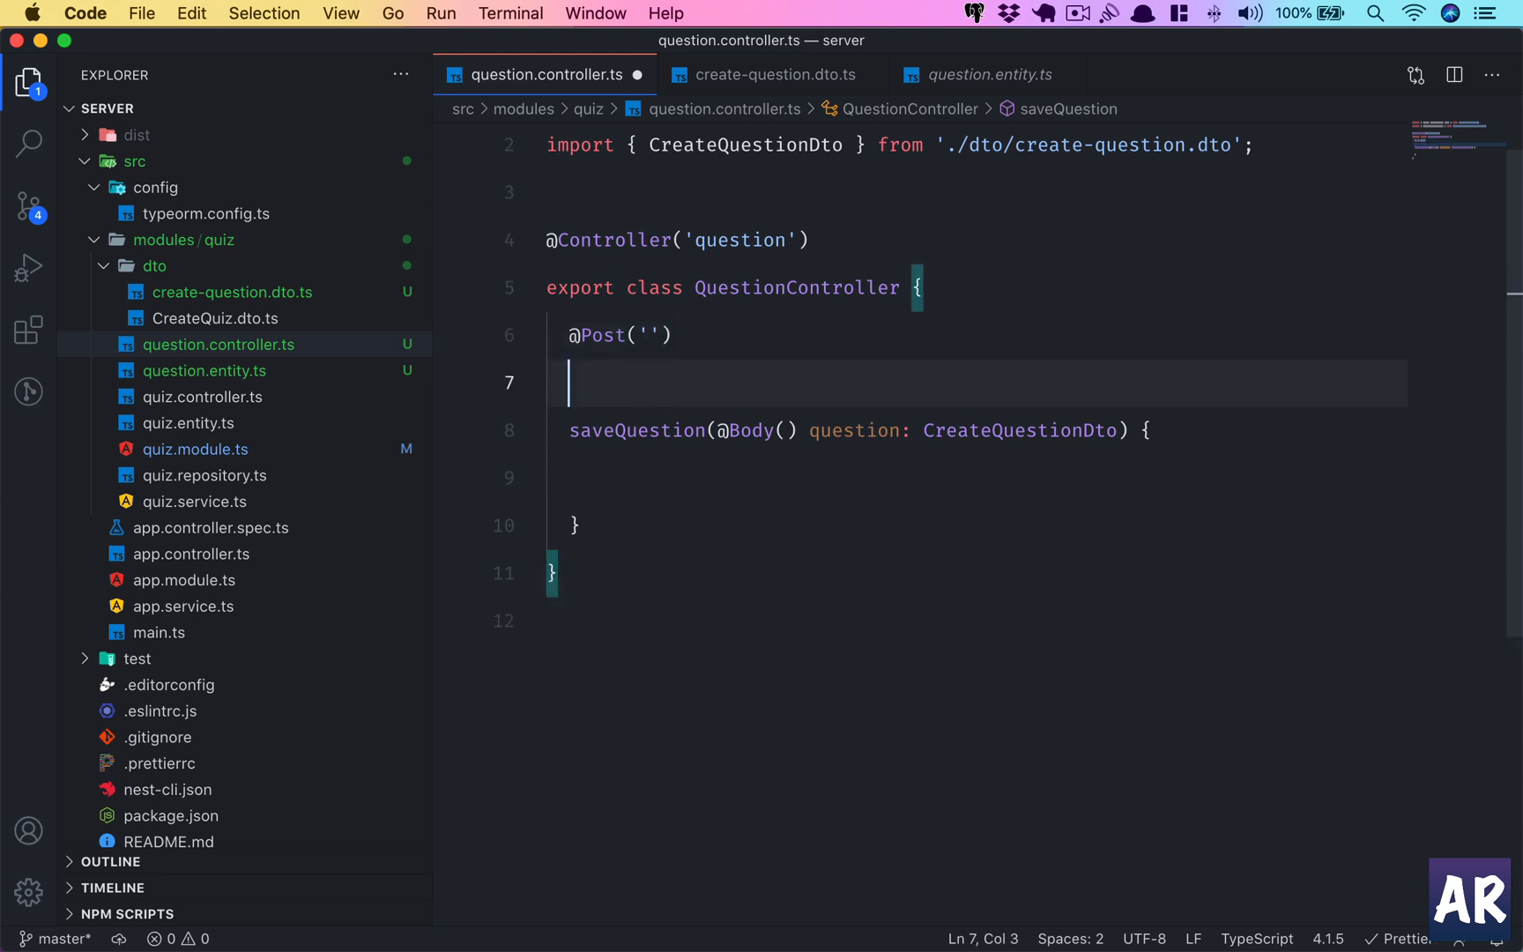
type("@UsePipes(Valida")
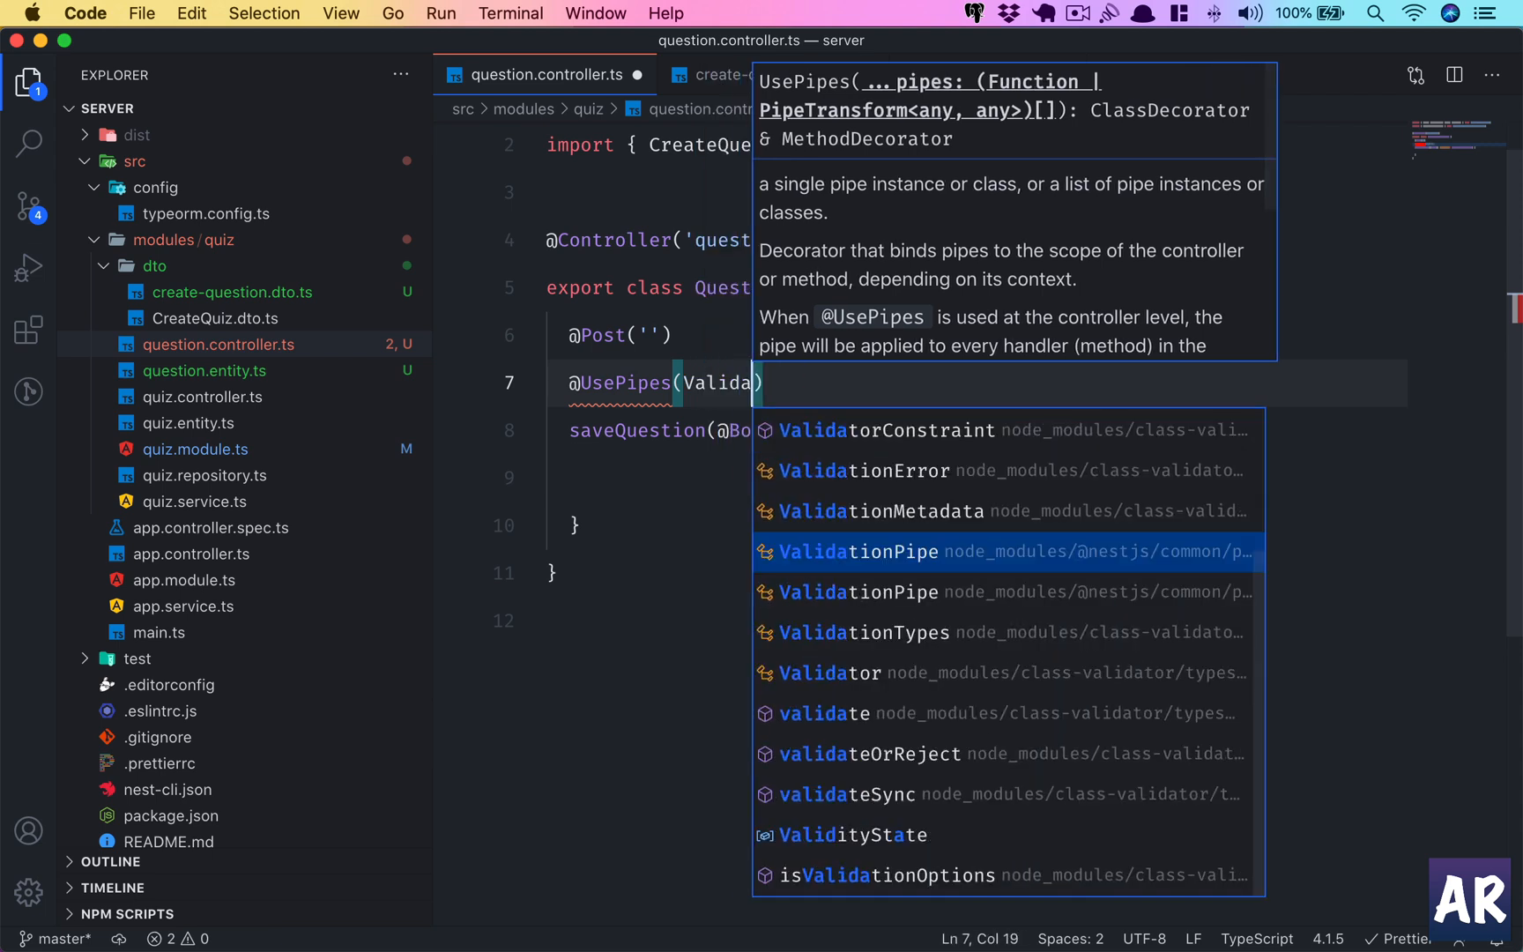
left_click(859, 551)
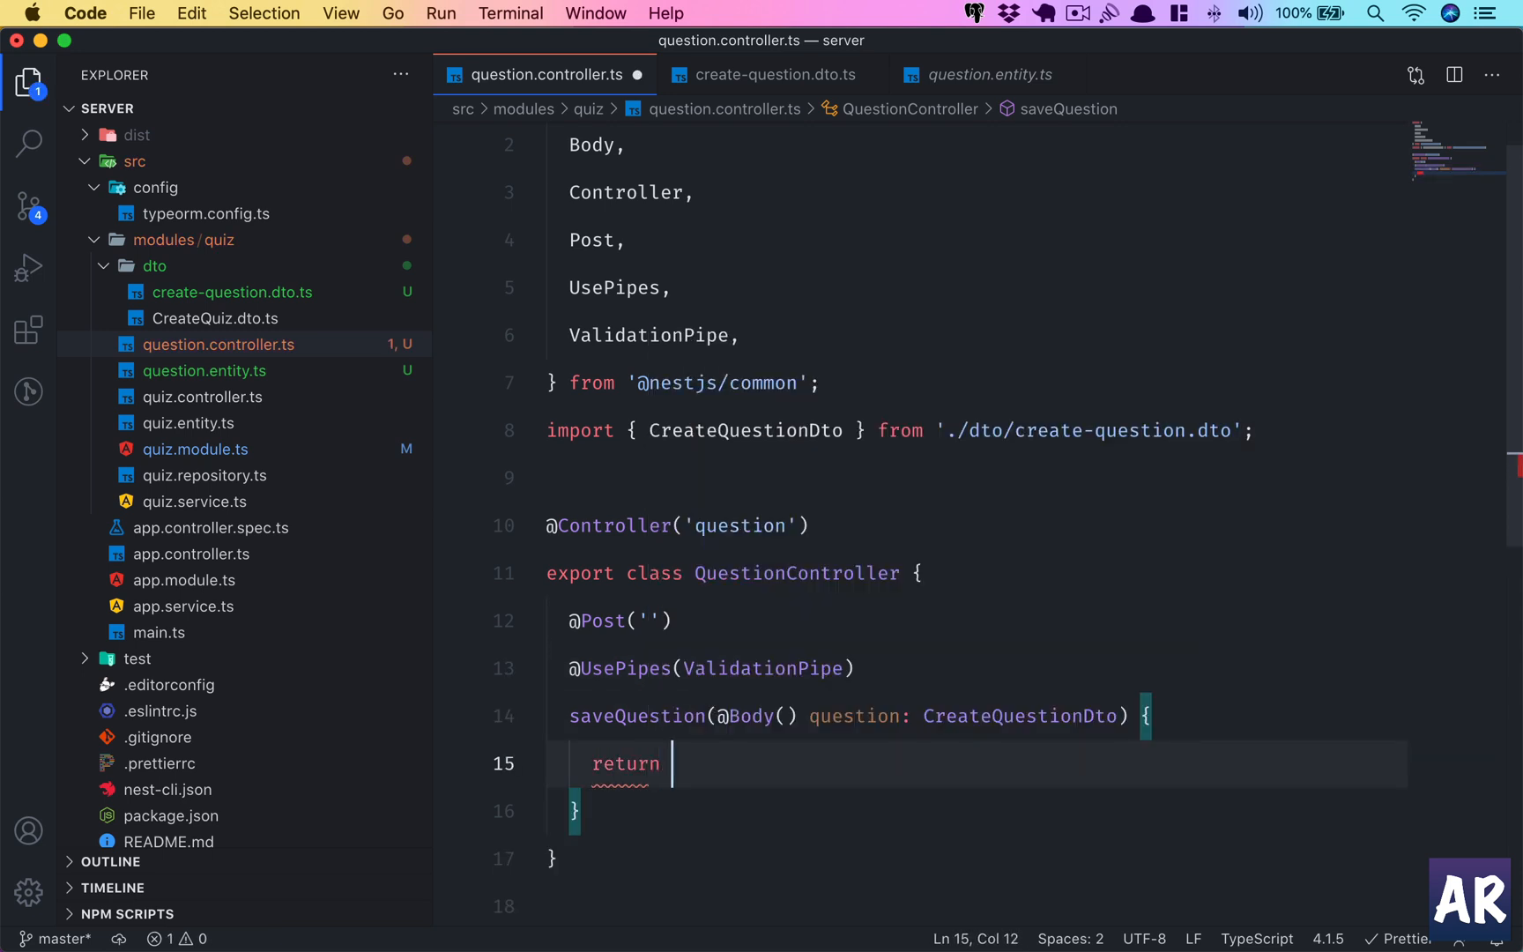
type("question;")
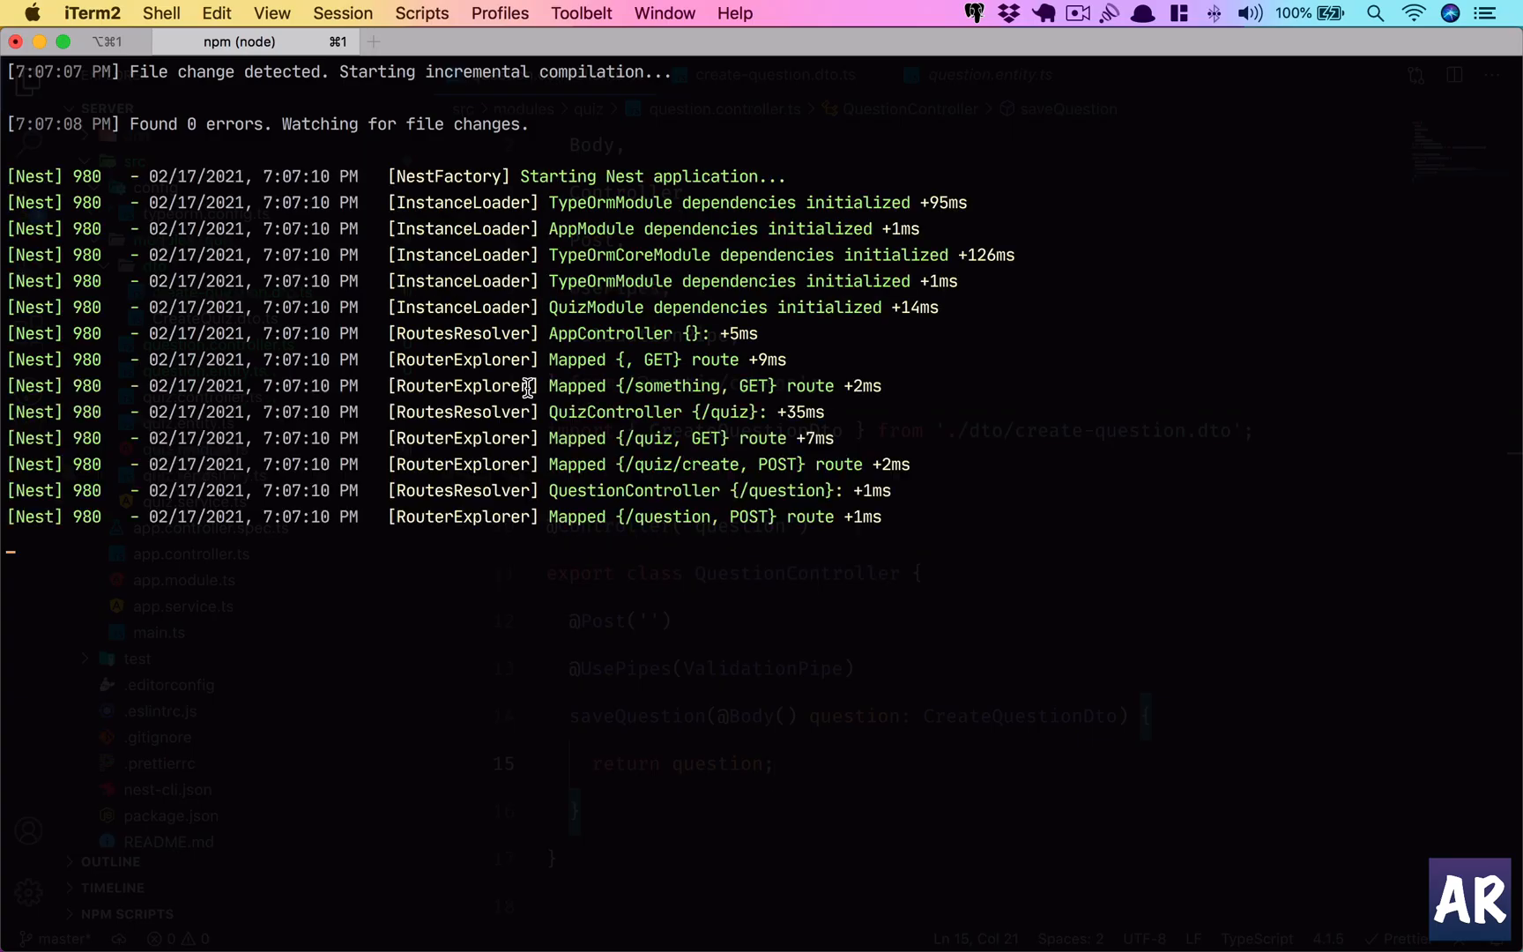
key("cmd+tab")
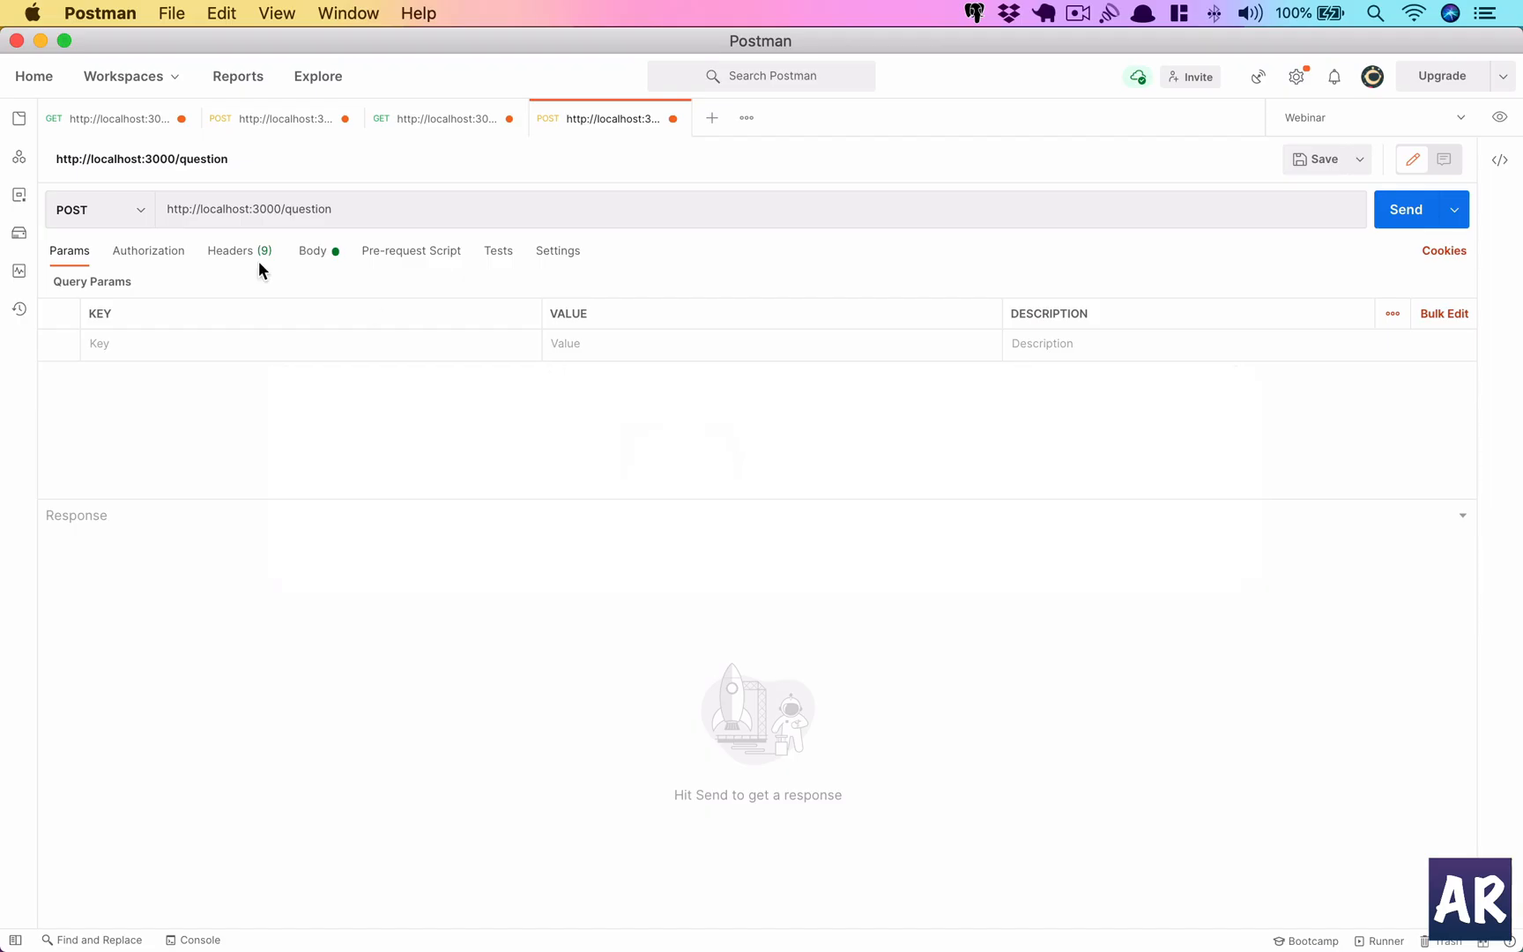
- Send the question POST with an empty body (400), then with question (201 Created)
left_click(312, 251)
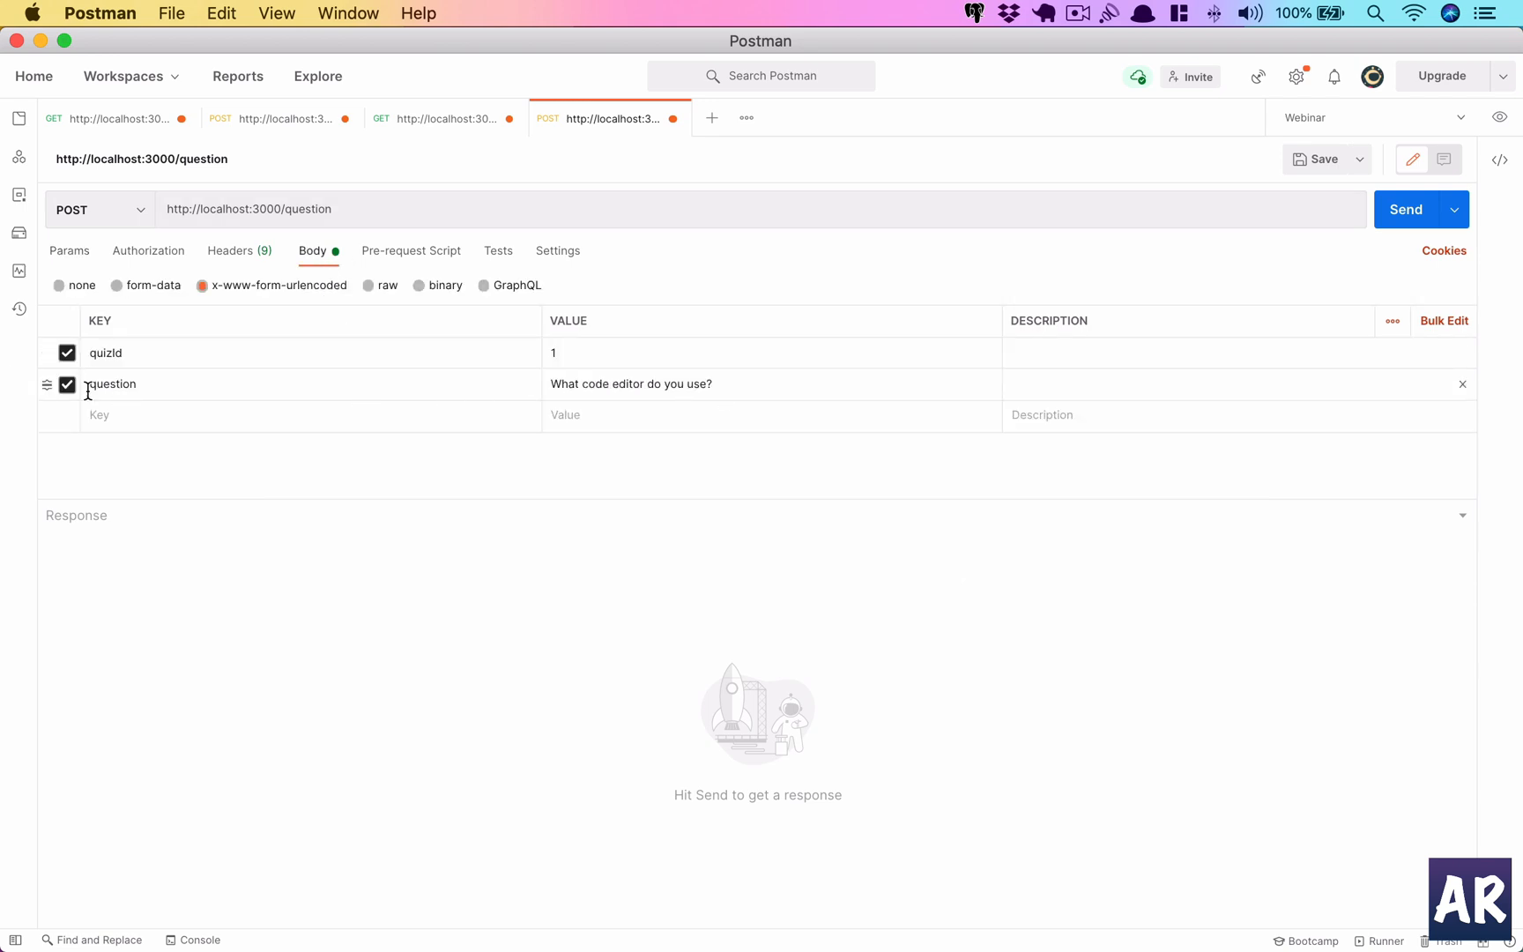
left_click(67, 353)
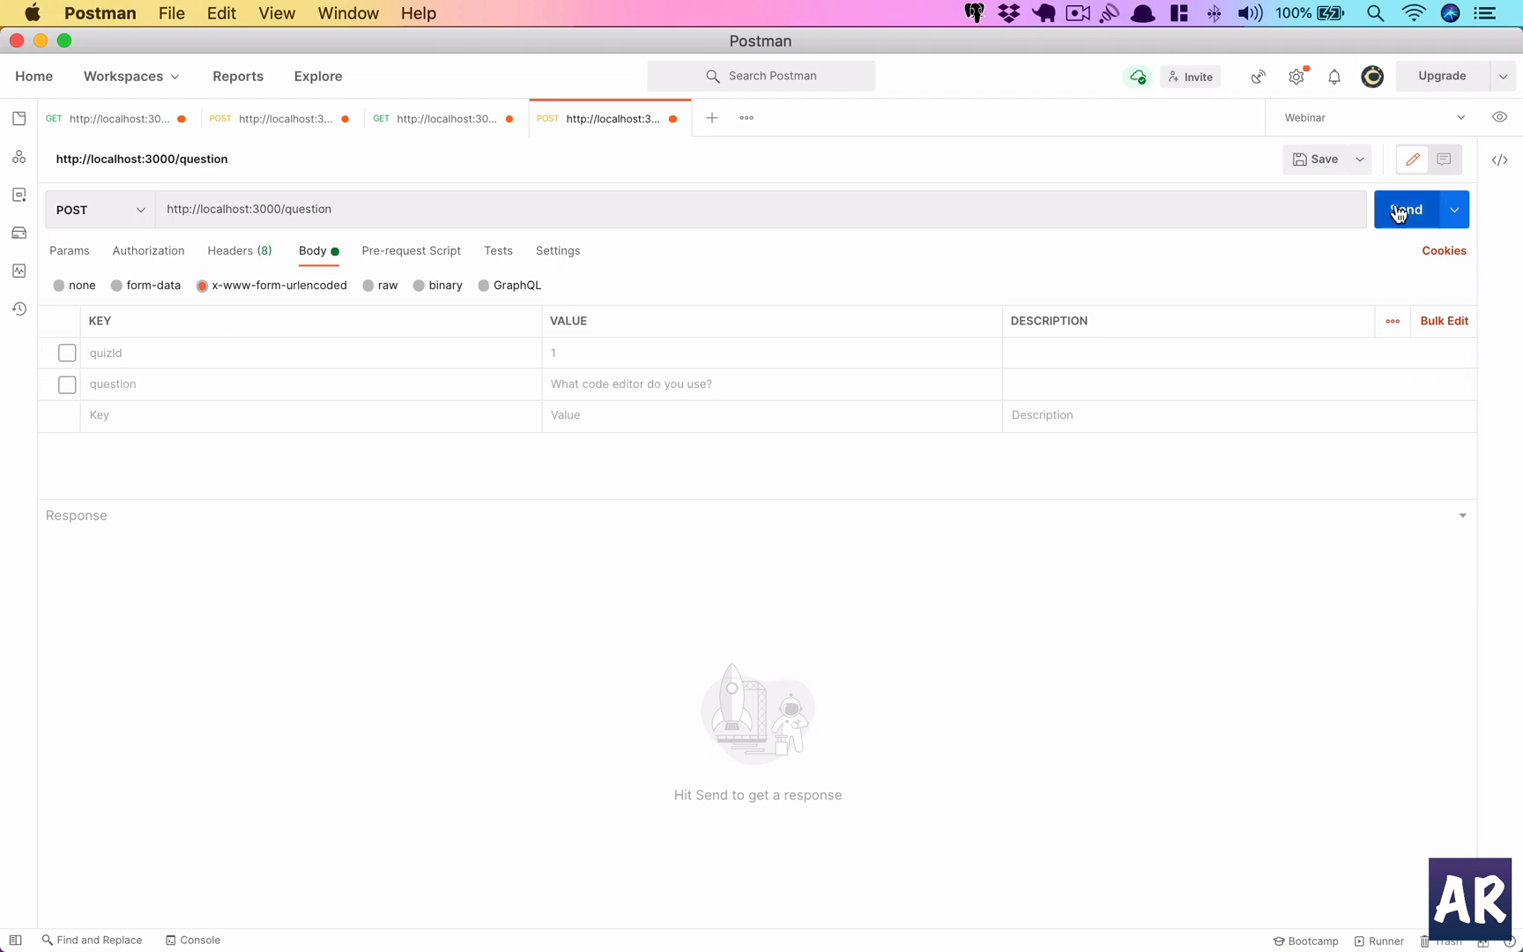
left_click(1406, 210)
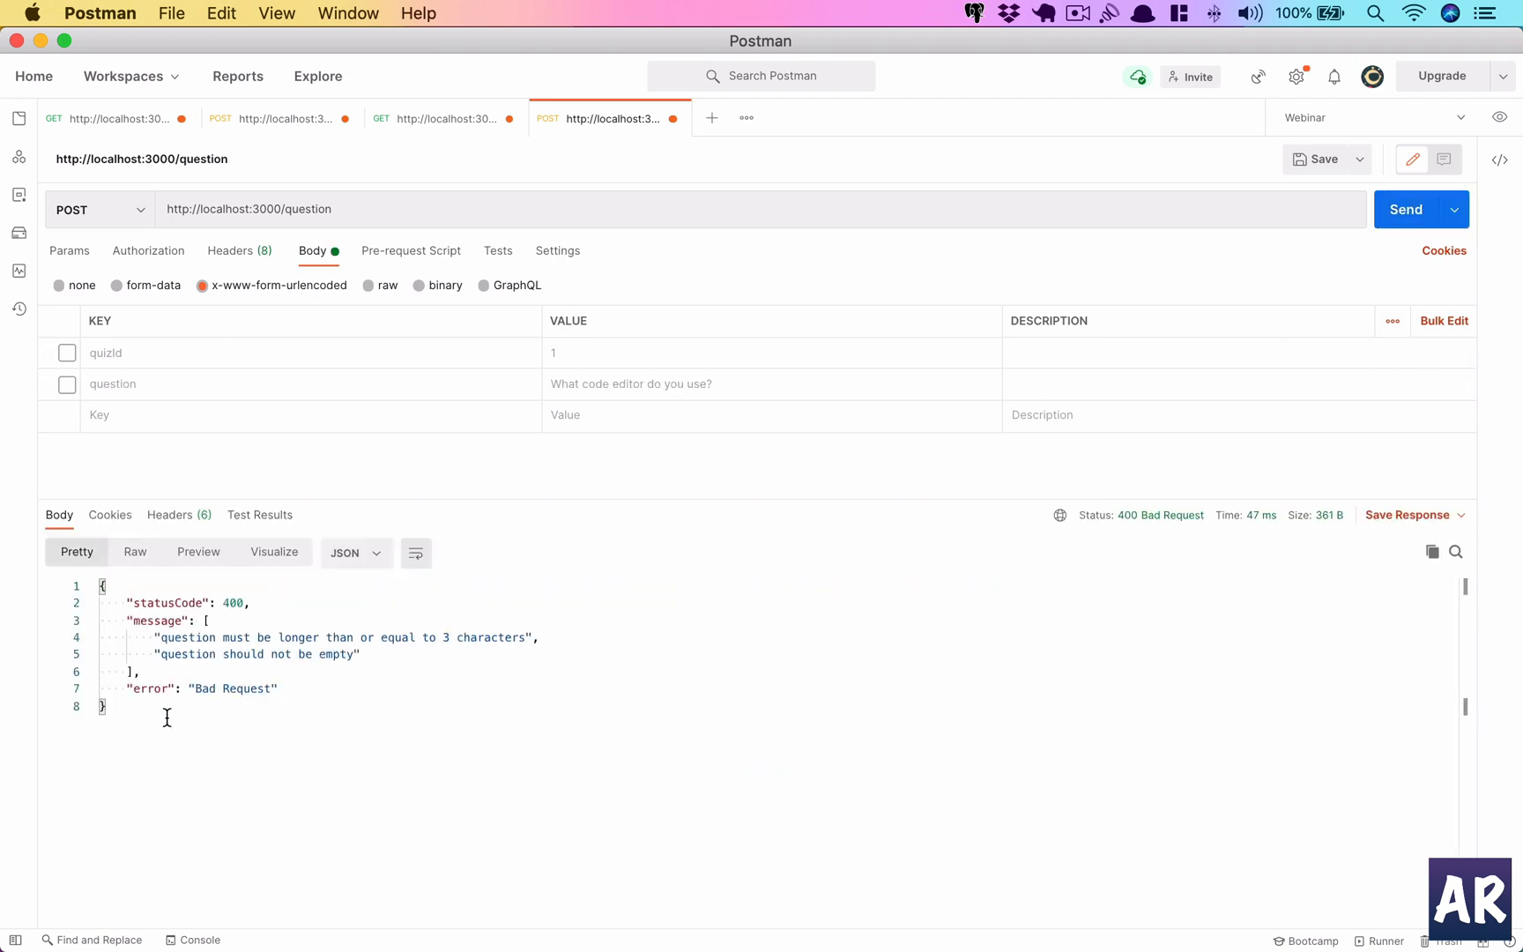
mouse_move(295, 654)
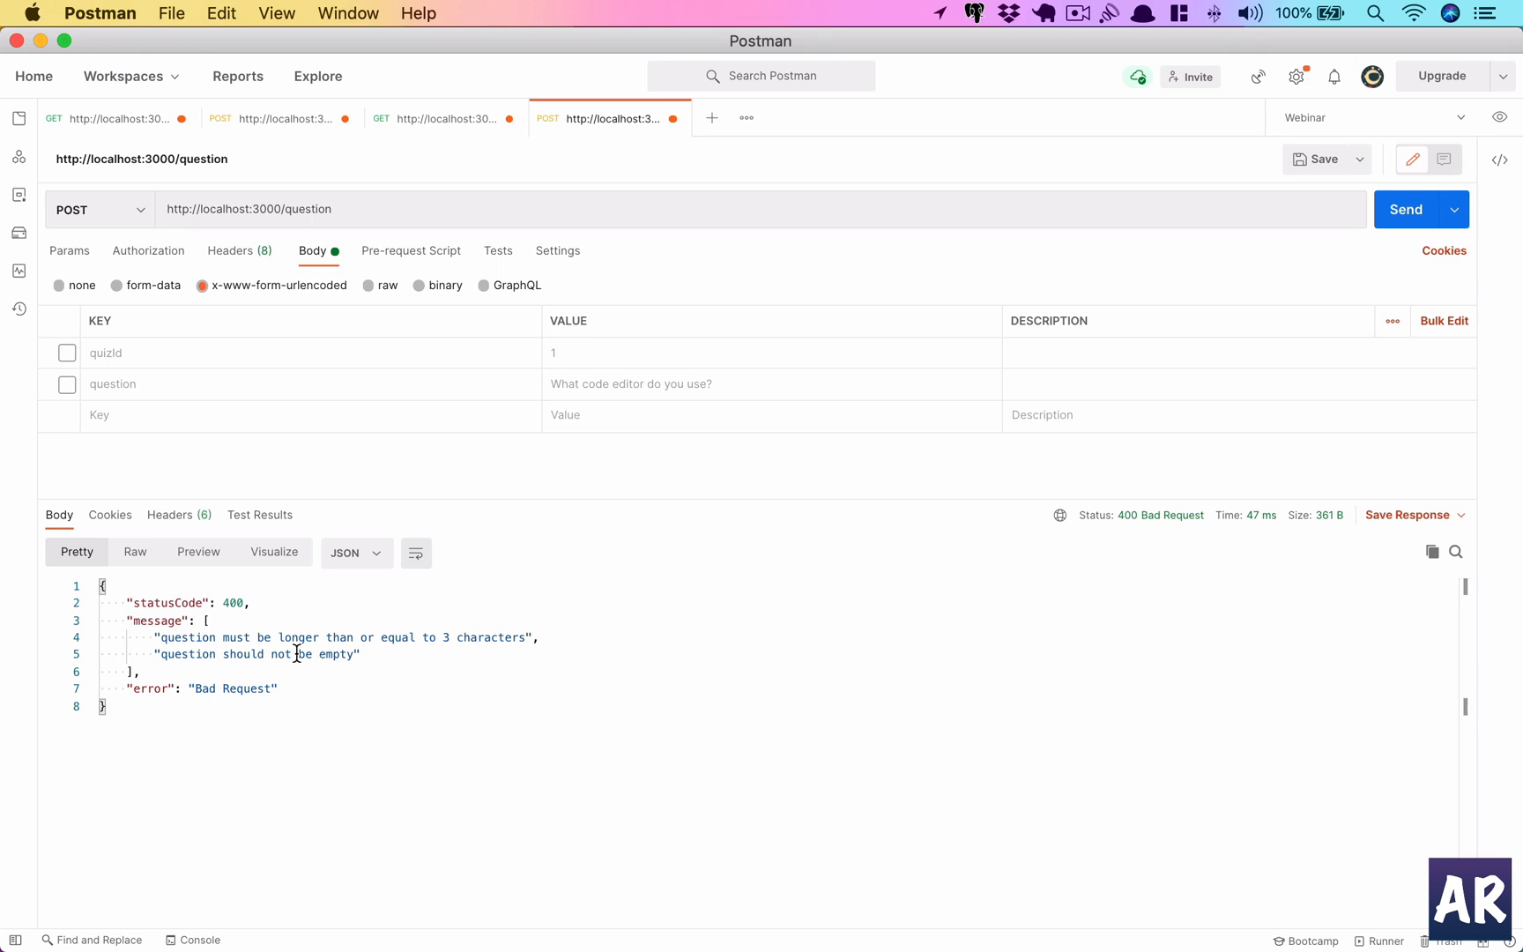
left_click(67, 383)
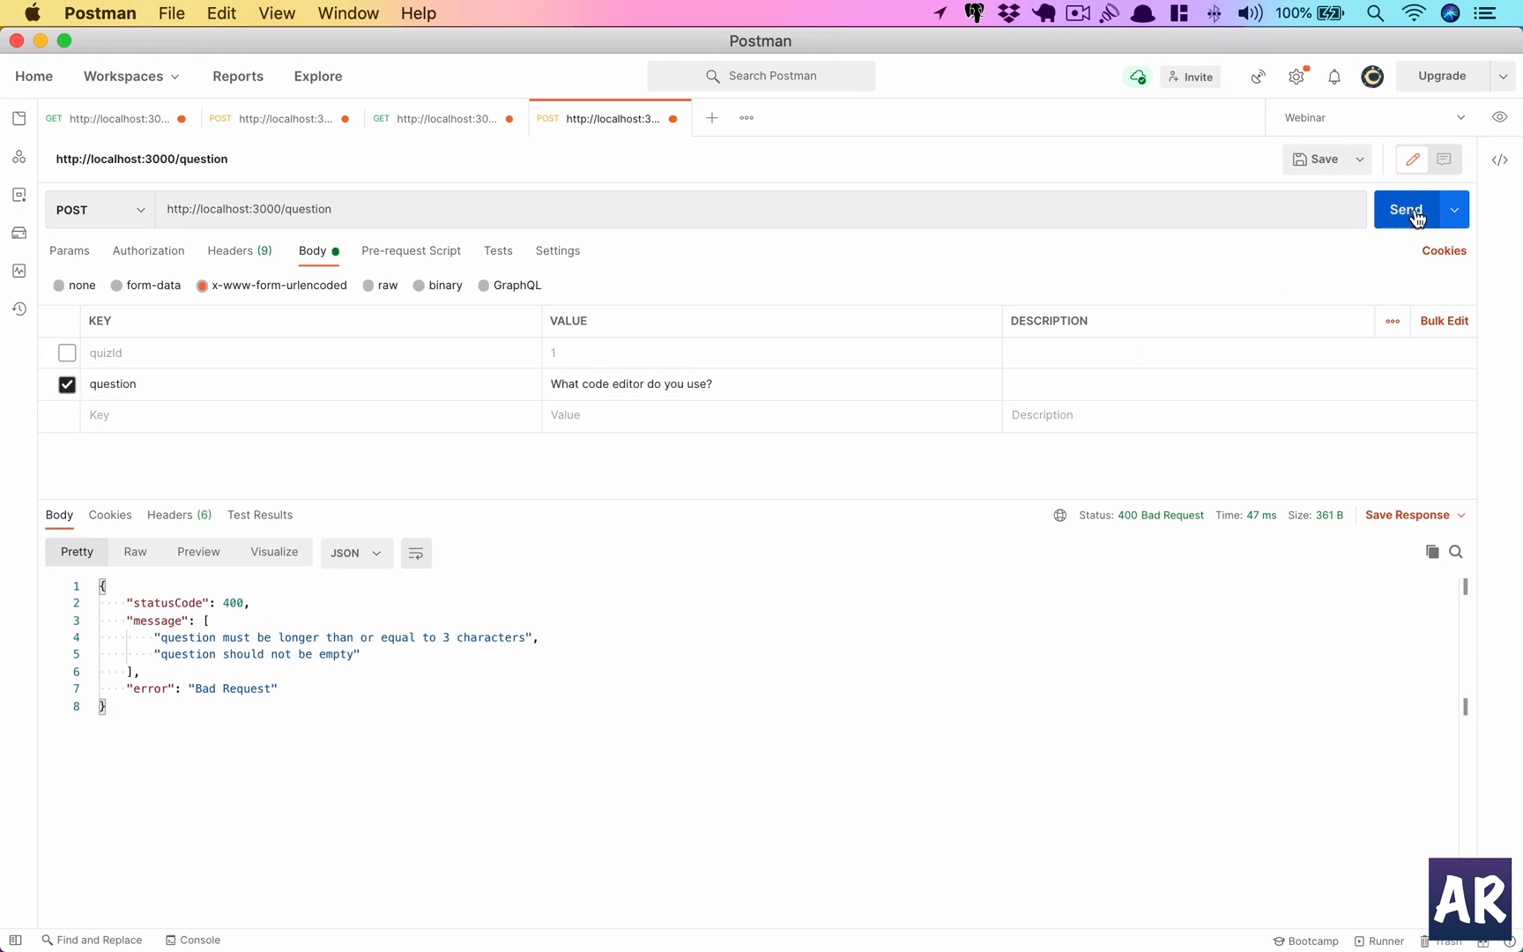
left_click(1404, 209)
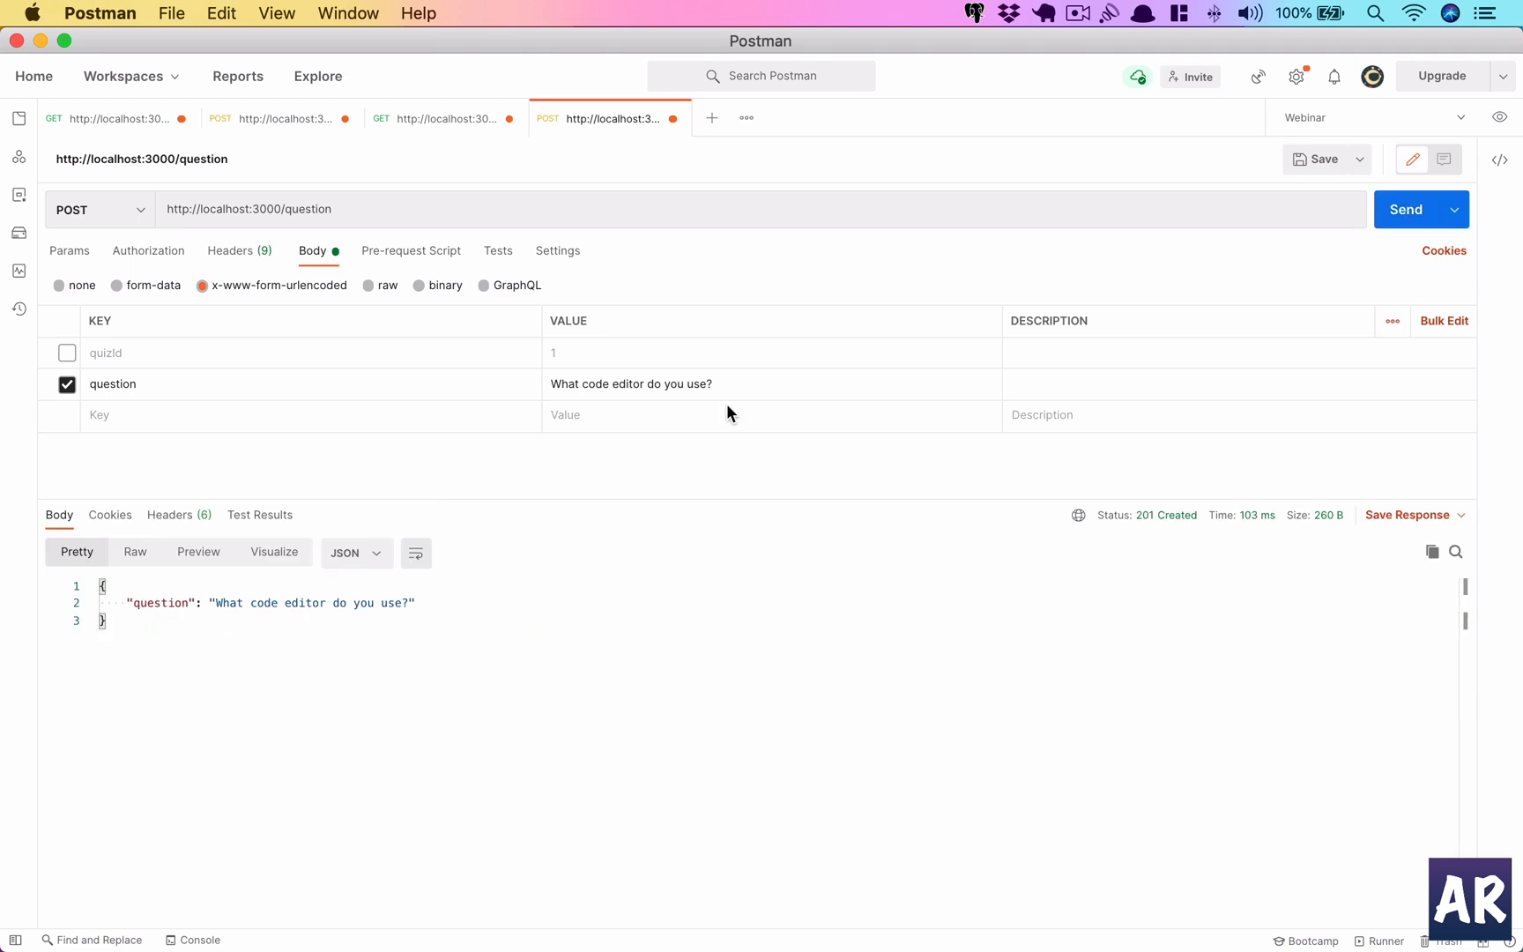
- Start a new file named question.service.ts in the modules/quiz folder
key("Cmd+Tab")
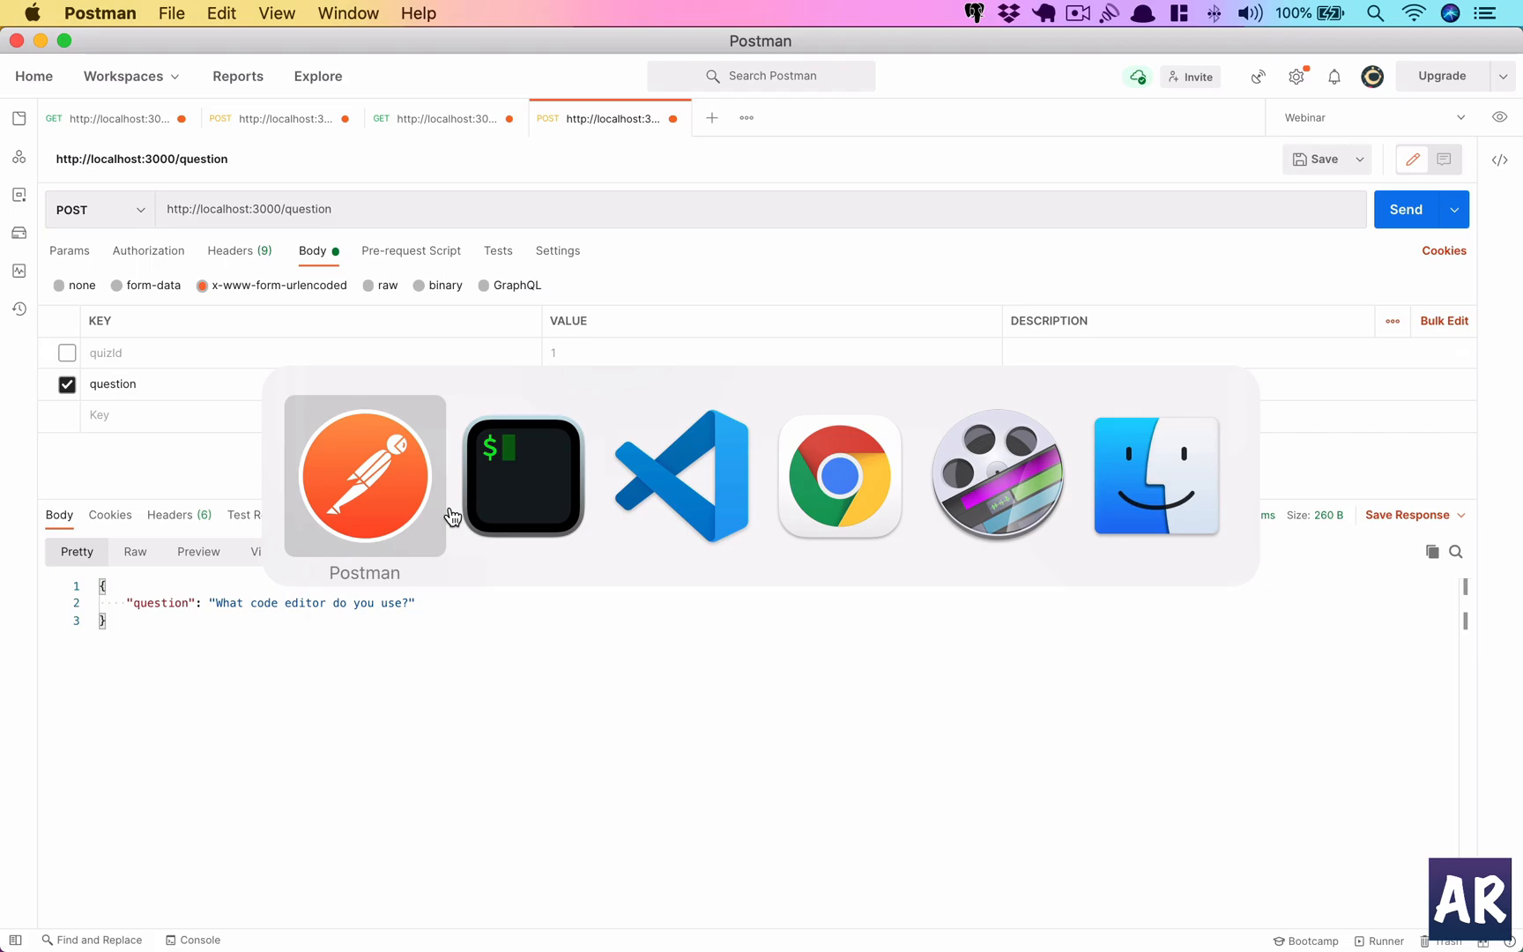
left_click(681, 478)
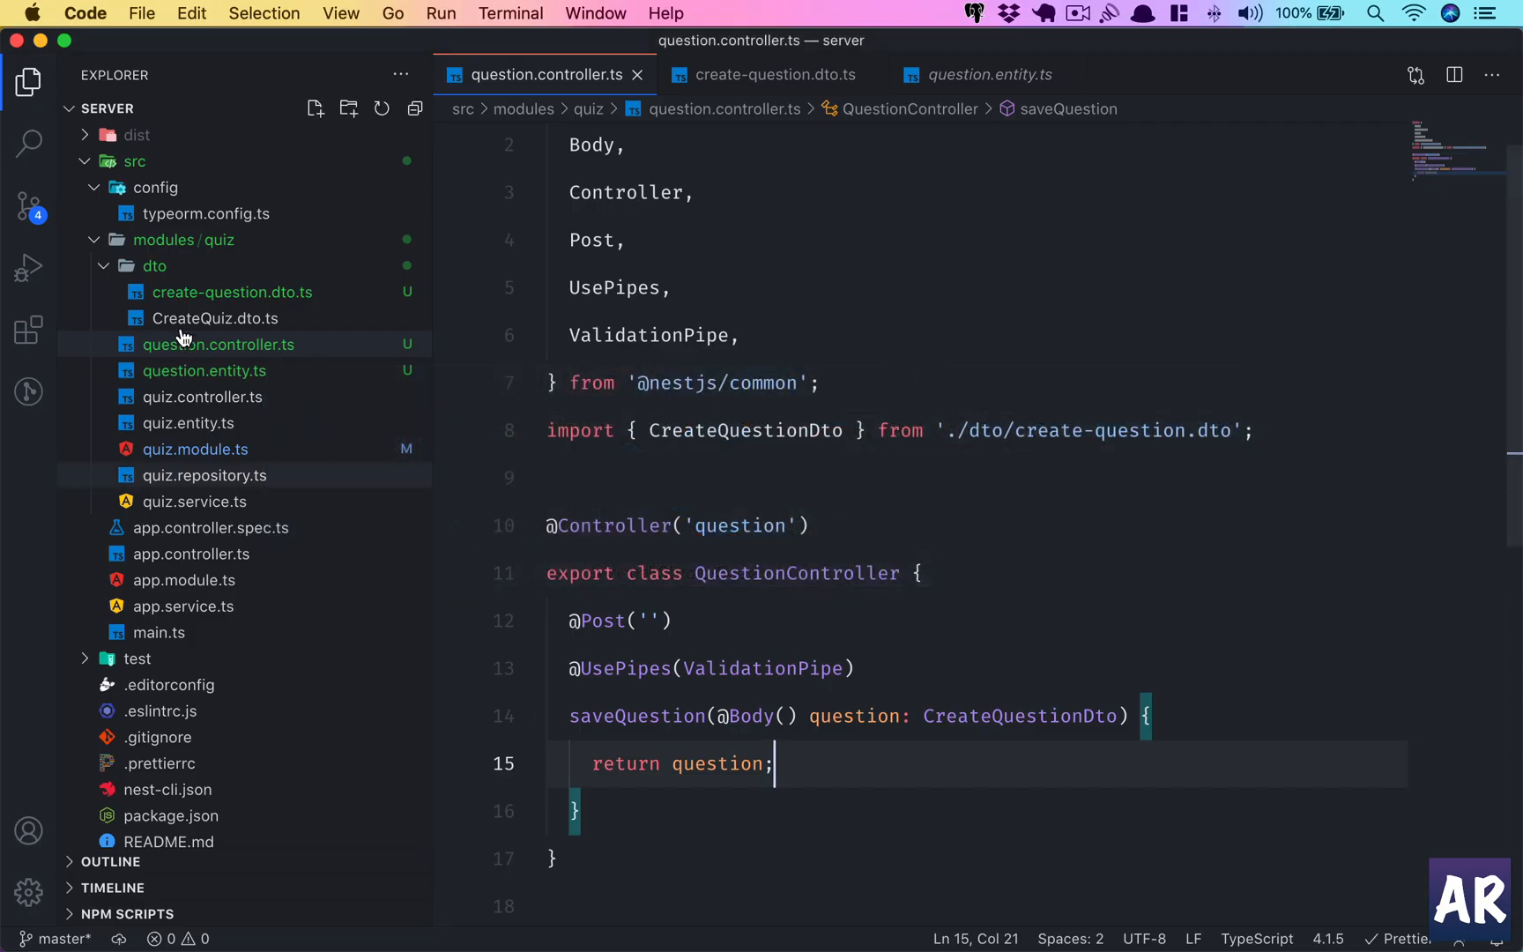
left_click(185, 240)
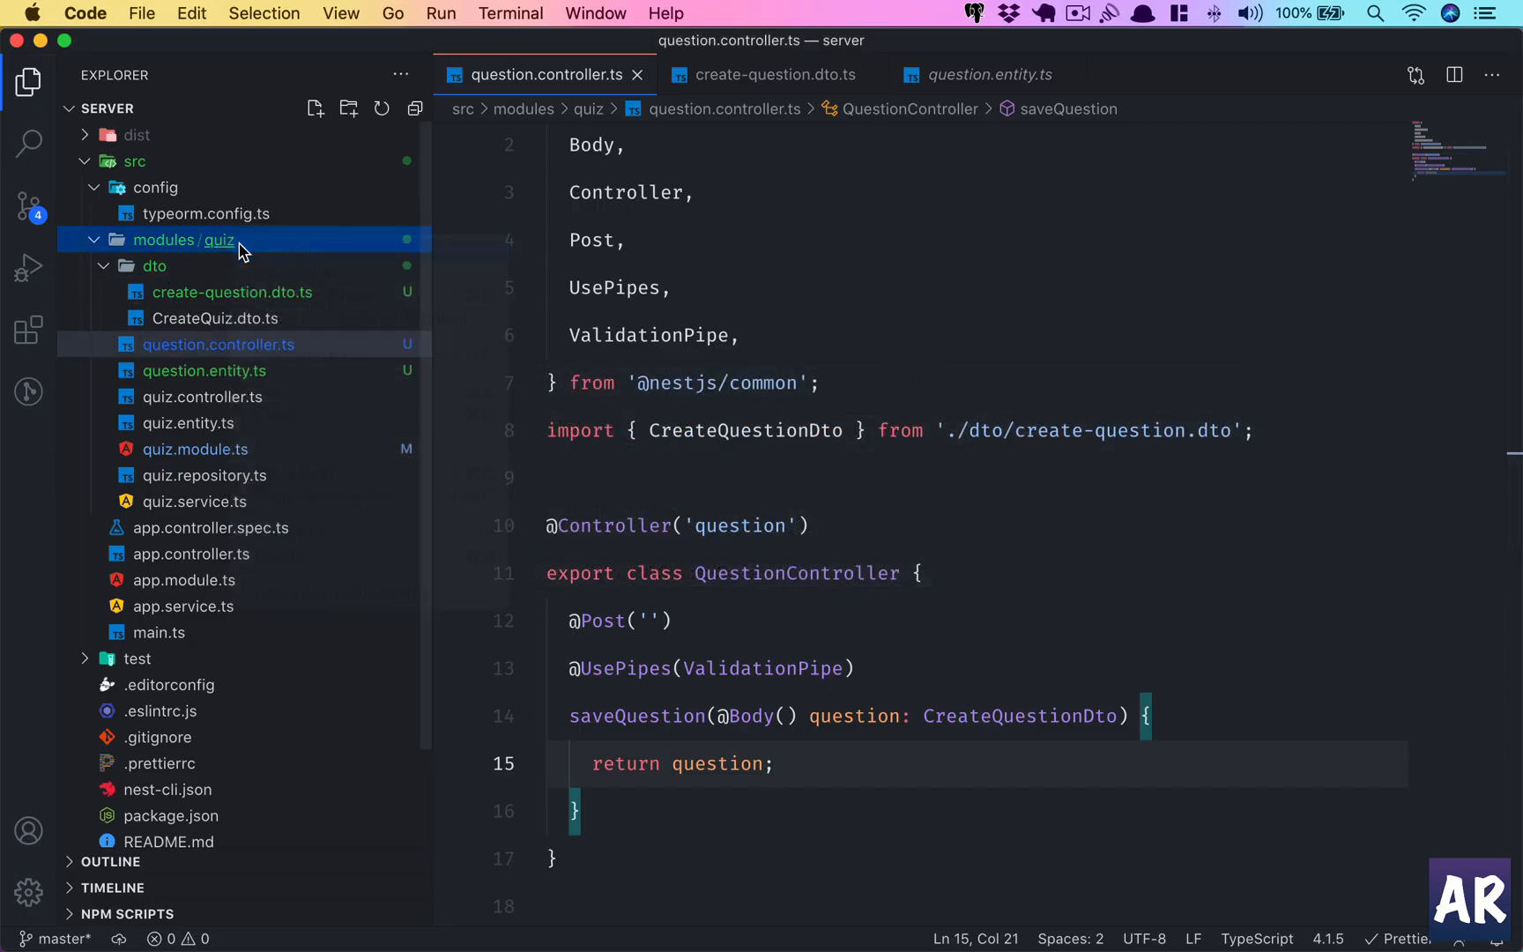
type("question.service.")
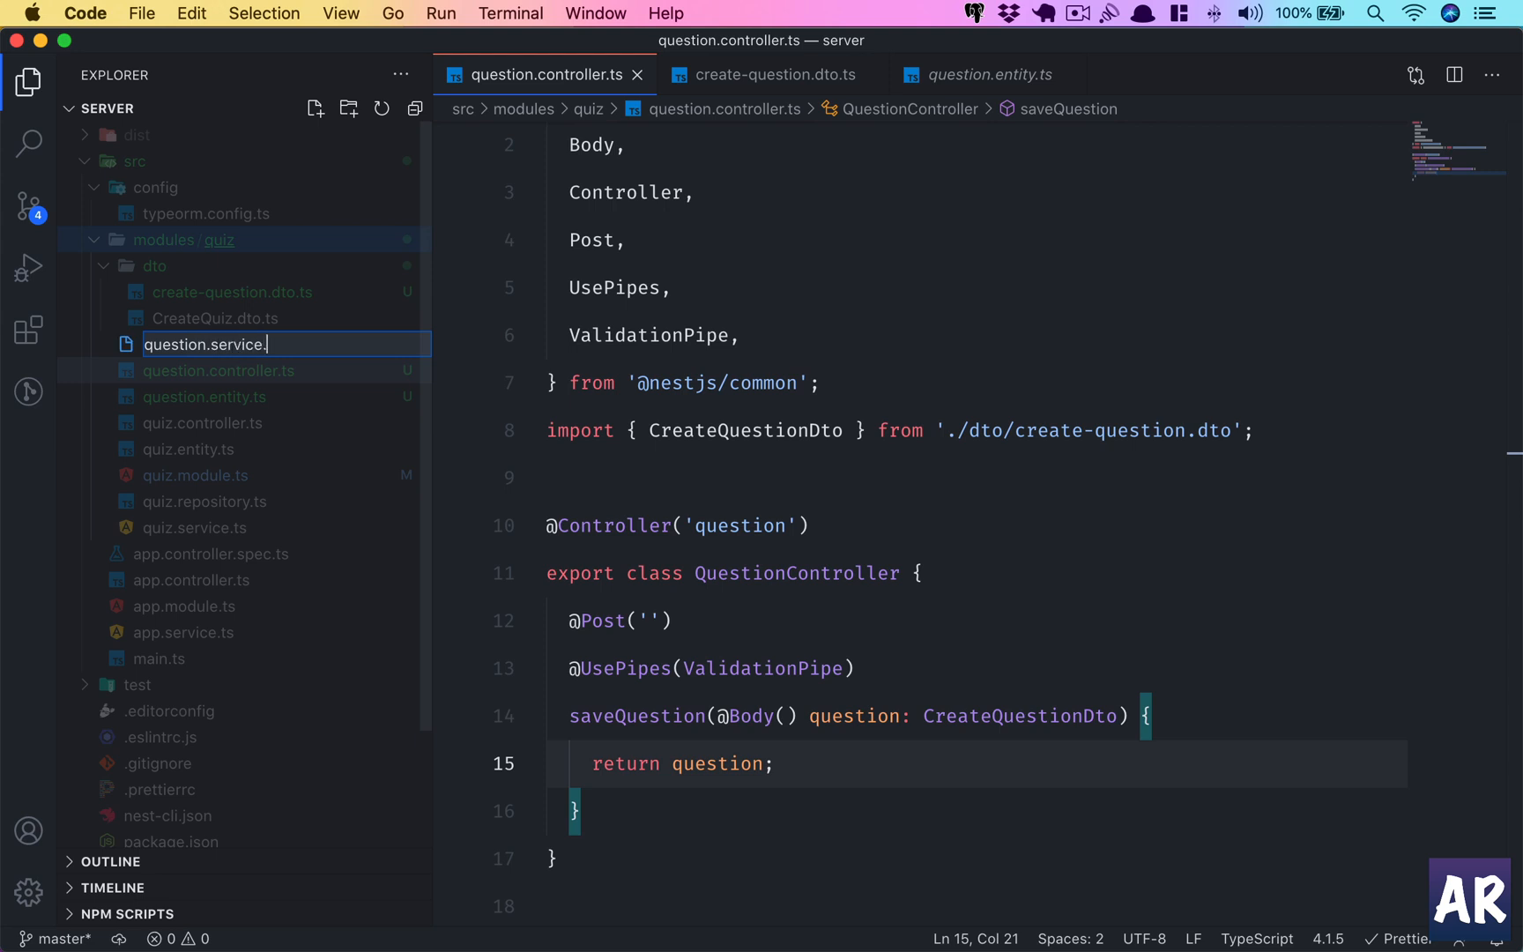
- Paste quiz service code, rename it QuestionService, strip methods and unused imports, and save
key("Enter")
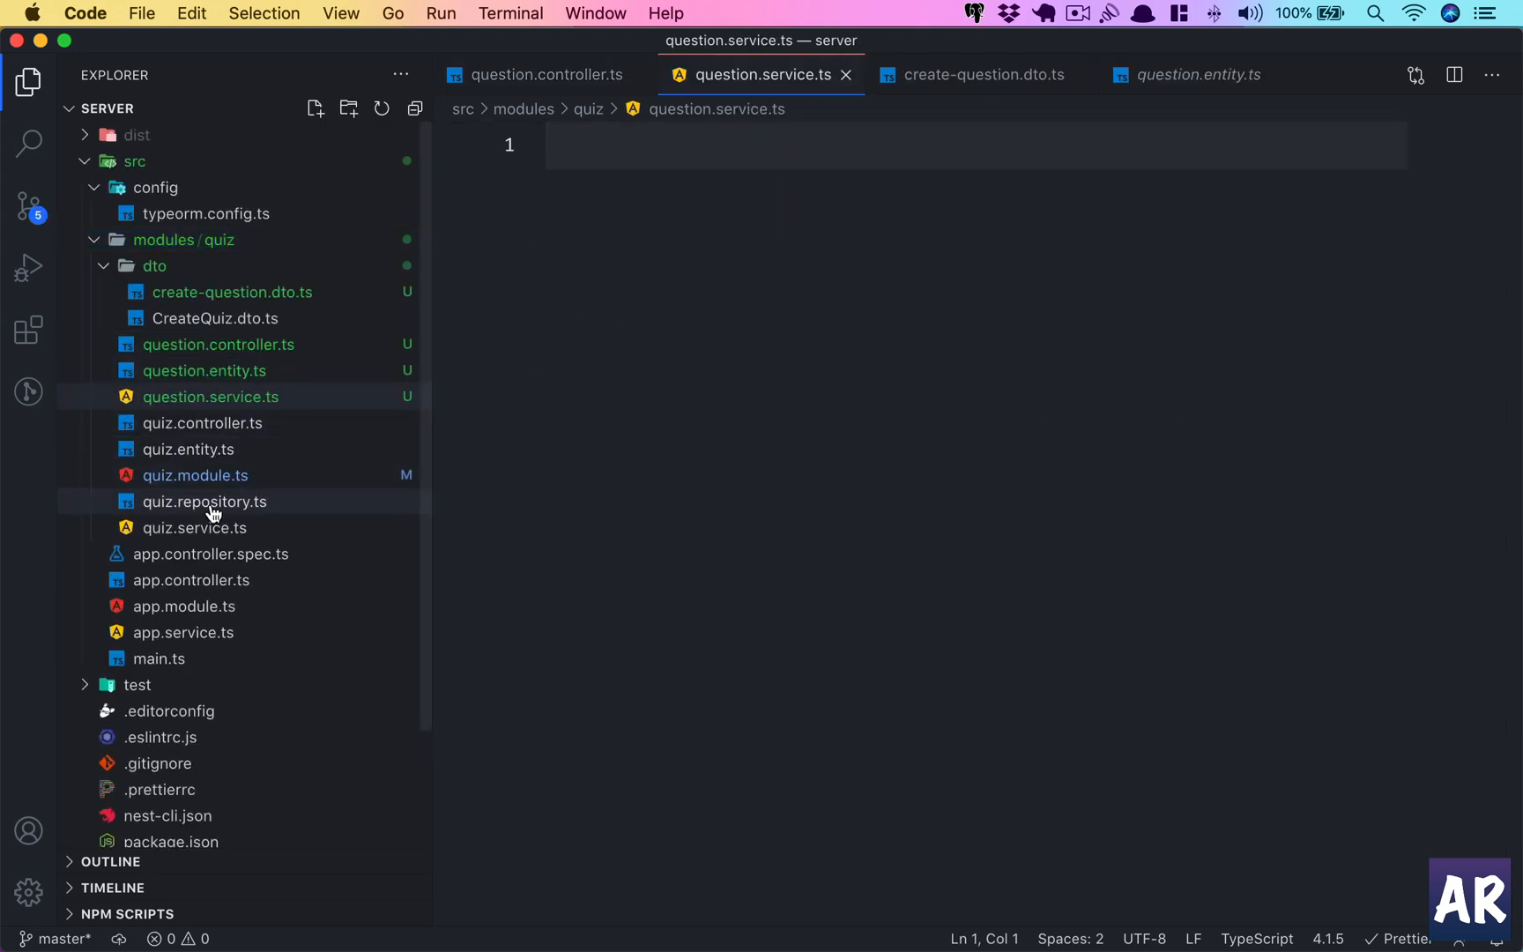
left_click(194, 528)
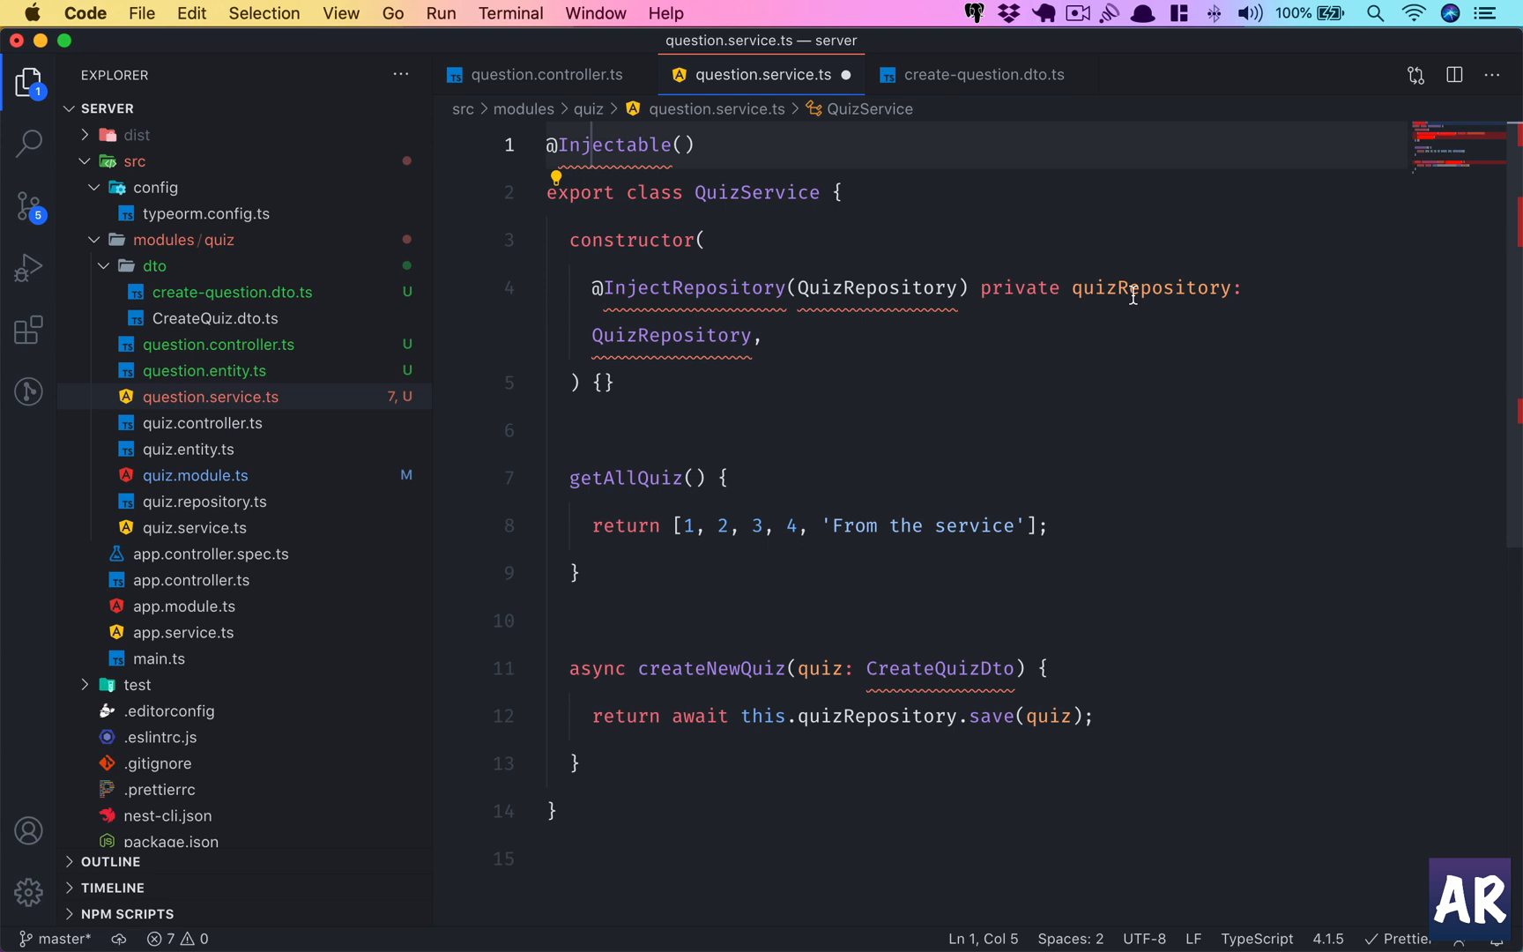
type("Question")
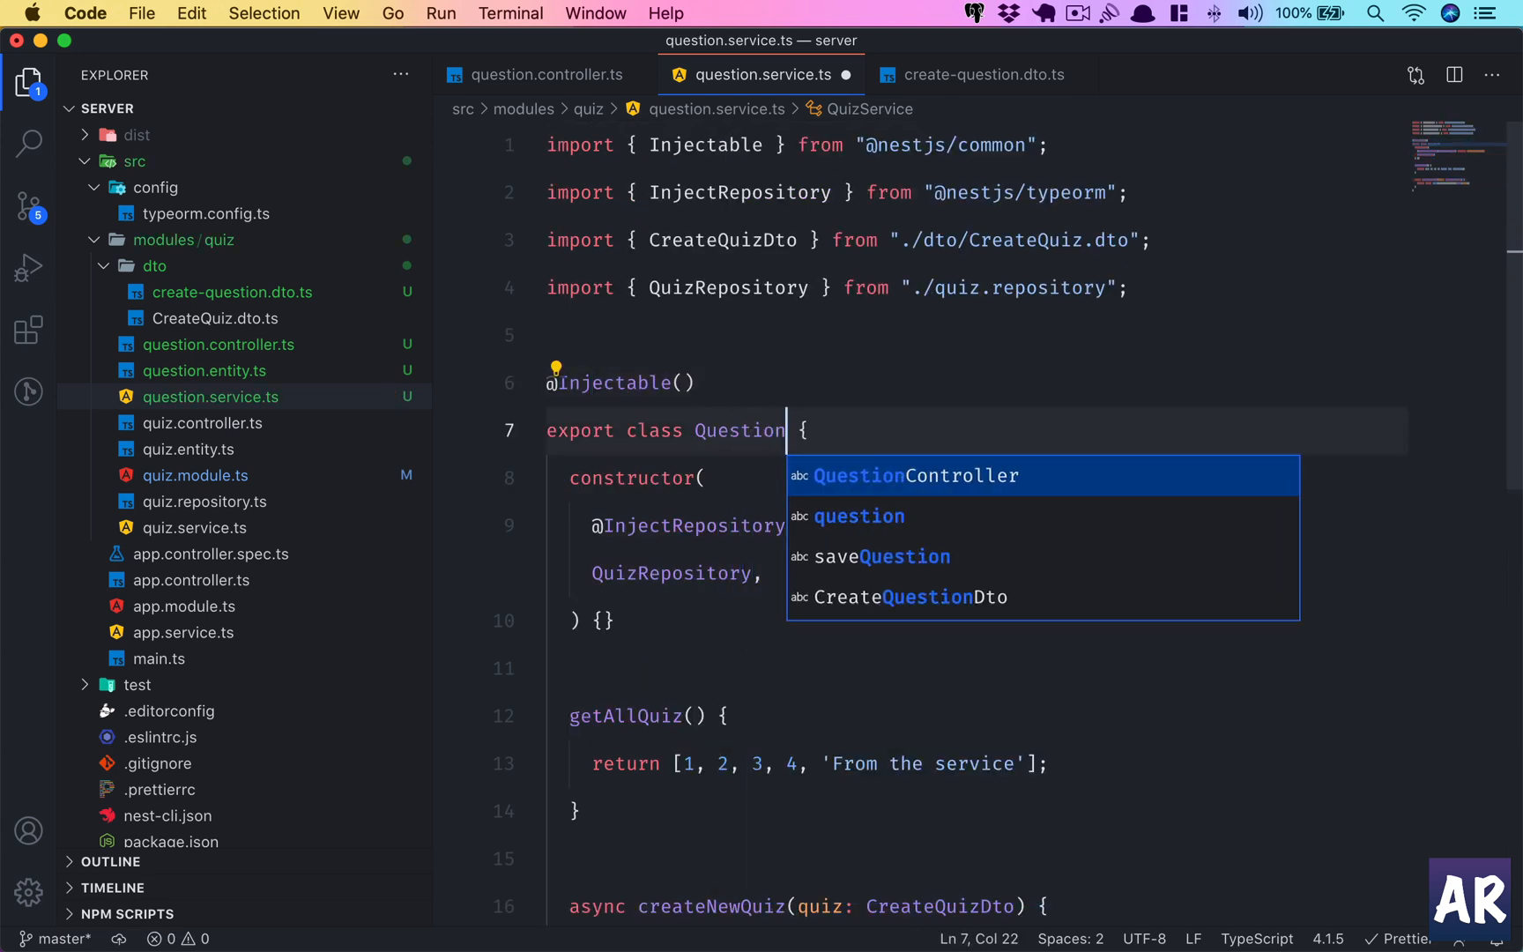
type("Service")
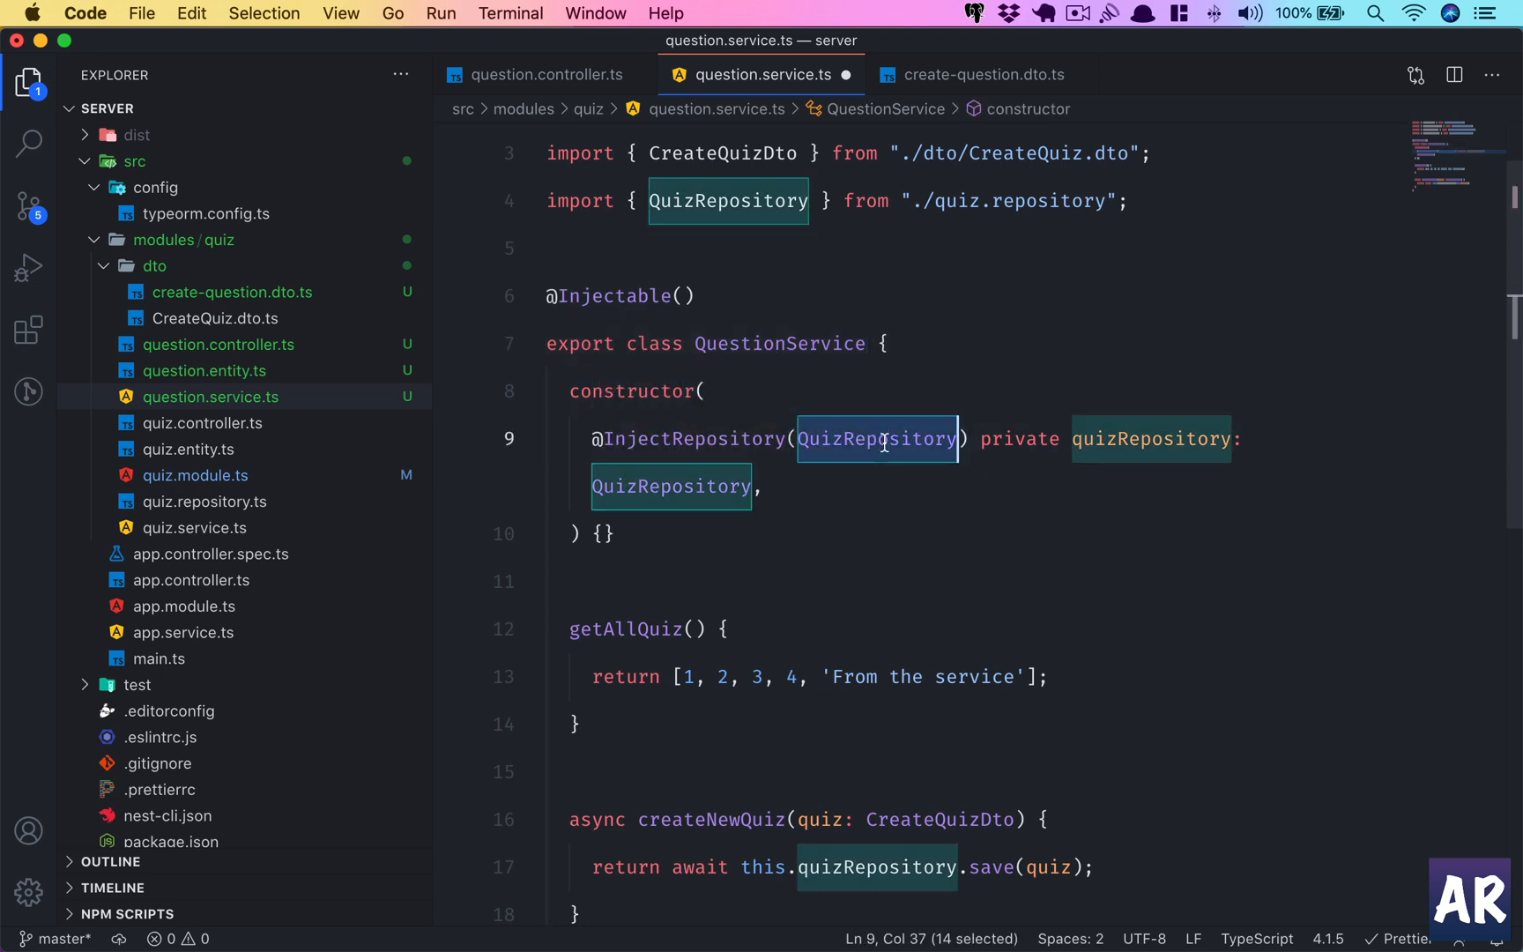
mouse_move(855, 445)
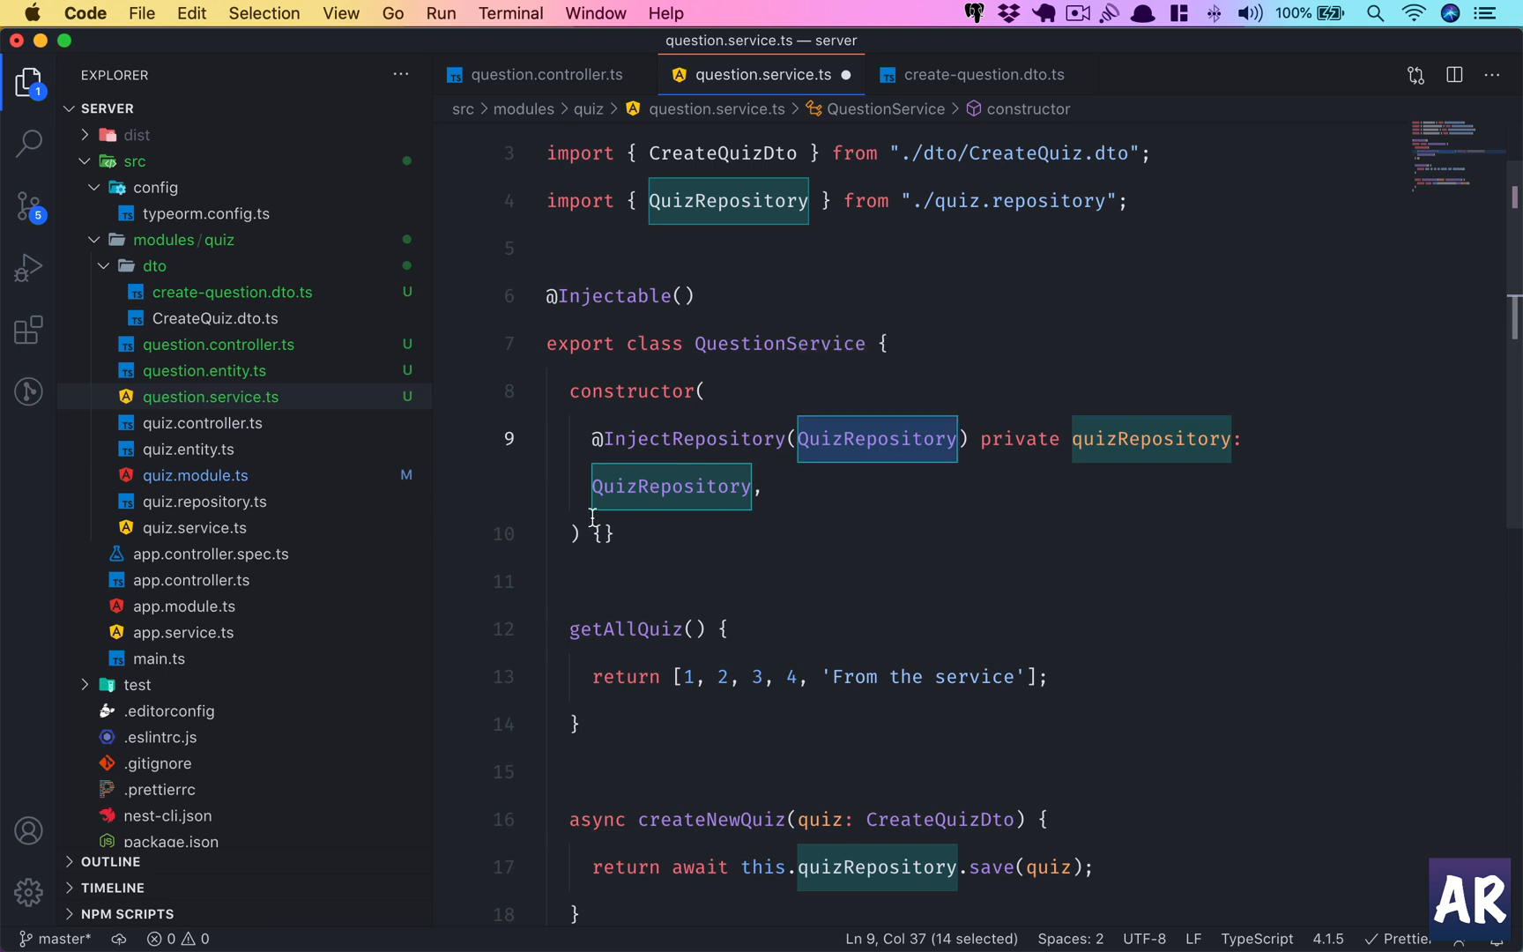
key("Delete")
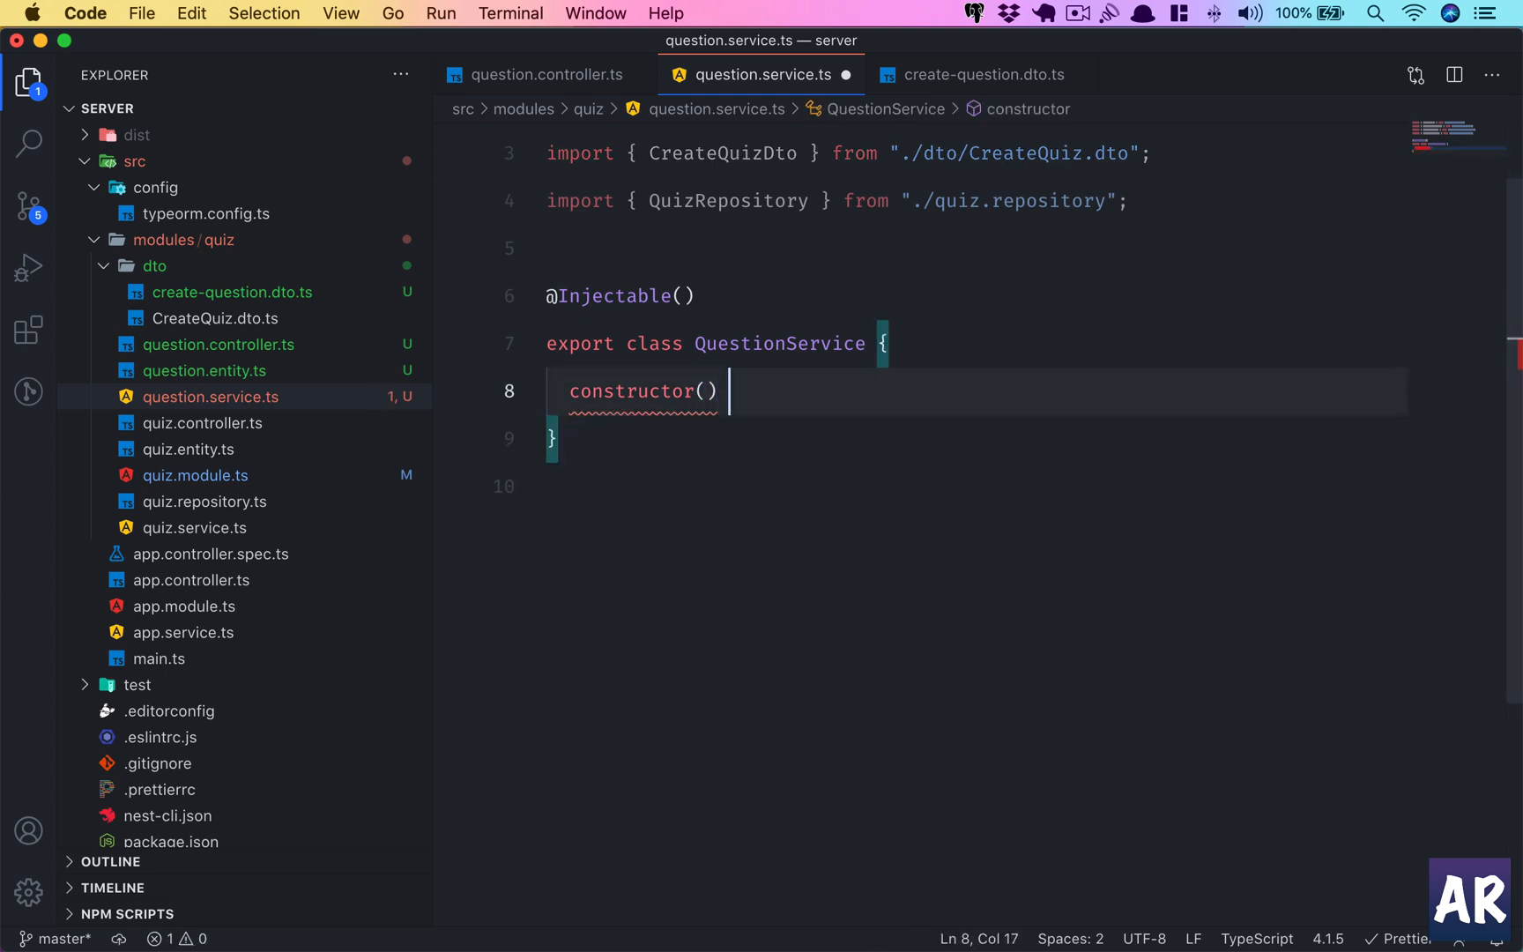
key("cmd+s")
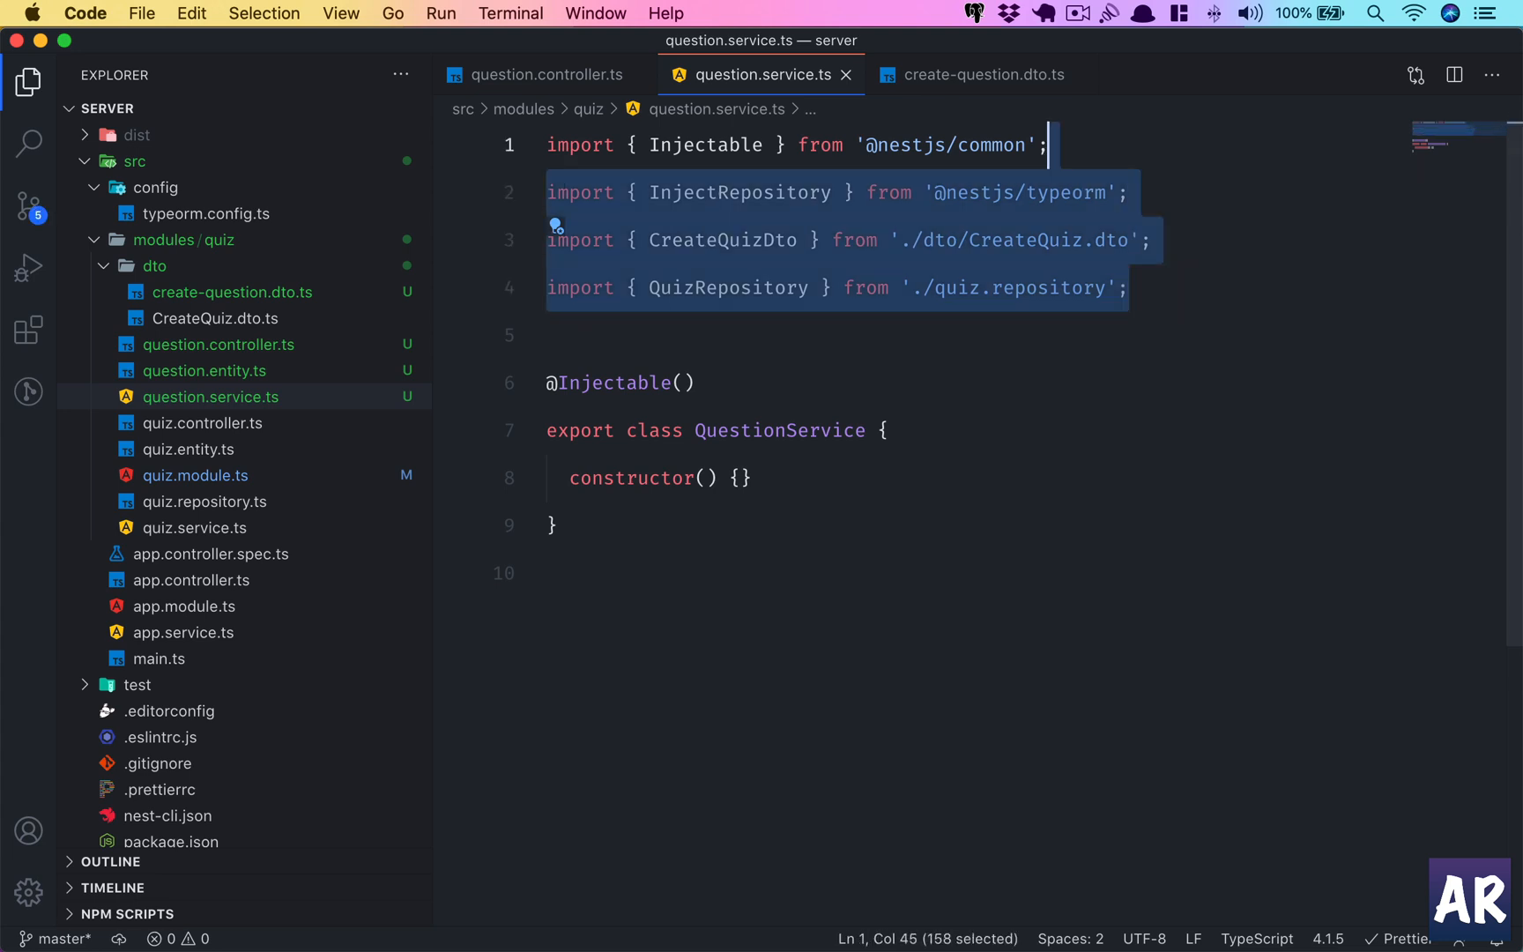
key("Delete")
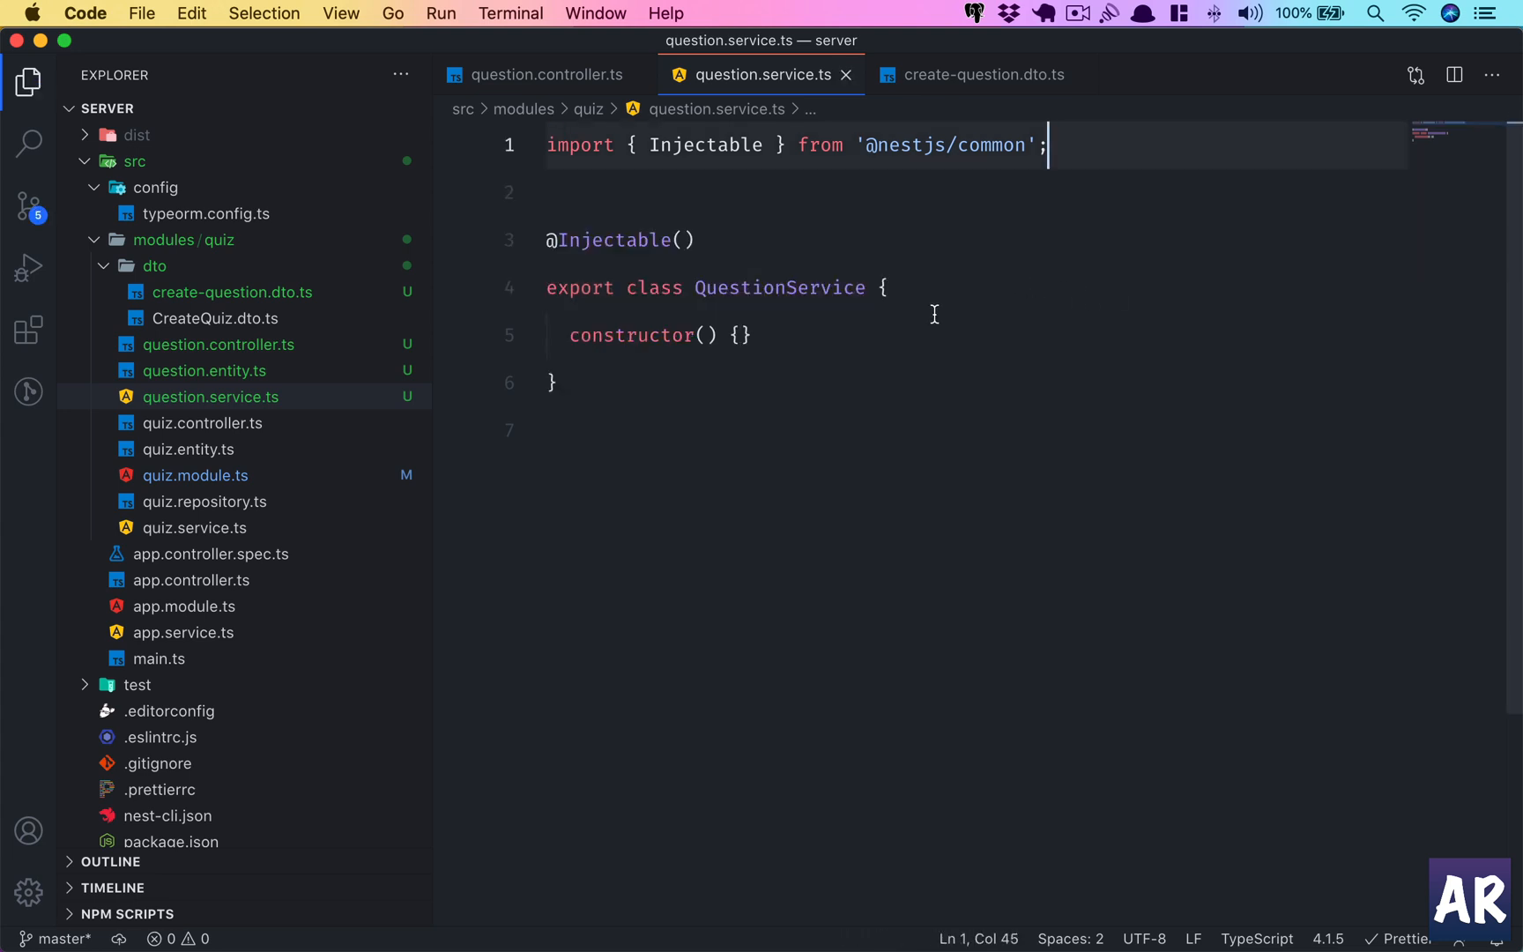
mouse_move(234, 475)
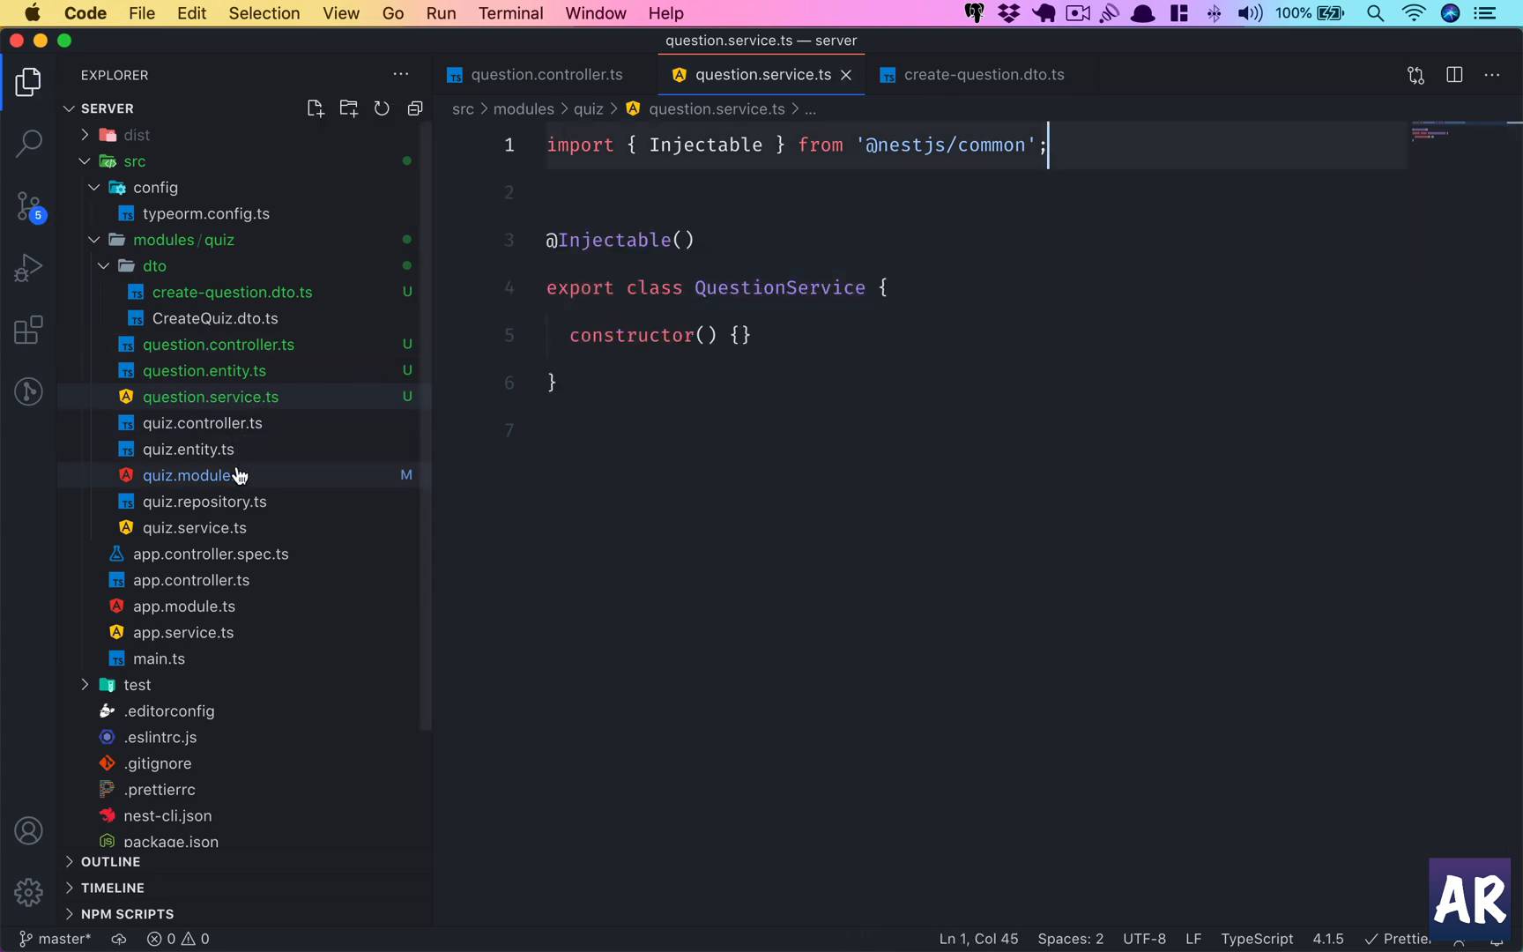
- Register QuestionService among the quiz module's providers
left_click(196, 475)
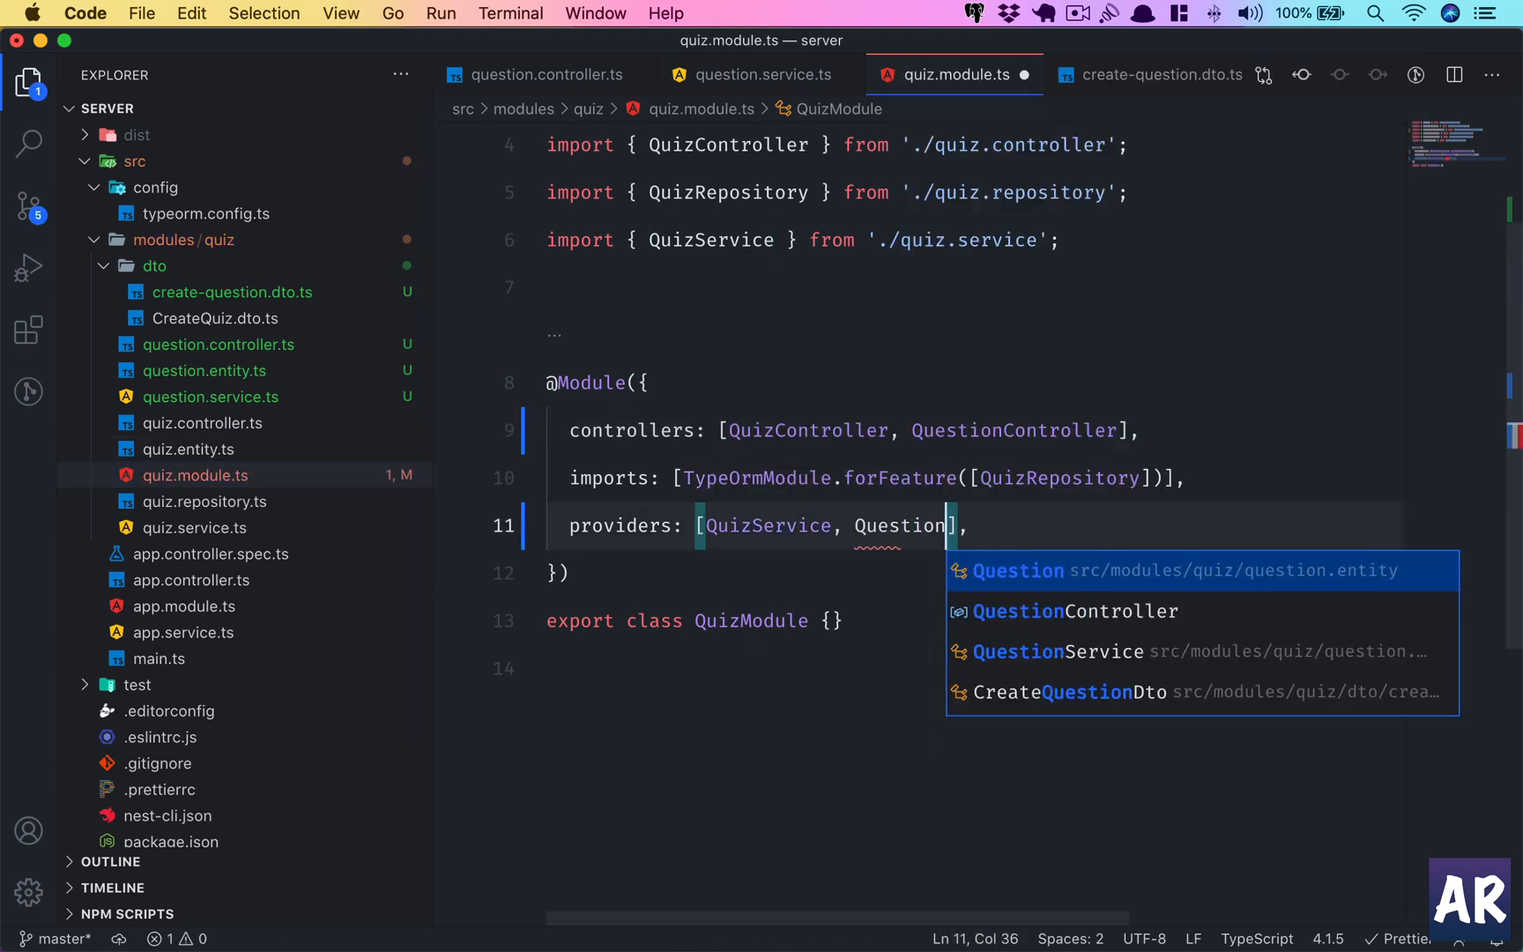
type("Service")
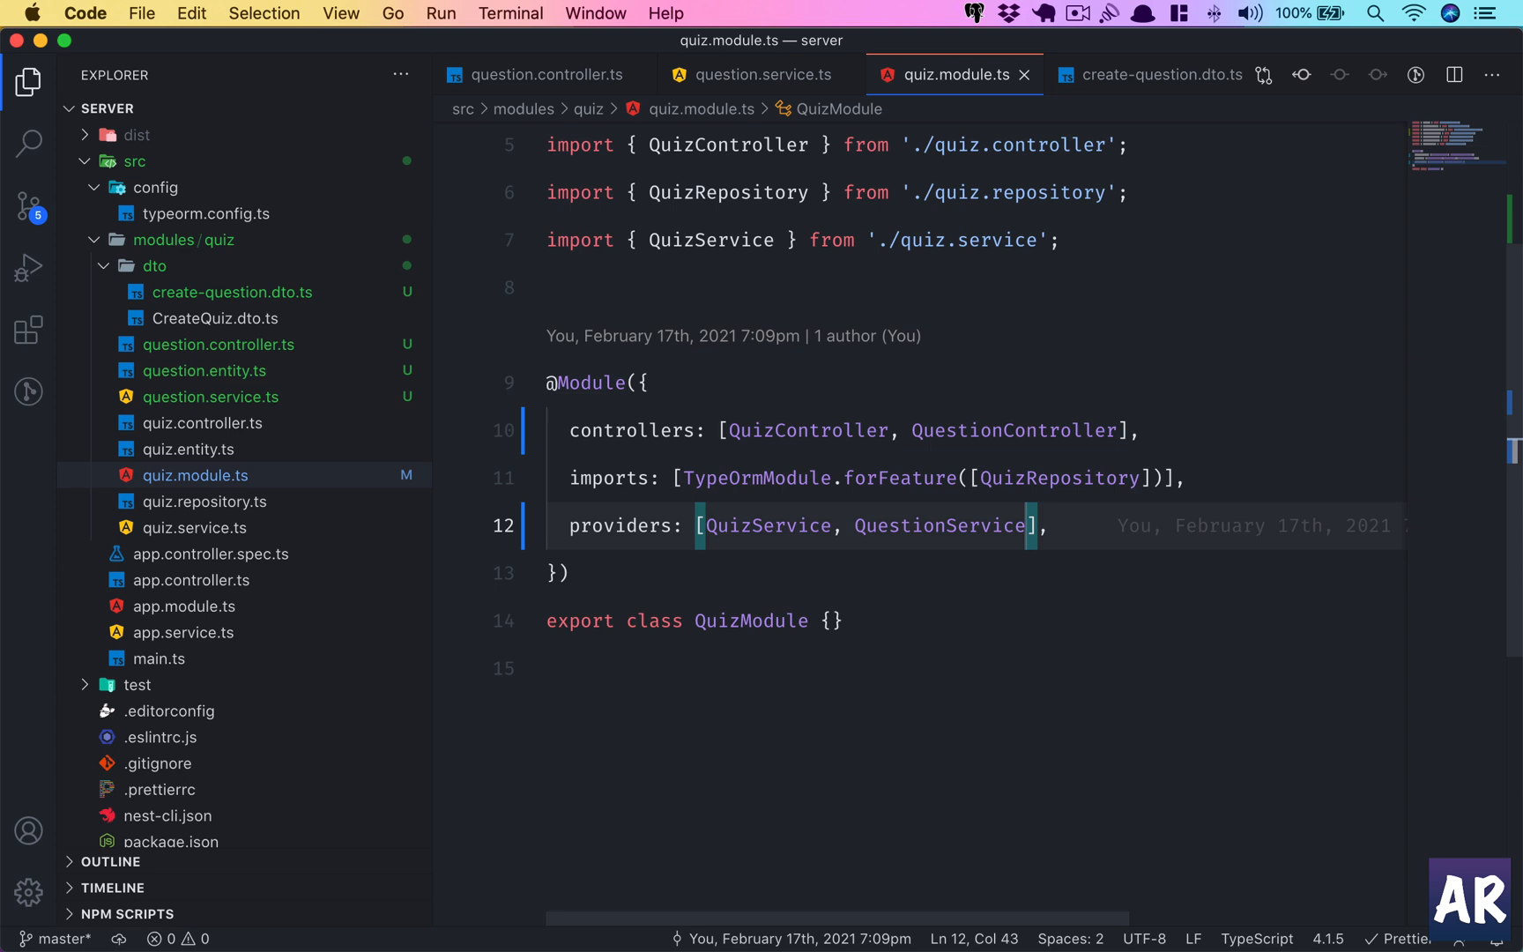
left_click(755, 74)
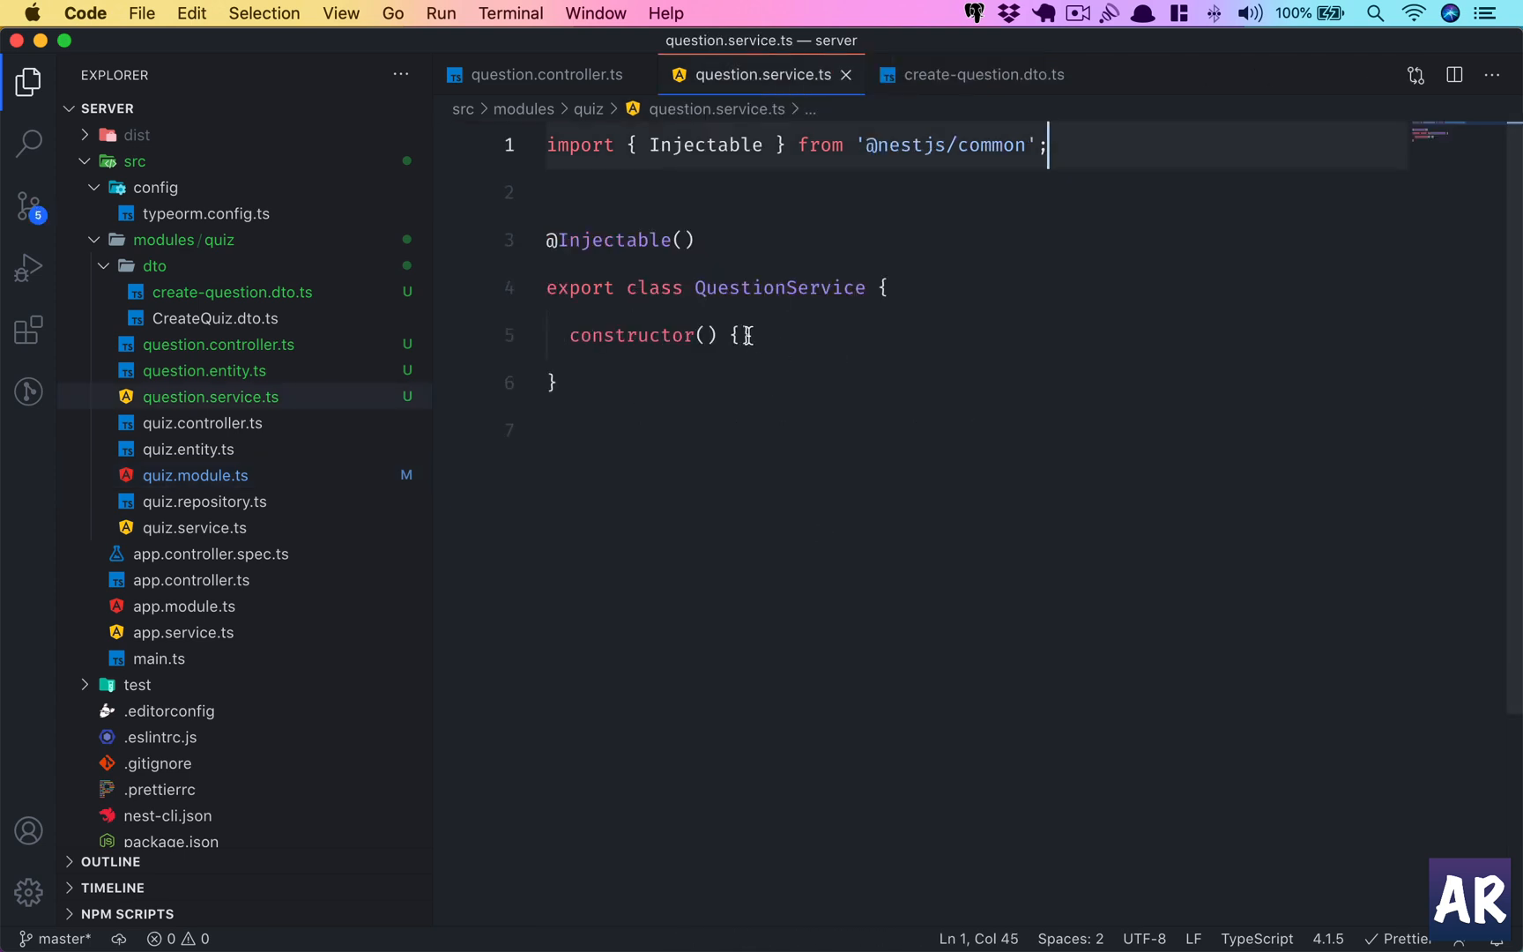
- Inject QuestionService into QuestionController's constructor as a private parameter
left_click(546, 75)
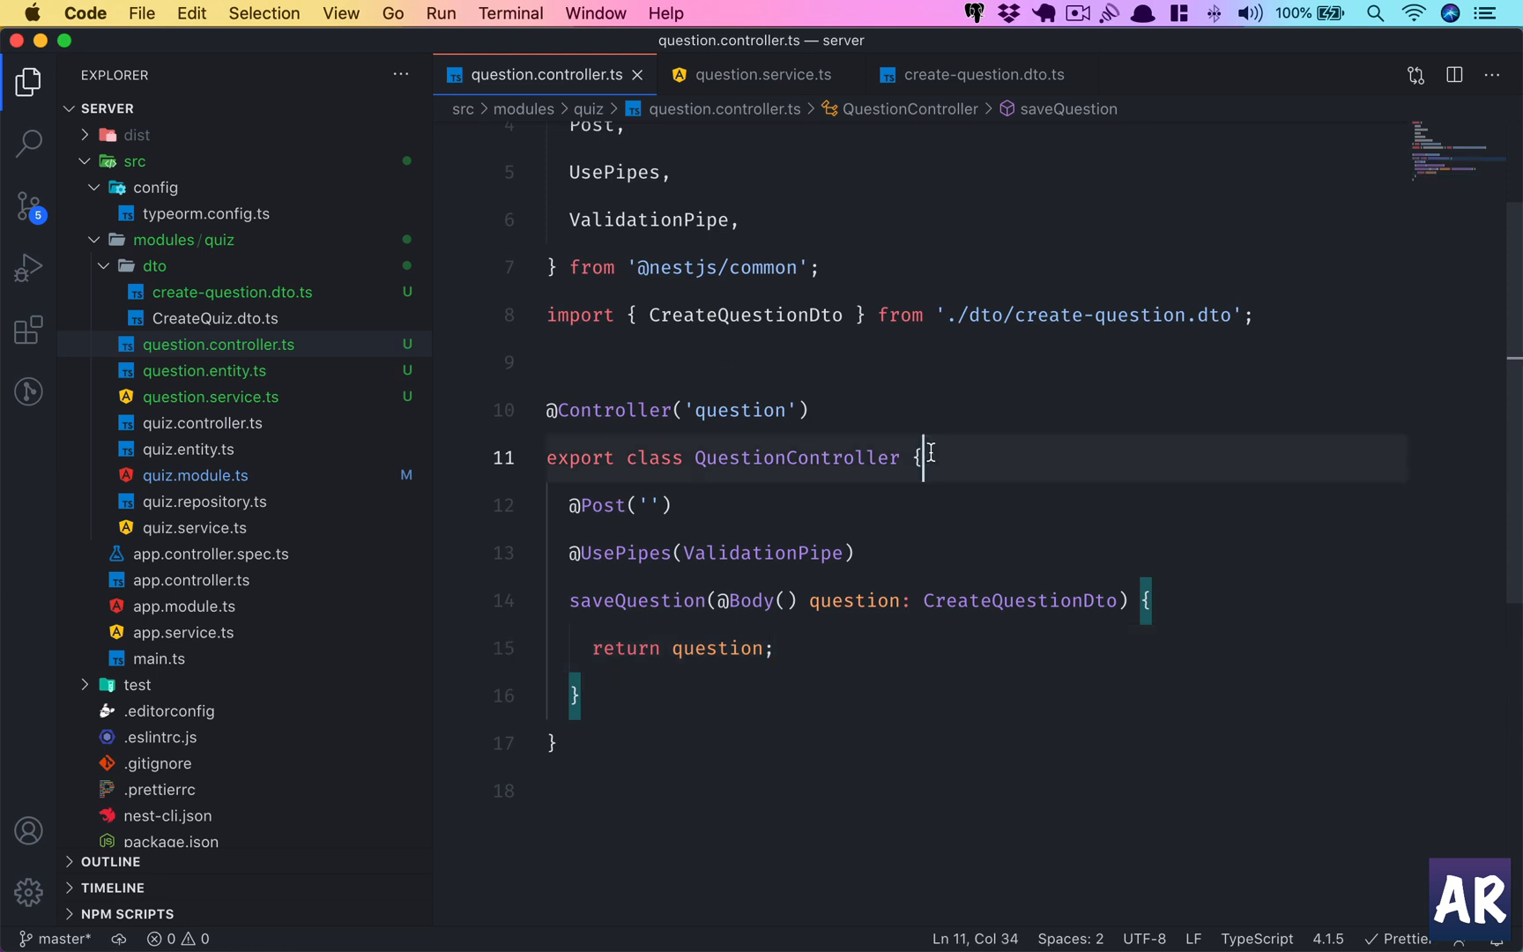
type("constructor()")
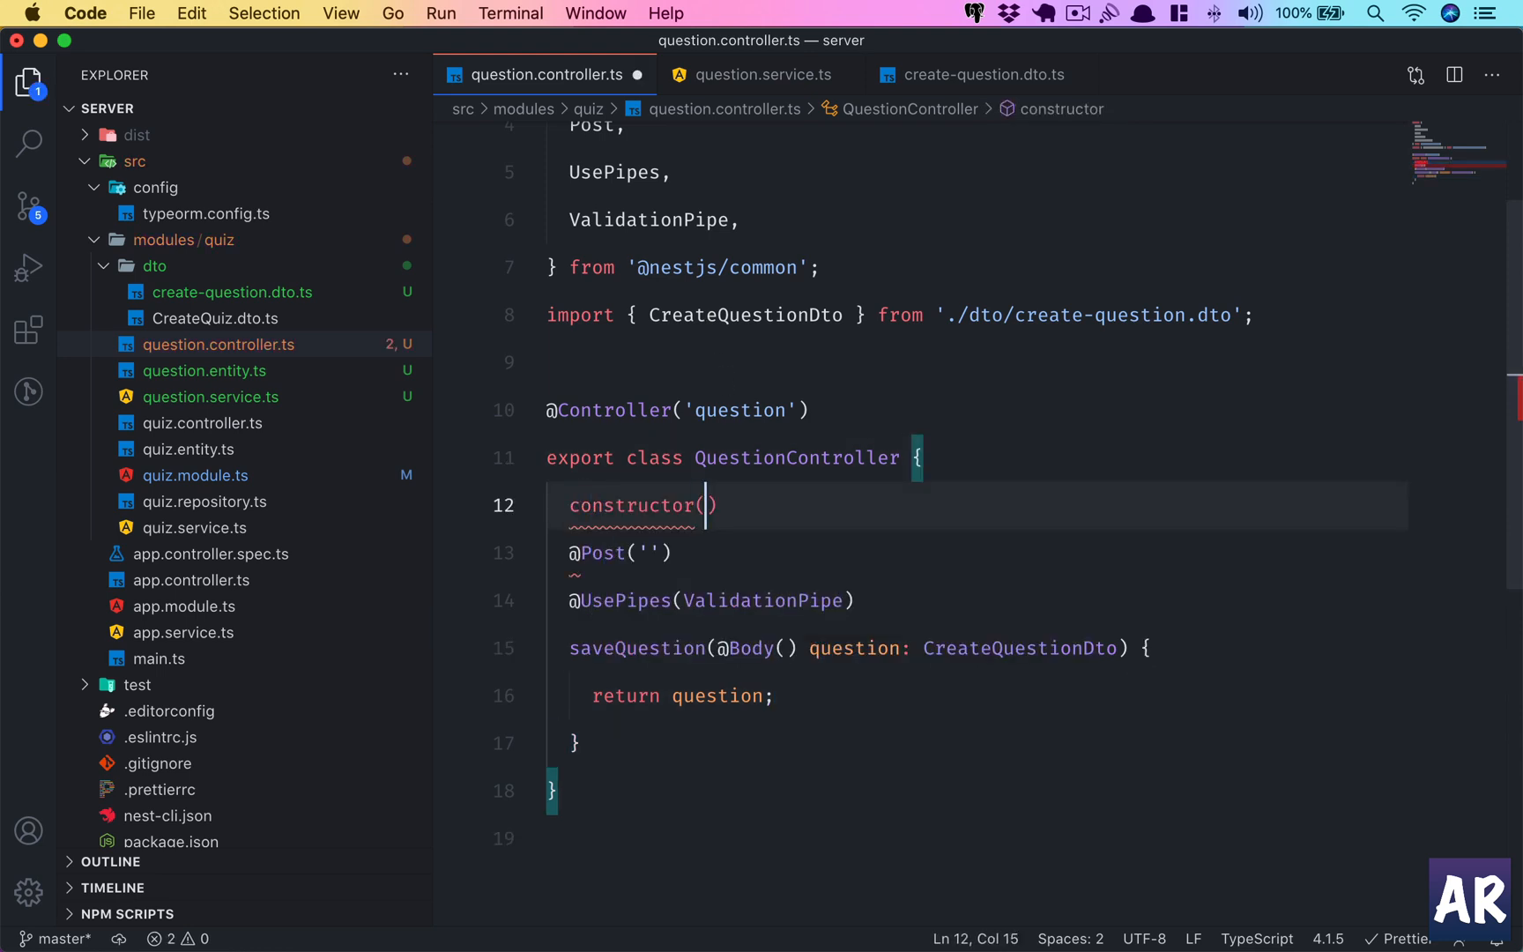
type("private questionService")
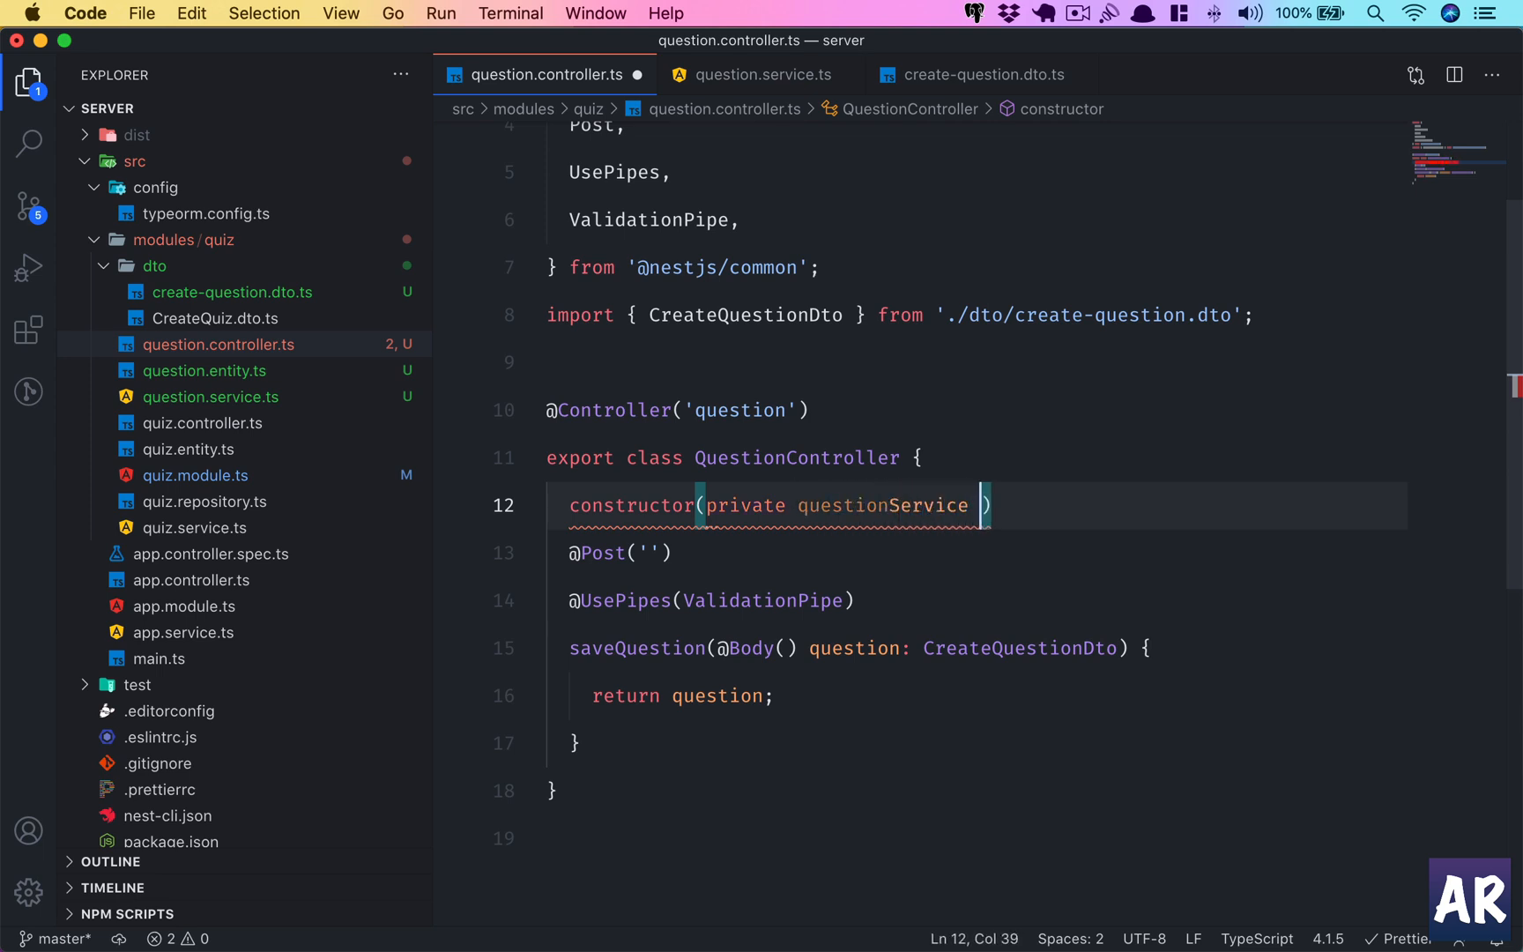
type(": QuestionService")
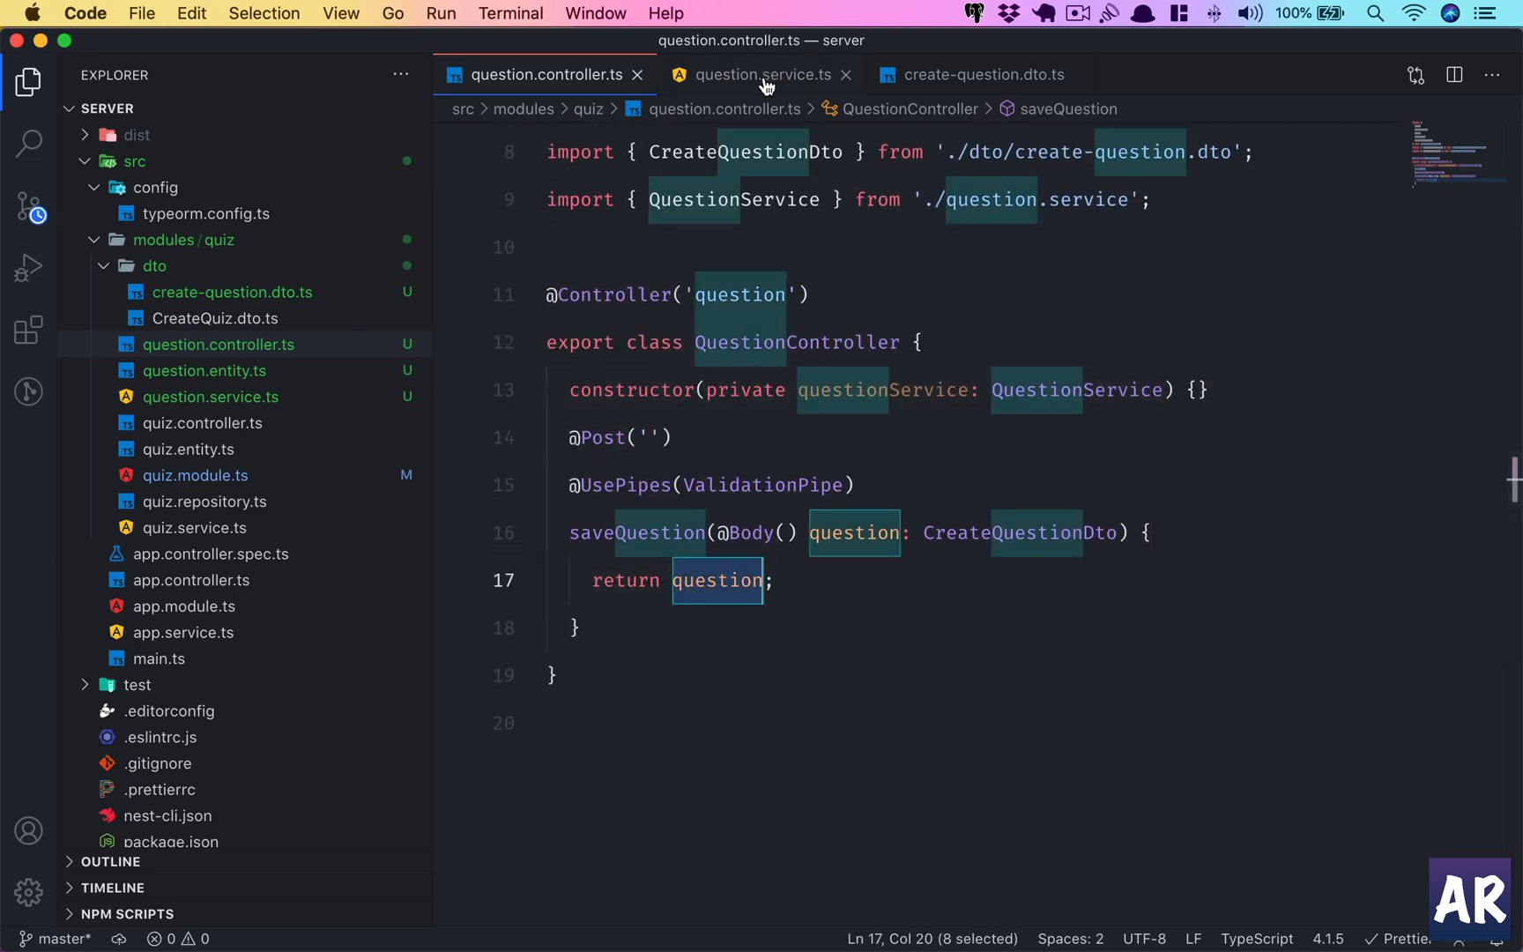
- Add an async createQuestion(question: CreateQuestionDto) method stub to QuestionService
left_click(763, 74)
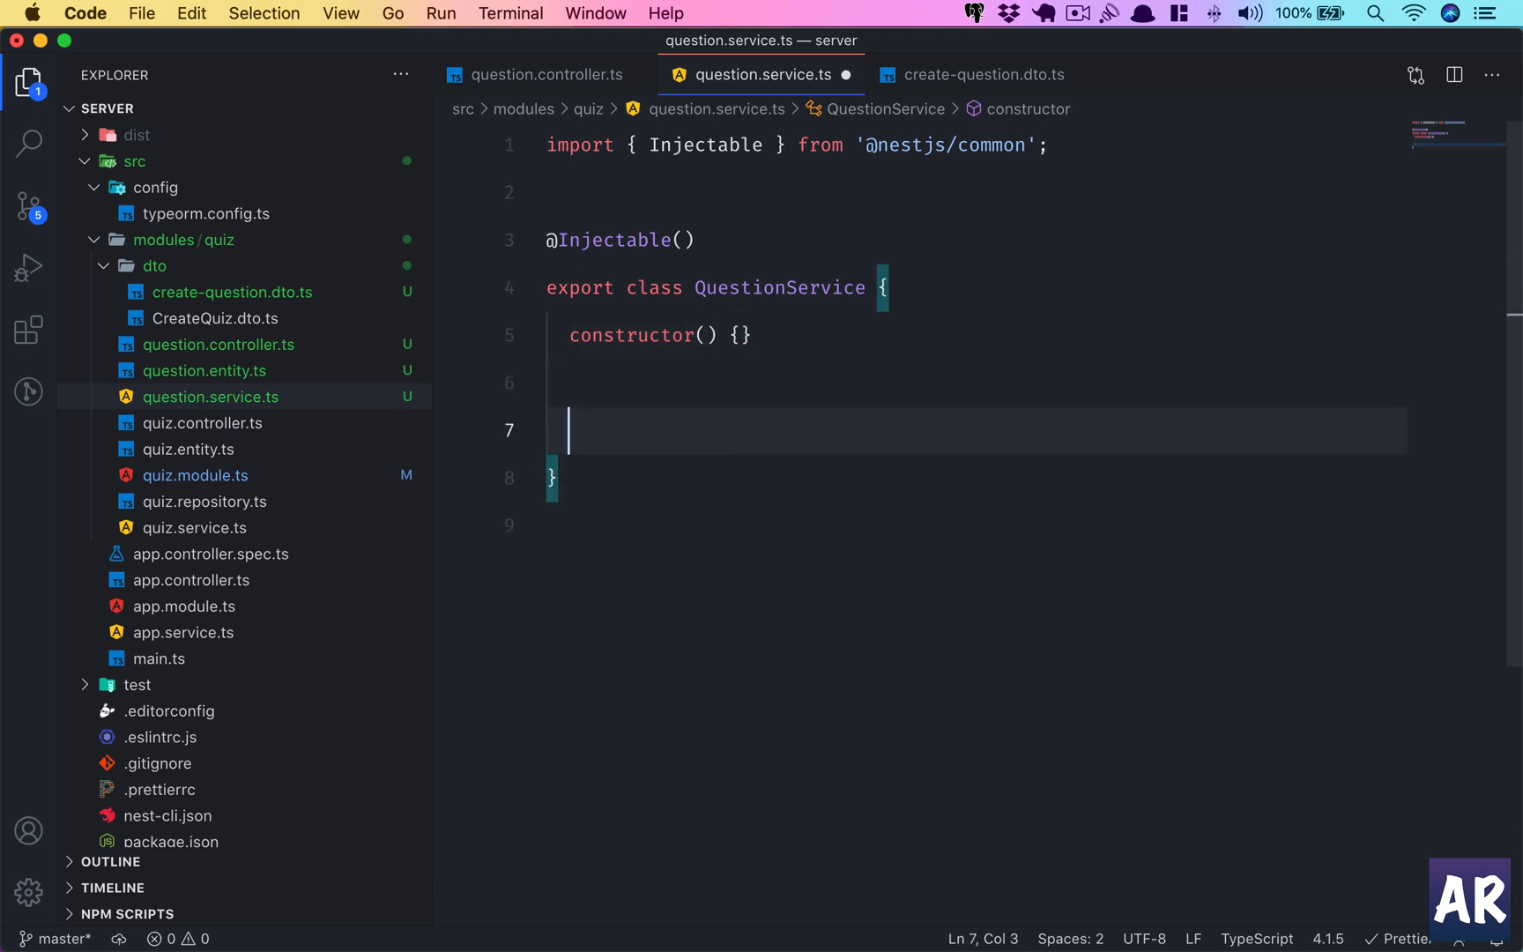
type("async")
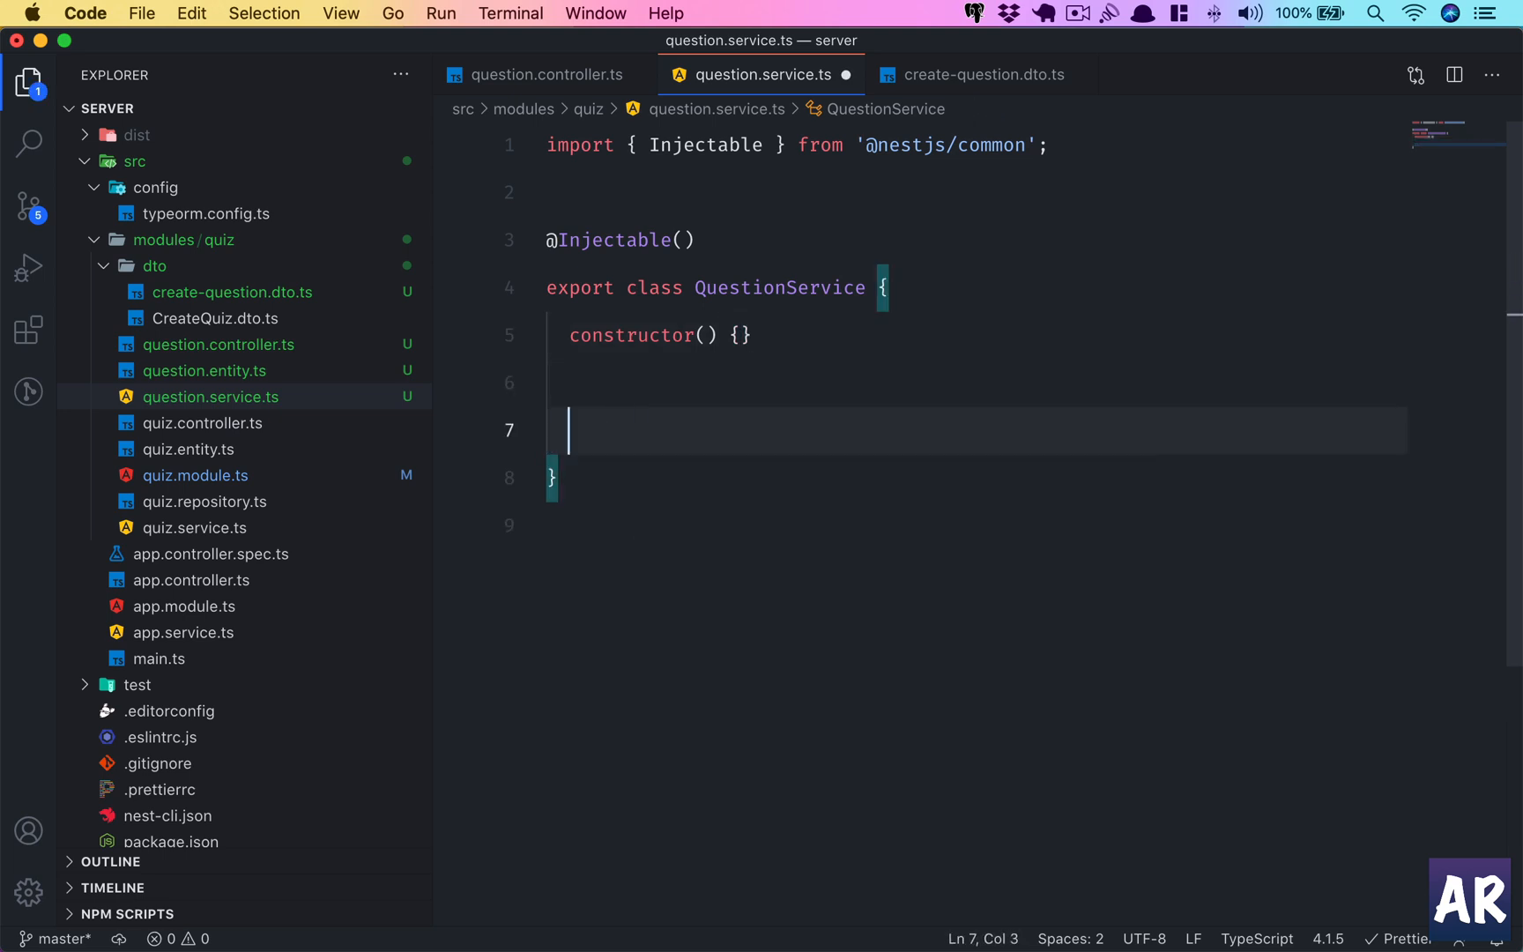
type("createQuestion")
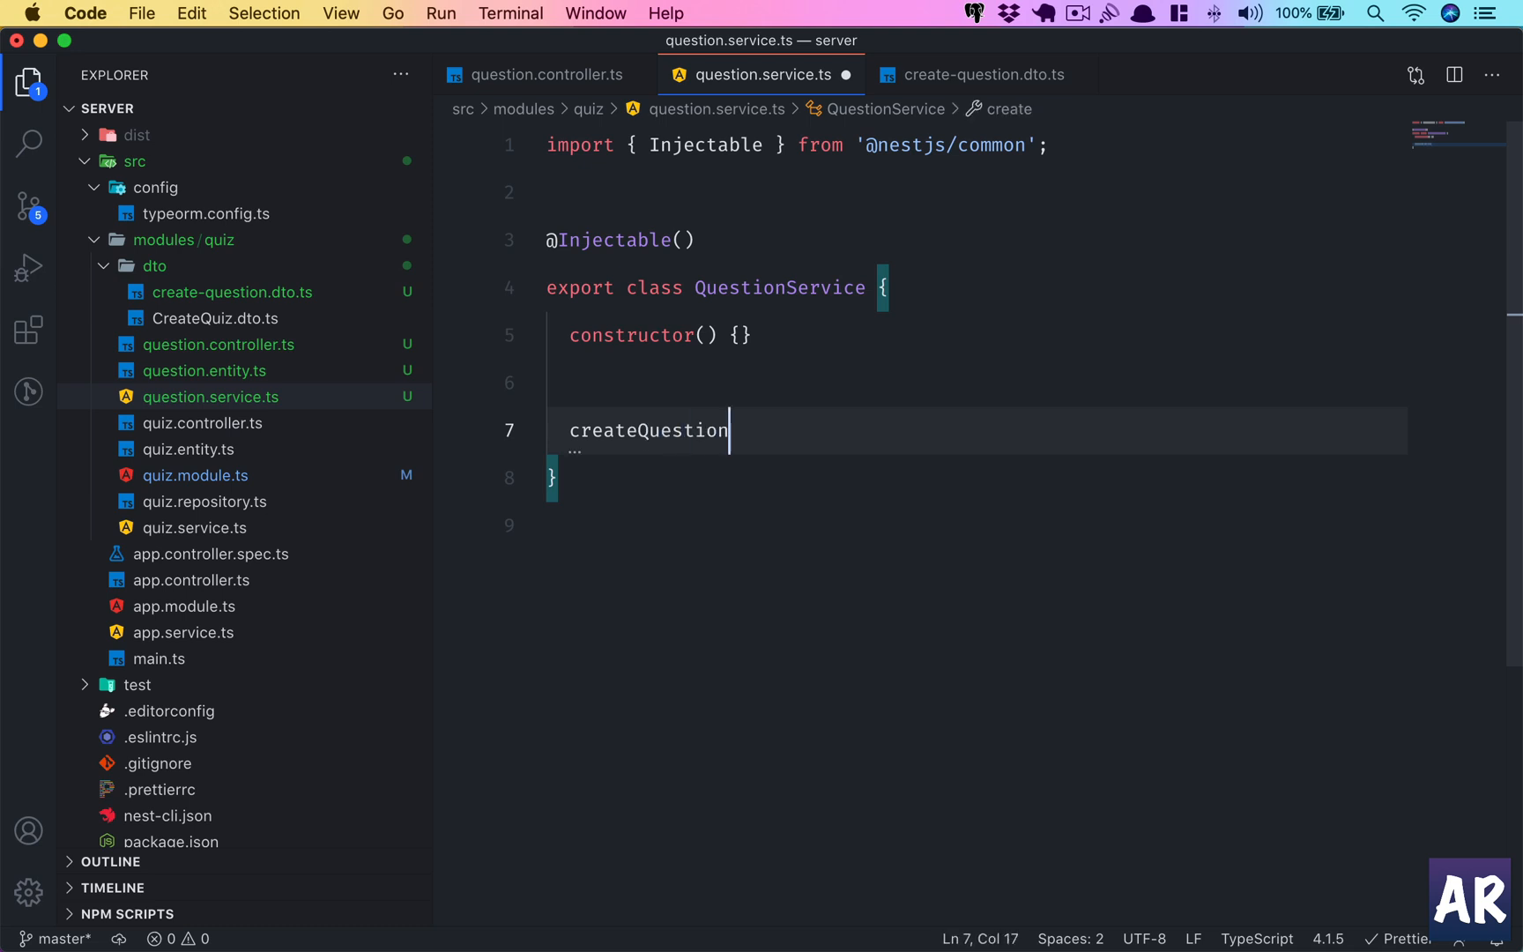
type("(question: )")
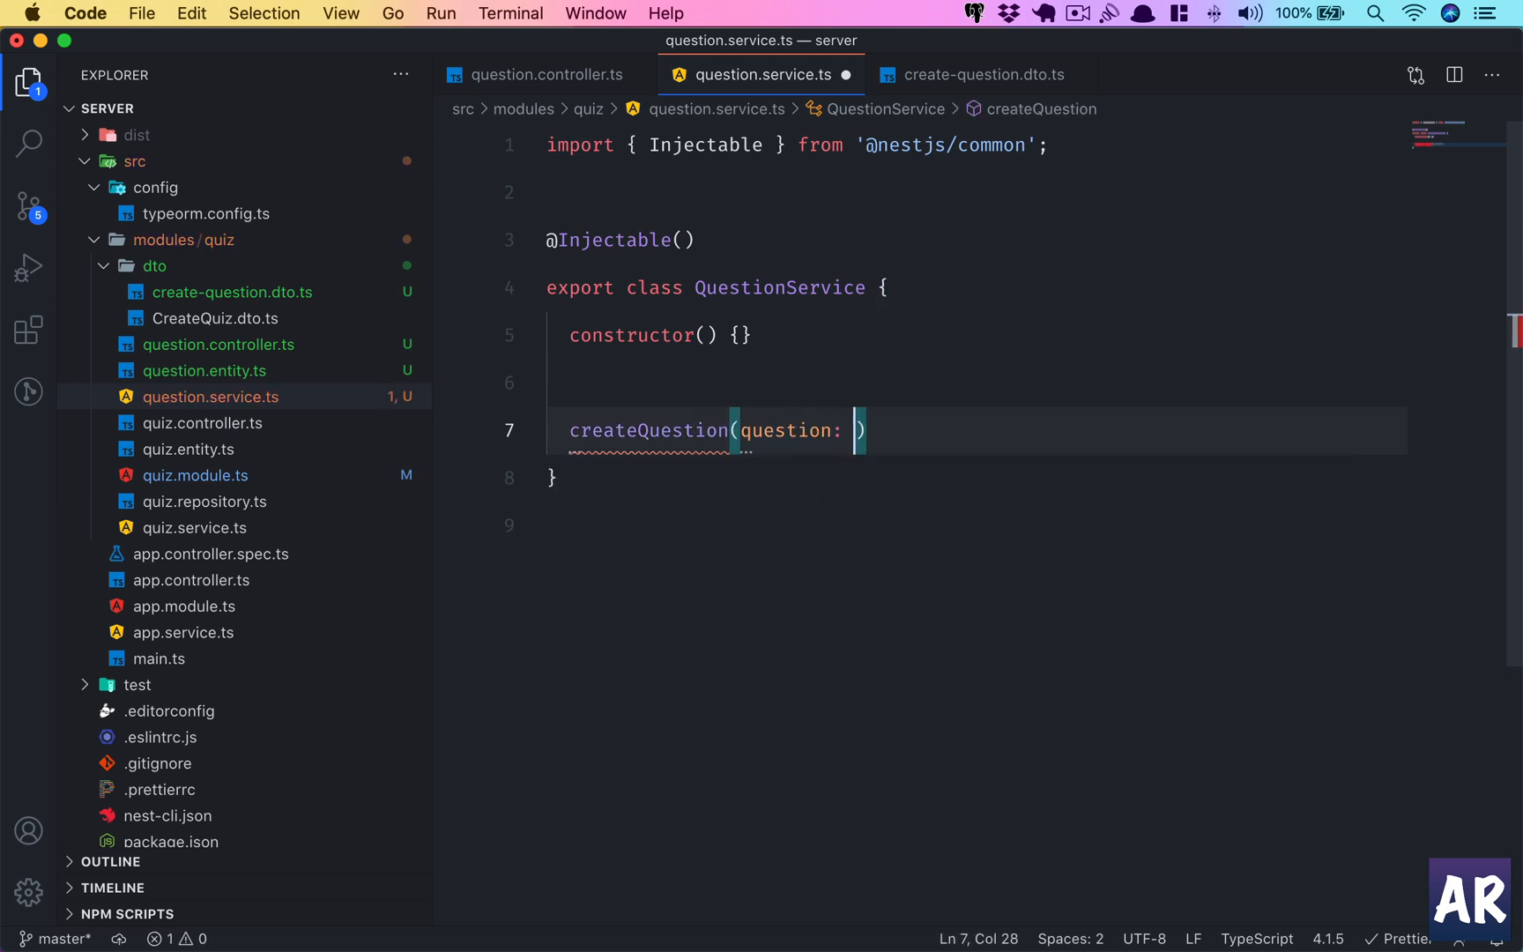
type("CreateQuestionDto")
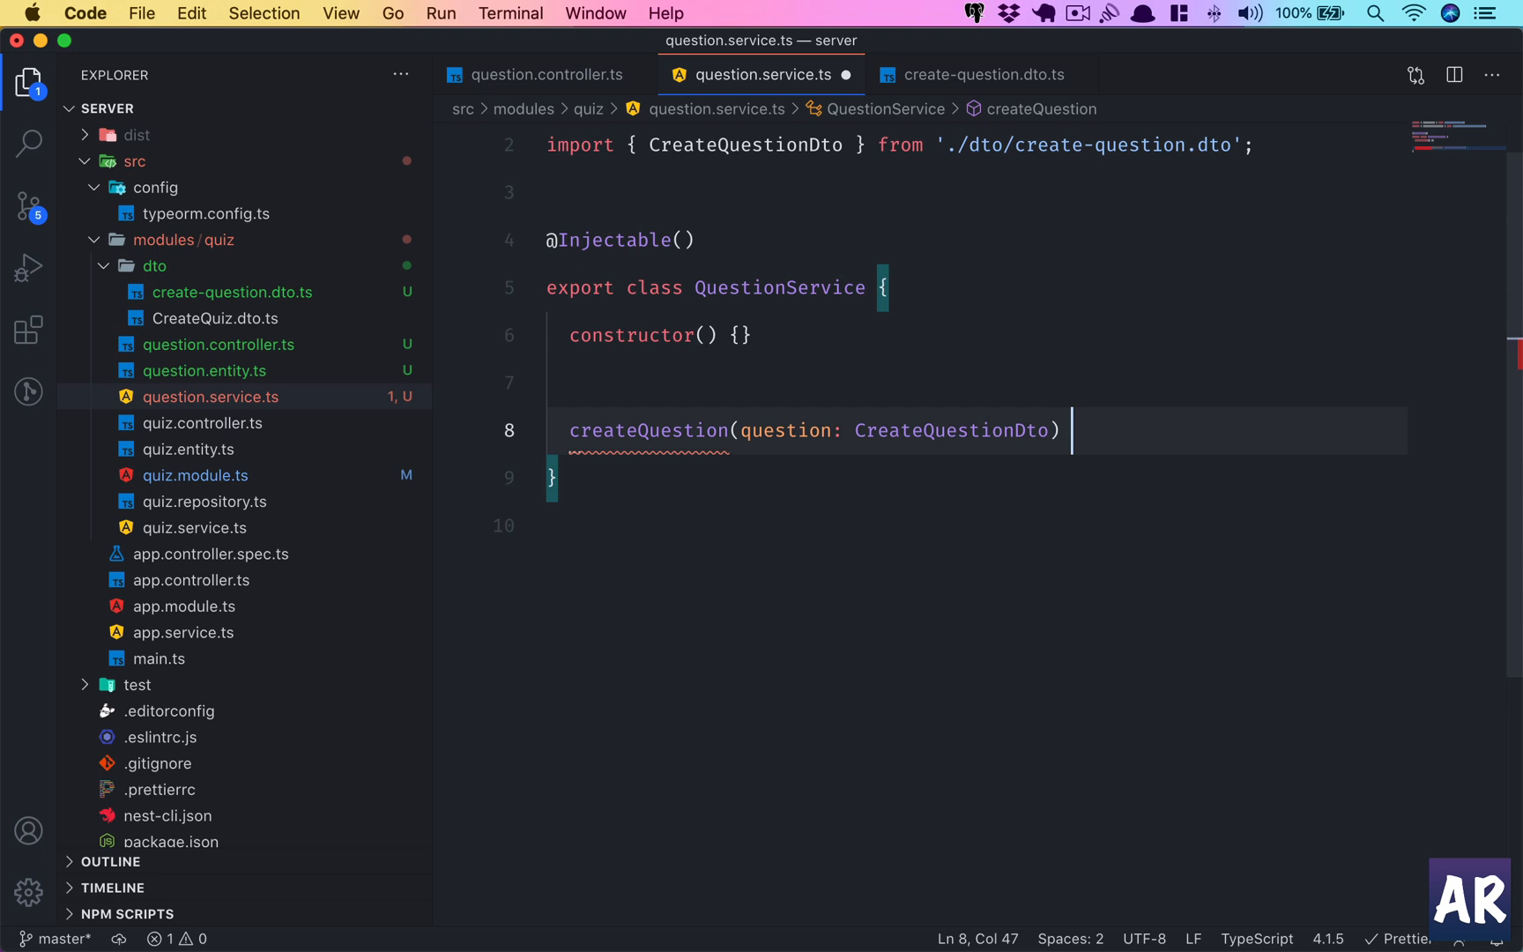
type("{")
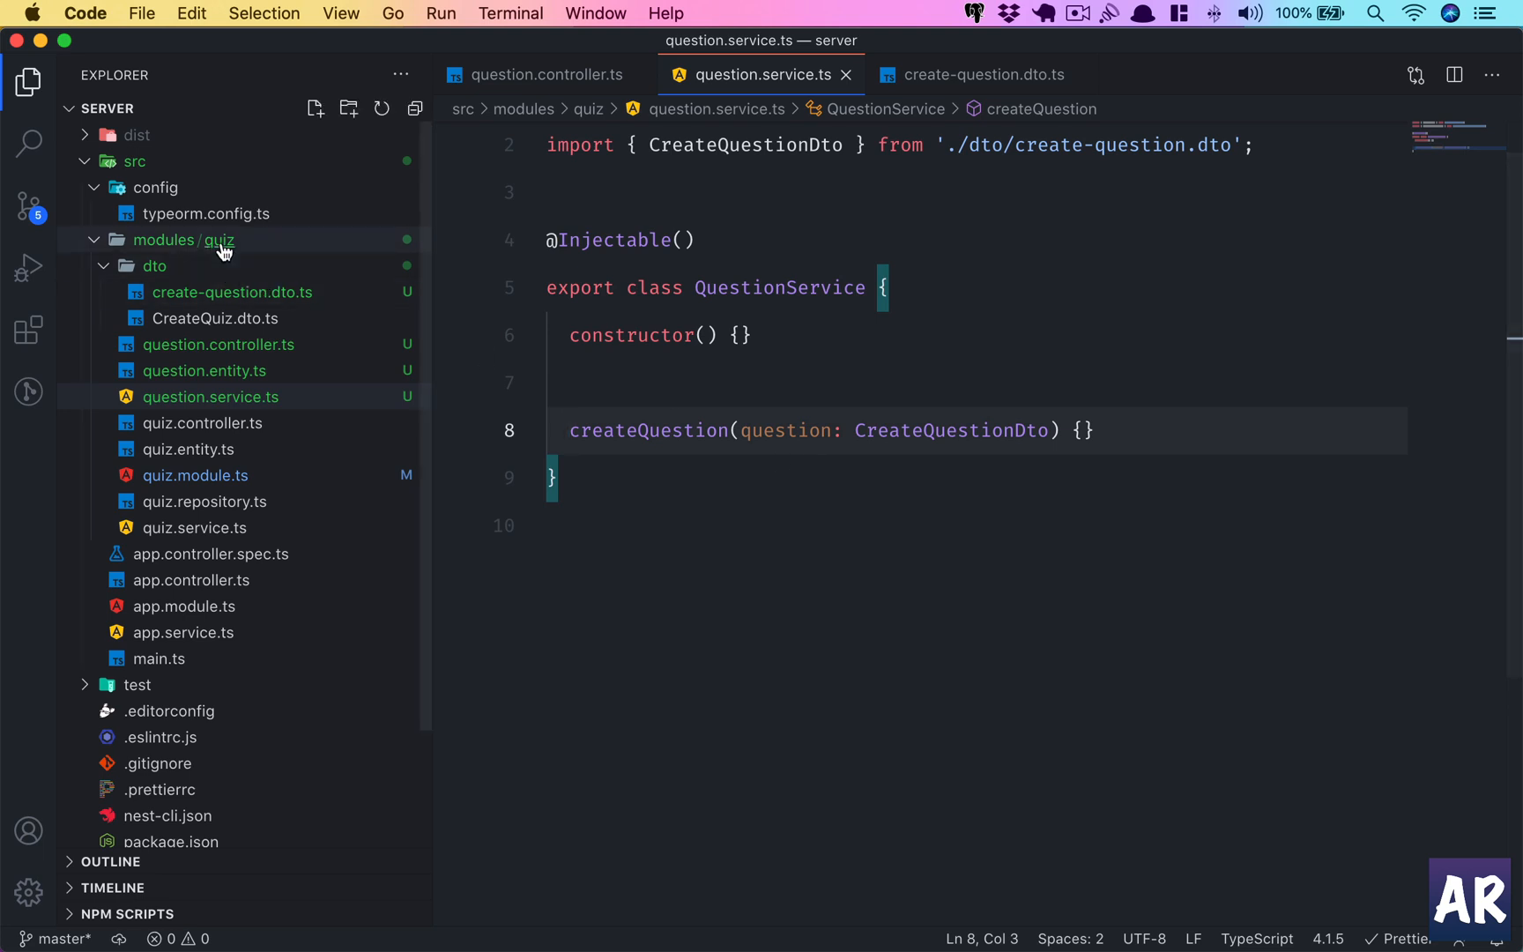
left_click(315, 108)
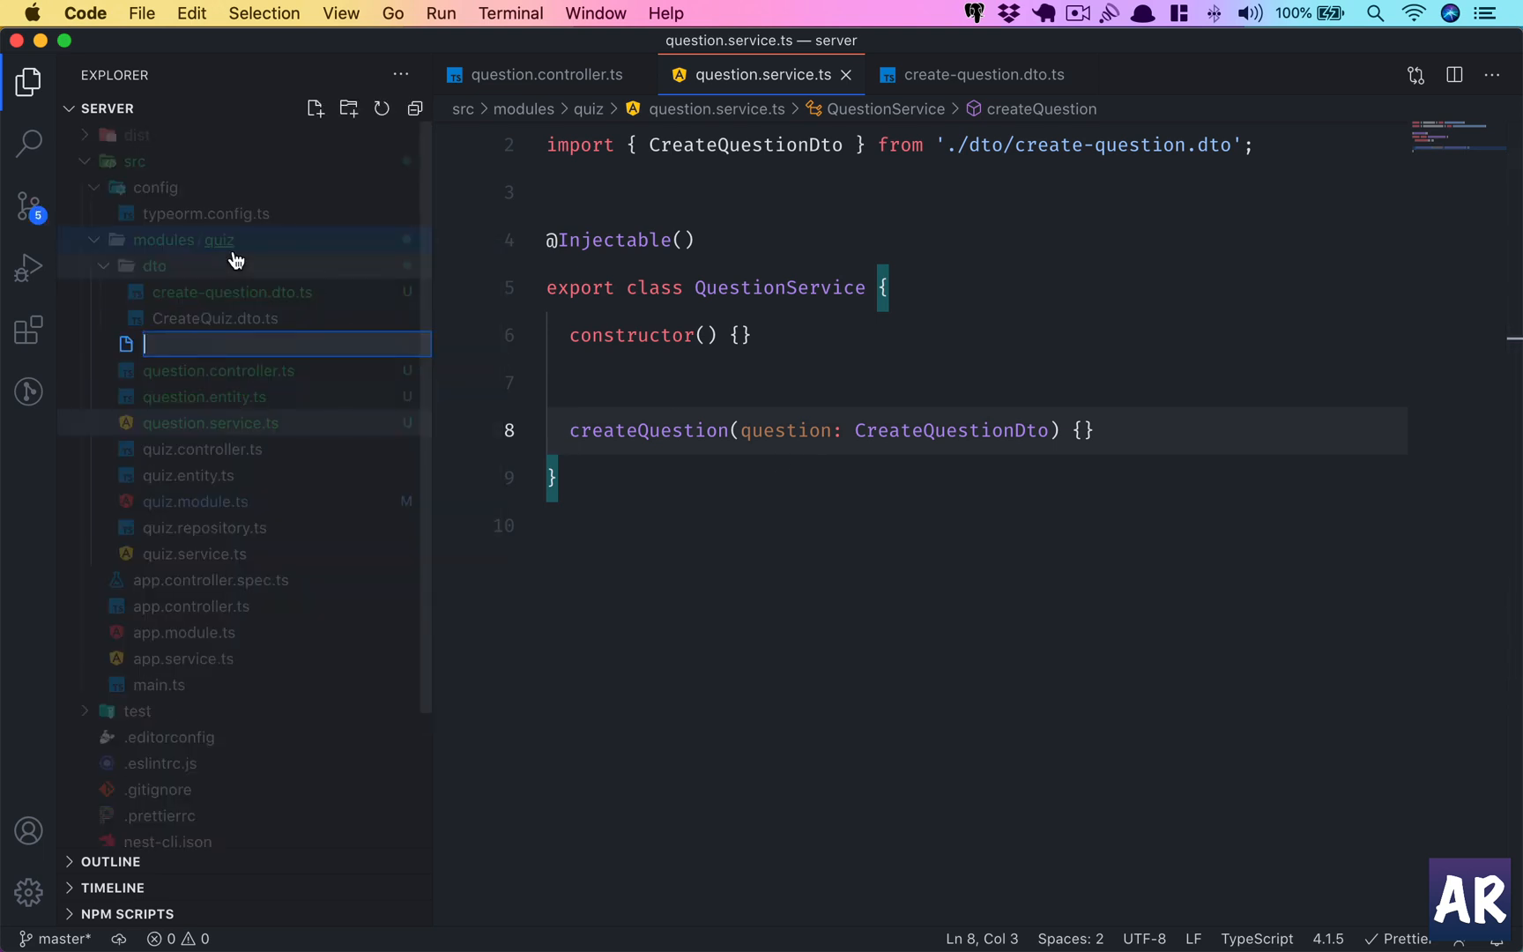
type("question")
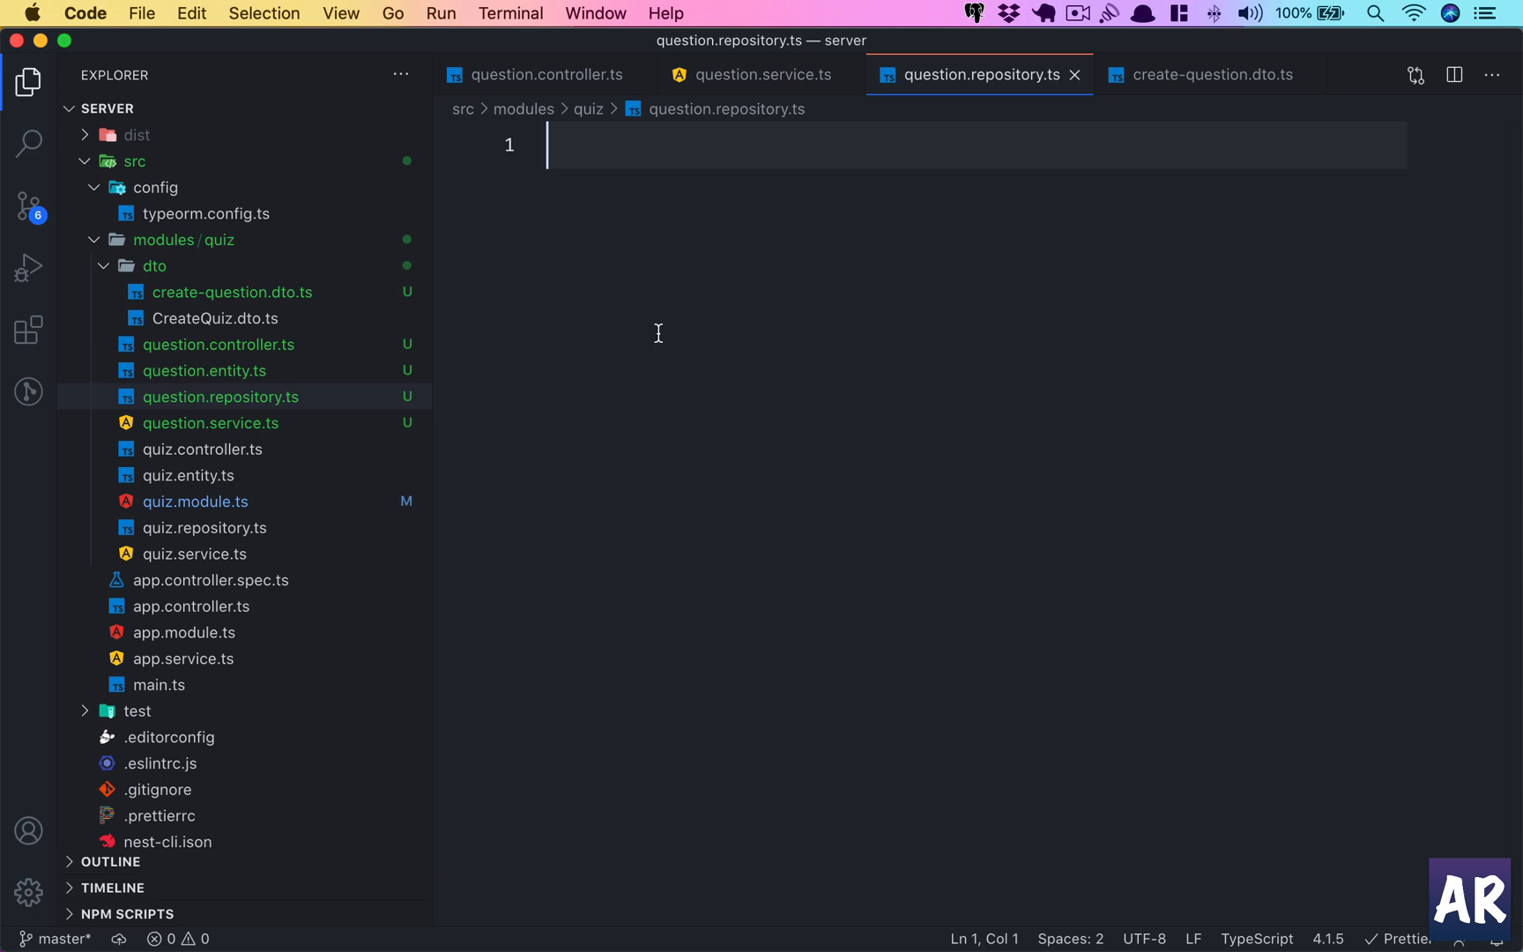
mouse_move(261, 455)
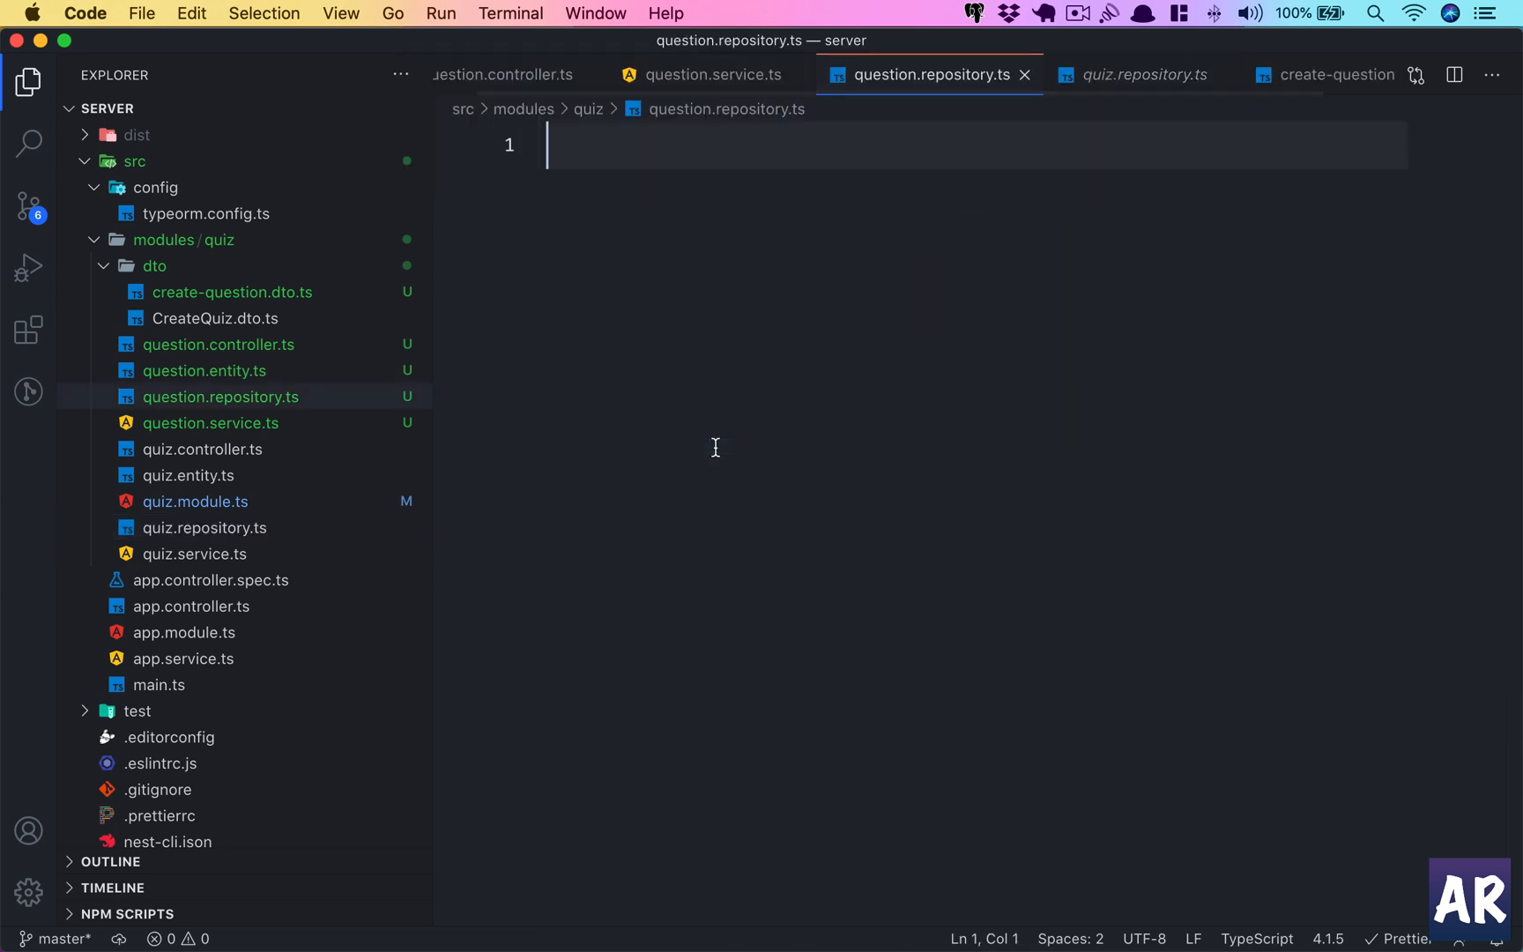
type("export cla")
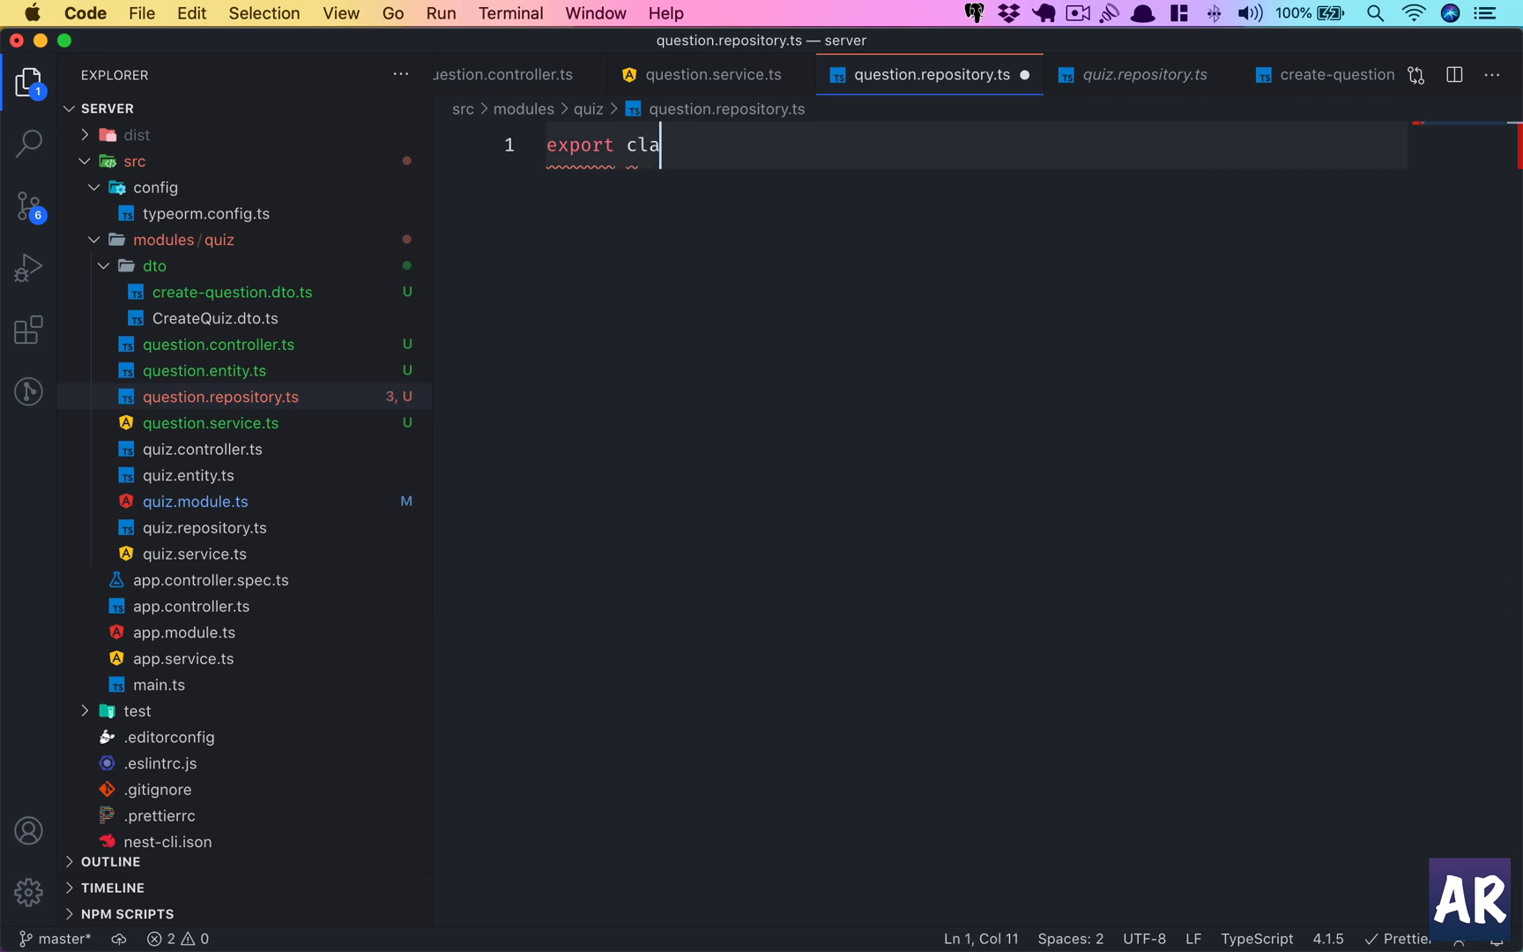
type("ss QuestionRepository extends Repository")
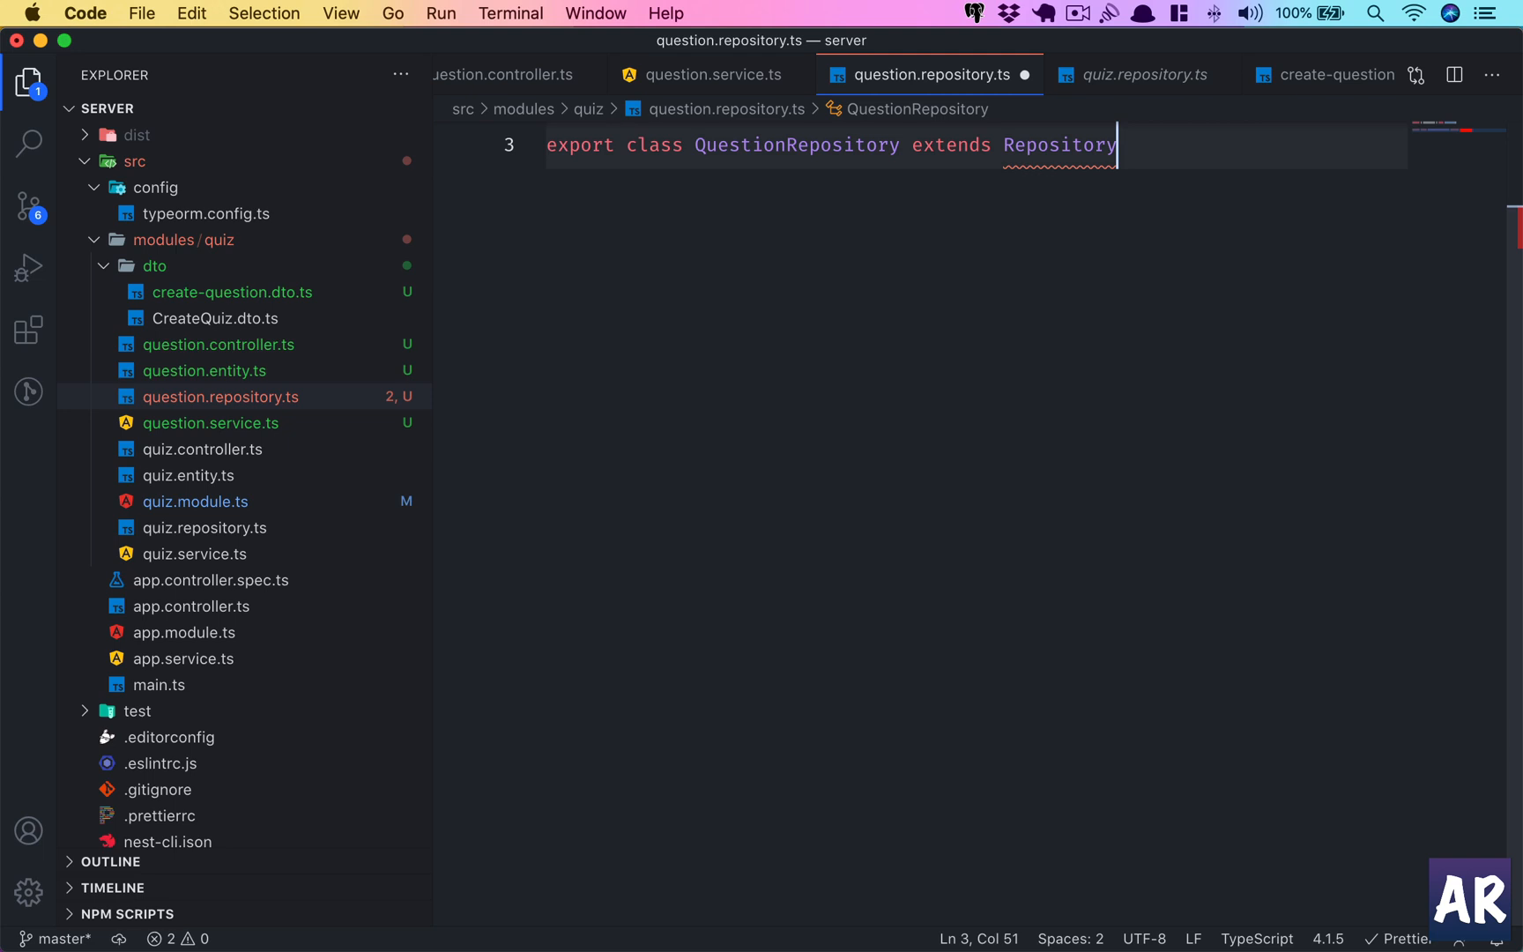
type("<")
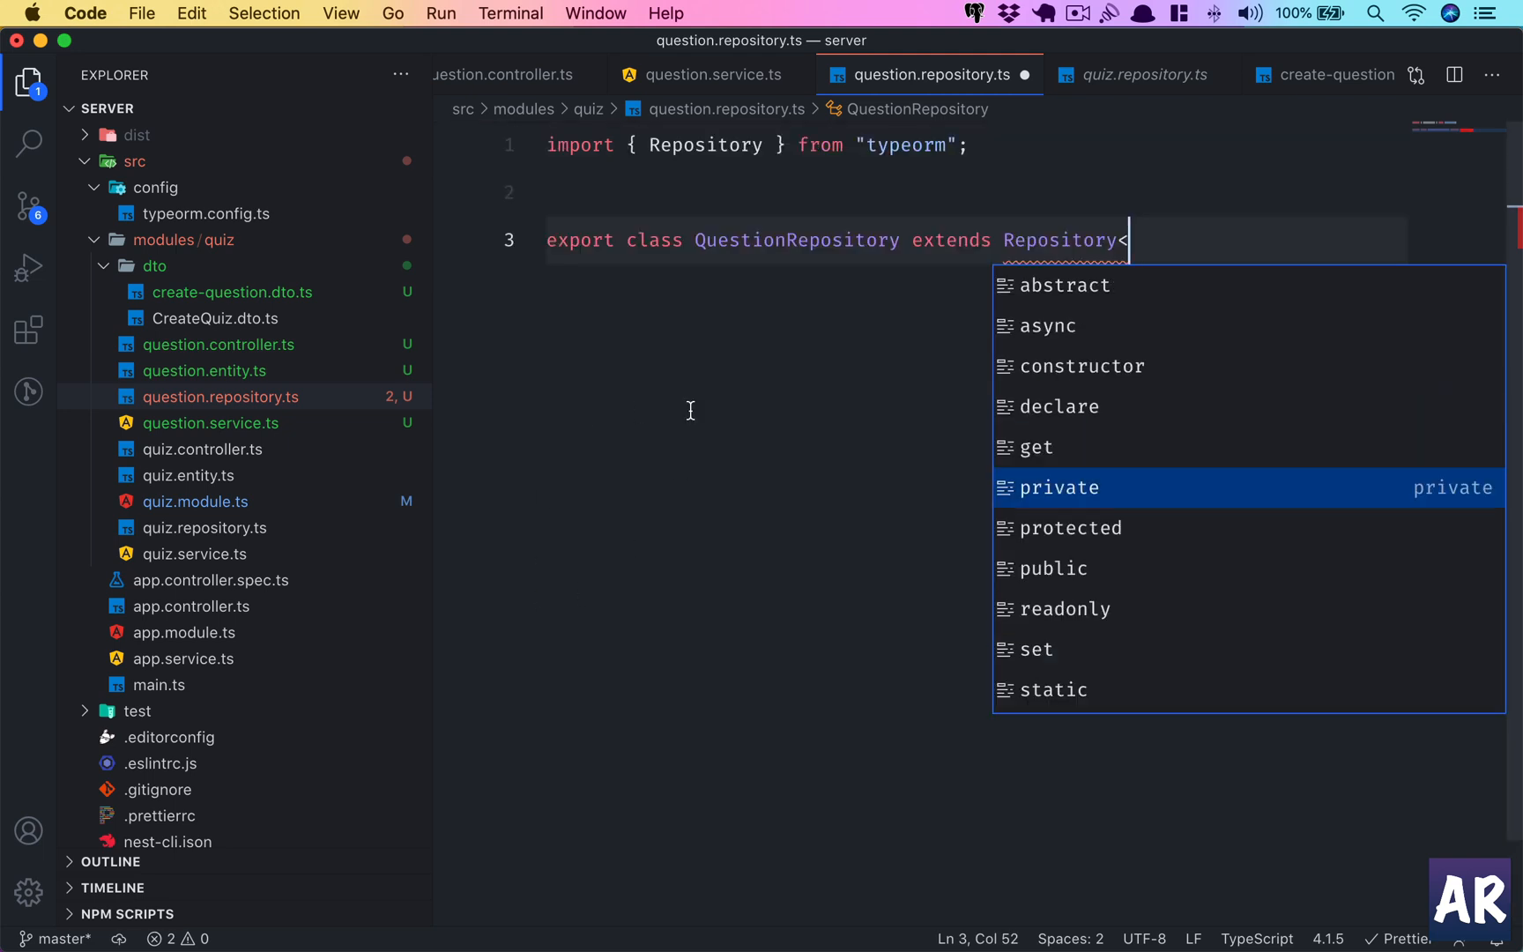
type("Question> {")
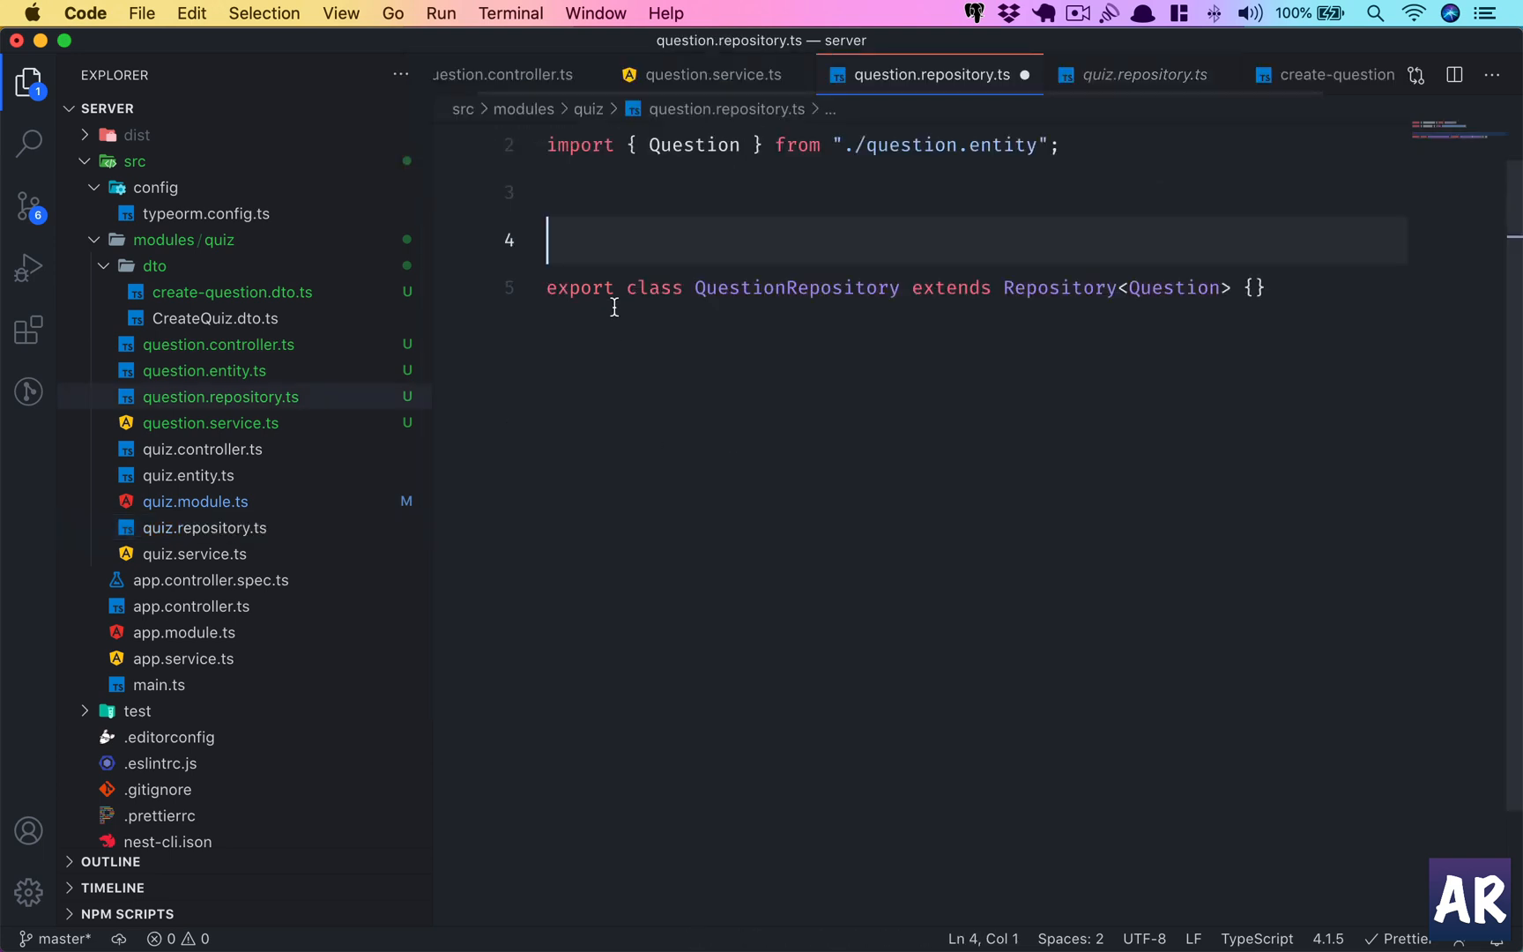
type("@EntityRepository(Que")
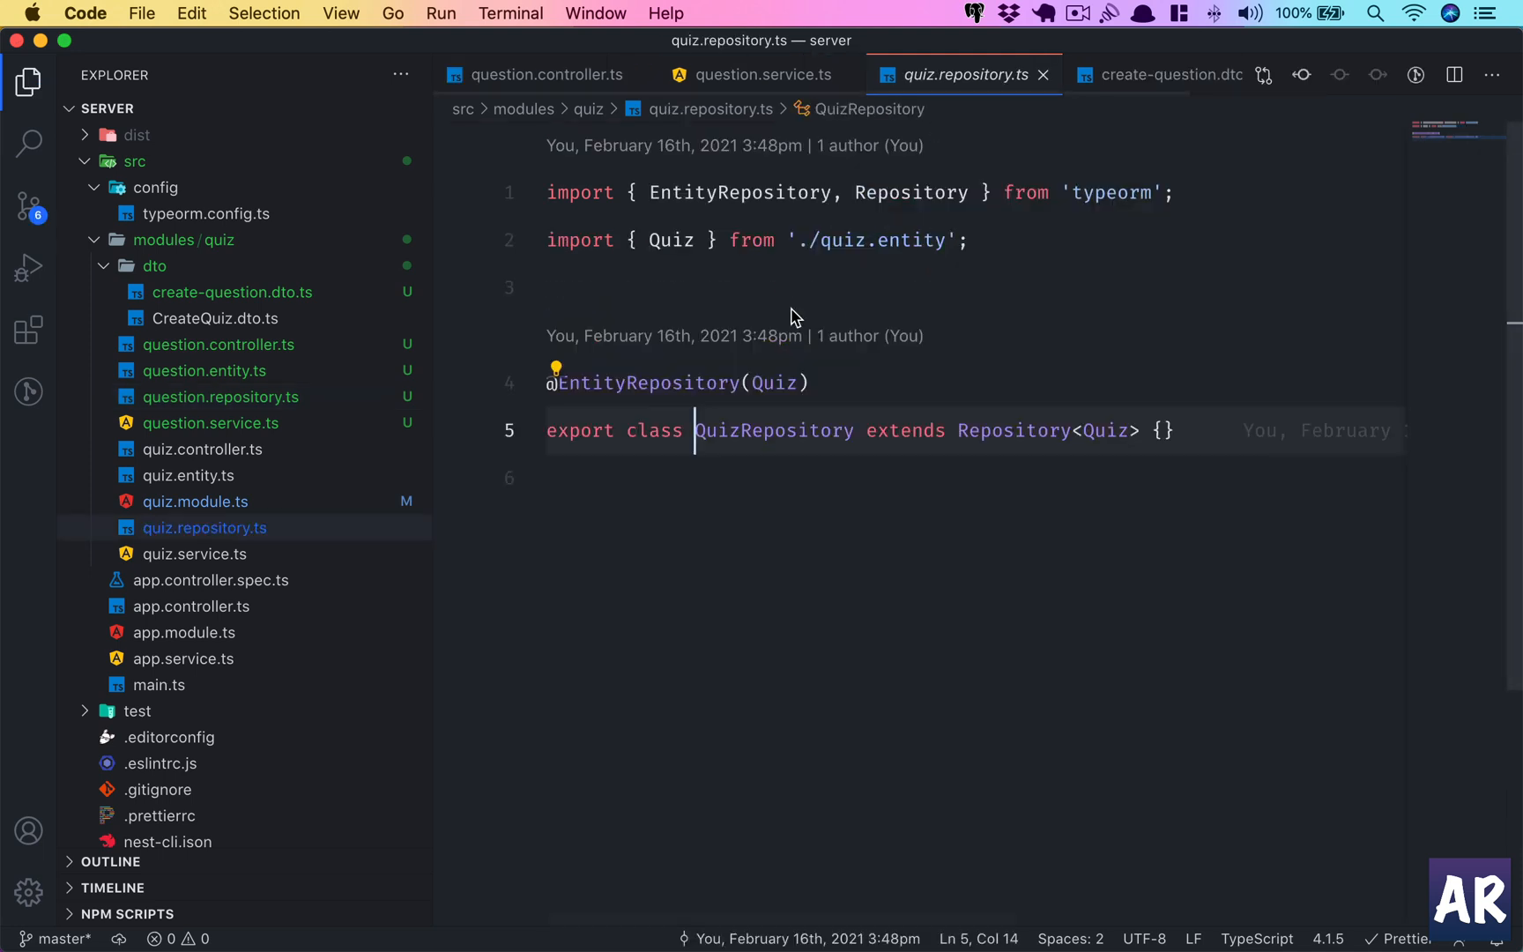
left_click(762, 74)
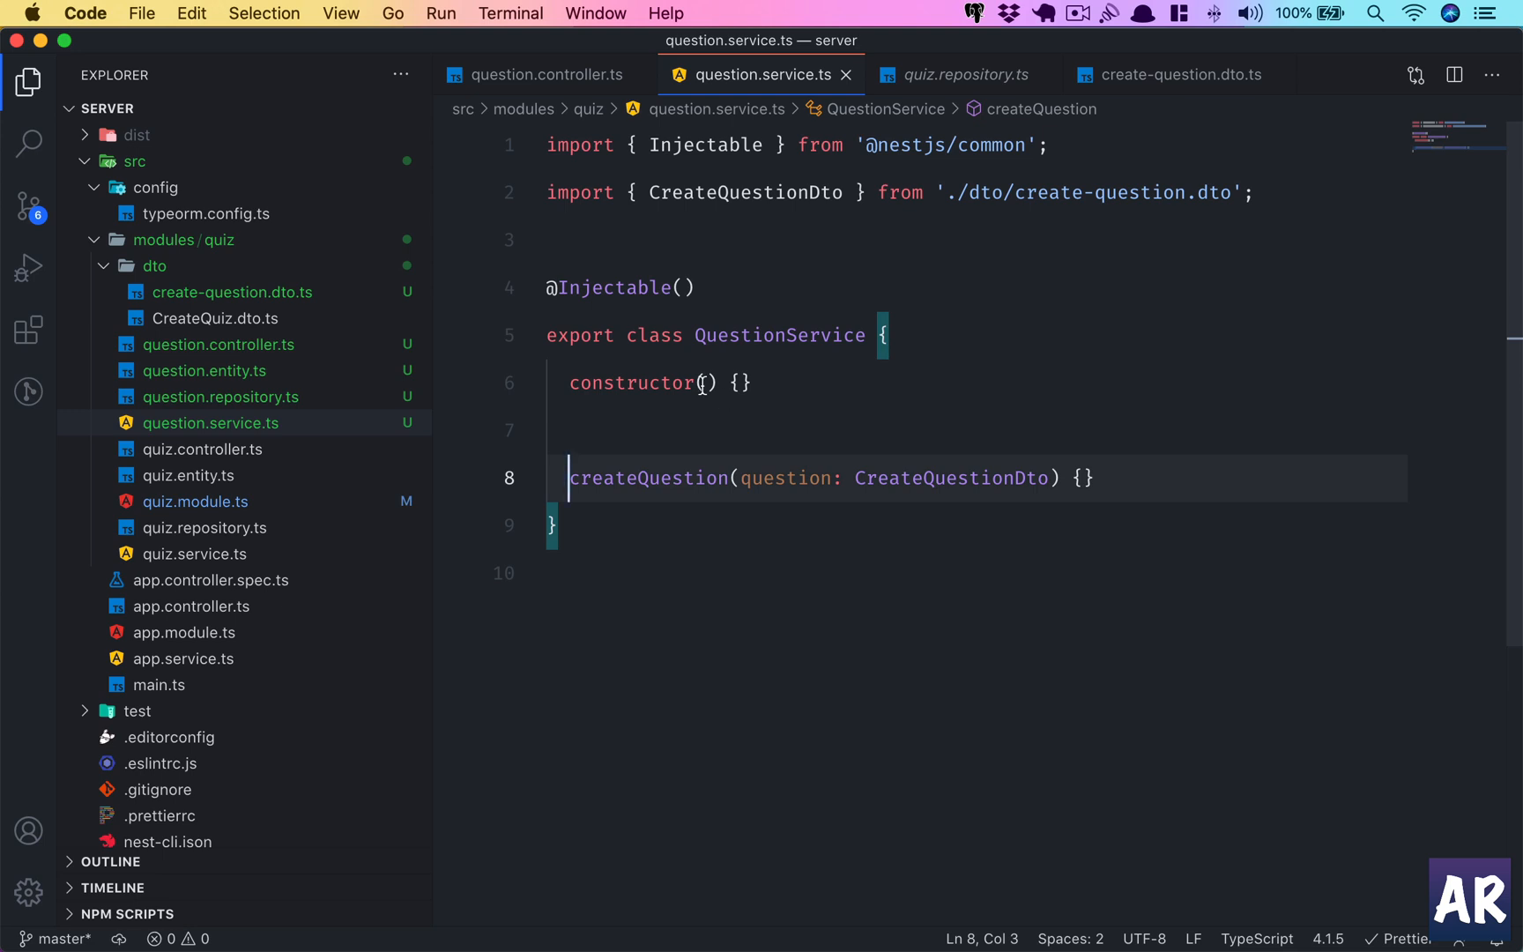
- Inject QuestionRepository into QuestionService's constructor as private questionRepository
type("@InjectRepository(")
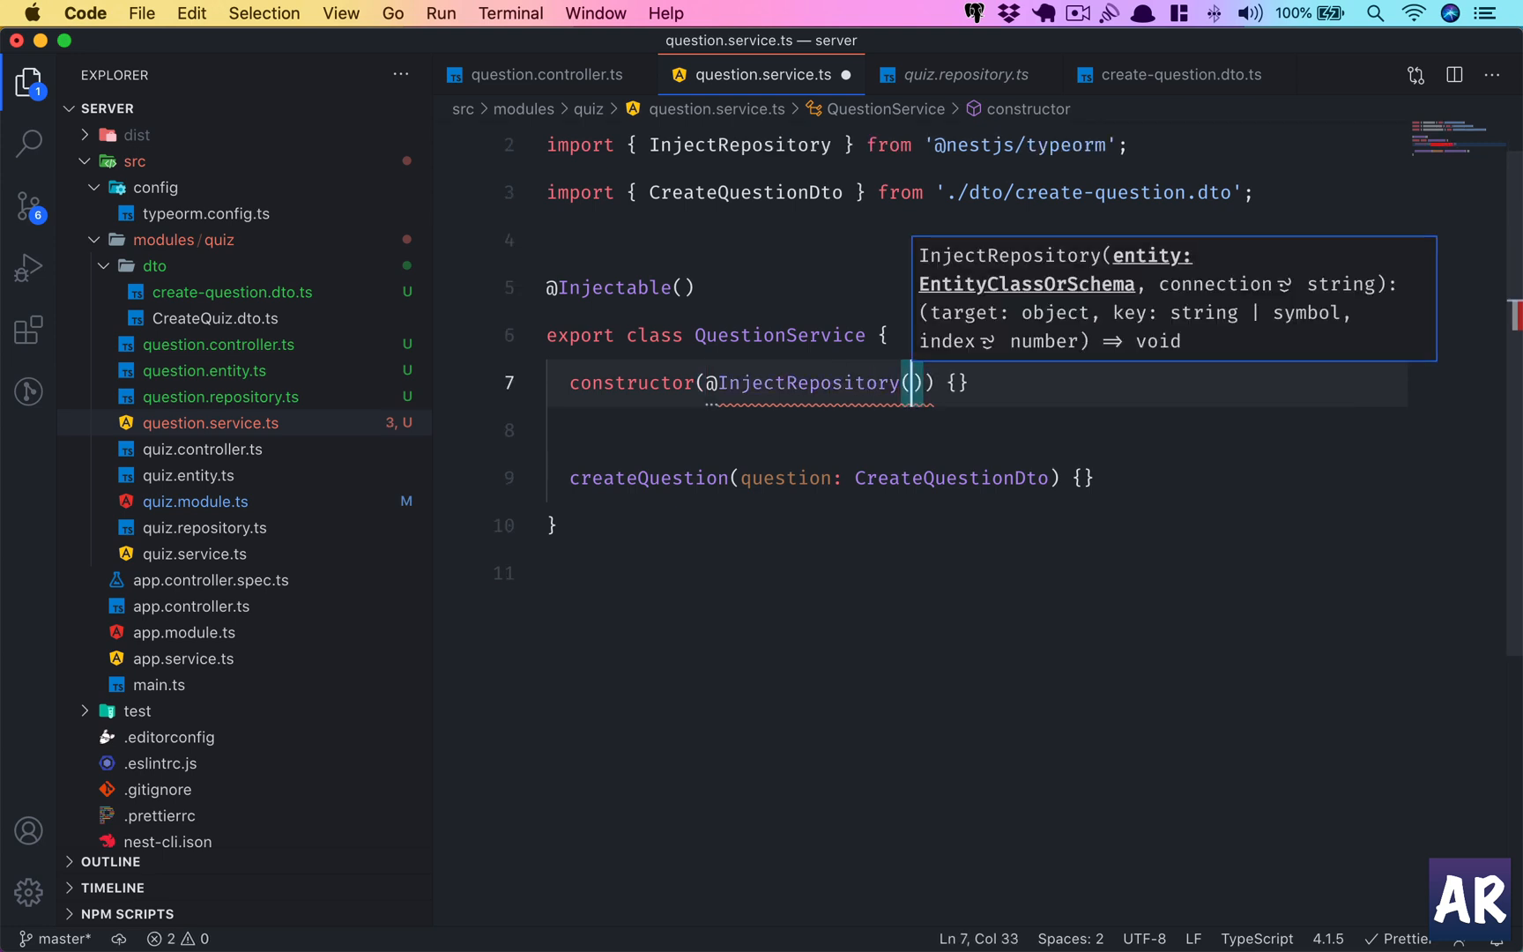
type("Question")
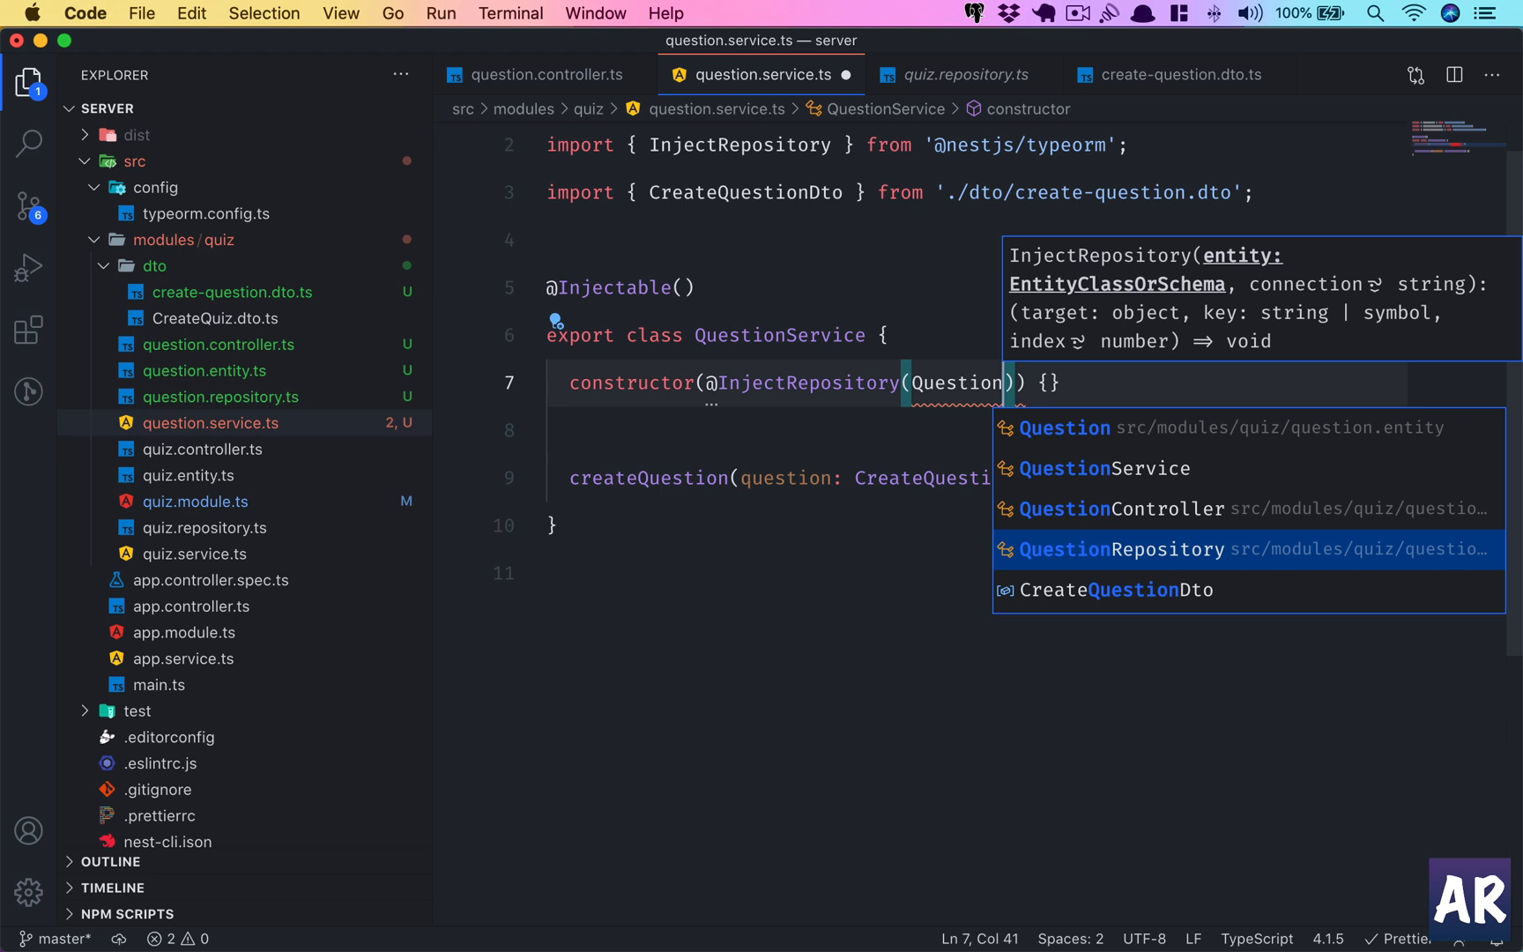
left_click(1120, 549)
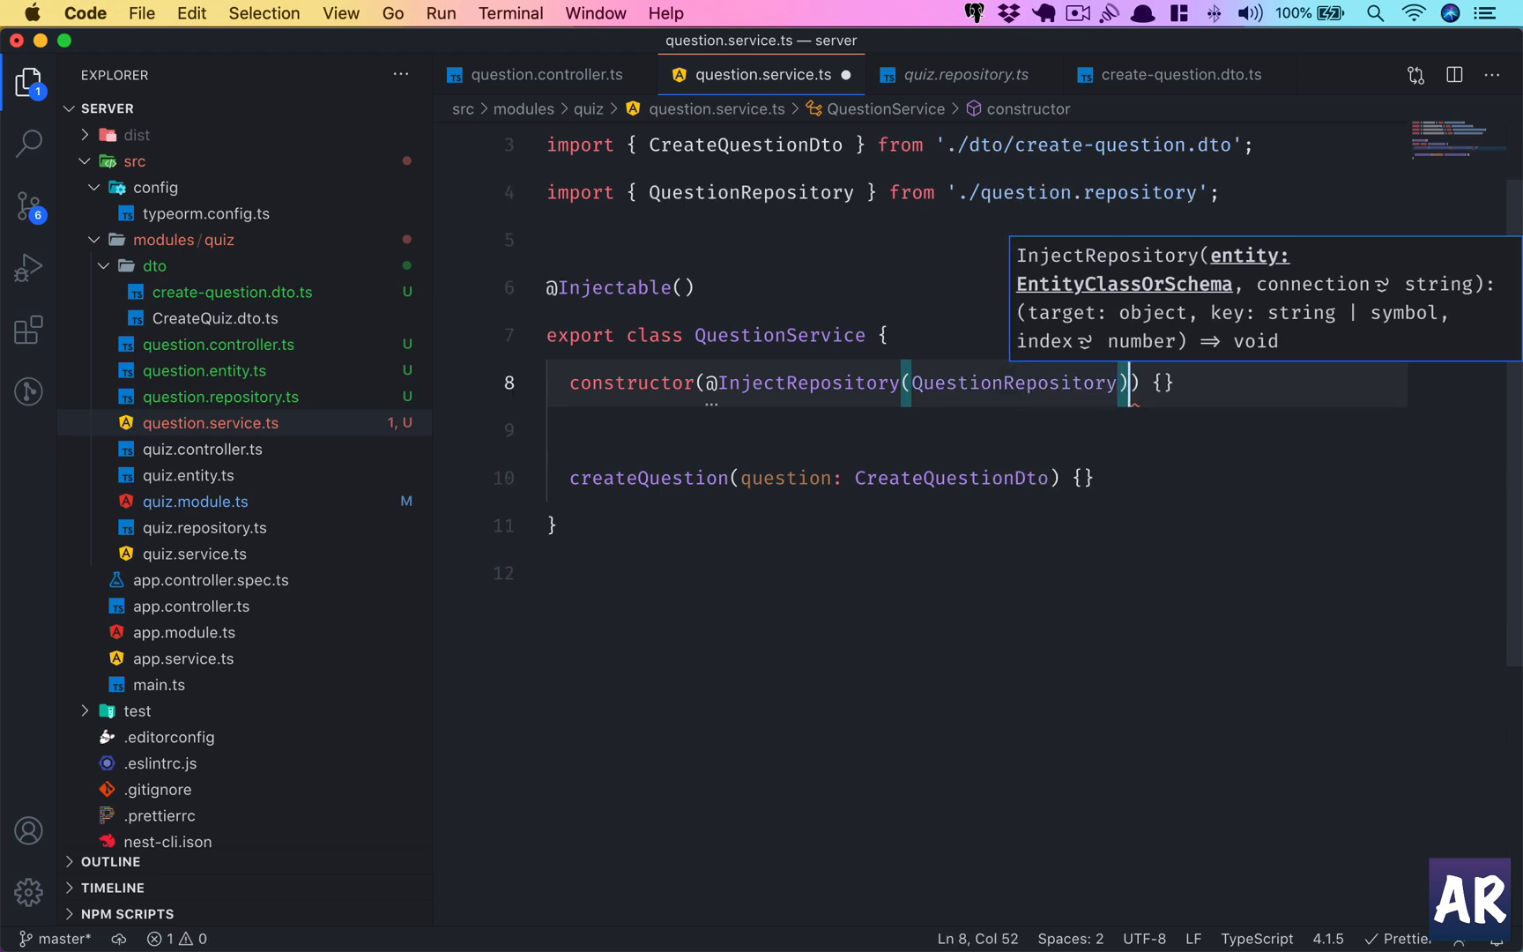
type("privat")
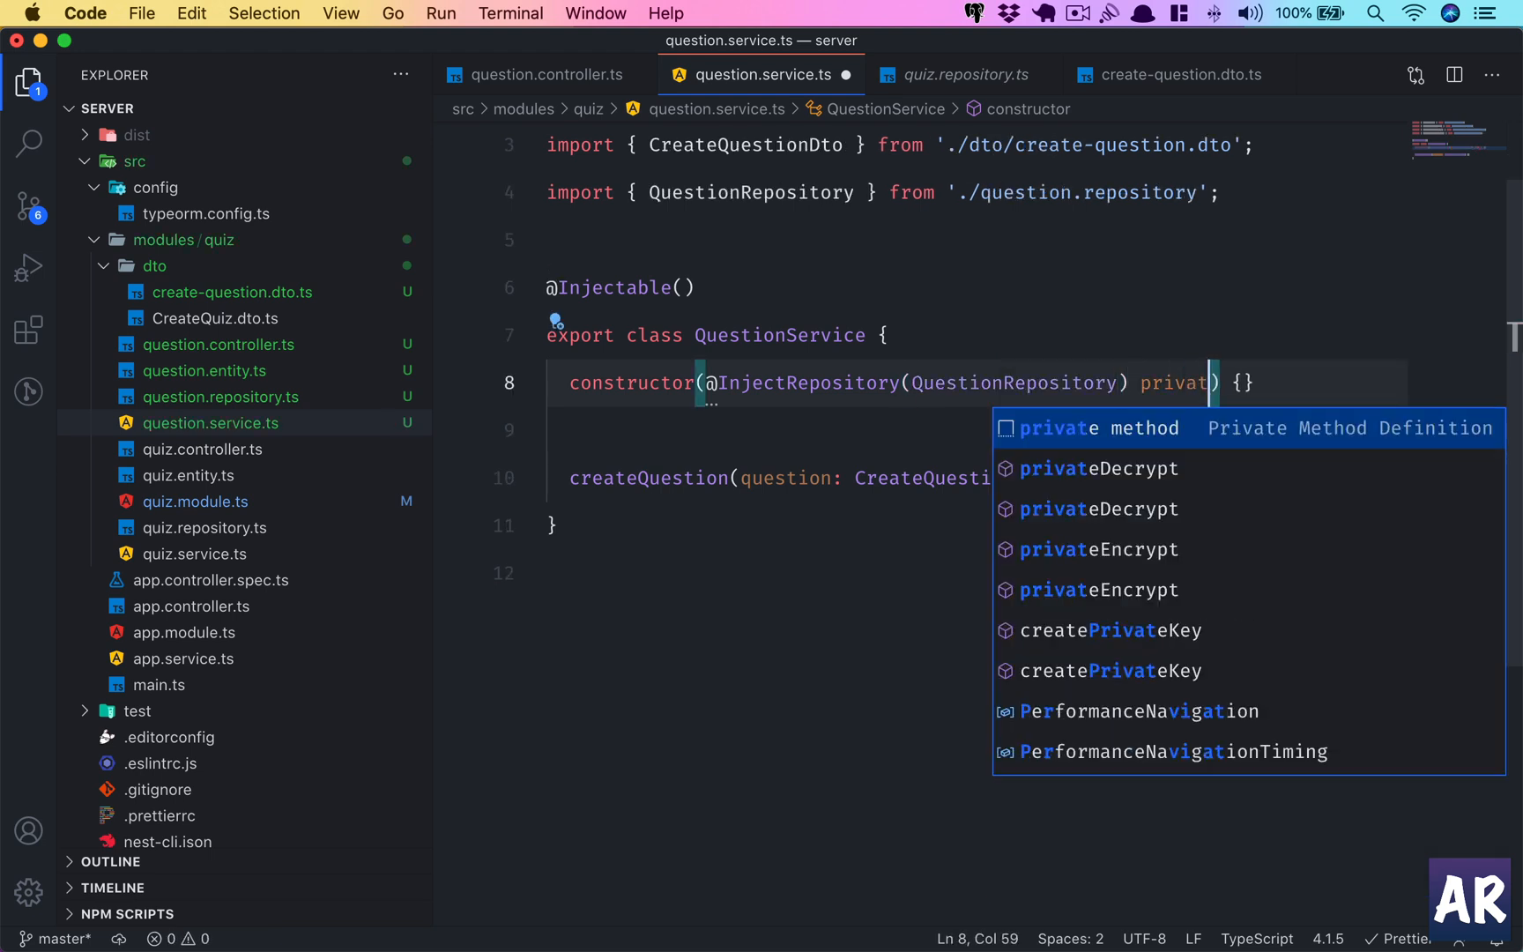
type("questionReposit")
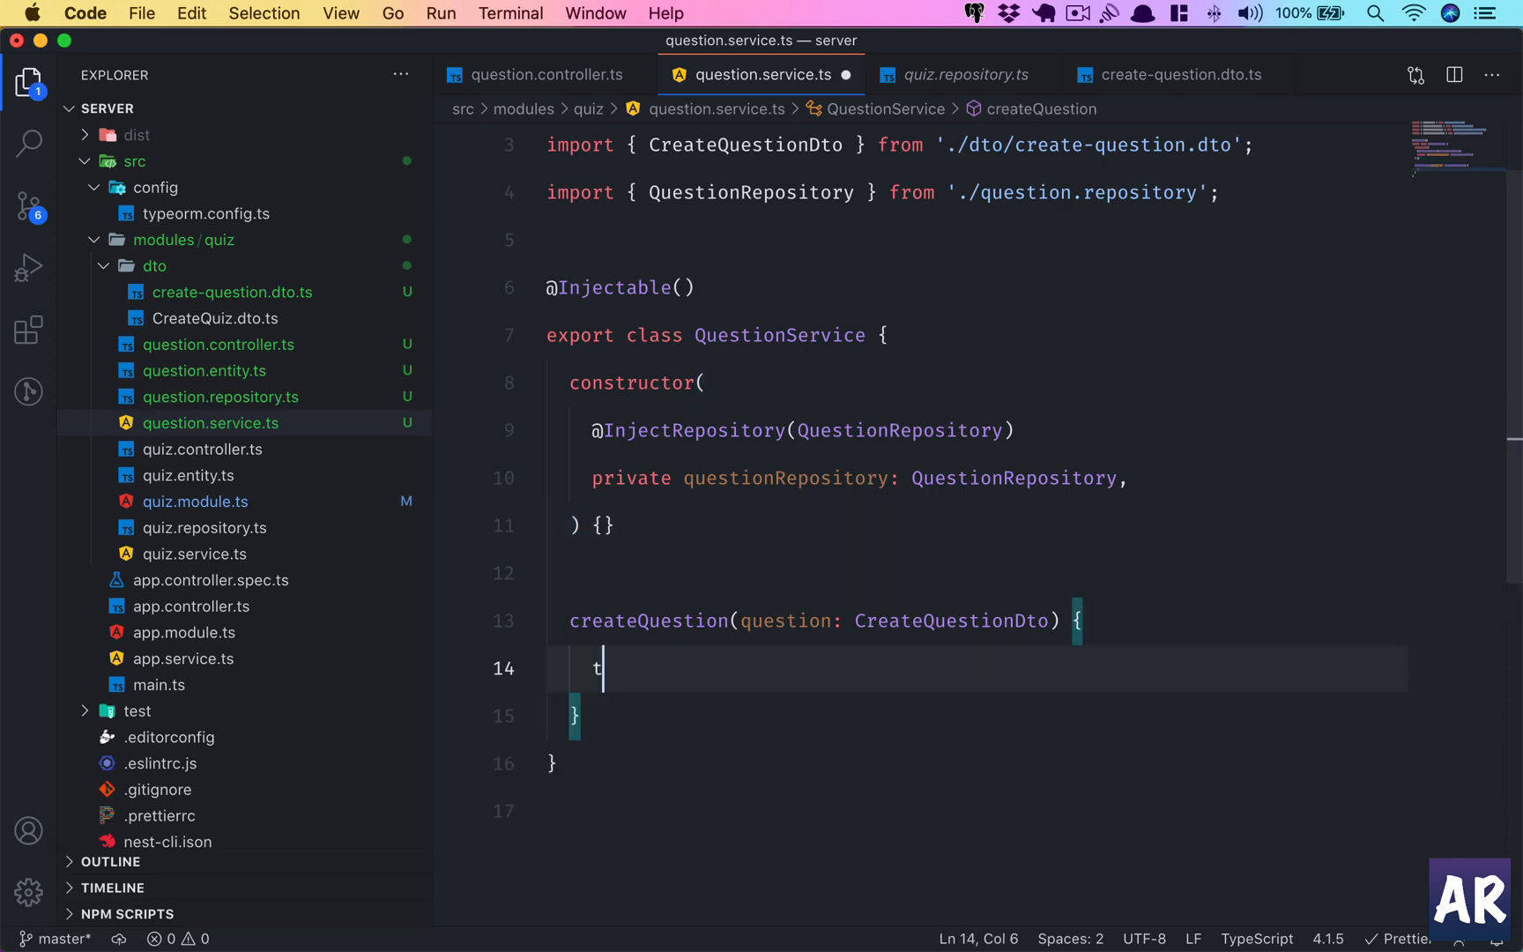
- Make createQuestion async, returning await this.questionRepository.save(question) as Promise<Question>, and save
type("his.questionRepository.")
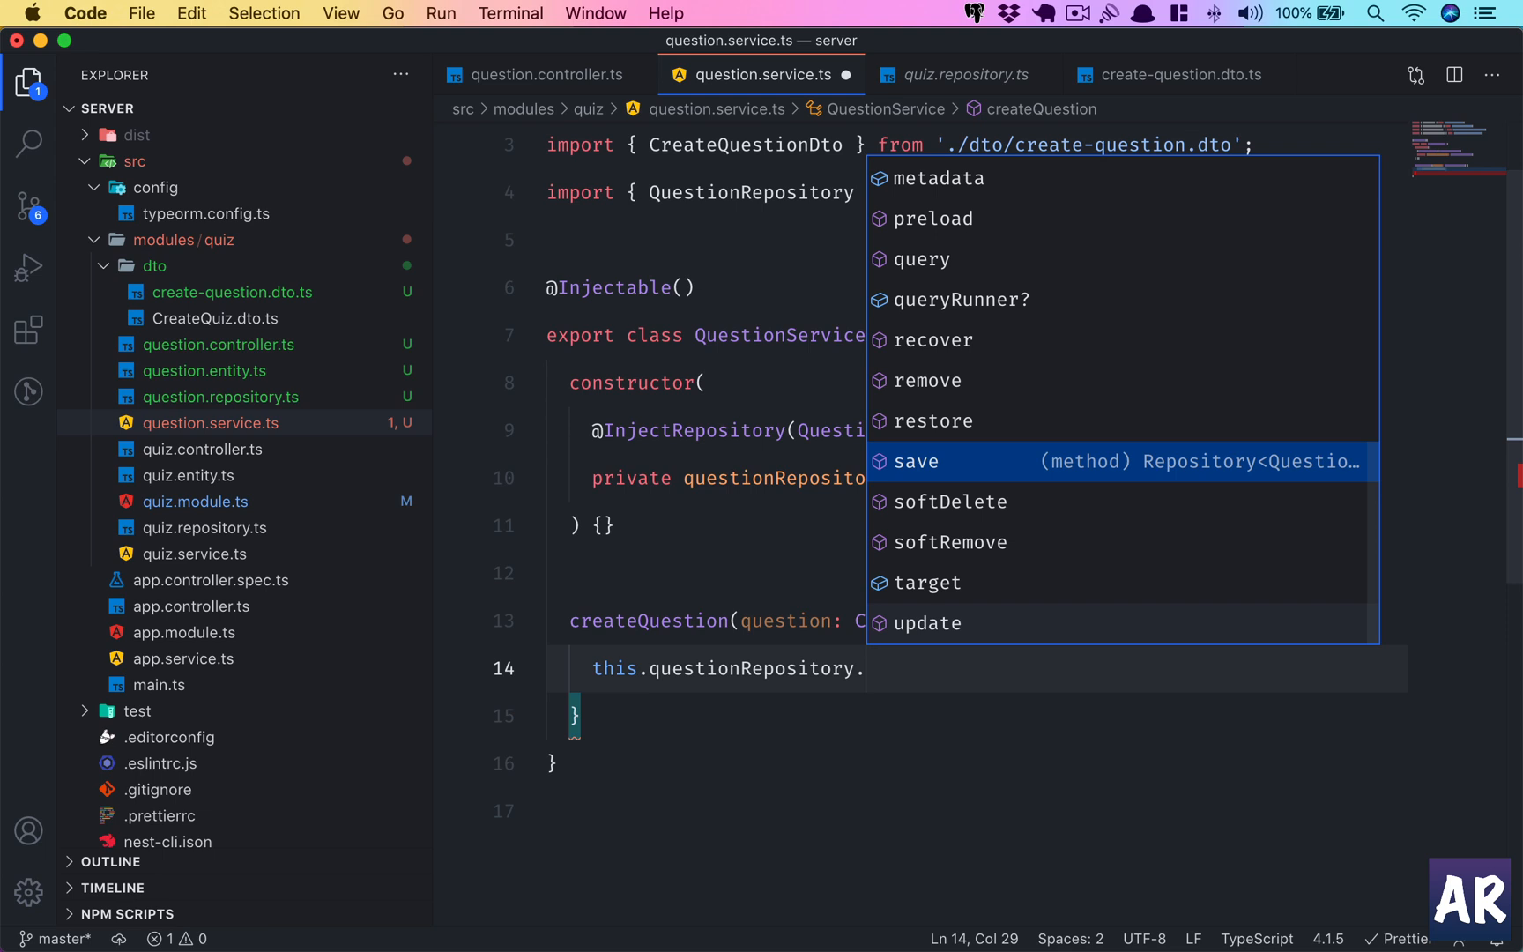
type("save(que")
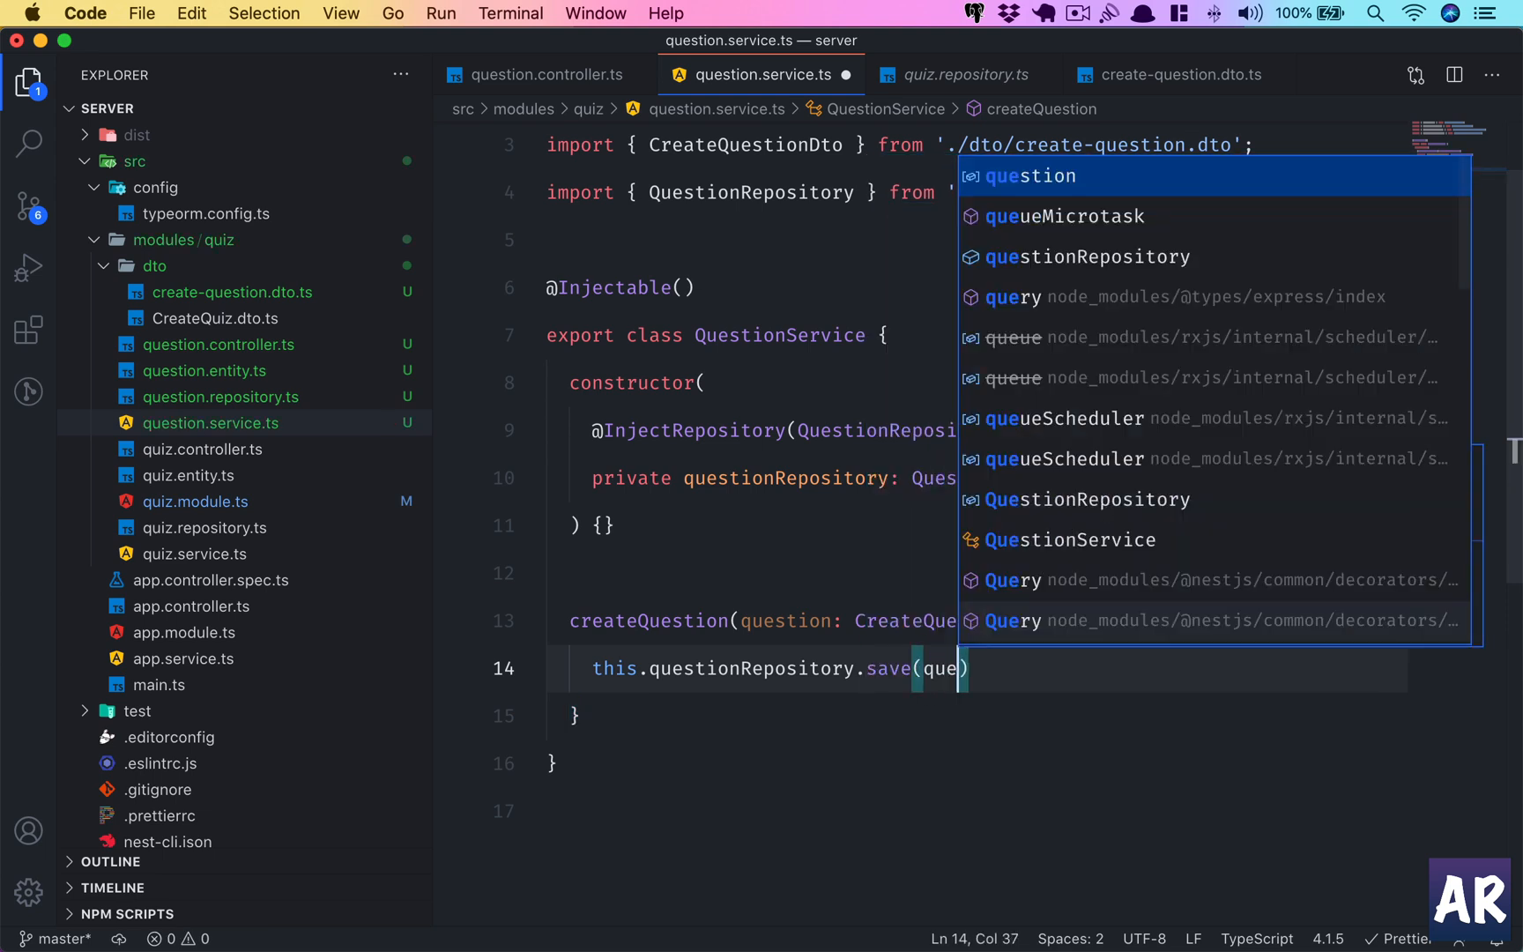
key("Tab")
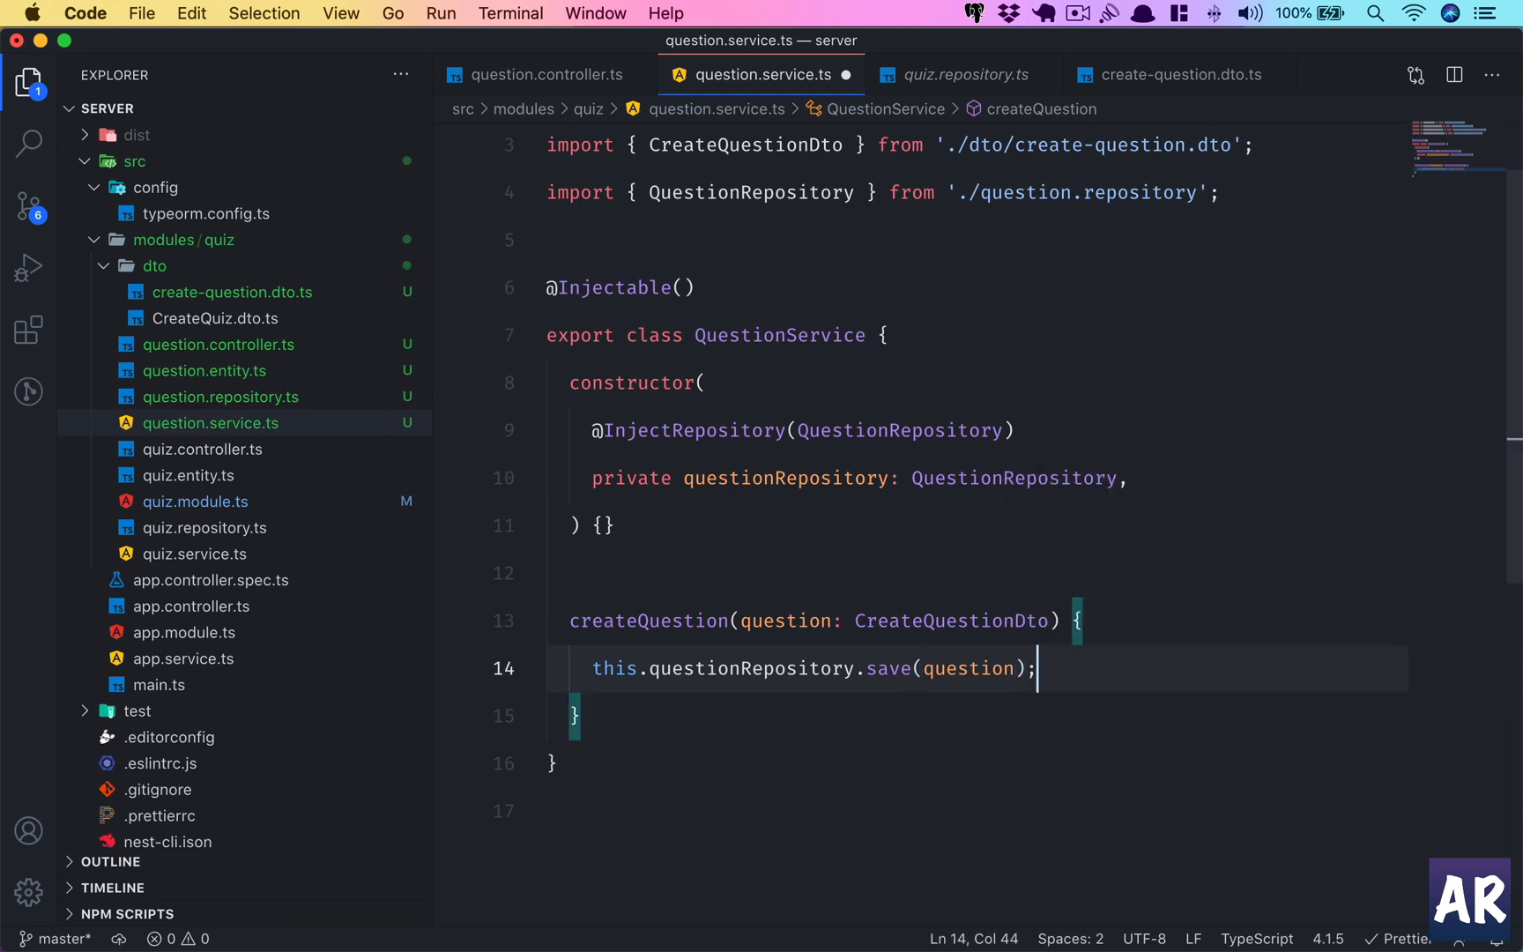
type("awa")
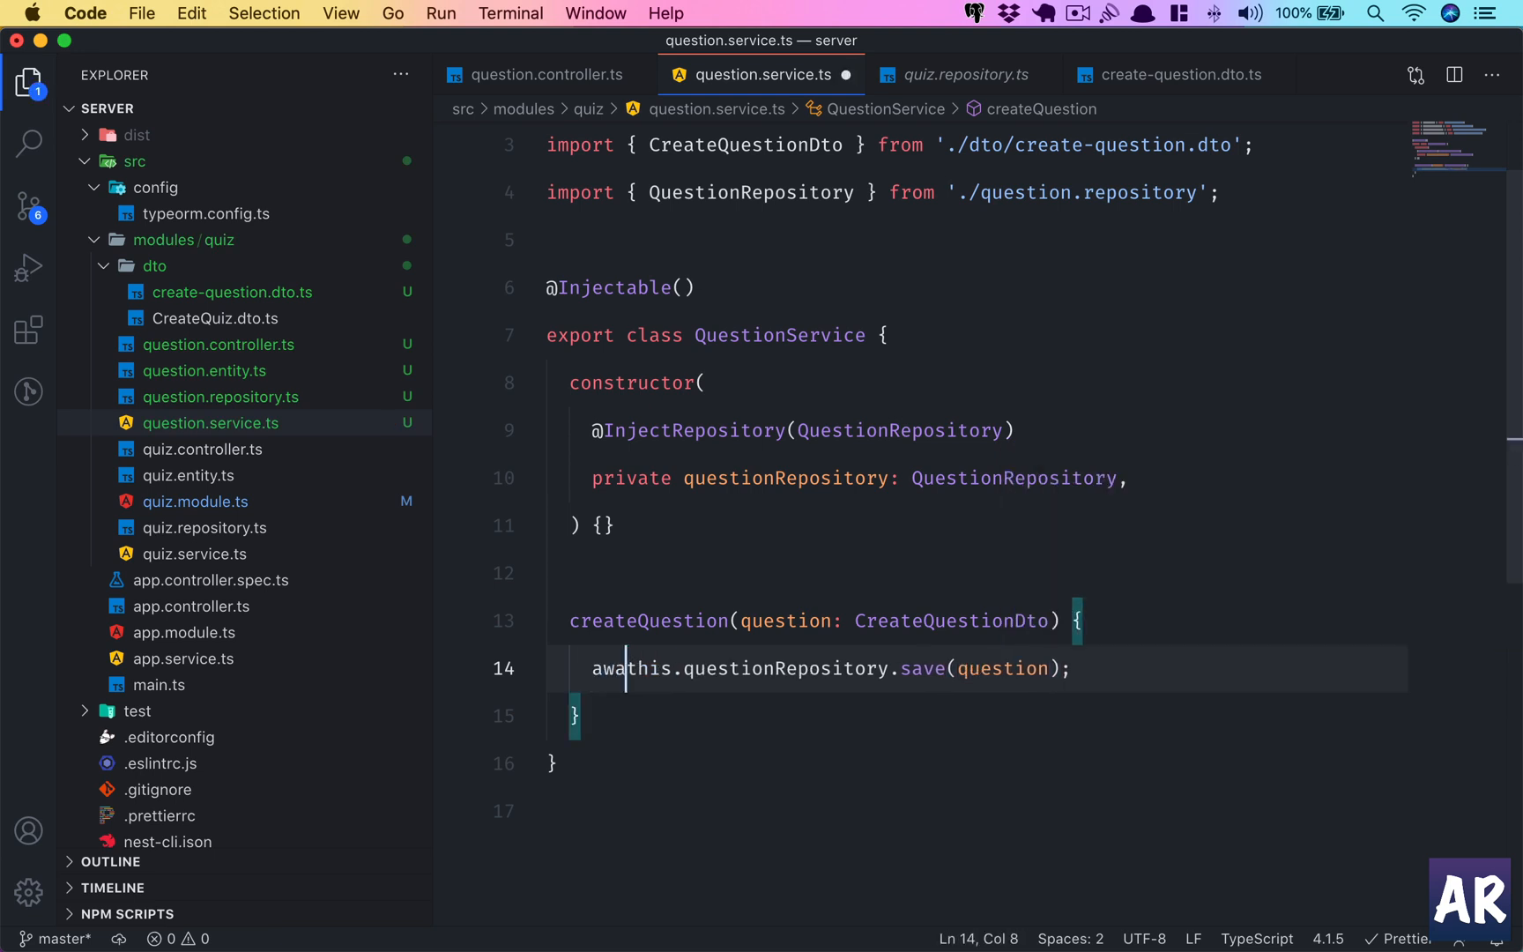
type("asy")
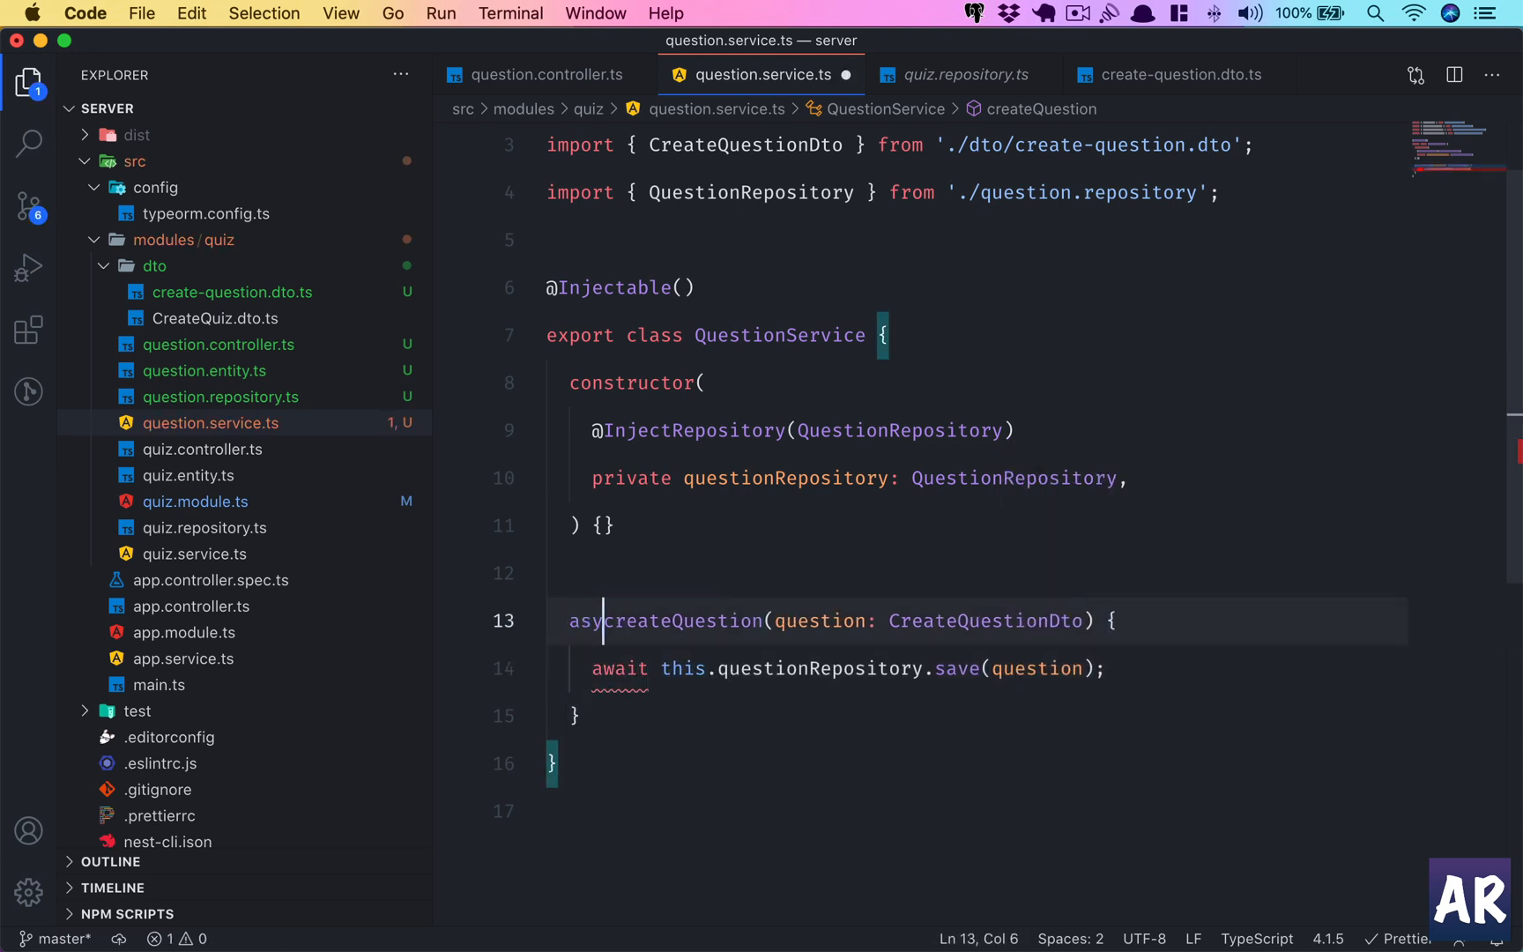
type("return")
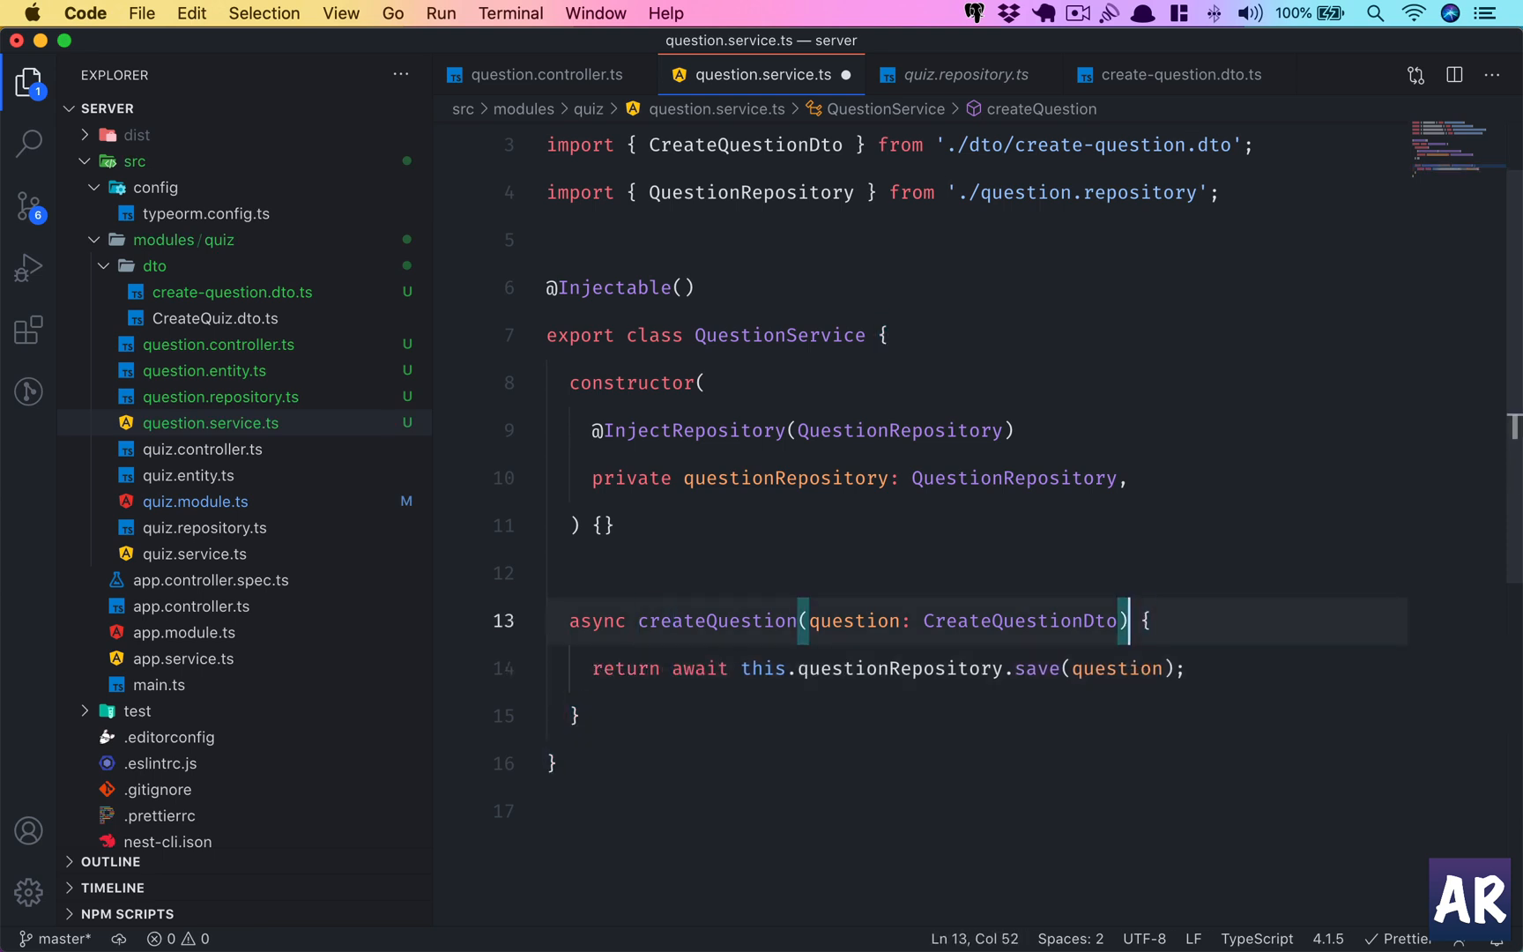
type(": Pro")
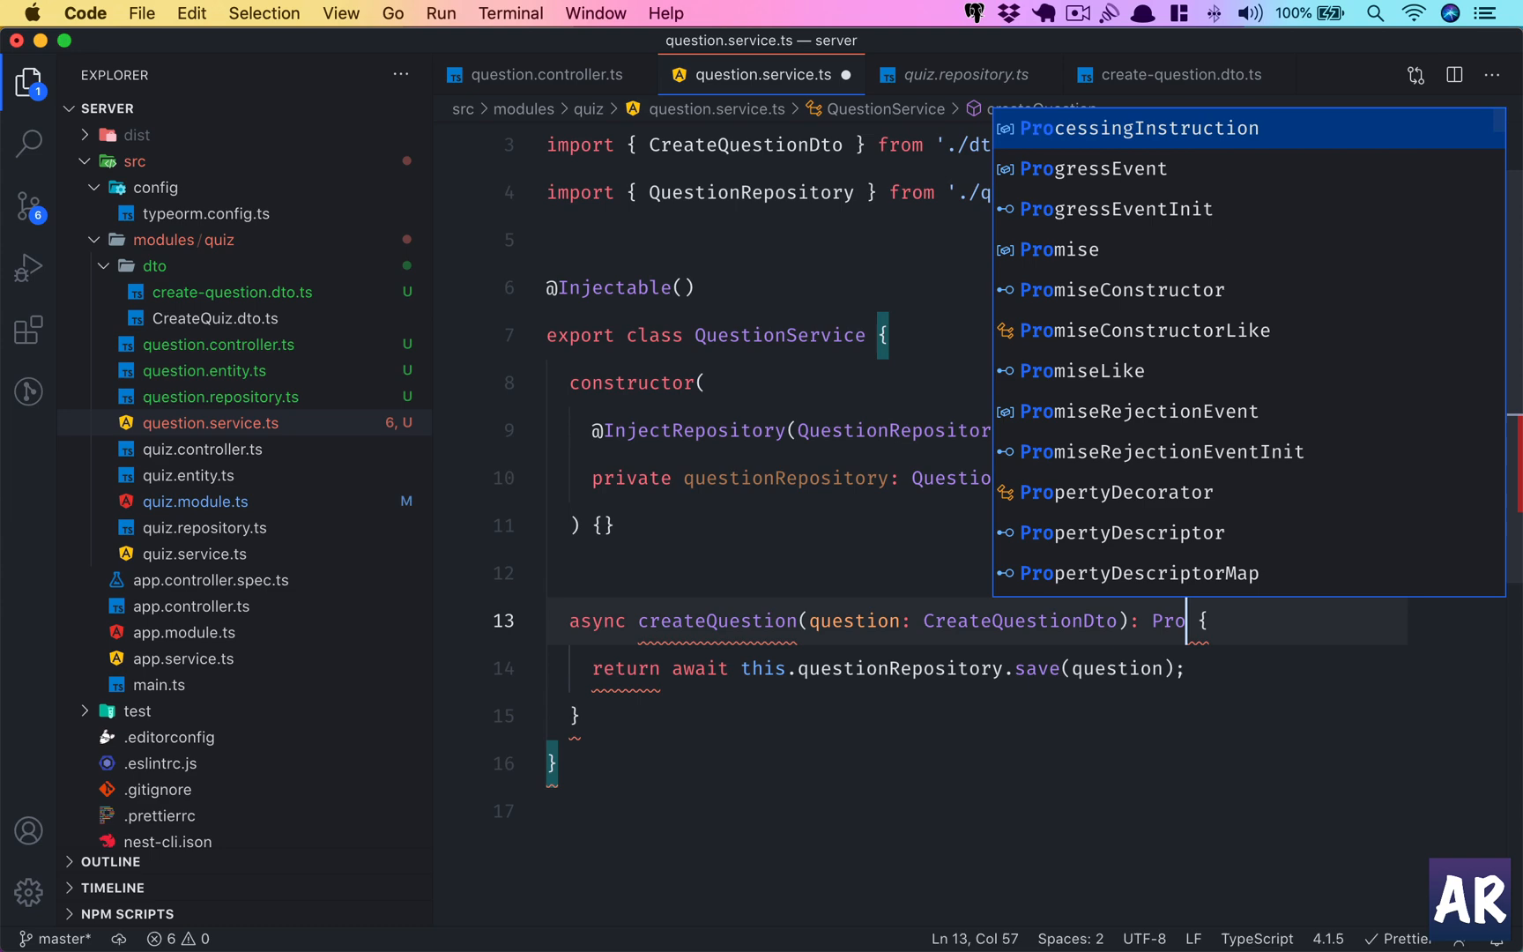
type("mi")
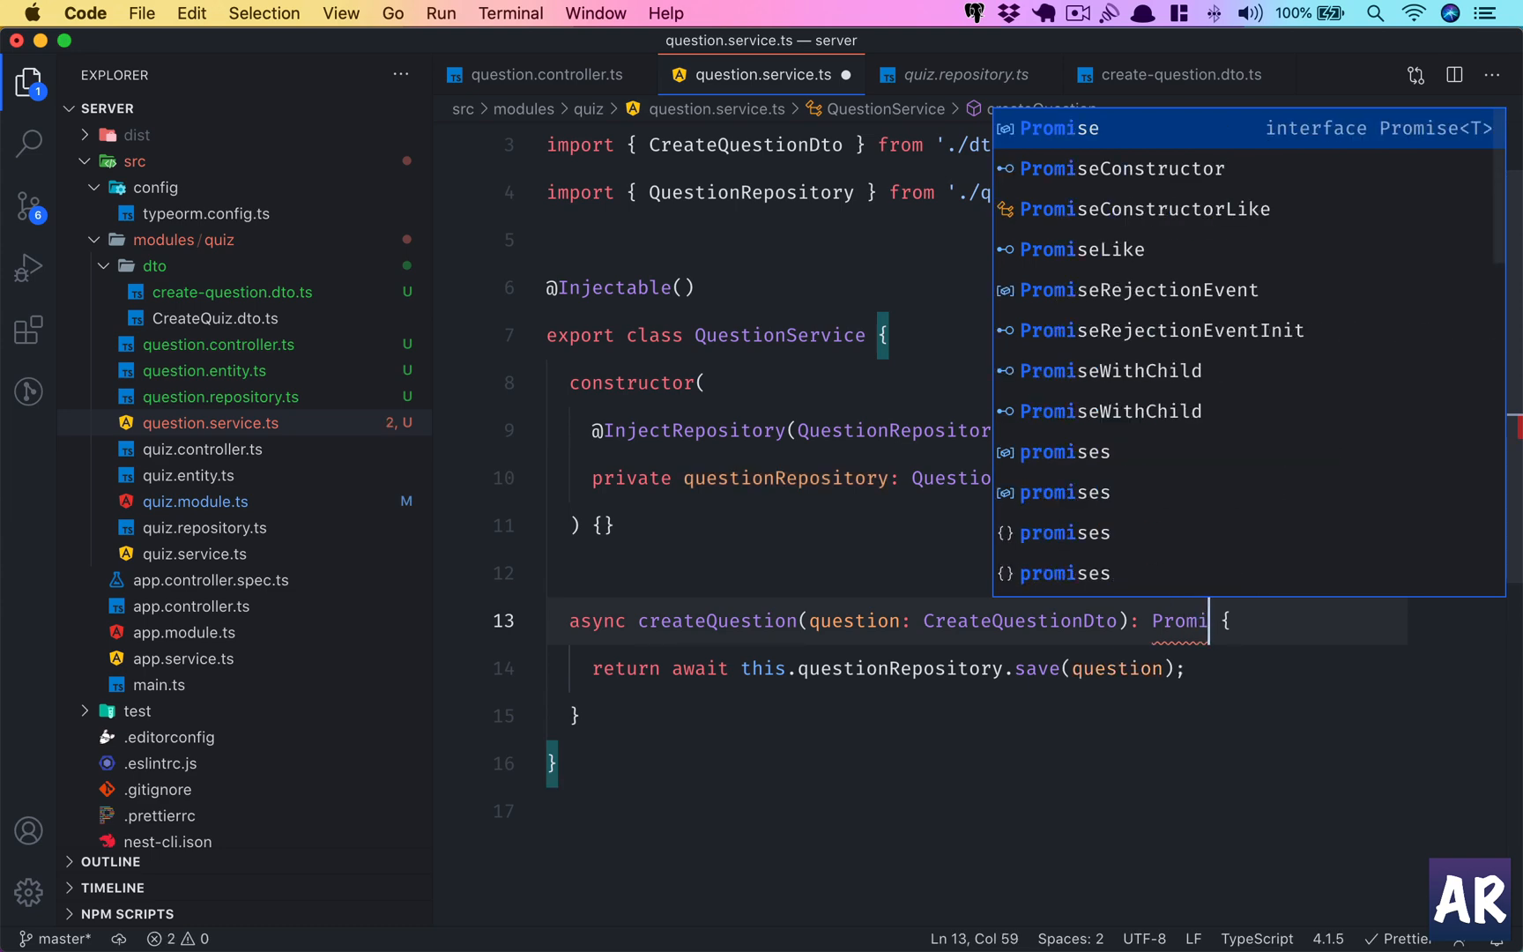
type("<Question>")
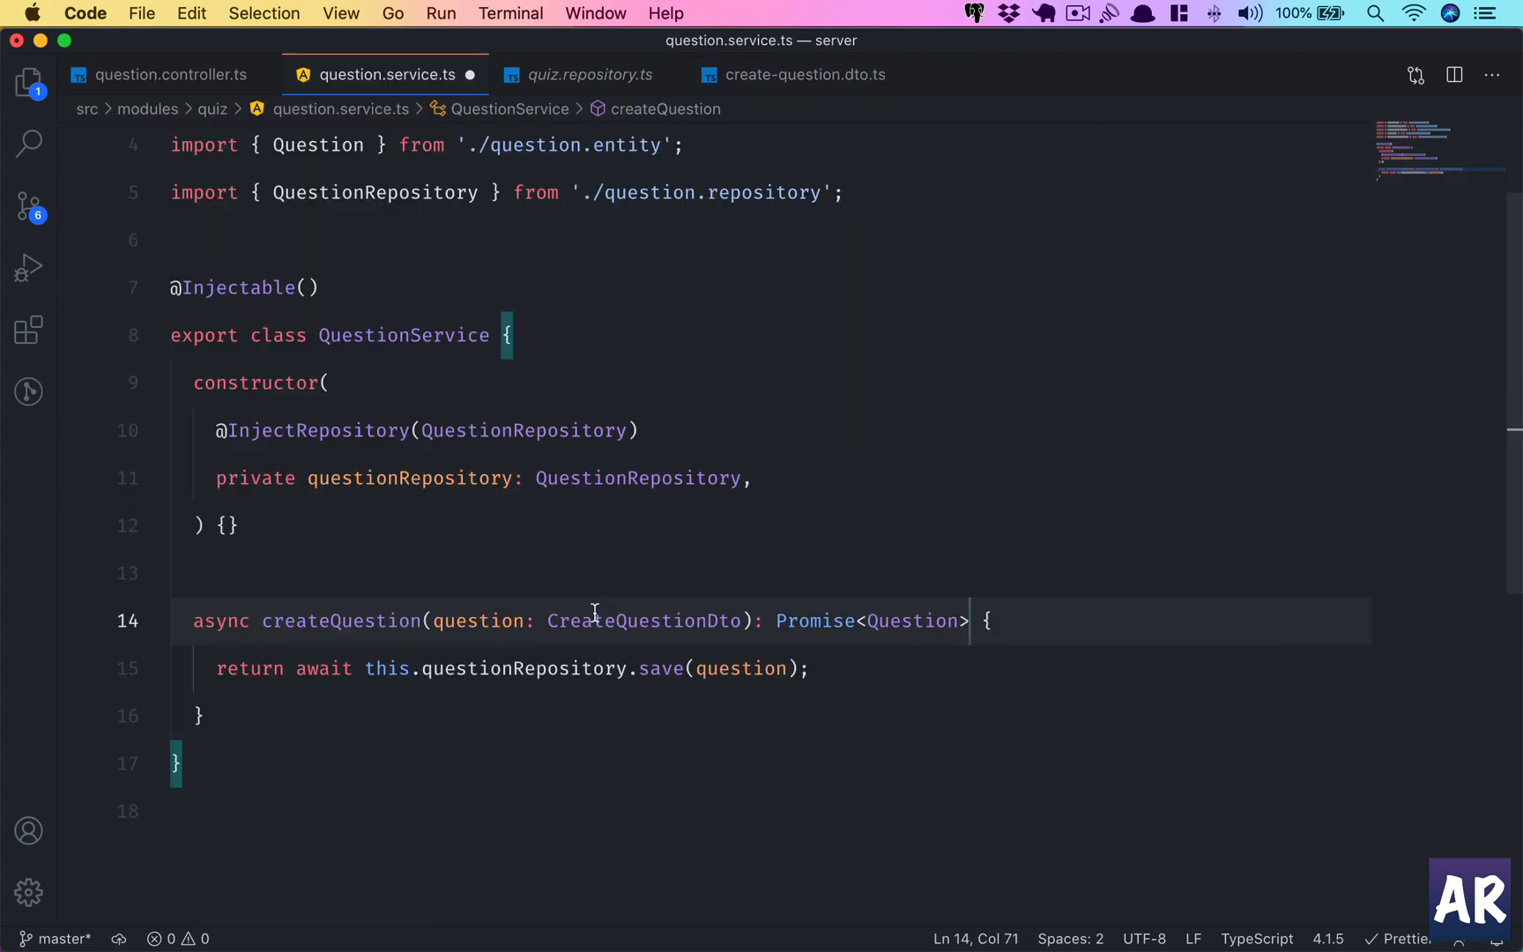
key("cmd+s")
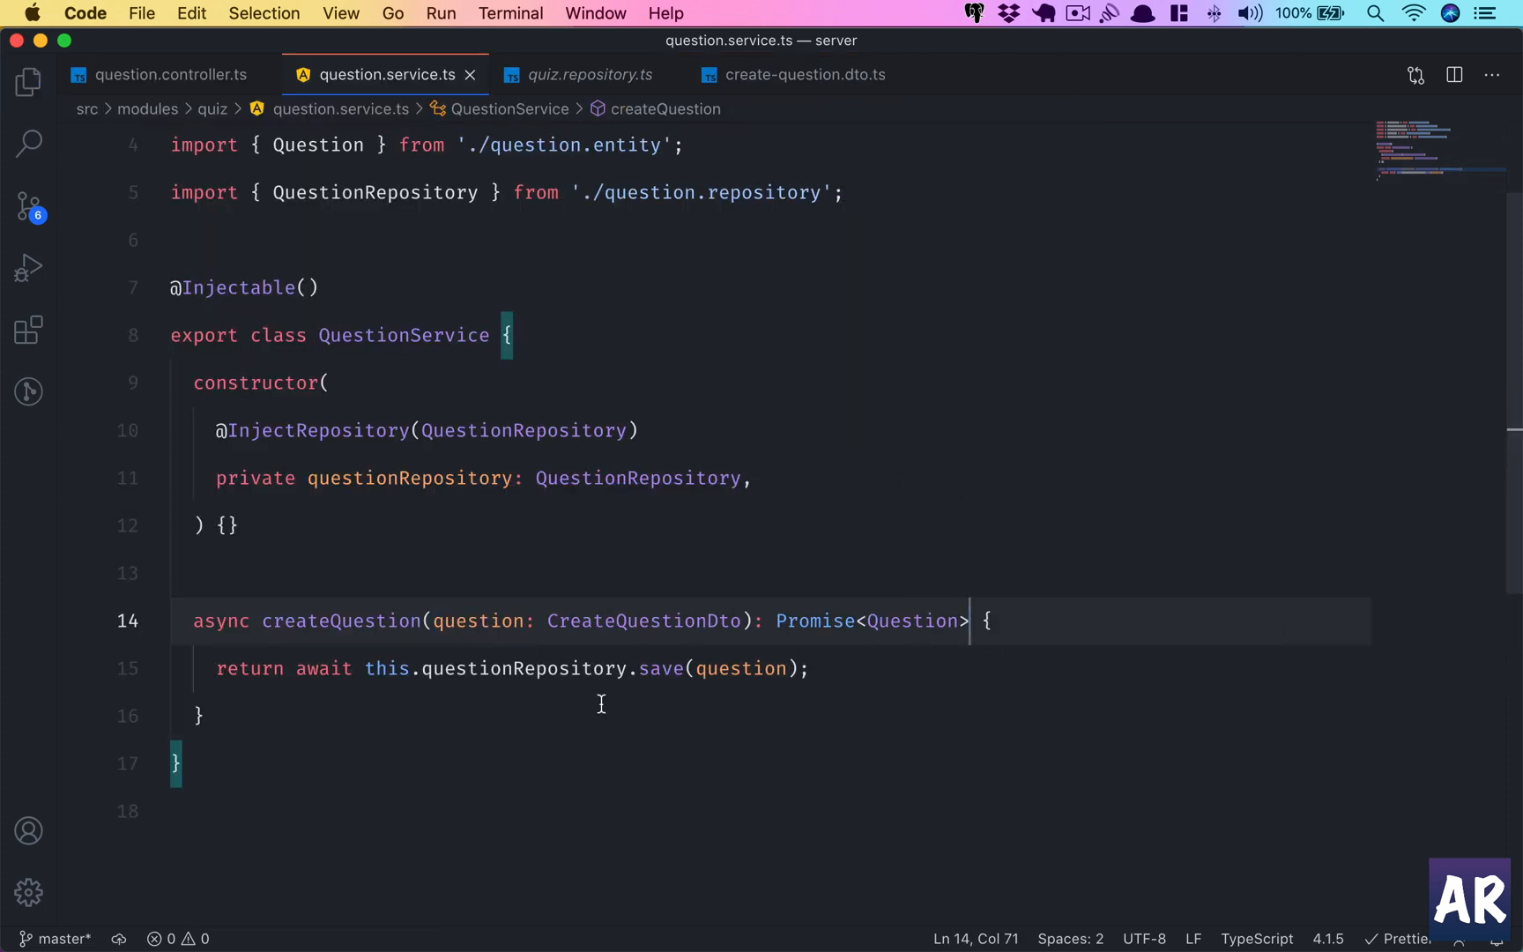
mouse_move(334, 620)
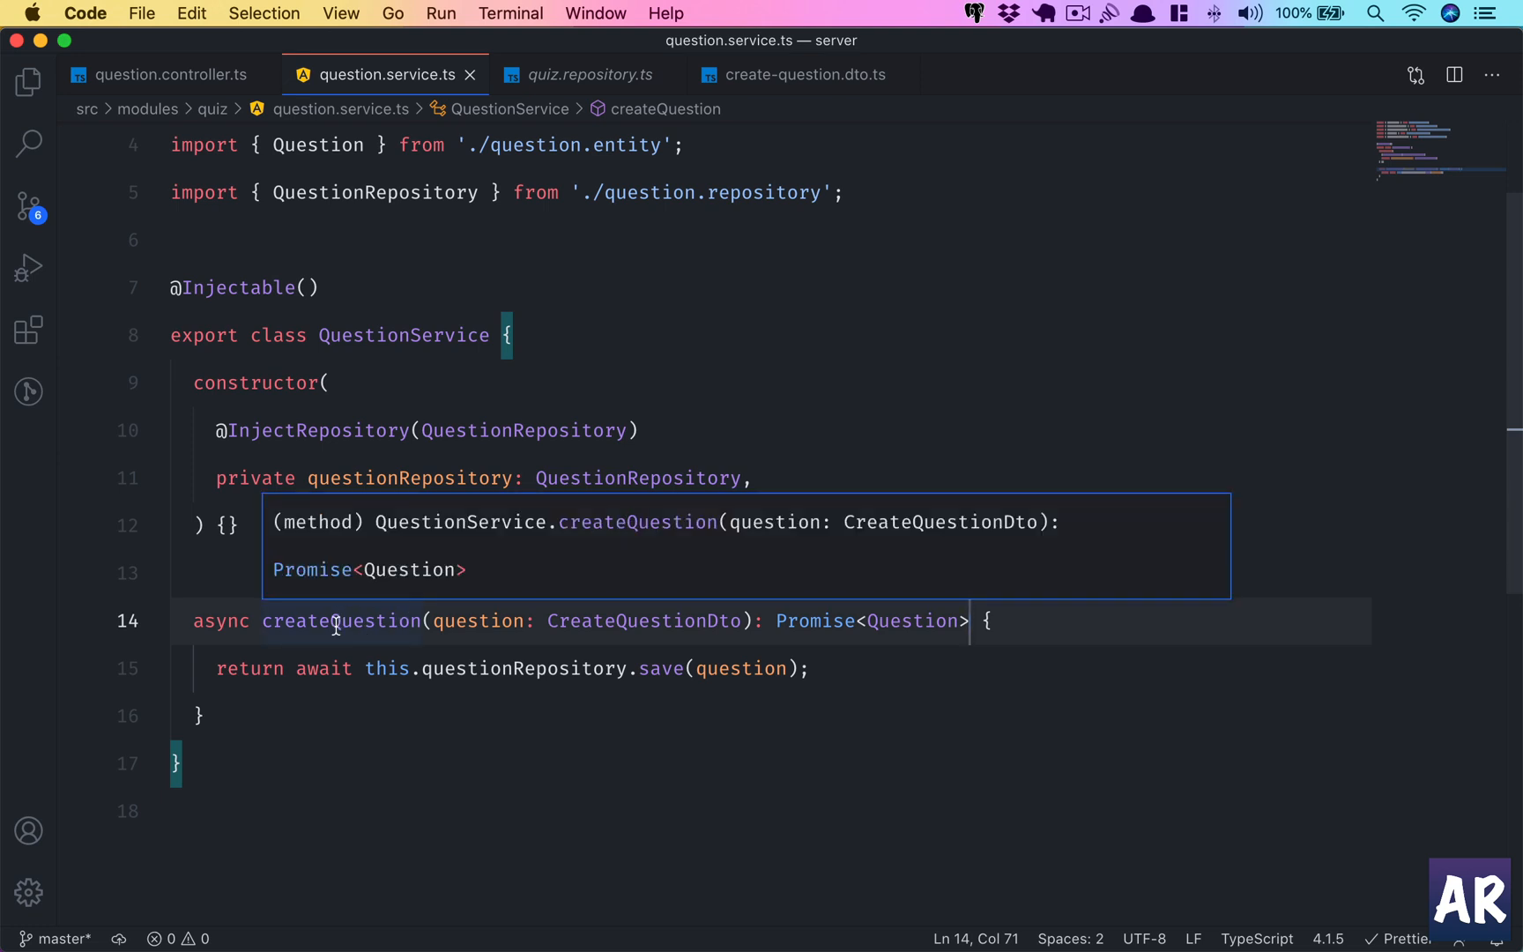
double_click(339, 621)
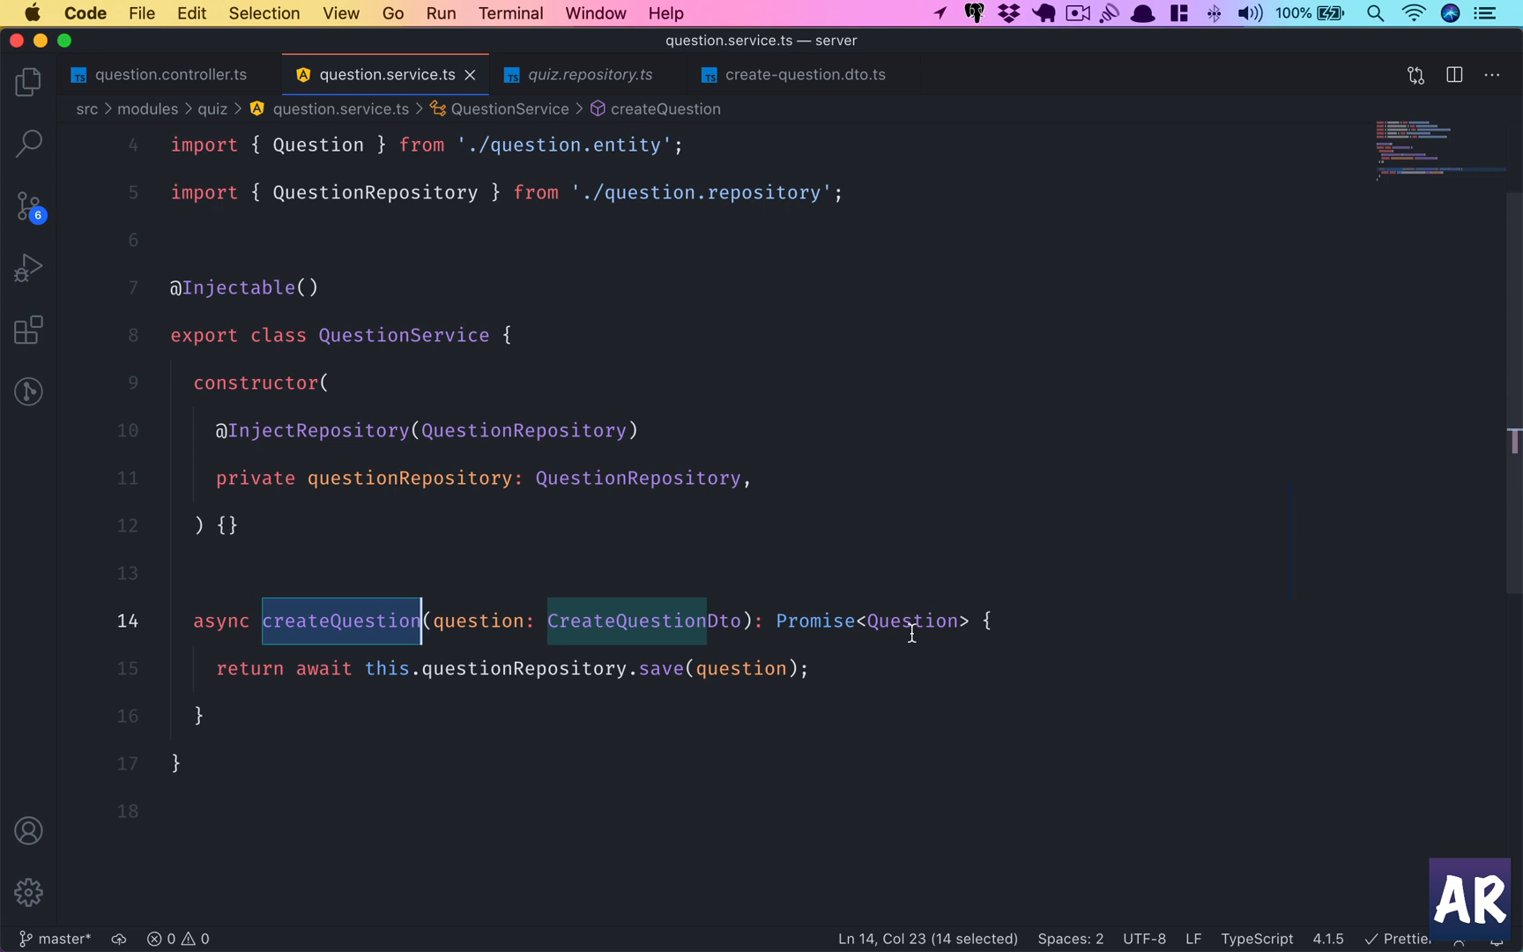
left_click(750, 620)
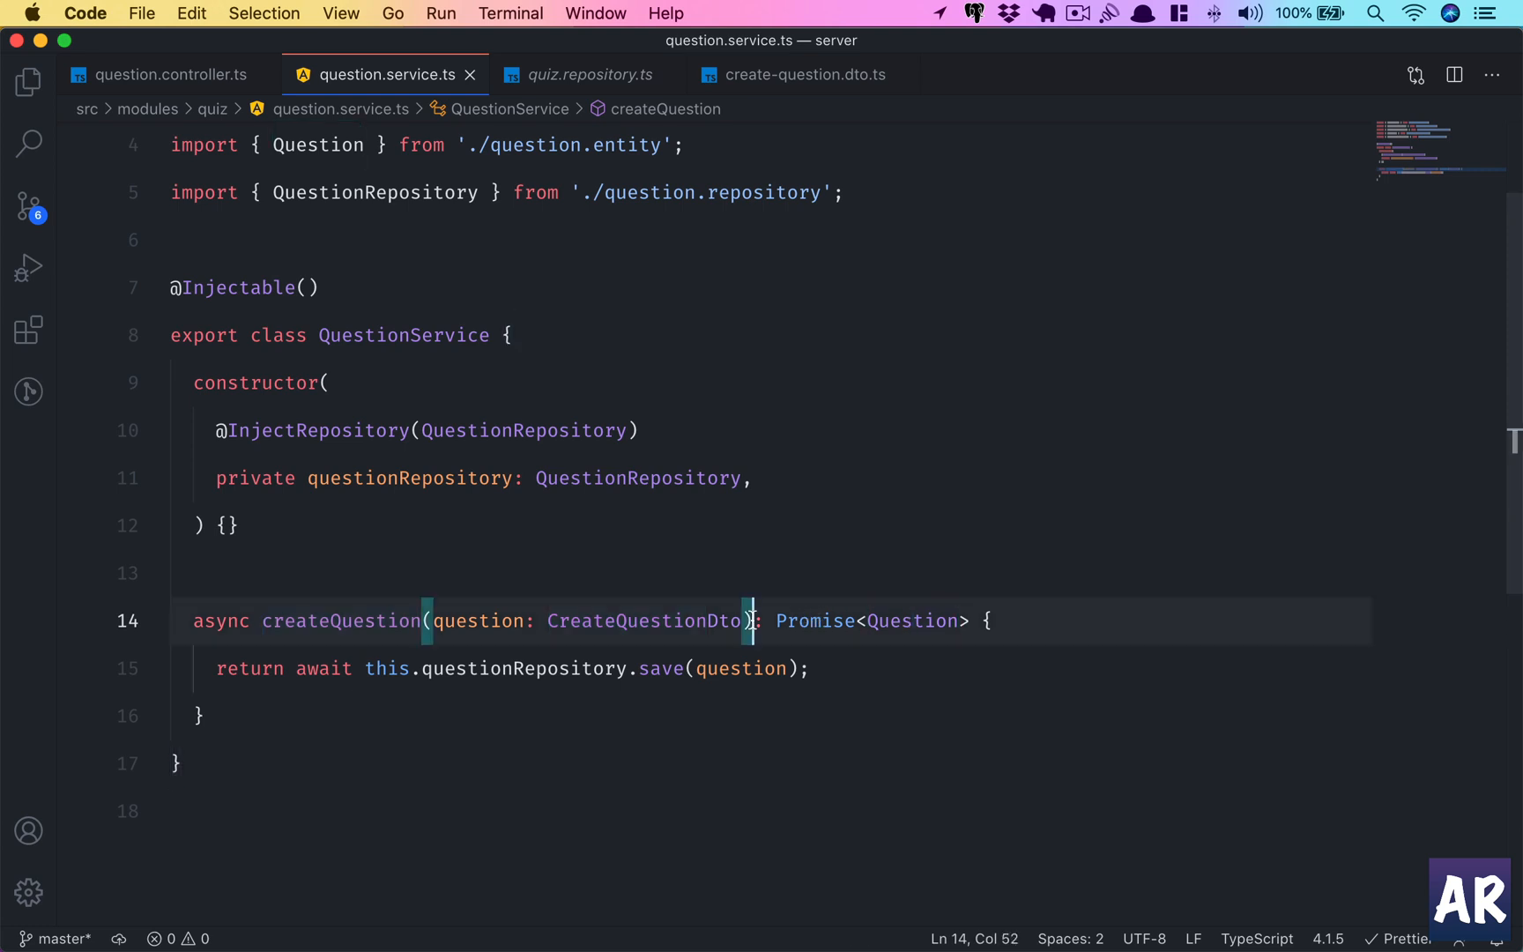
mouse_move(580, 89)
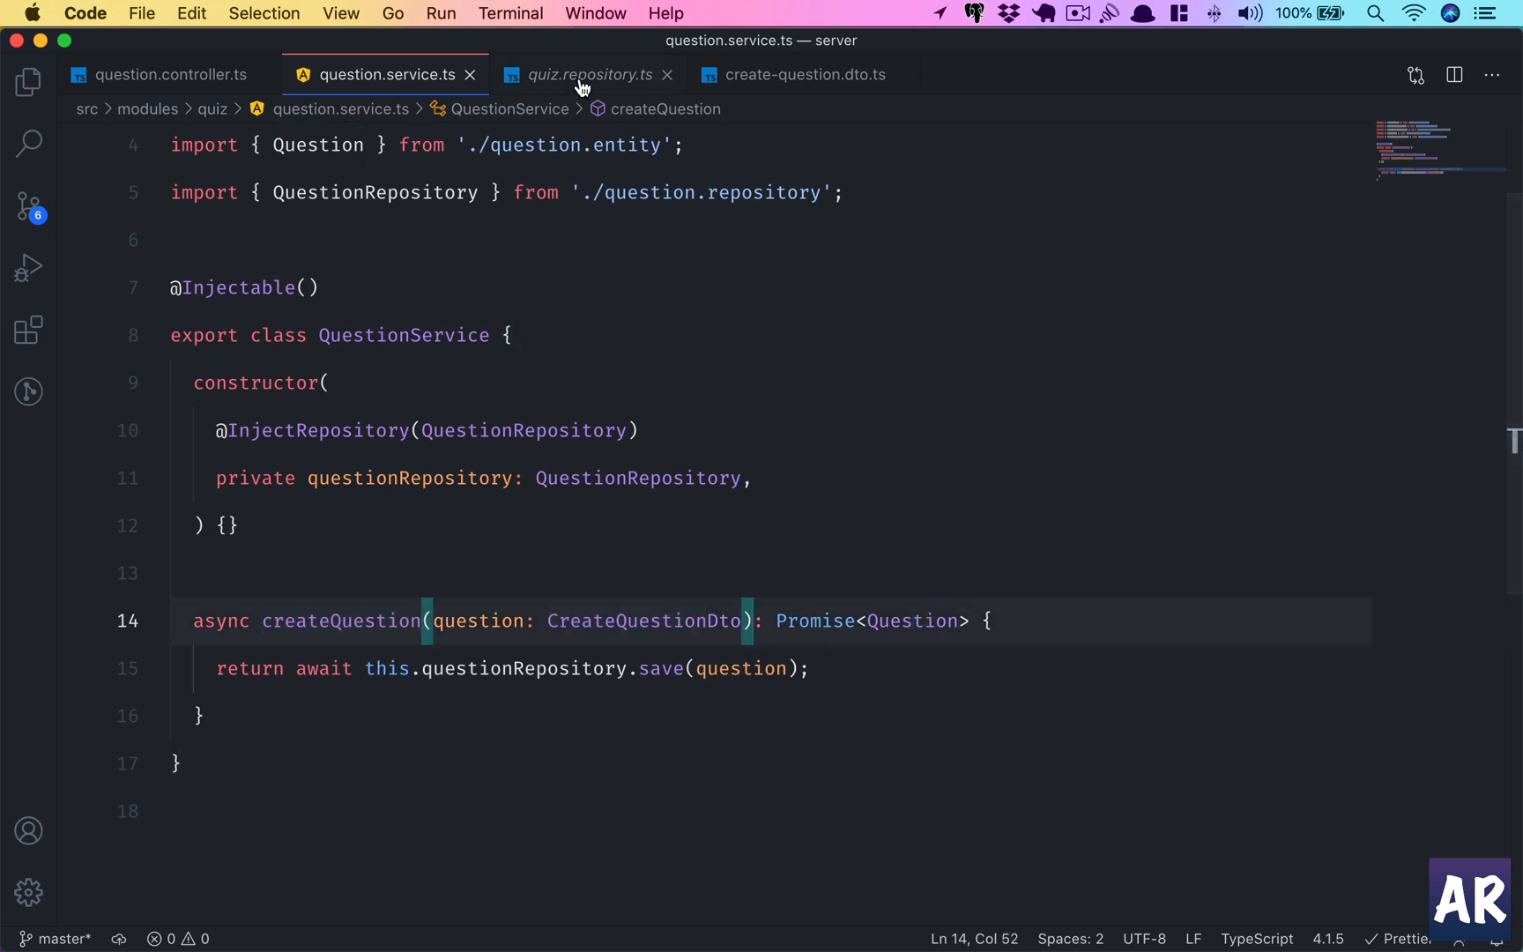
type("quest")
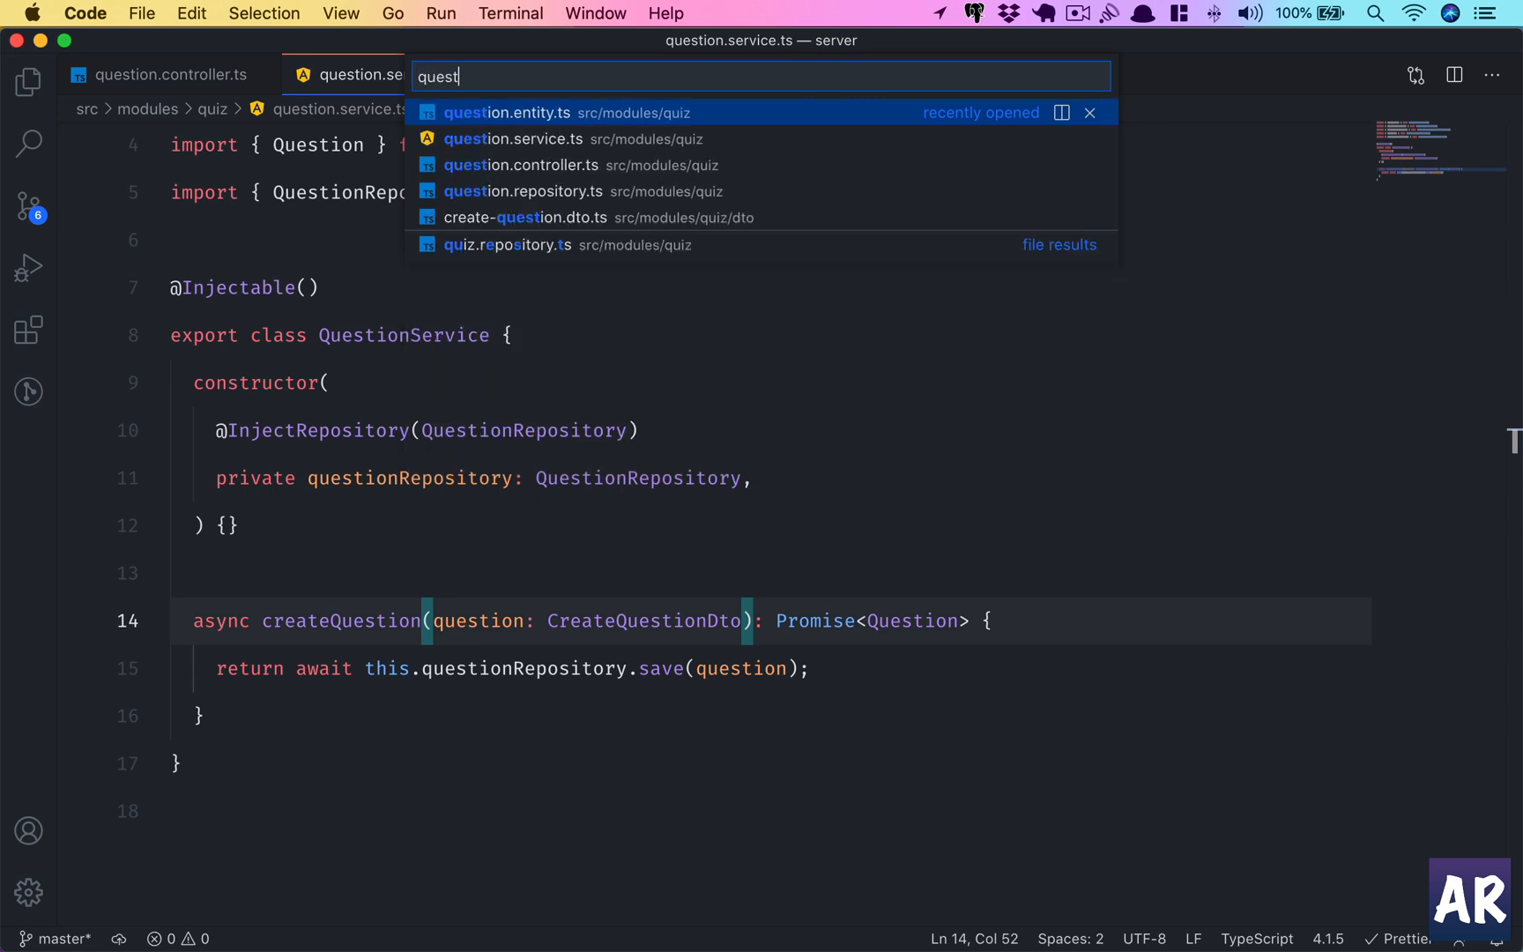
left_click(522, 192)
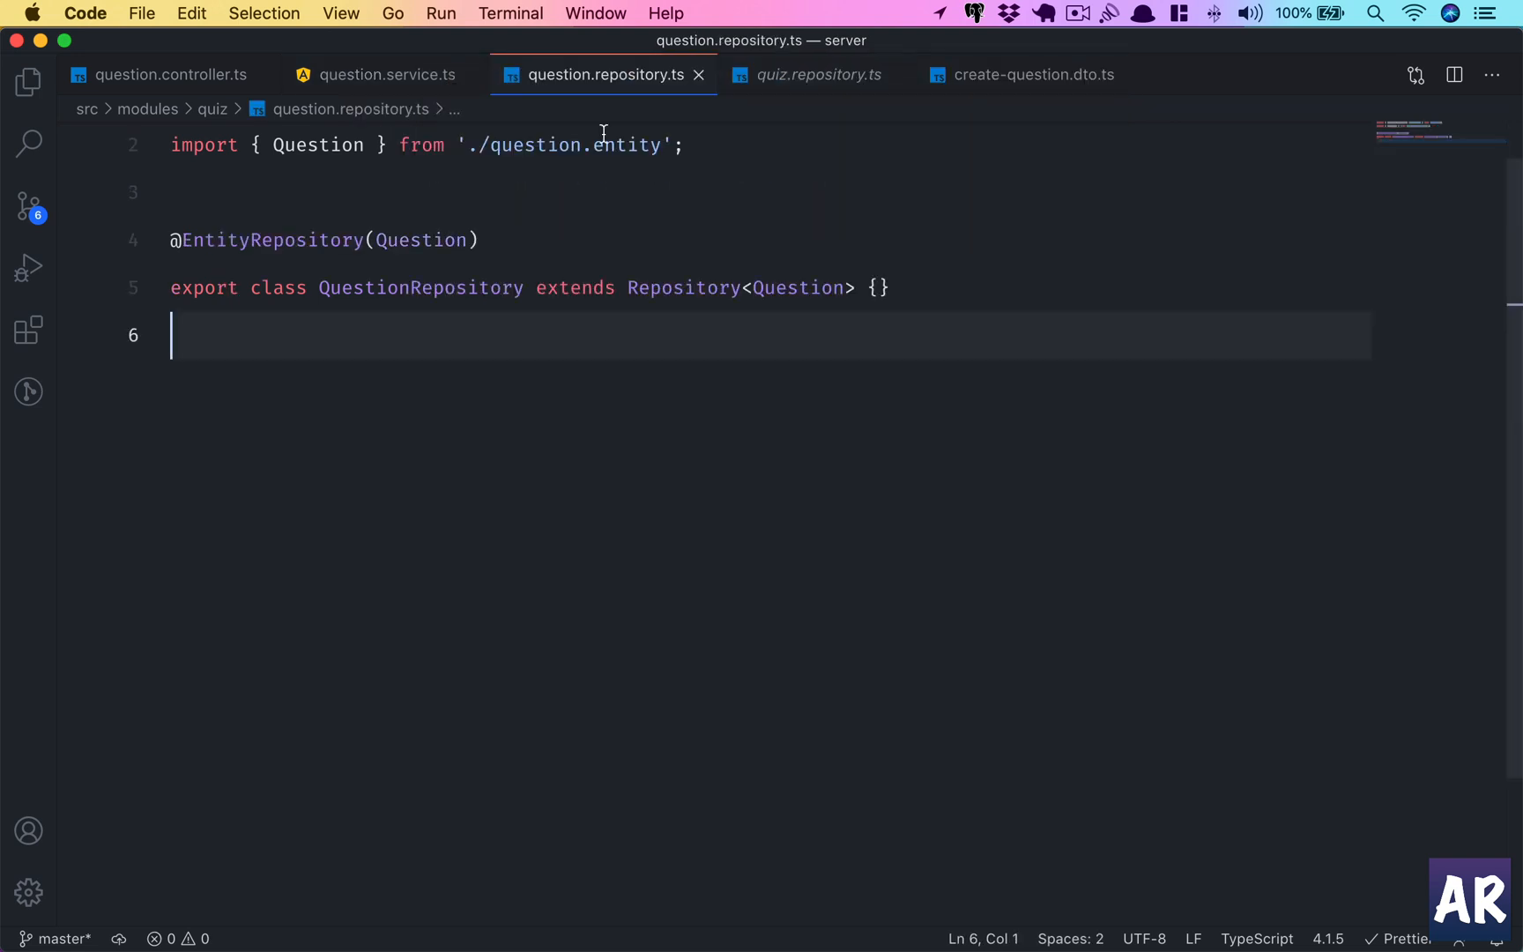
left_click(385, 74)
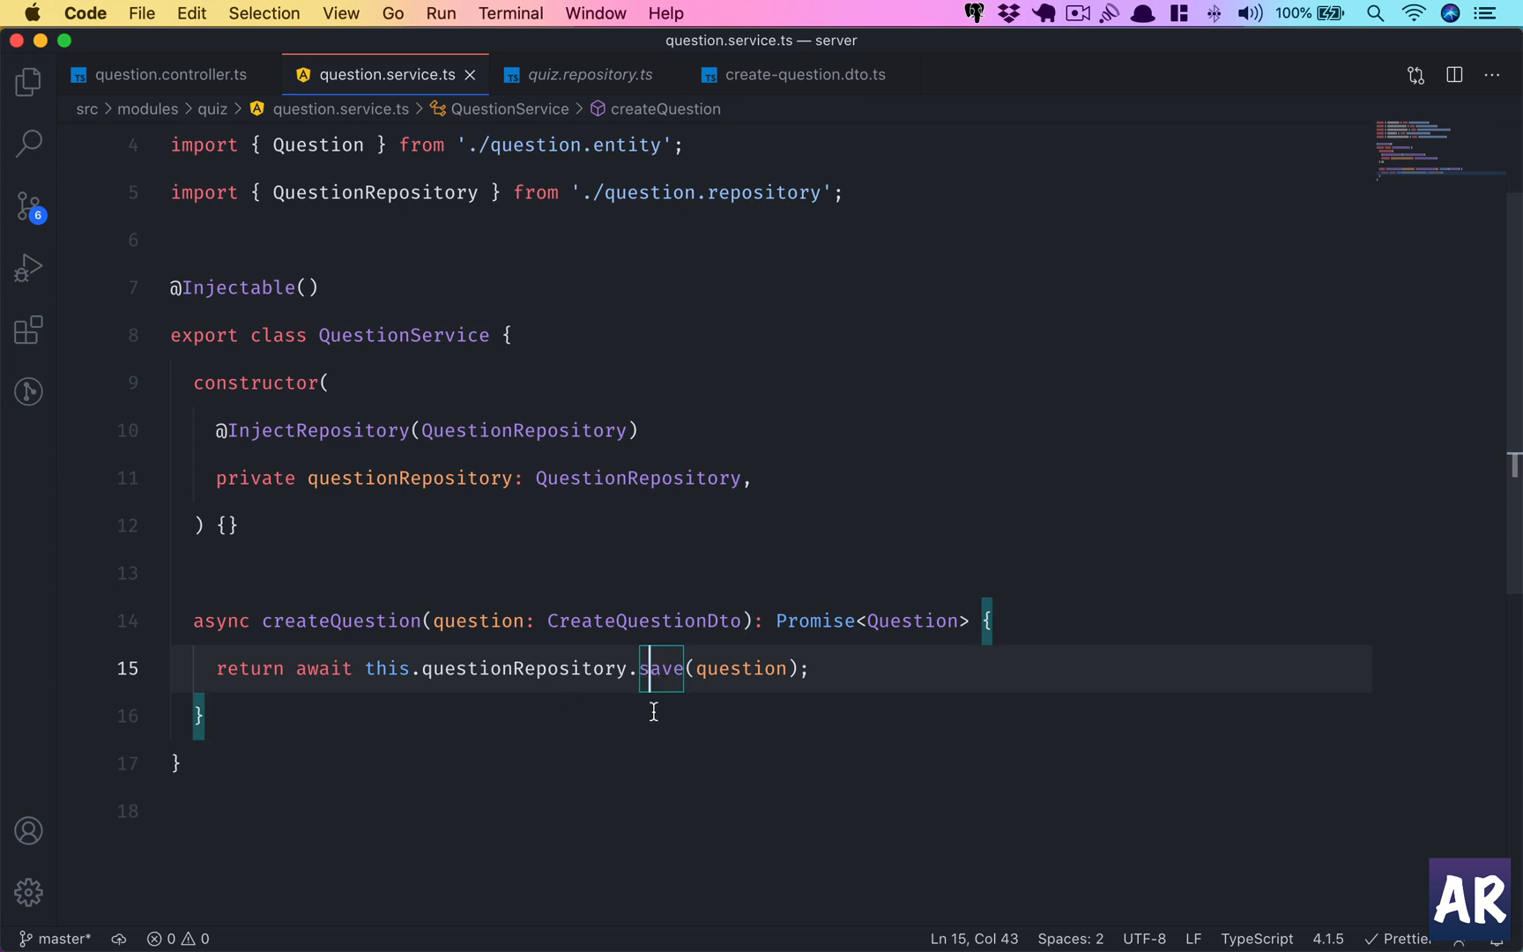
mouse_move(660, 672)
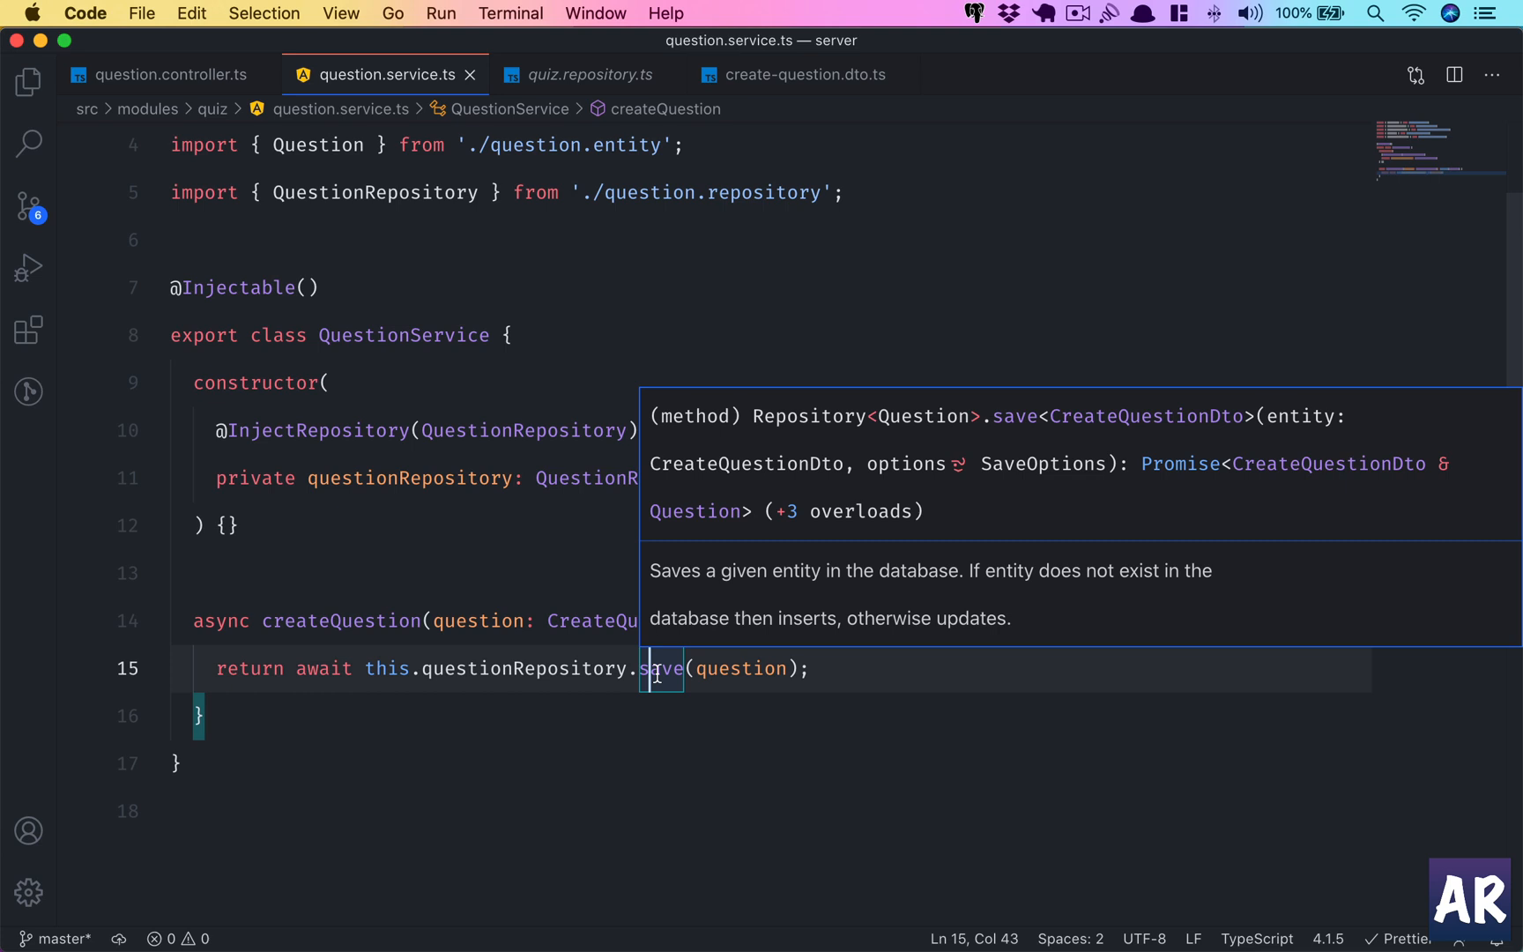
left_click(663, 668)
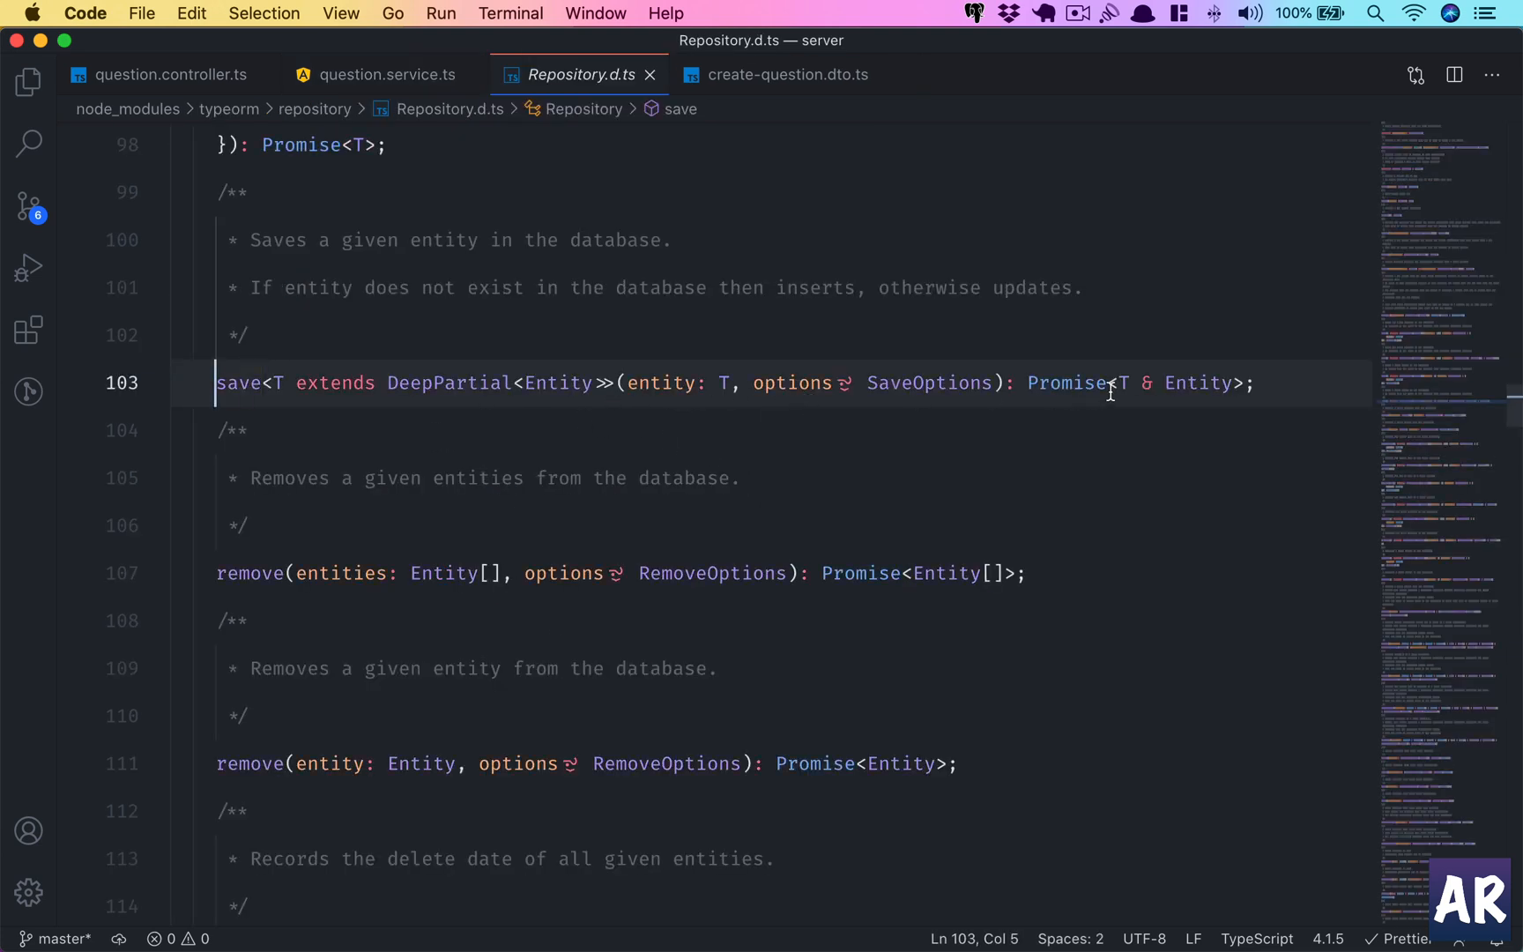
mouse_move(1151, 430)
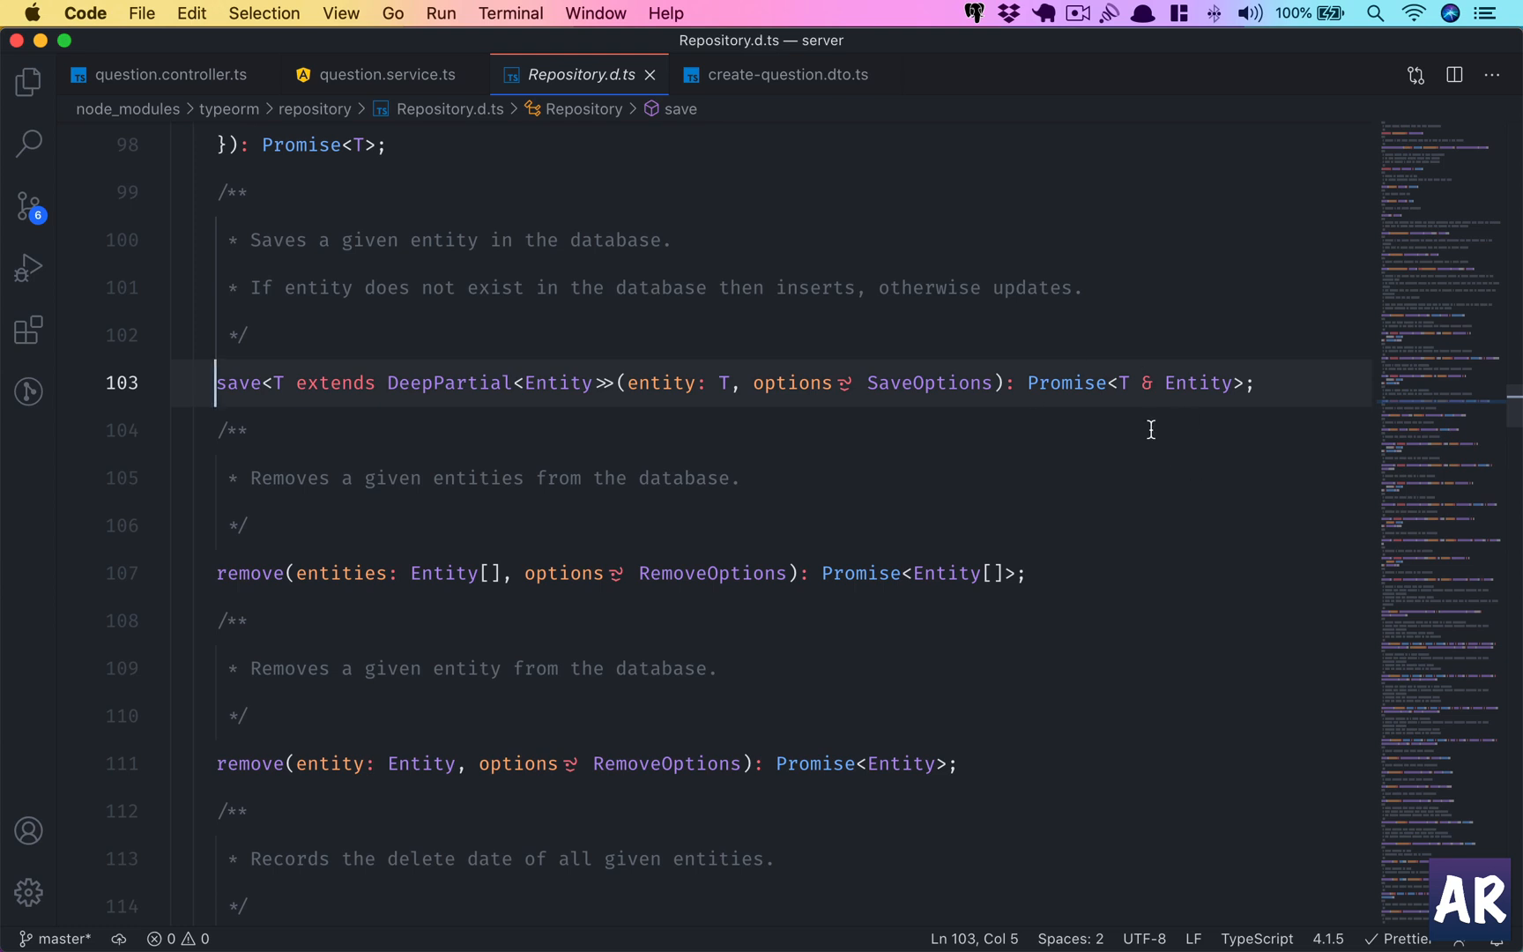
left_click(385, 74)
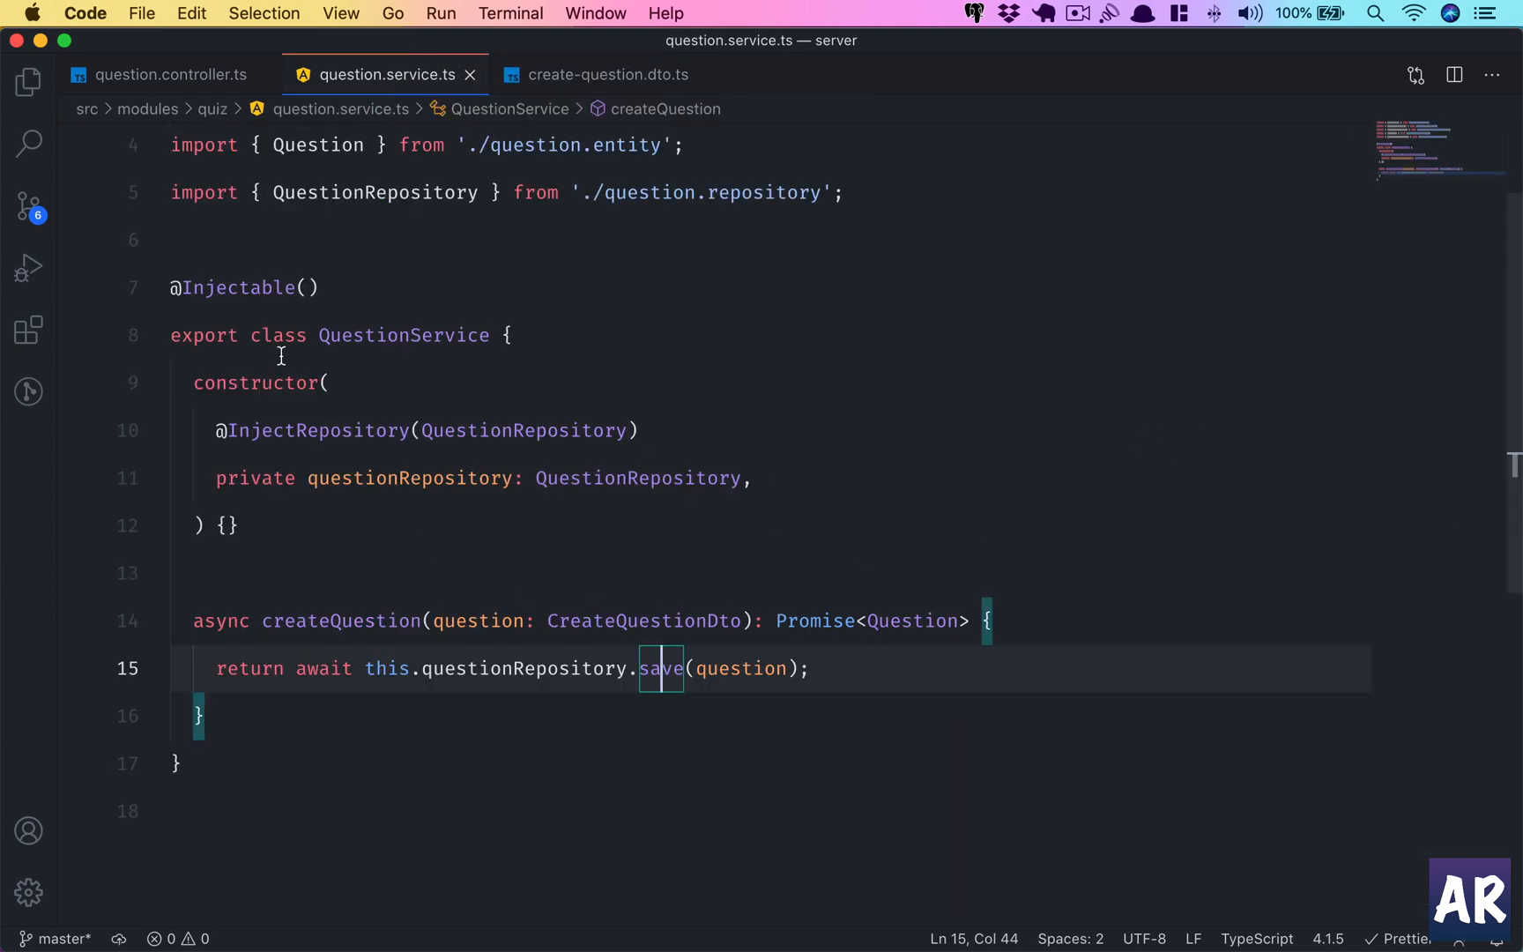
left_click(163, 74)
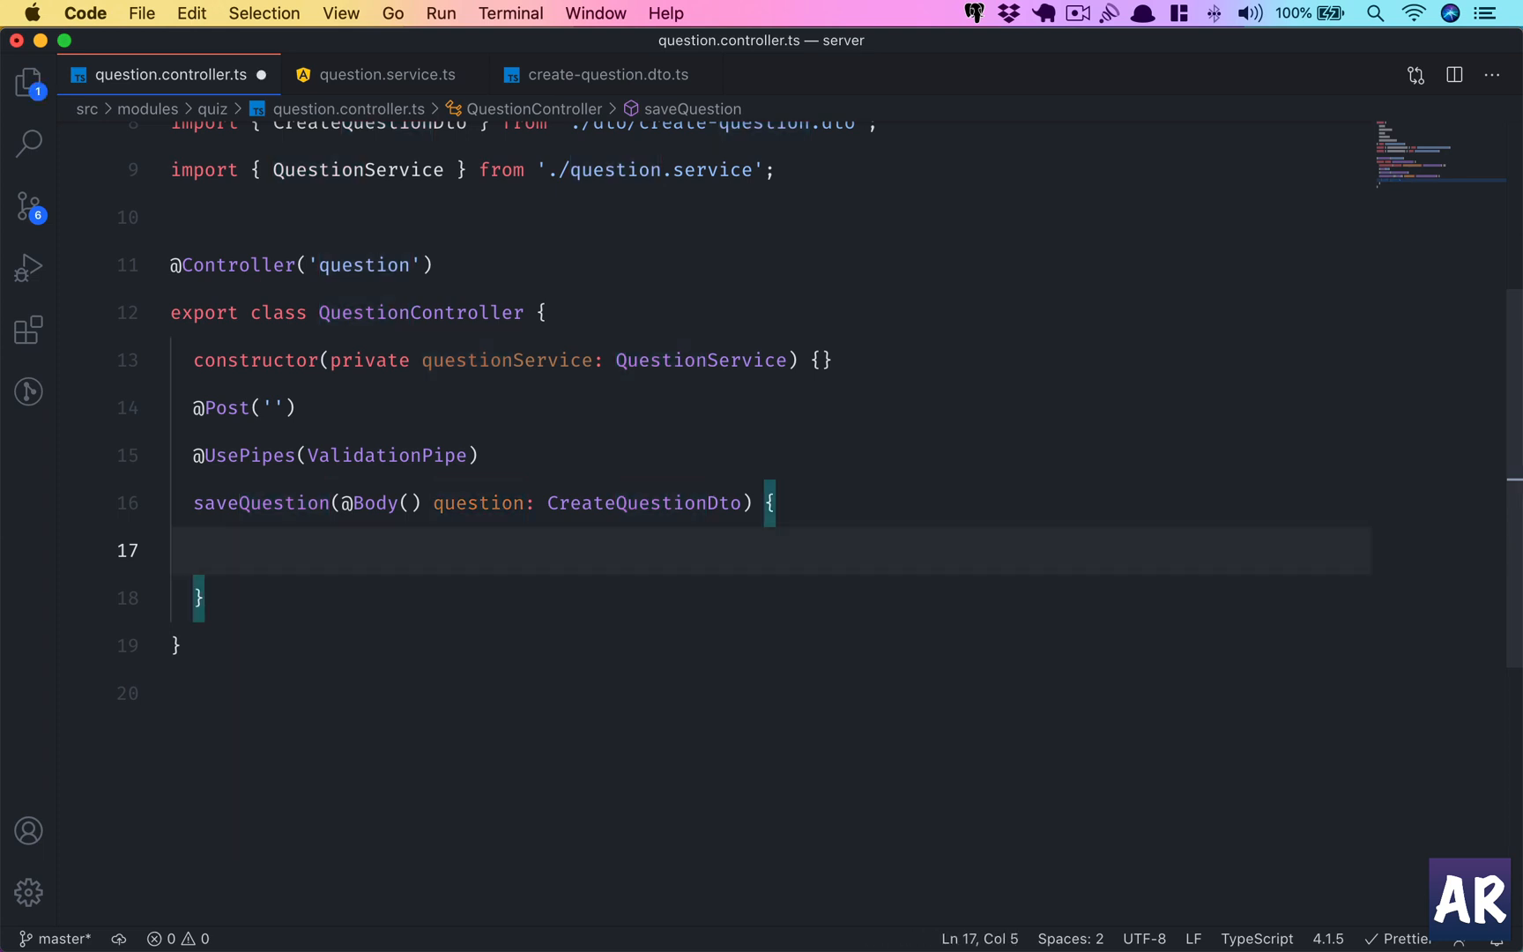
- Make saveQuestion async, returning await this.questionService.createQuestion(question) typed Promise<Question>
type("async")
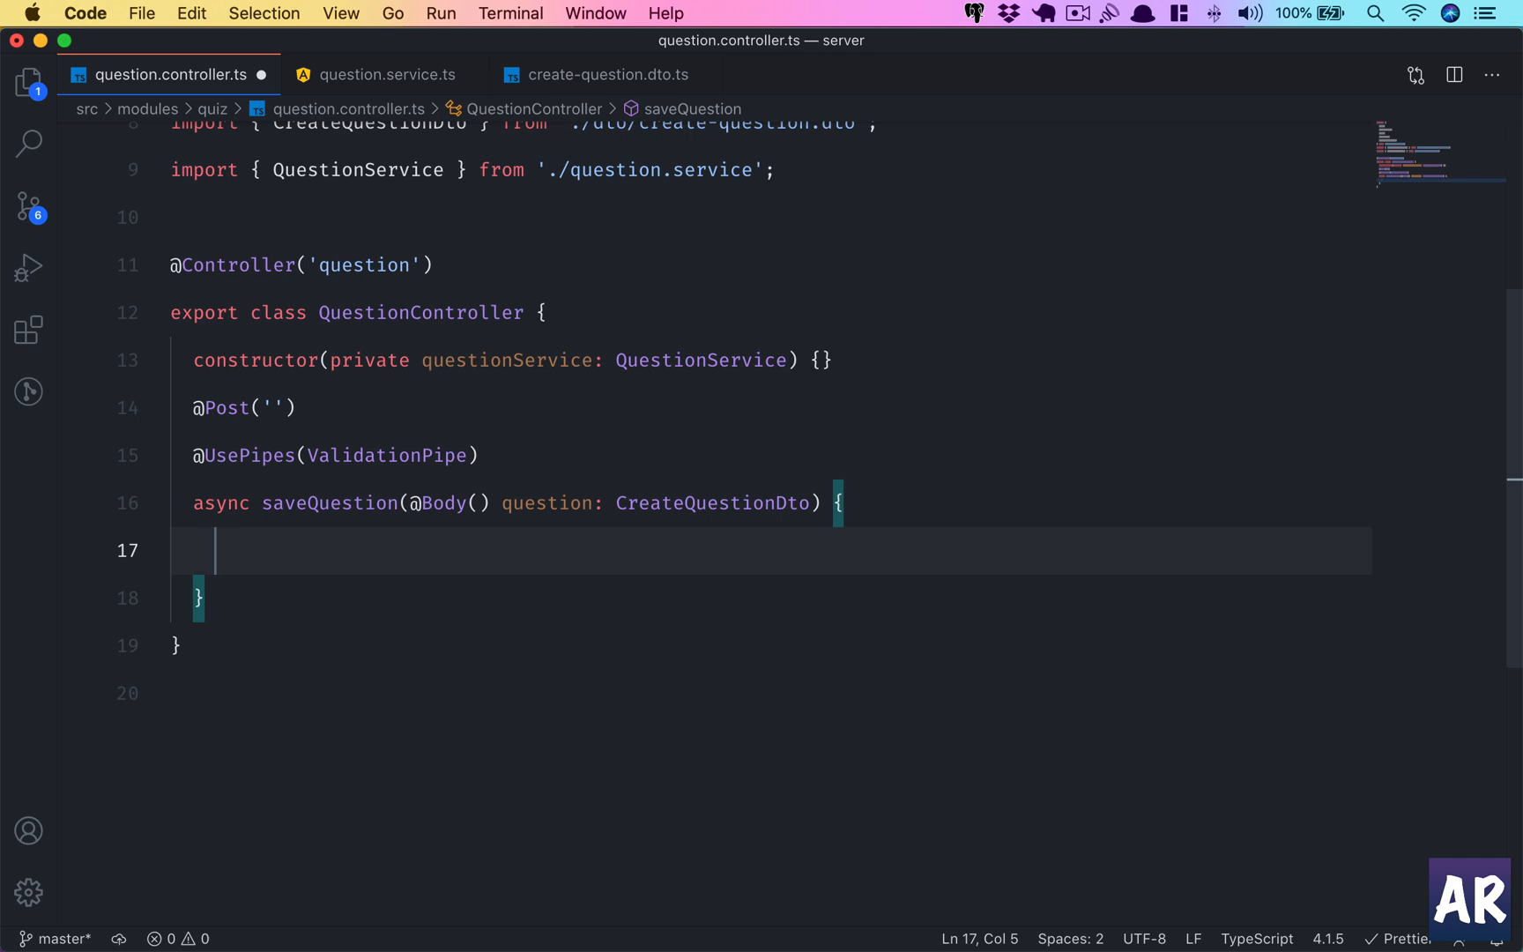
type("a")
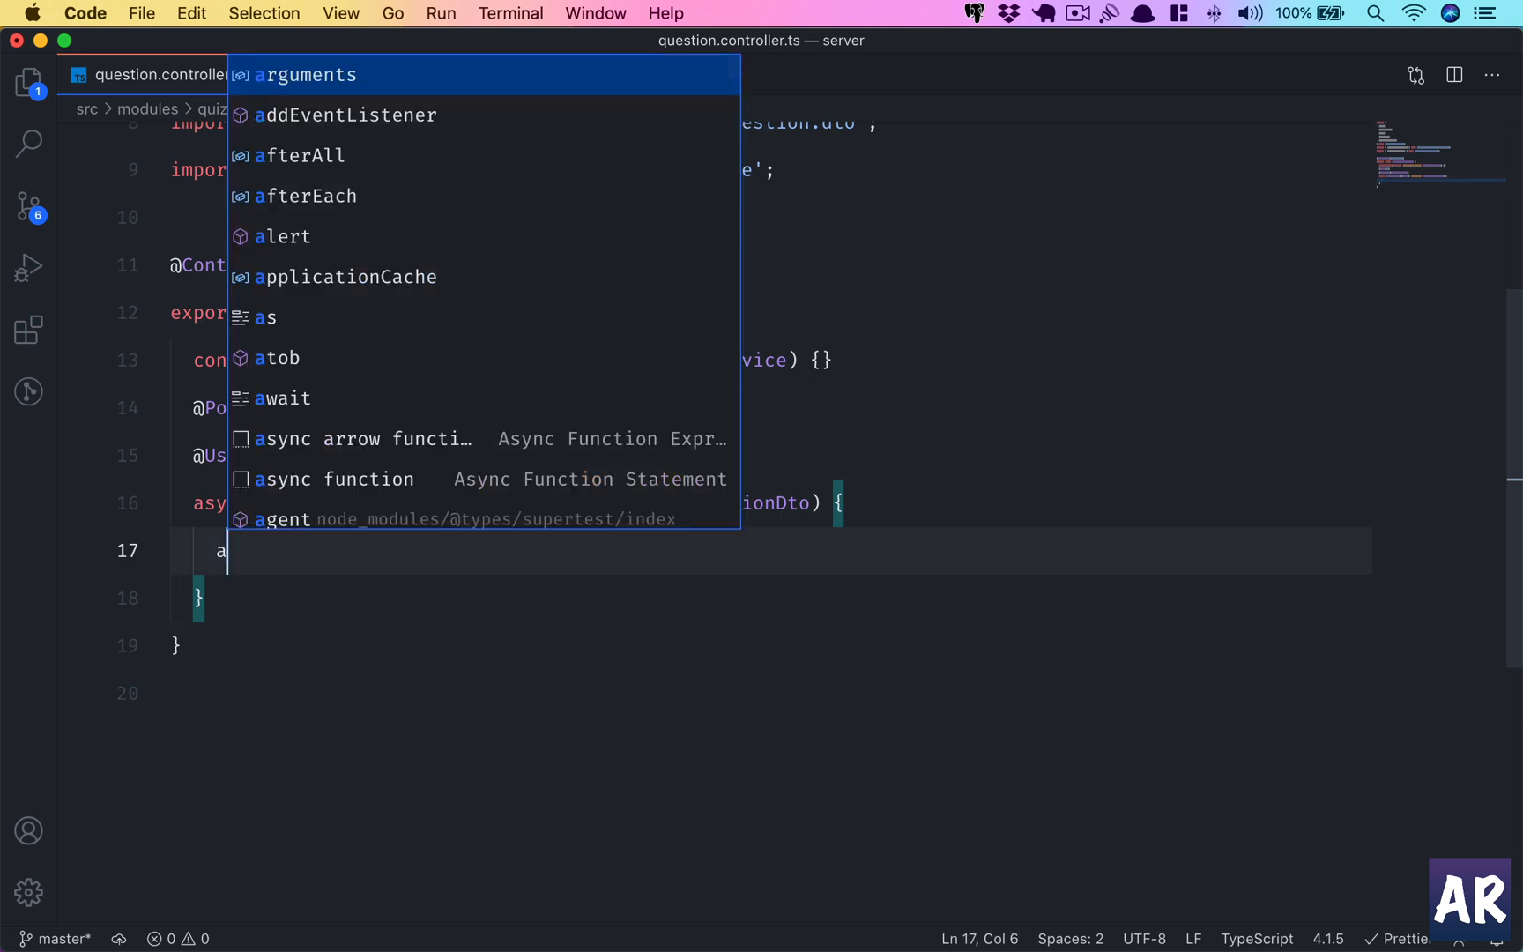
type("return wait")
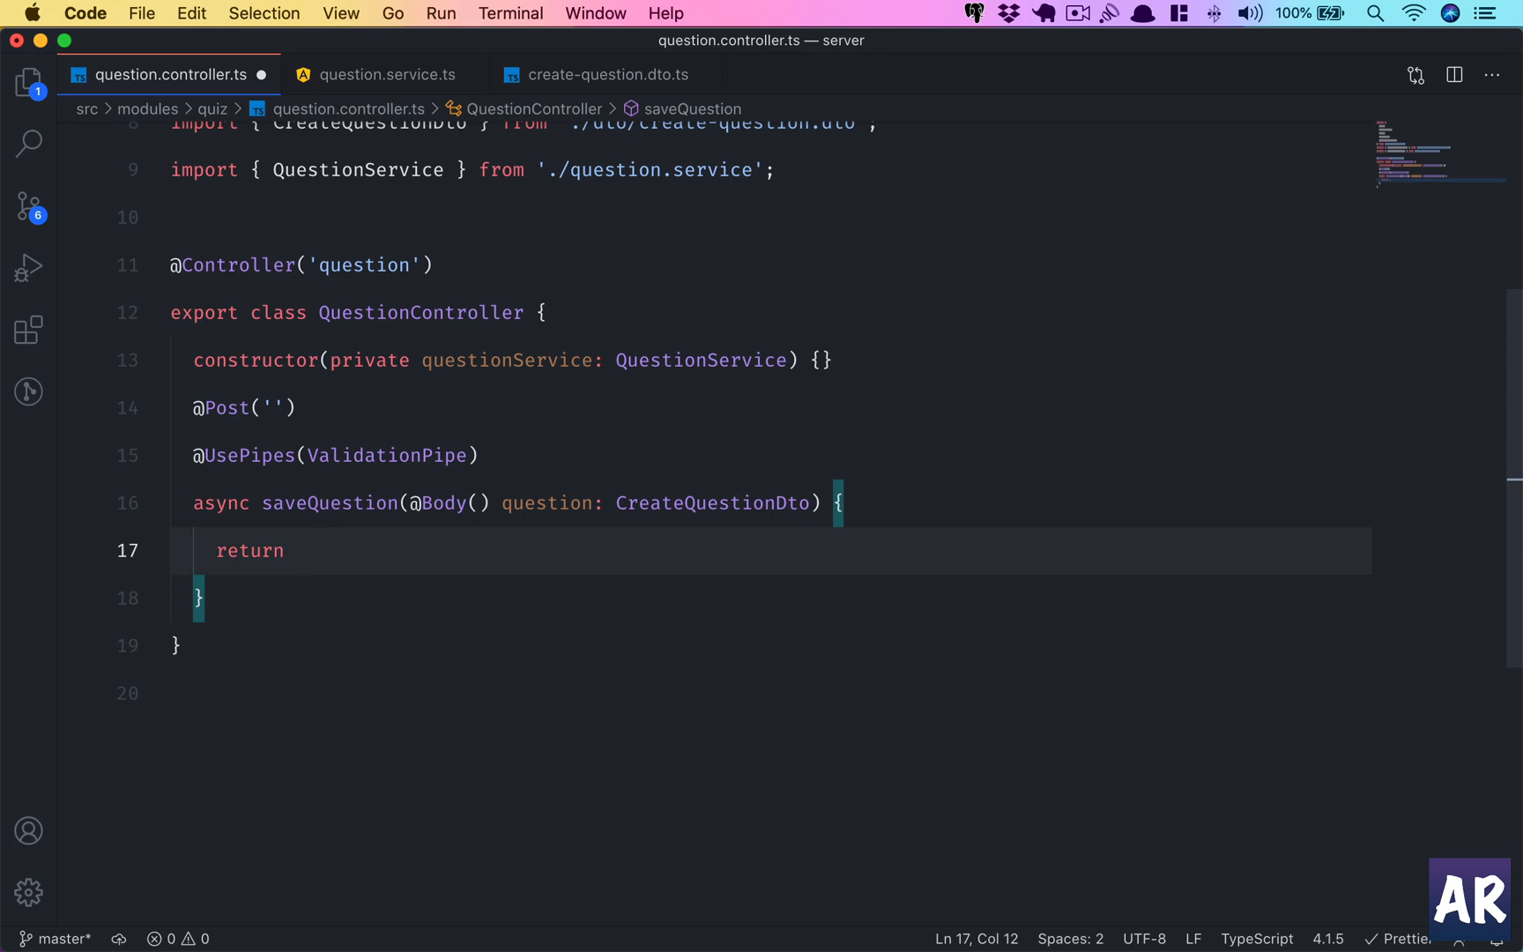
type("await this.")
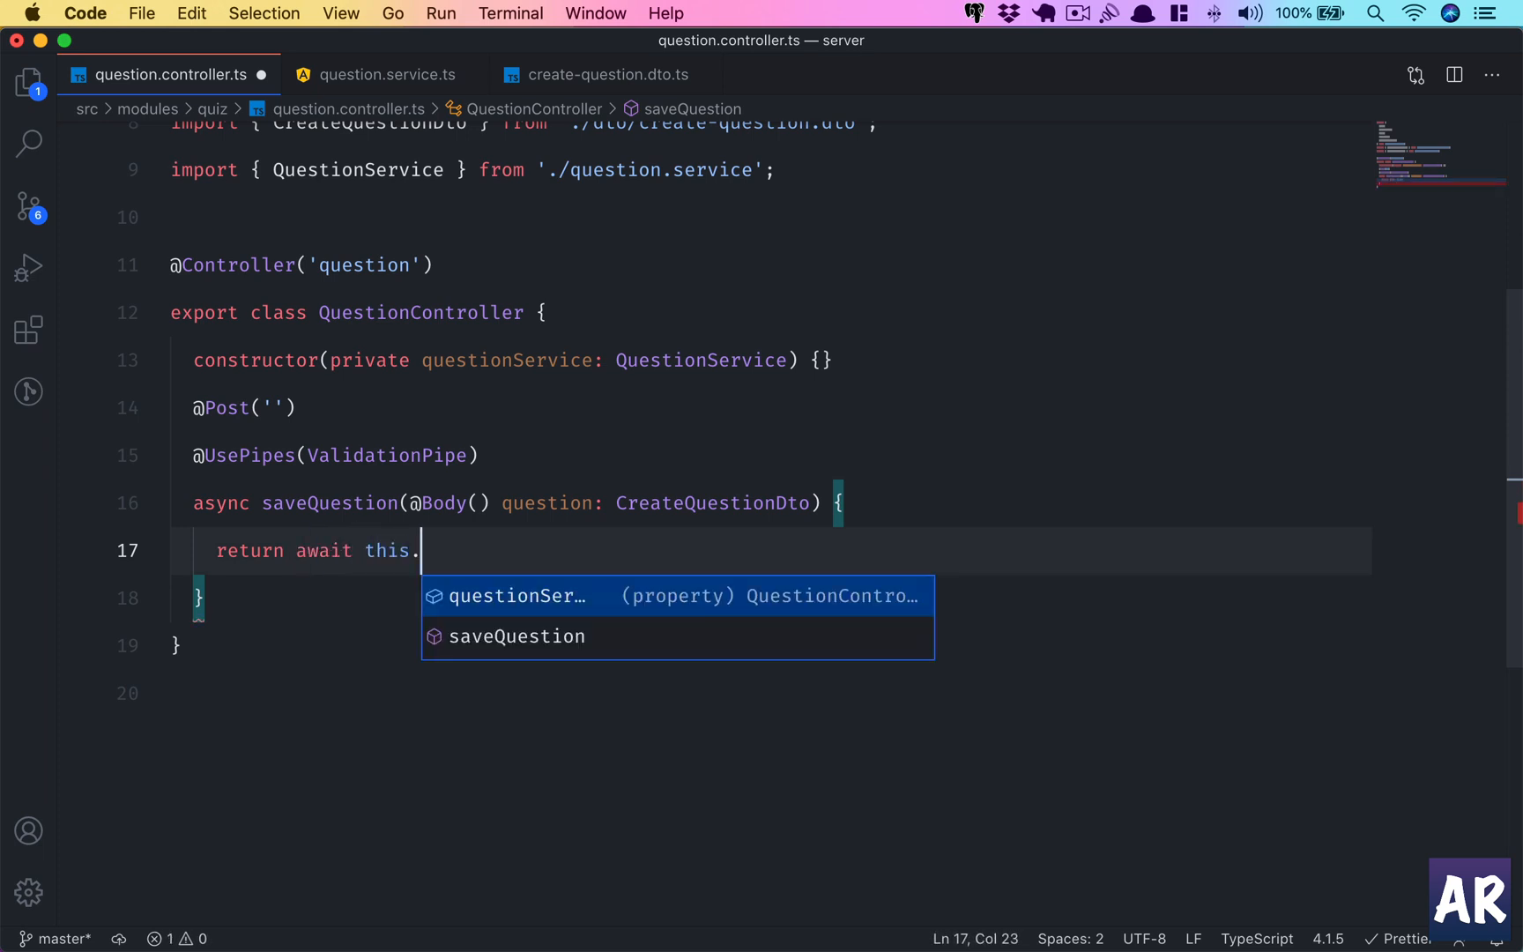
type("questionService.")
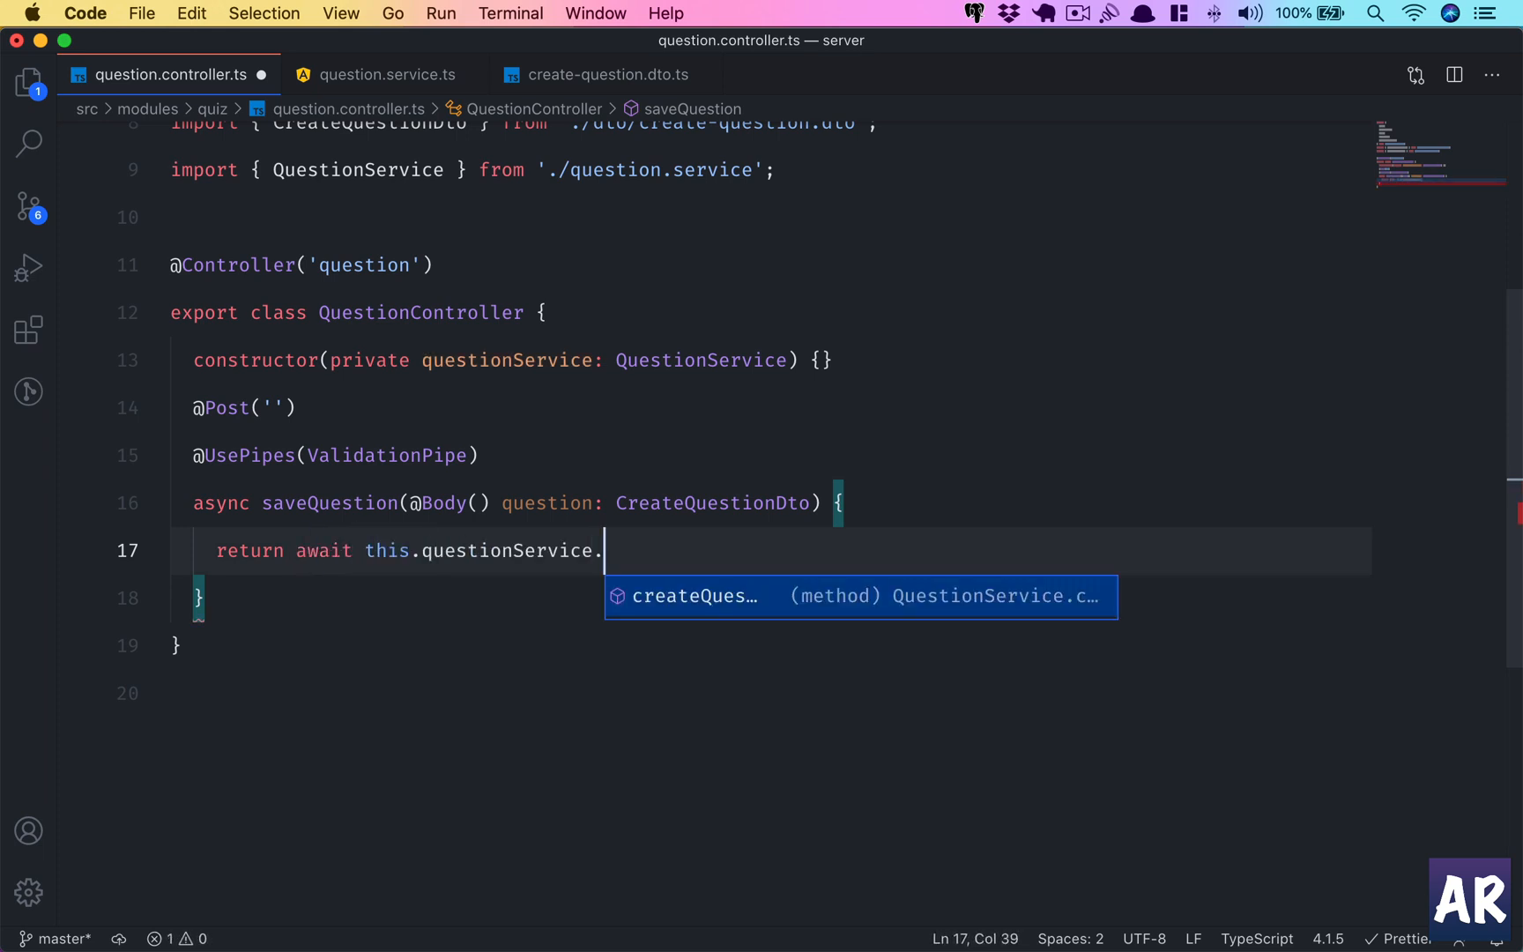
key("Tab")
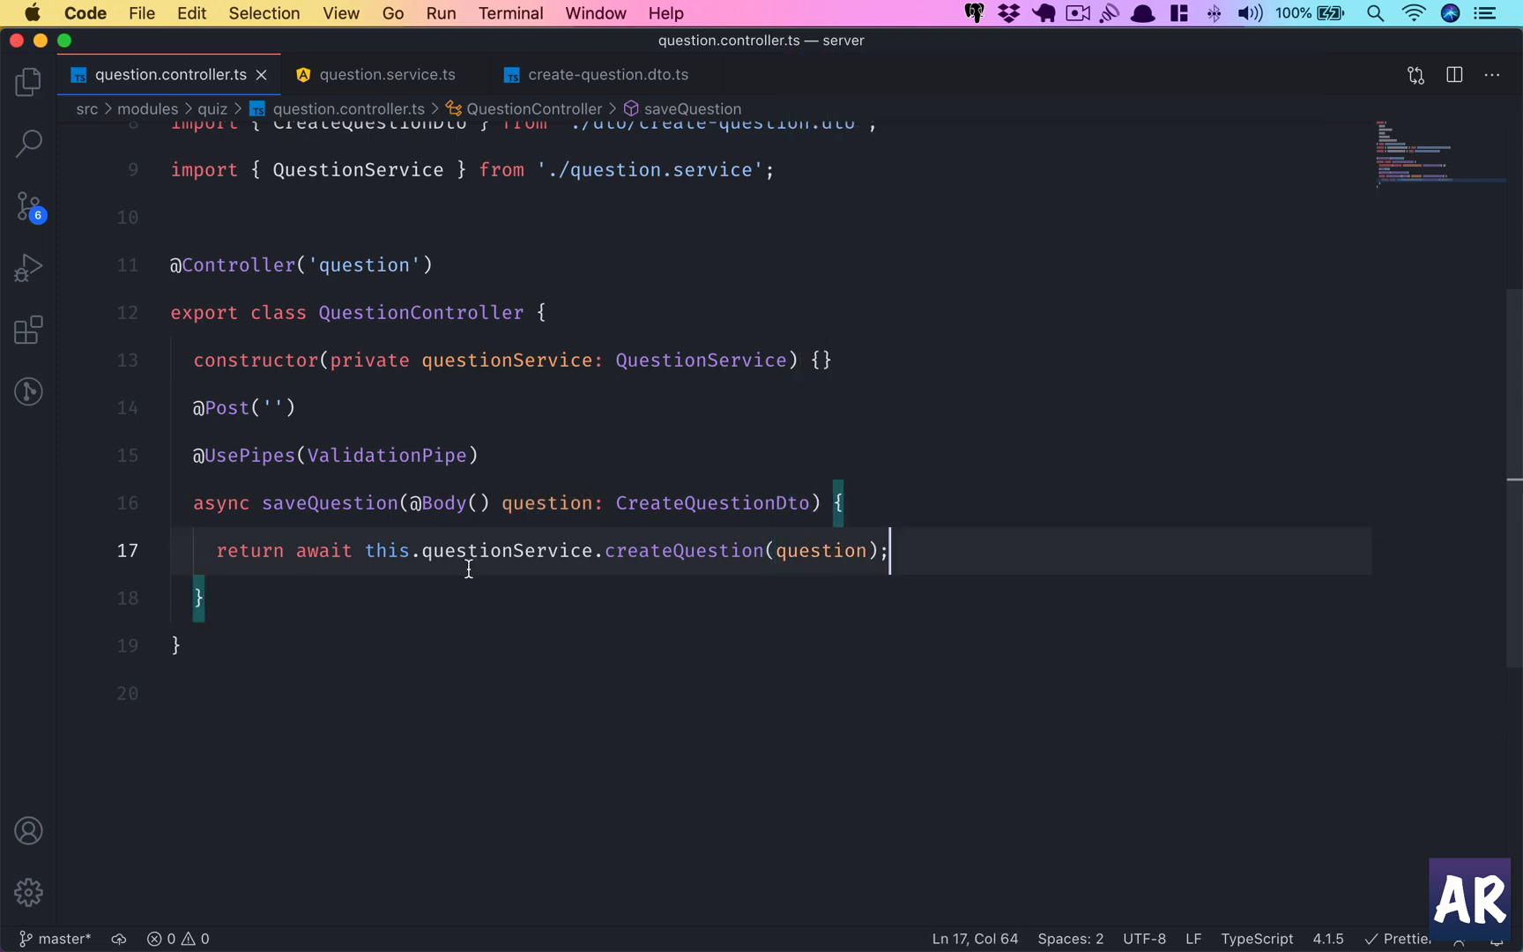
mouse_move(638, 551)
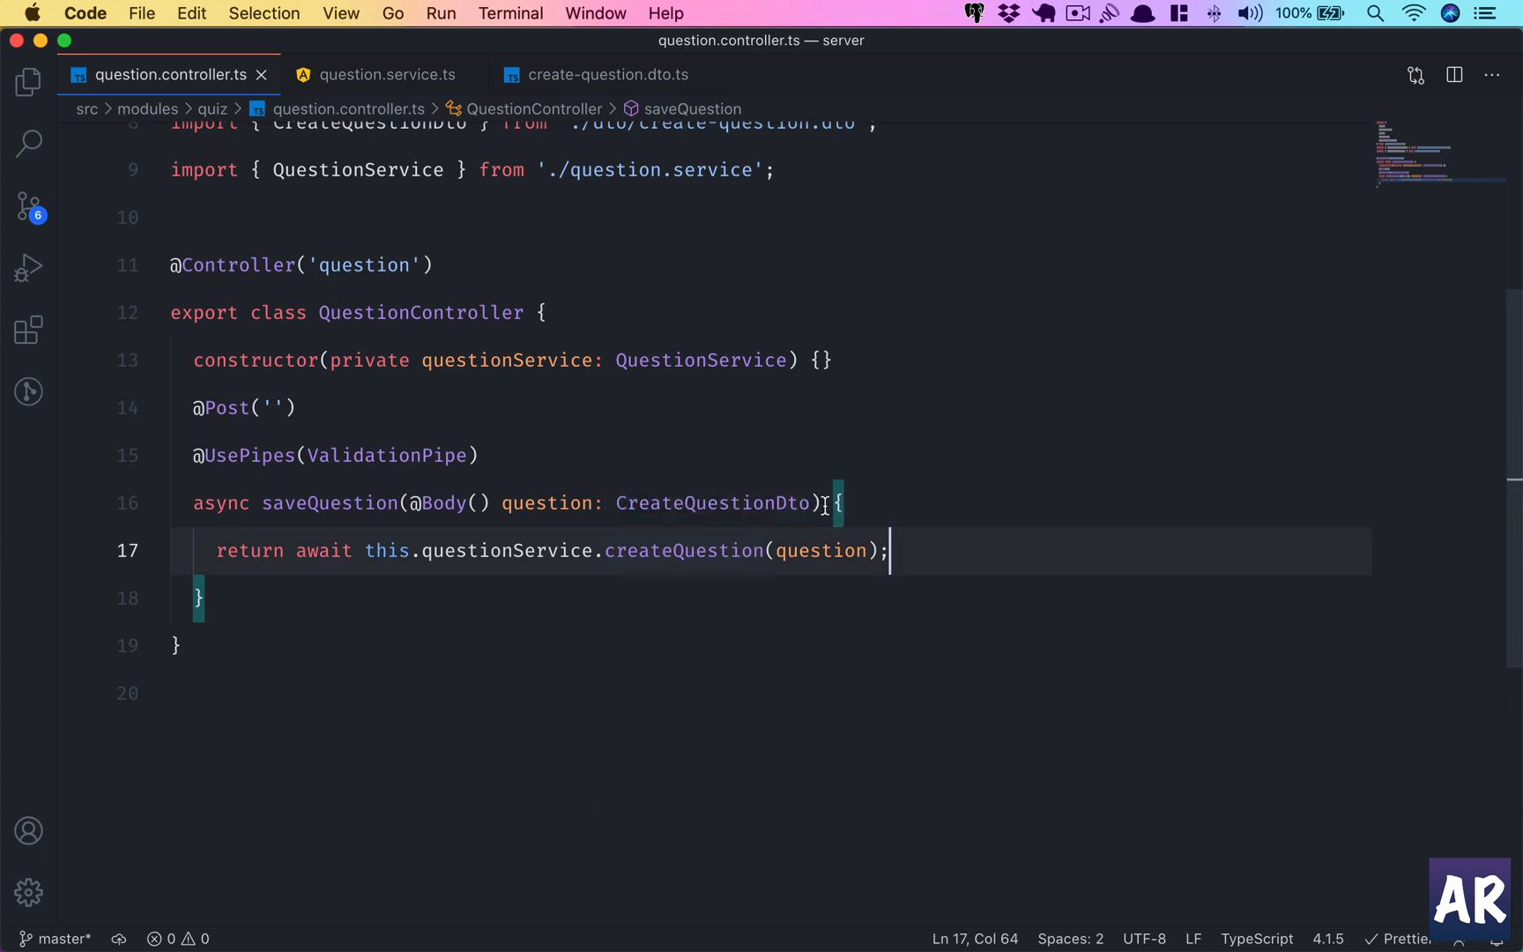
type(": Promise<Question>")
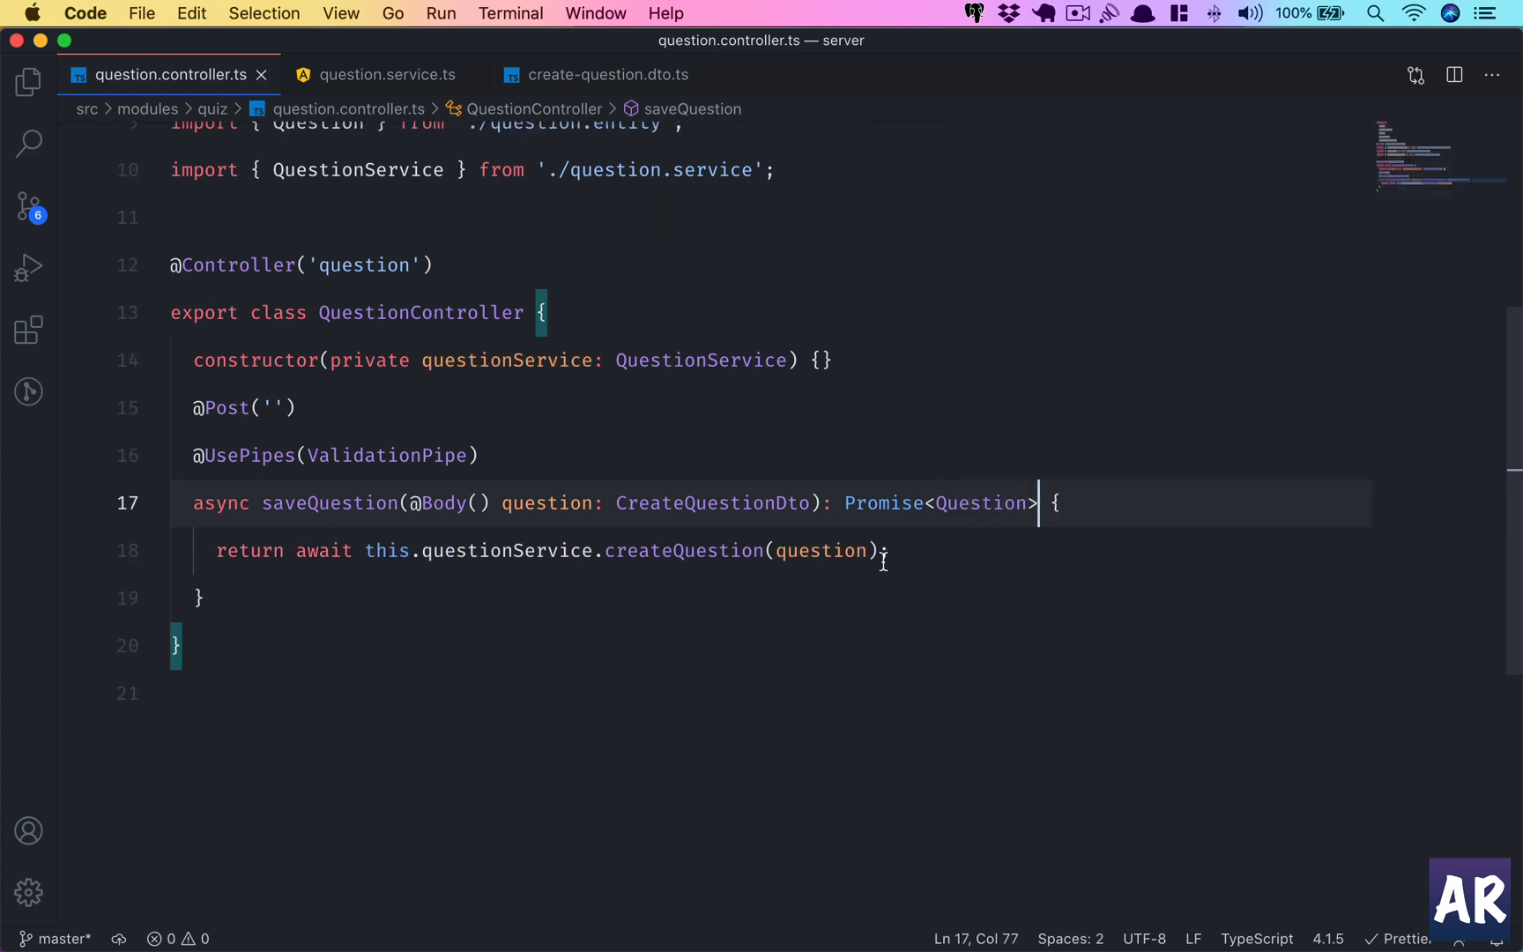
mouse_move(970, 502)
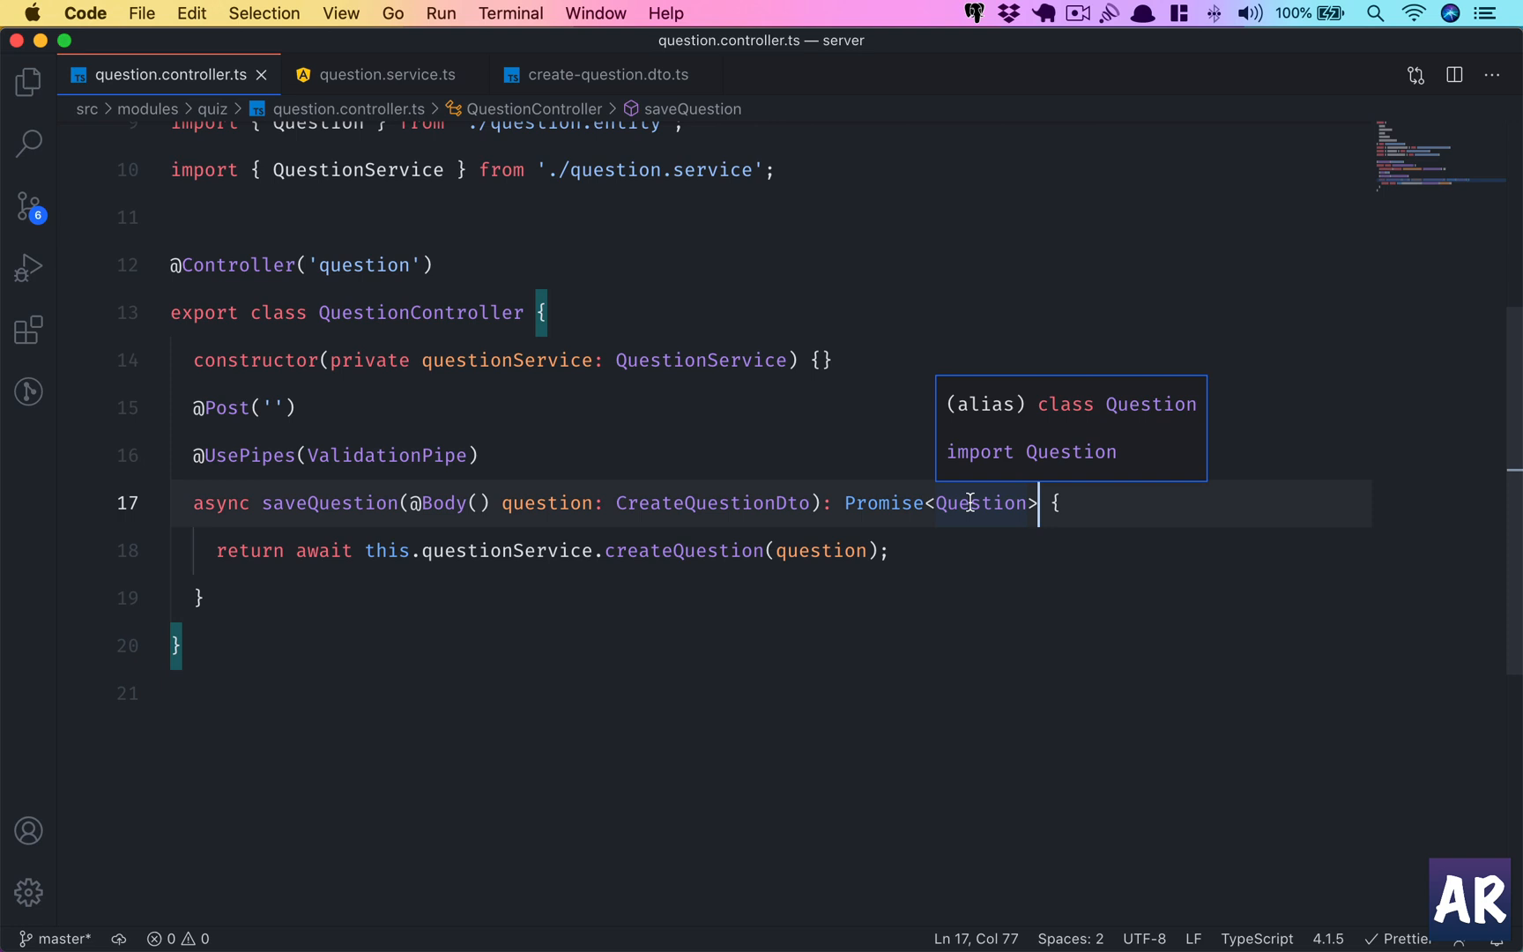
left_click(835, 503)
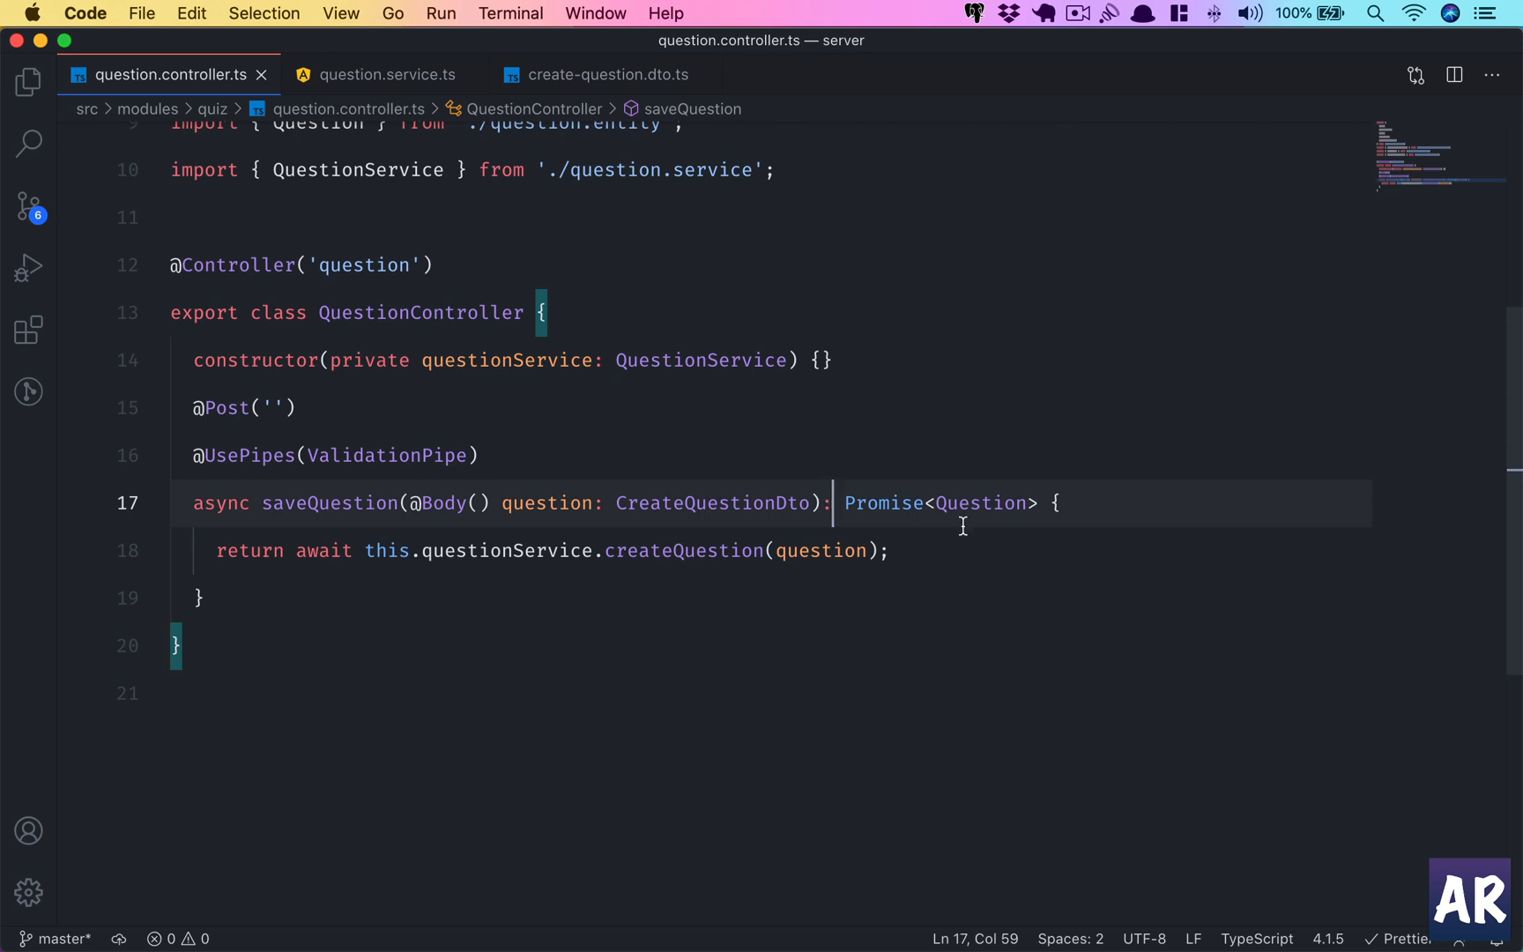
left_click_drag(844, 502, 1038, 502)
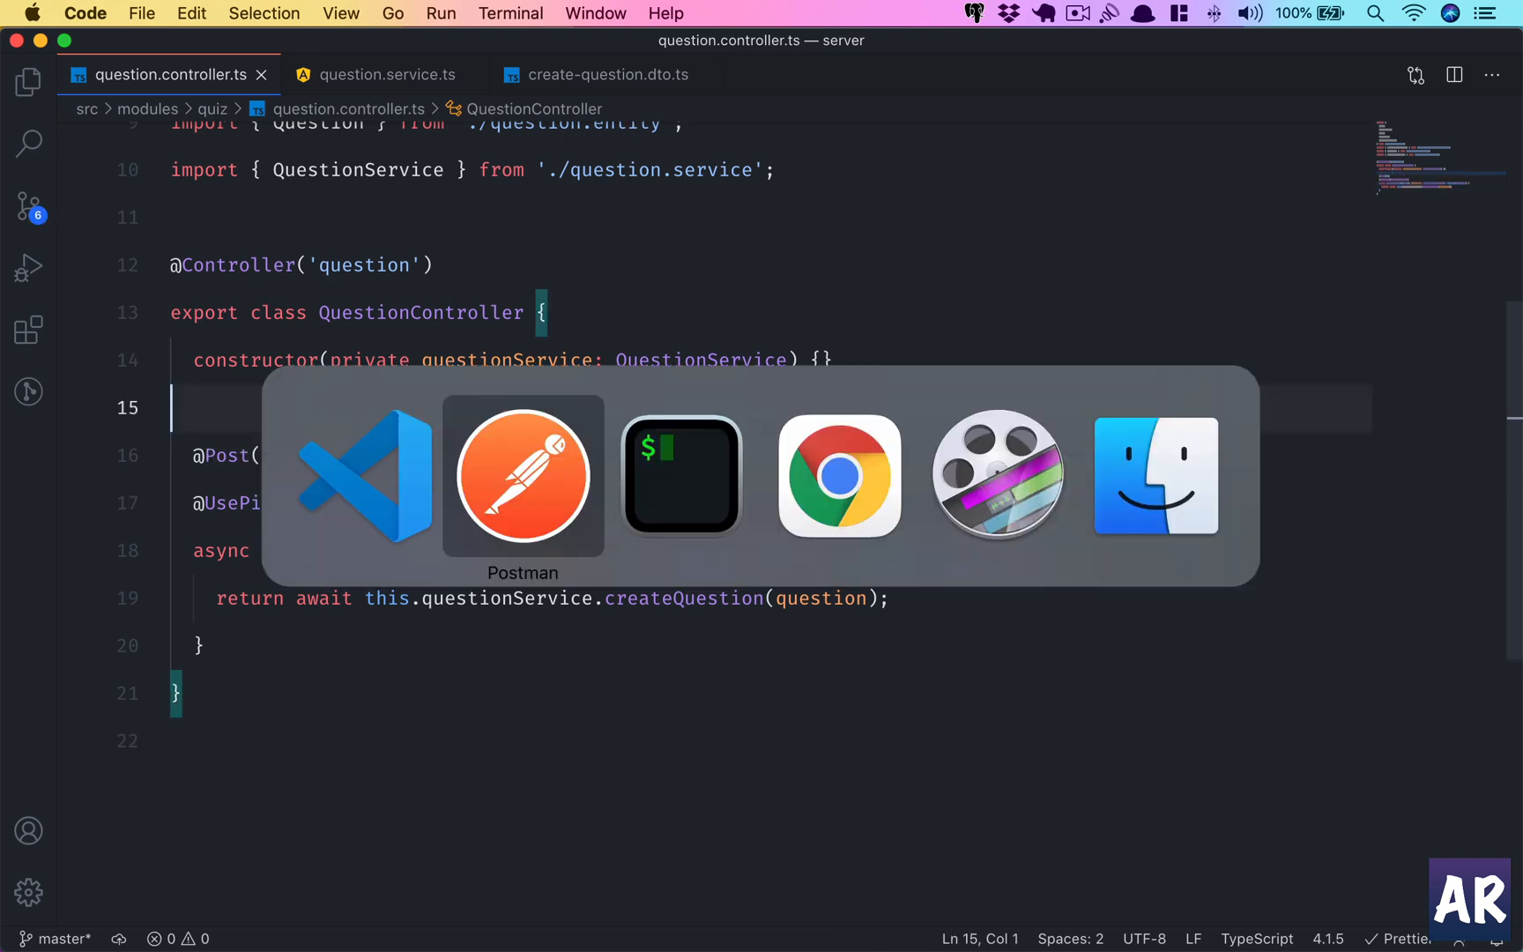
- Add QuestionRepository next to QuizRepository in quiz.module.ts's TypeOrmModule.forFeature list
left_click(522, 476)
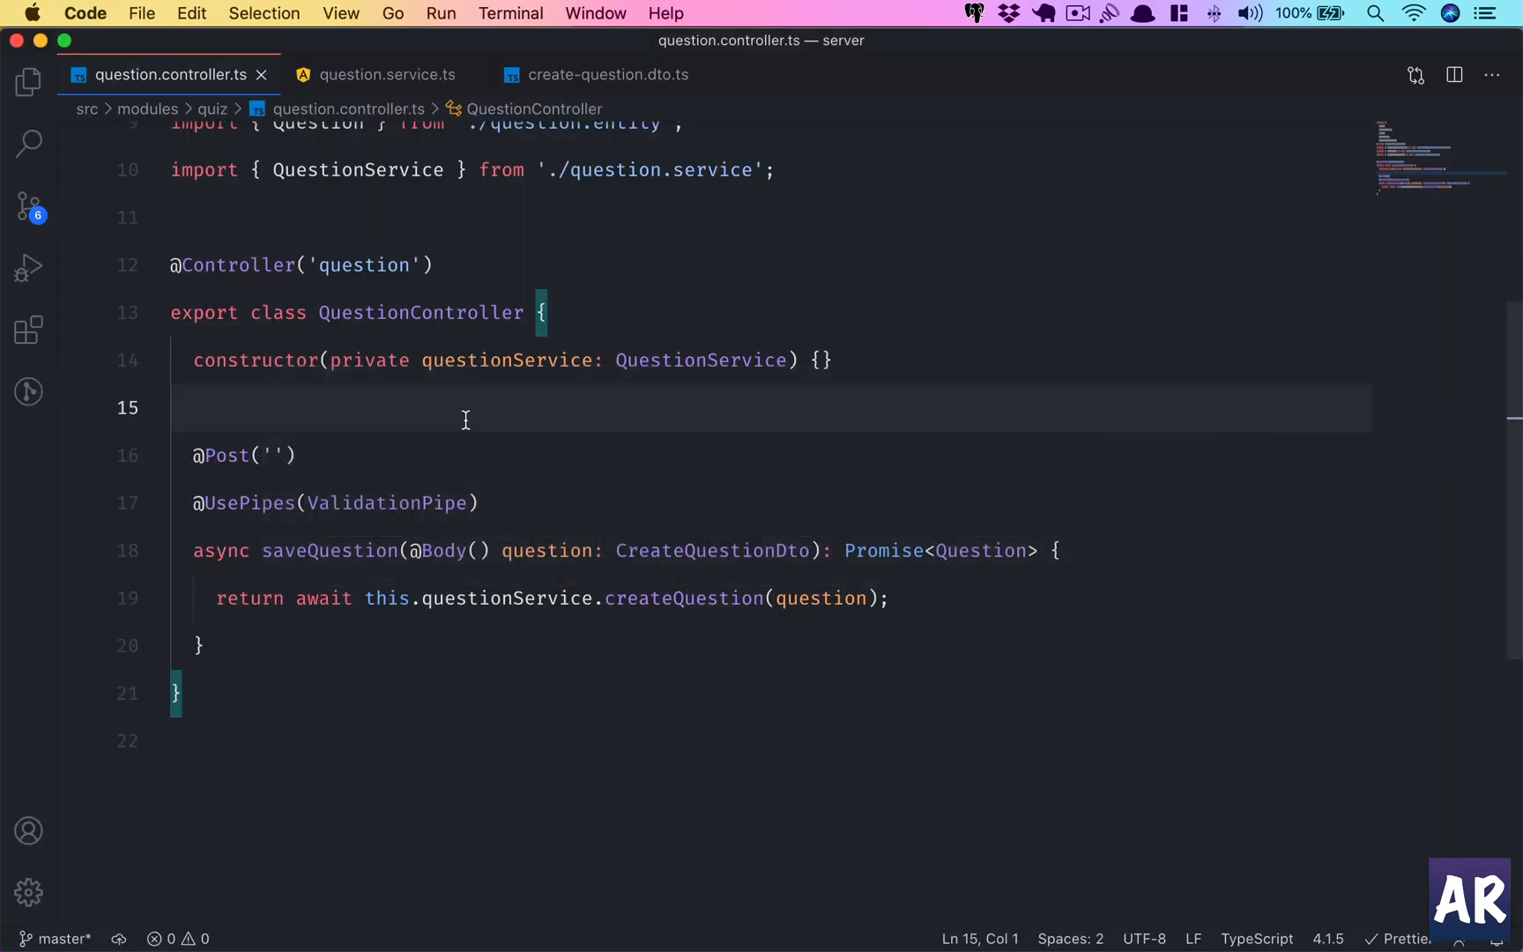
left_click(195, 502)
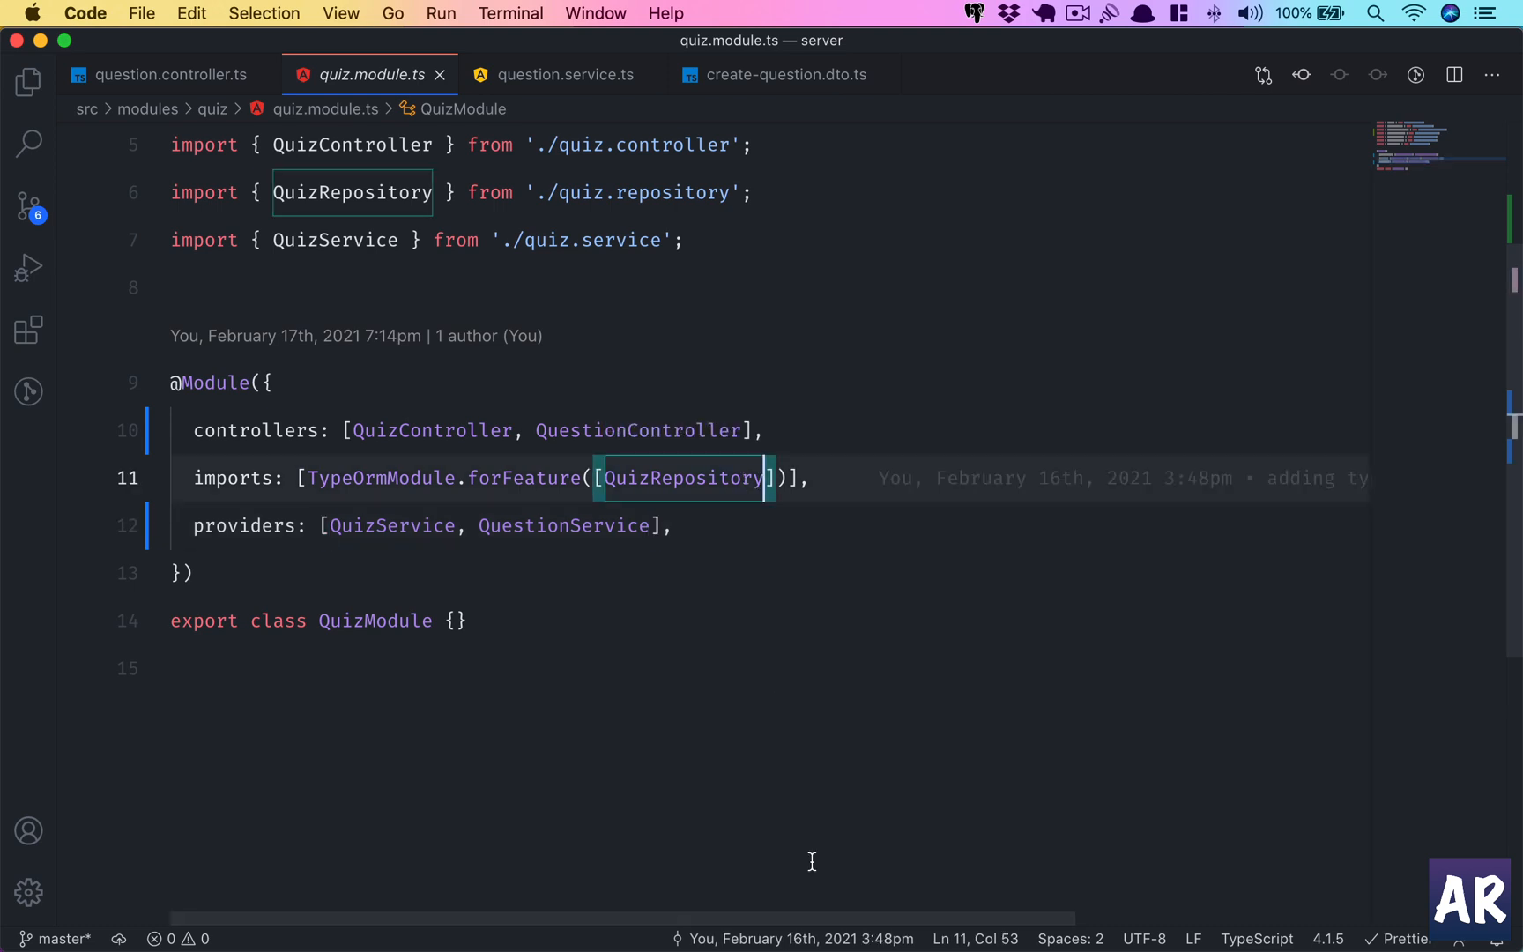
type(", QuestionRepository")
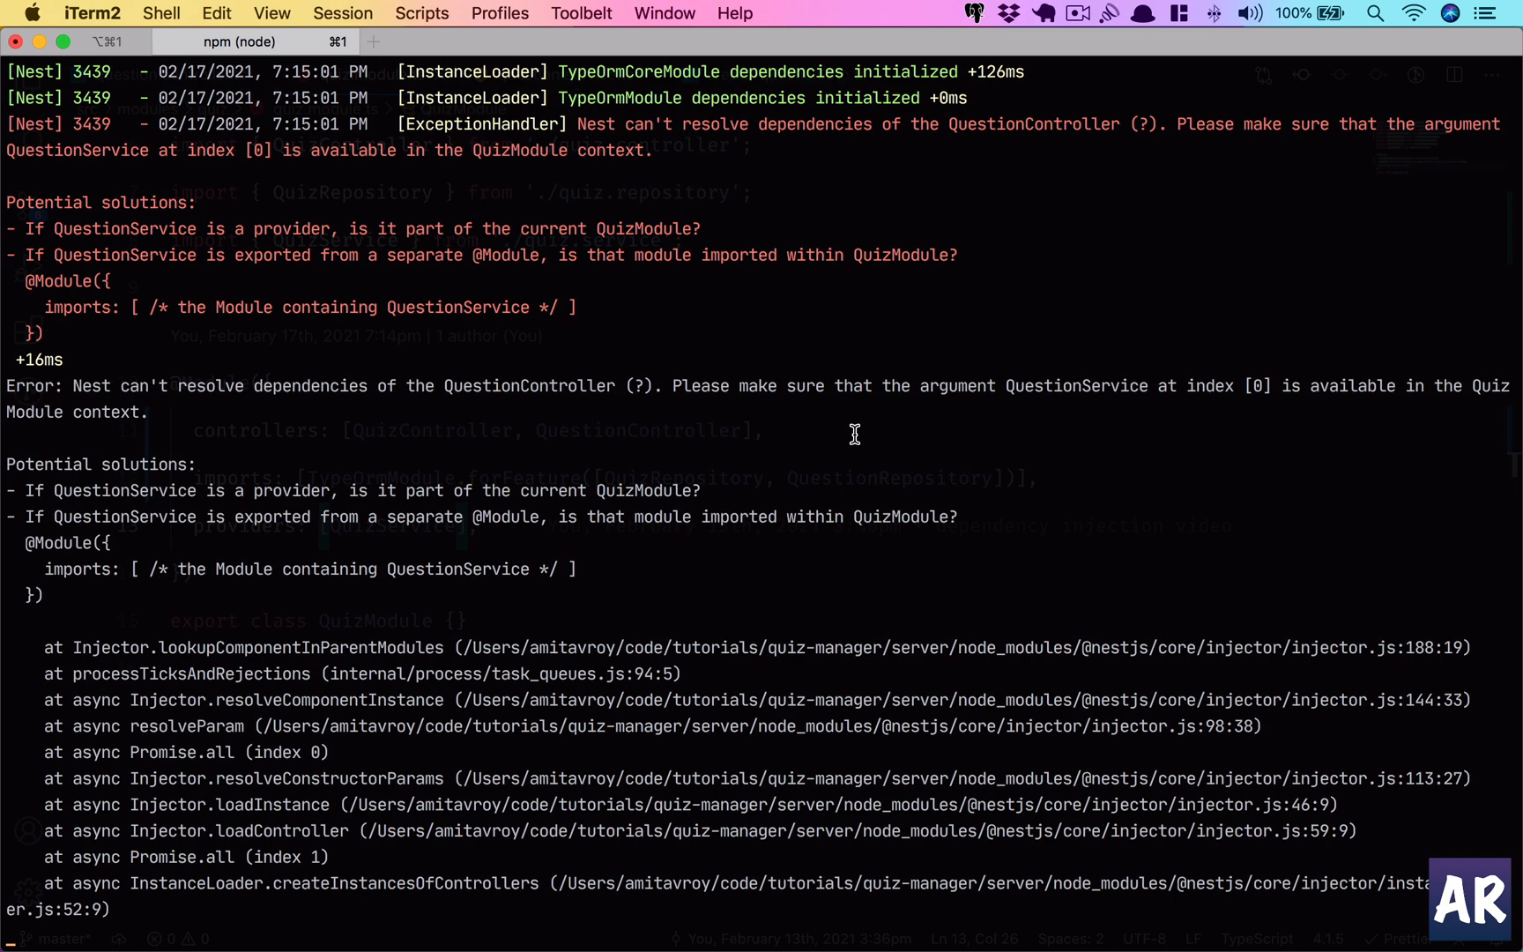
mouse_move(865, 231)
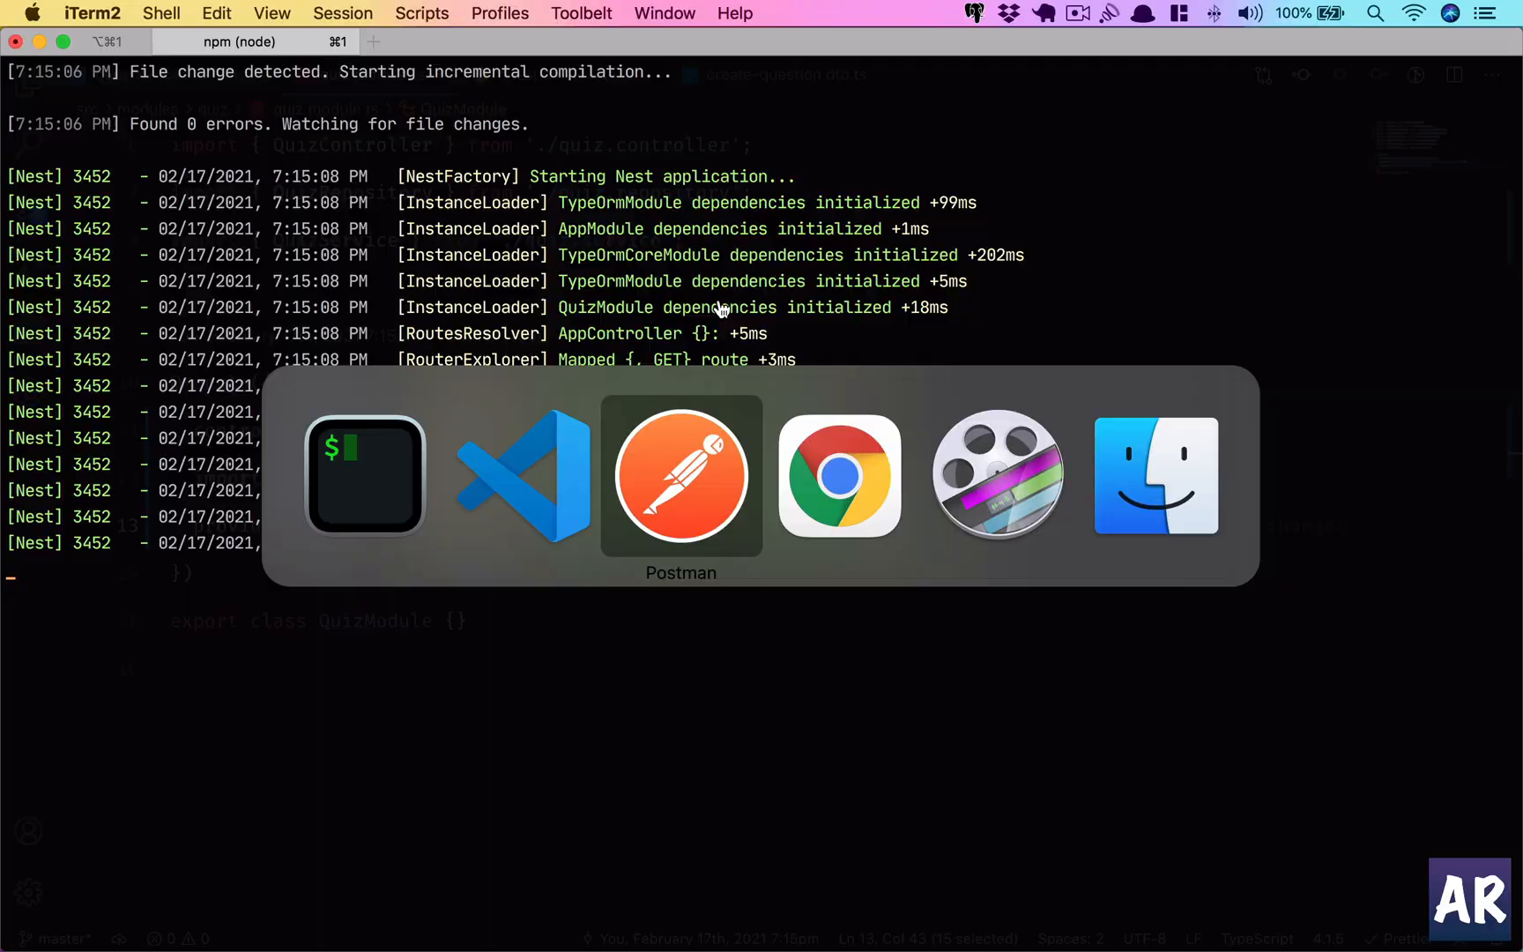
- Send the POST /question request in Postman, getting 201 Created with id 1
left_click(680, 476)
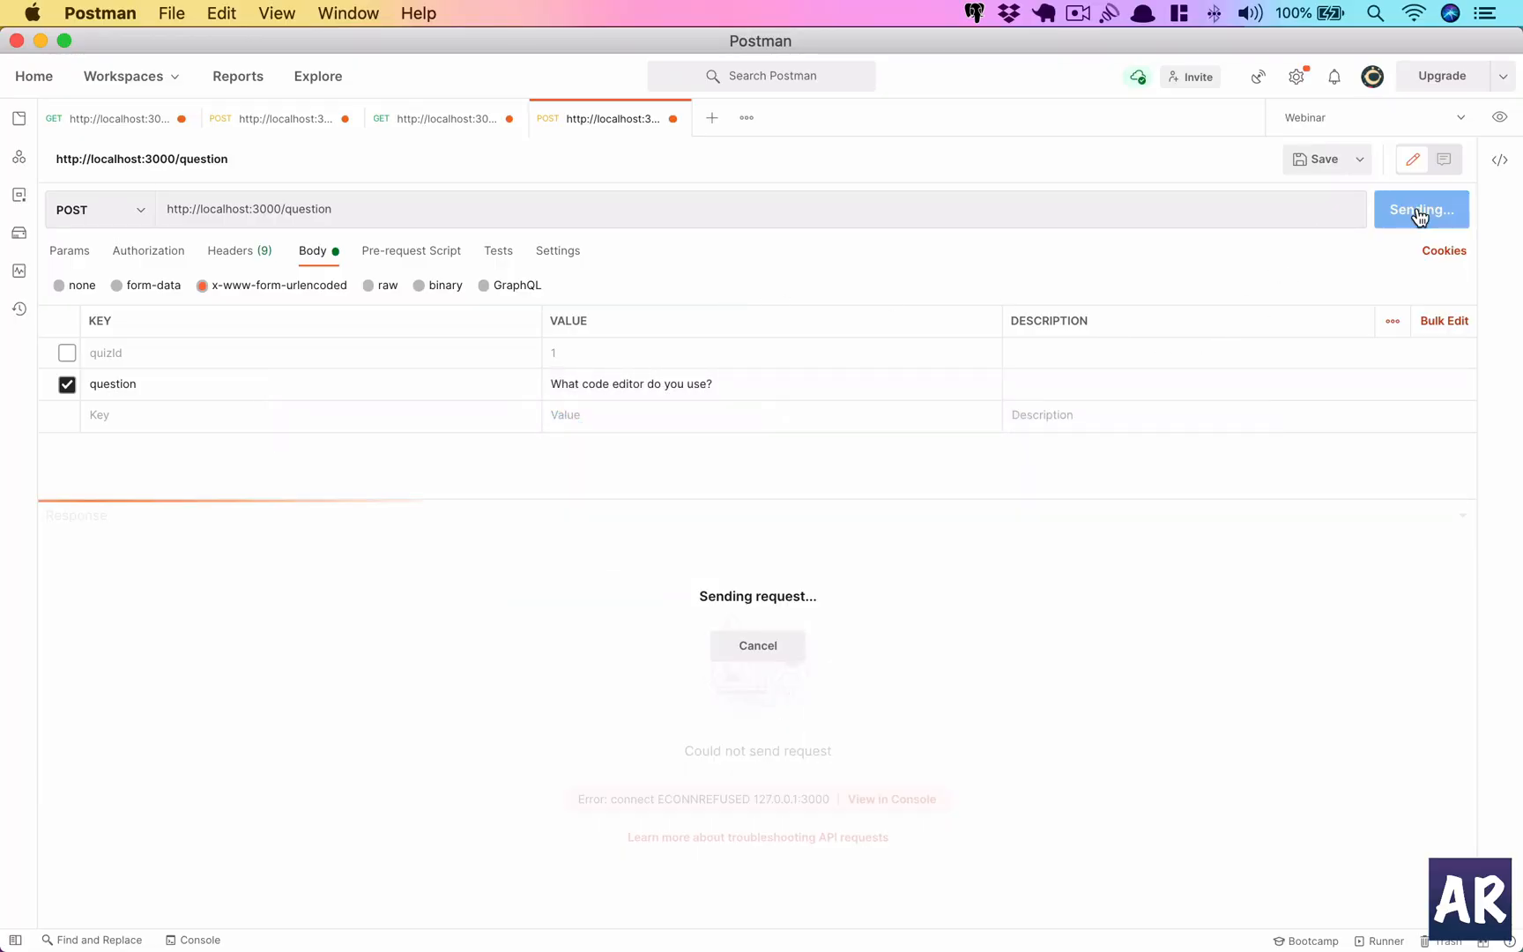
left_click(1415, 210)
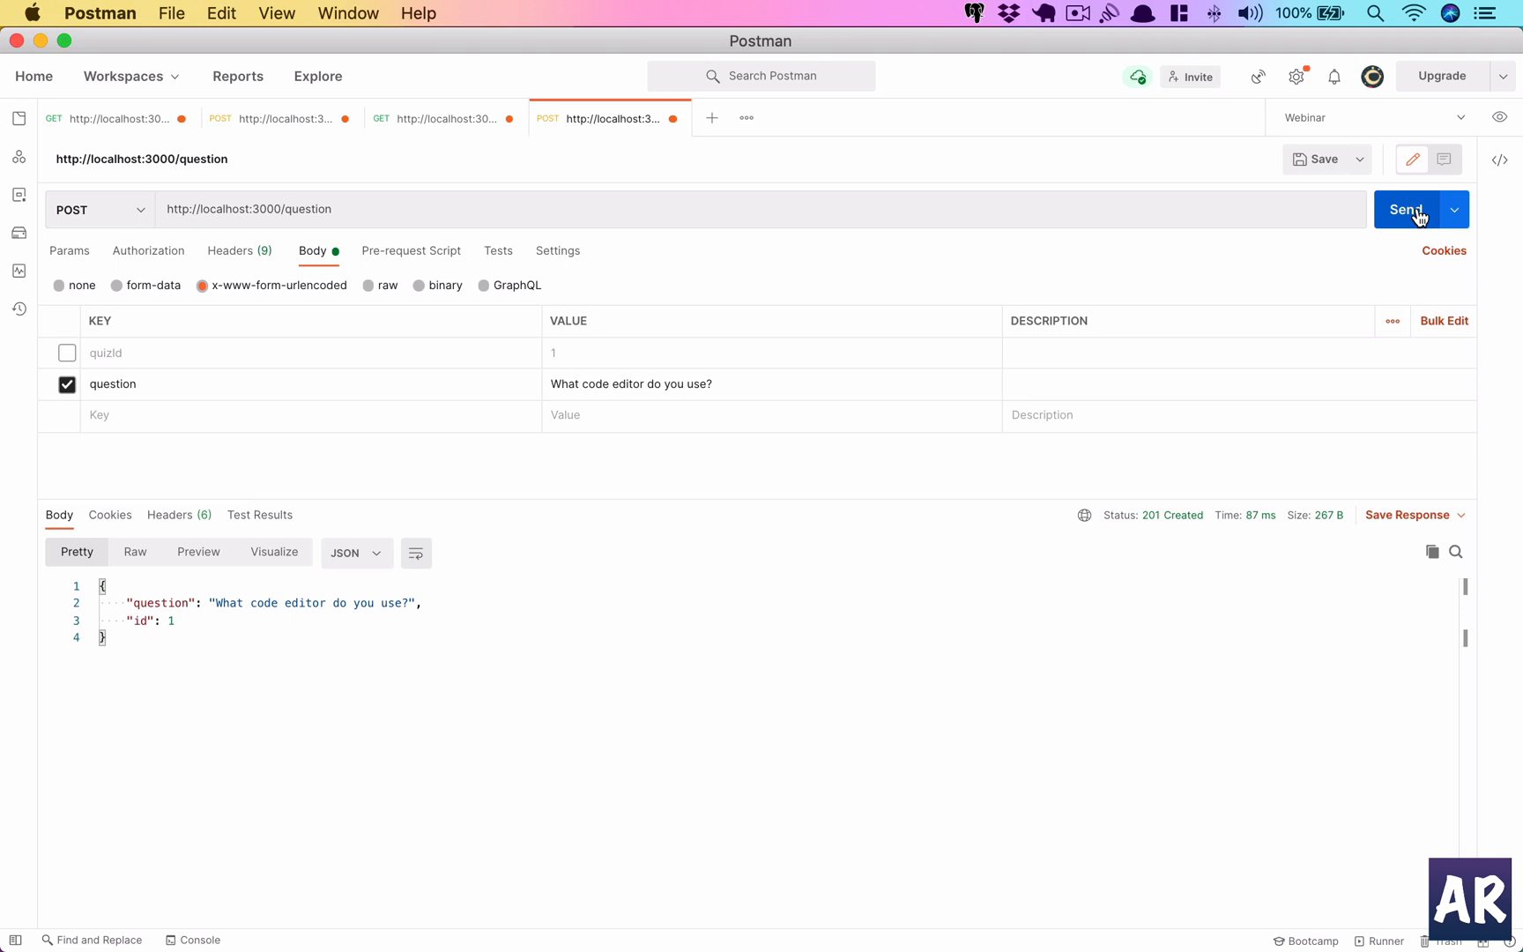
key("Cmd+Tab")
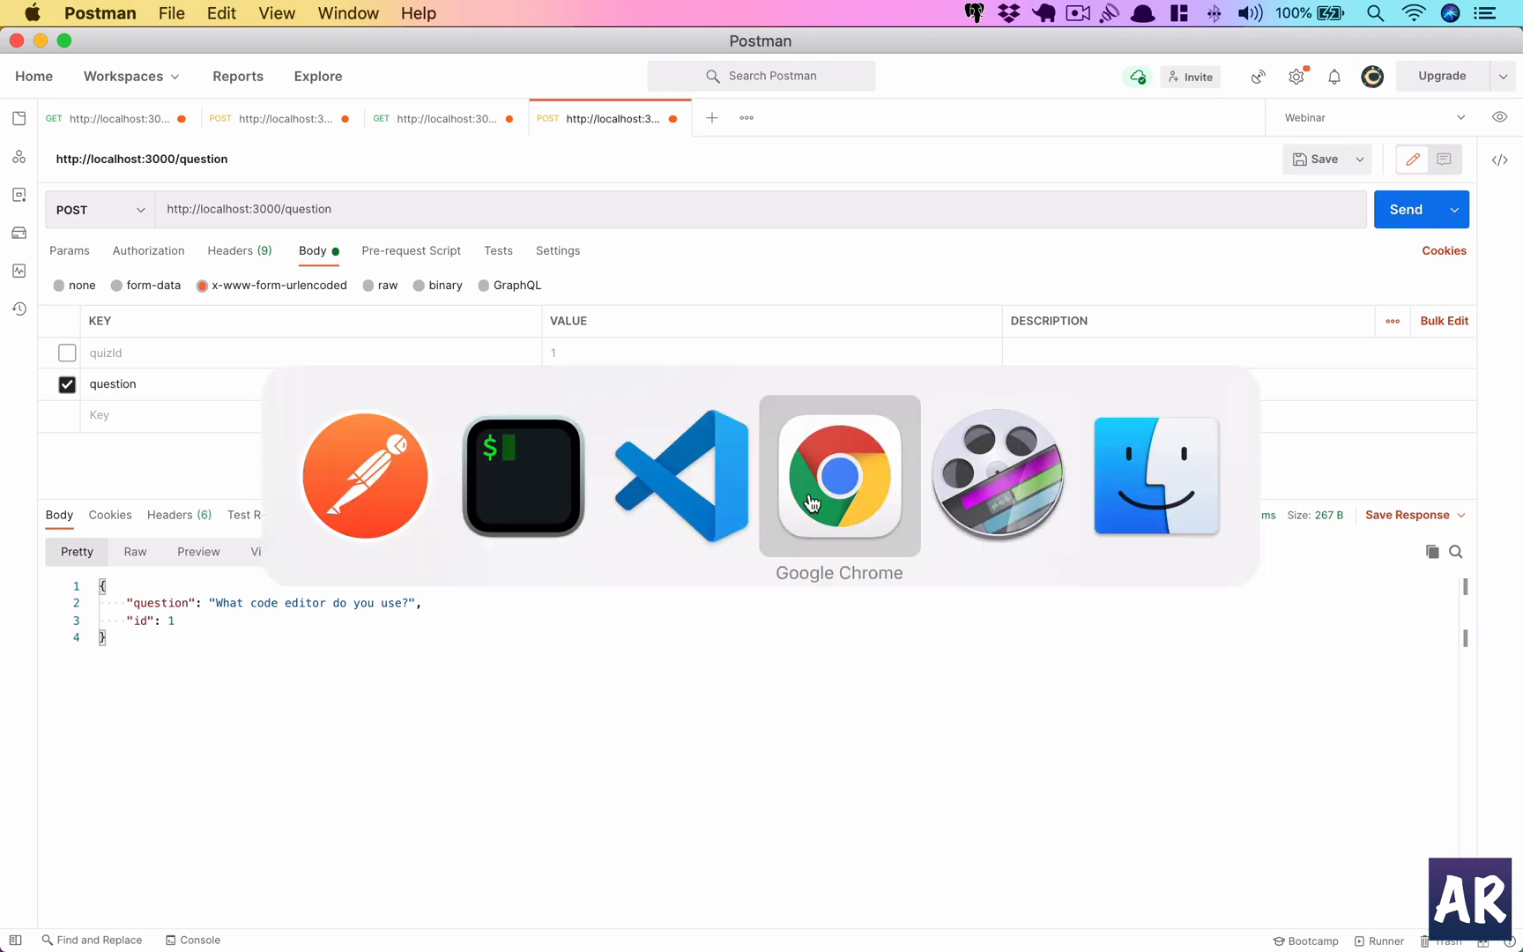
left_click(839, 476)
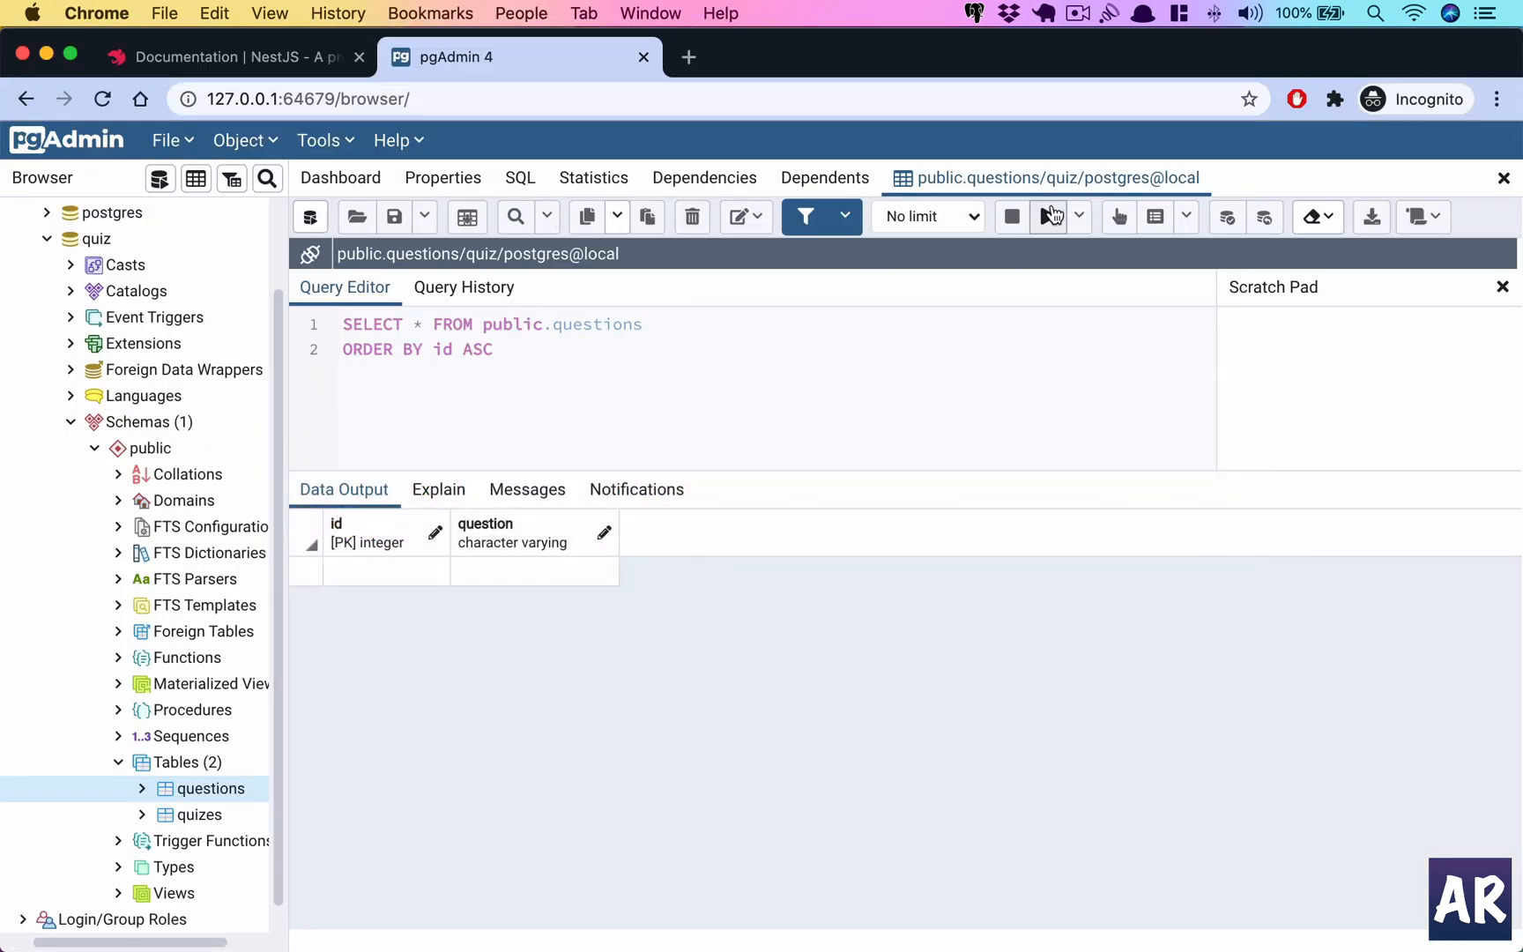
- Run the questions table query in pgAdmin, then show VS Code's Explorer file tree
left_click(1049, 216)
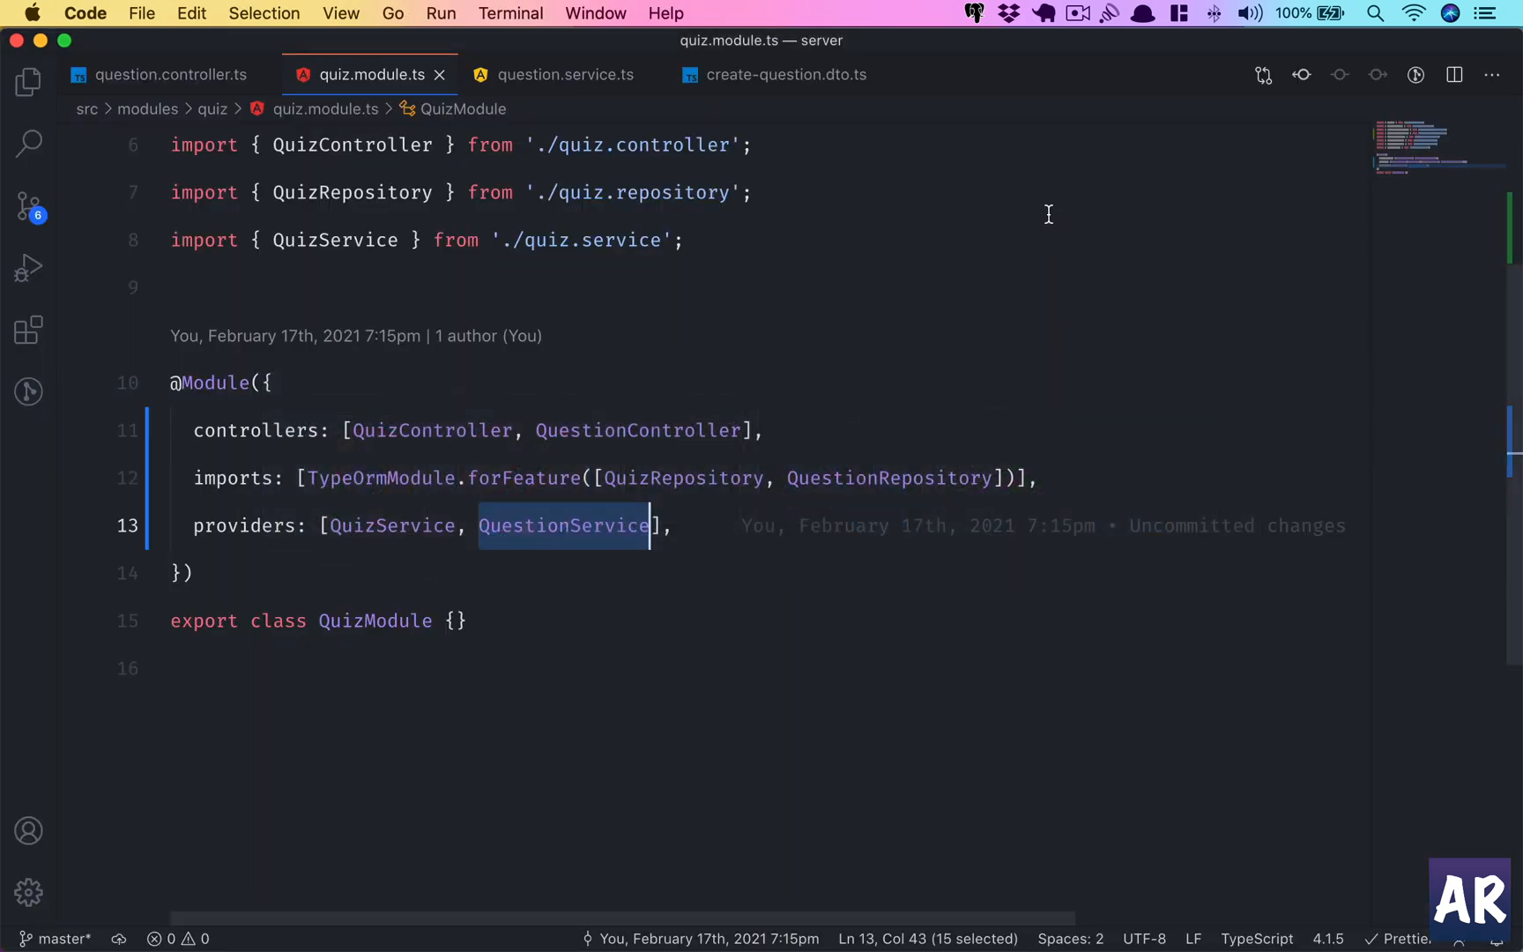
left_click(33, 83)
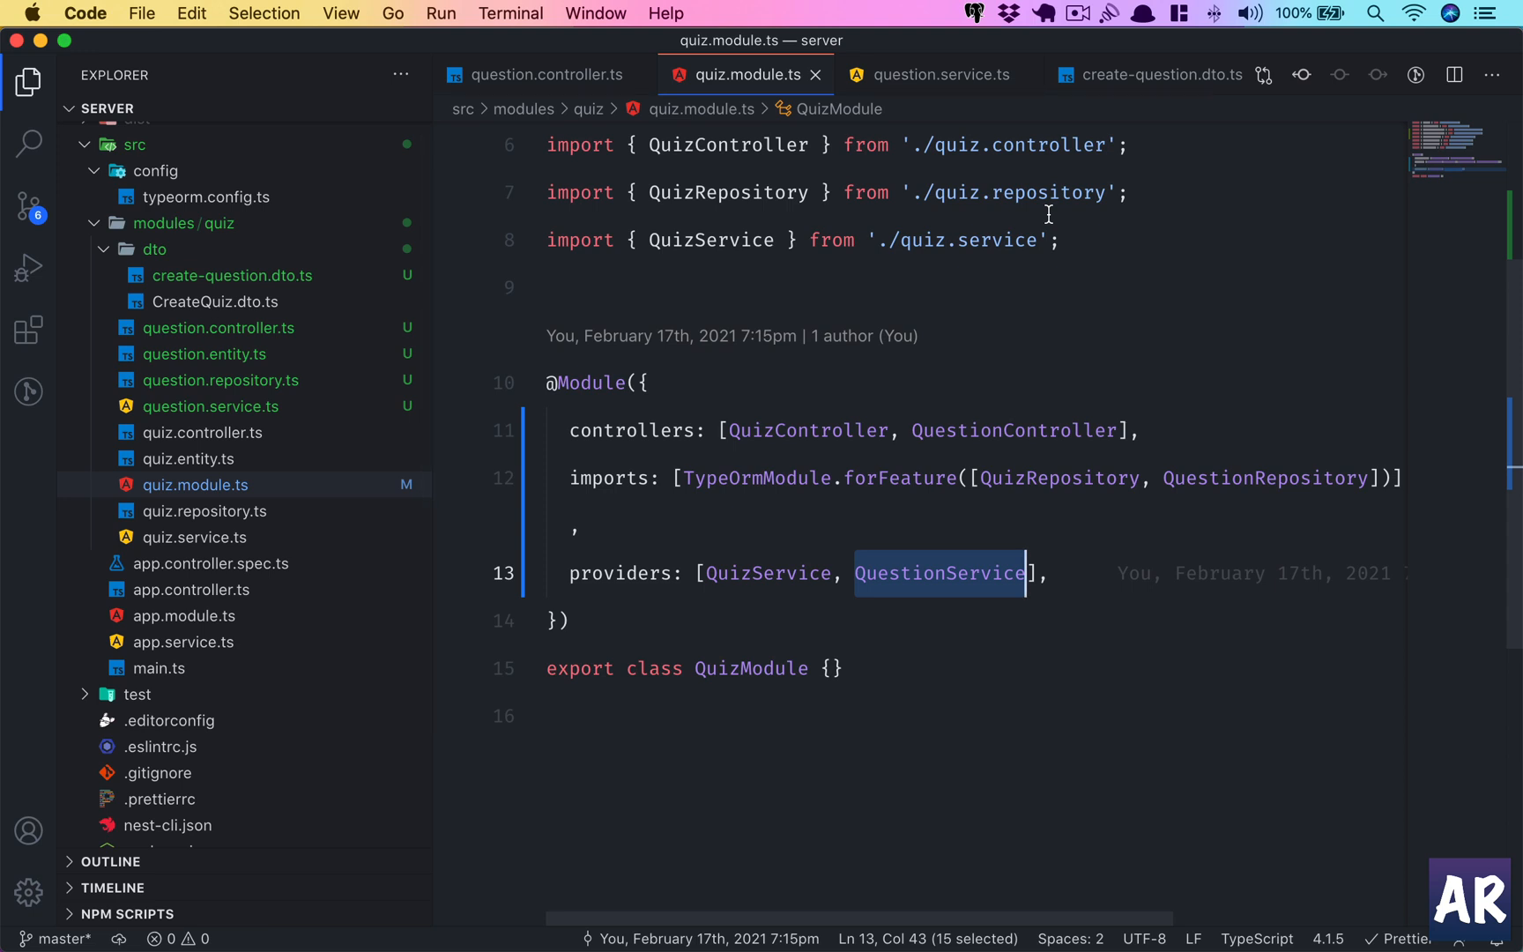